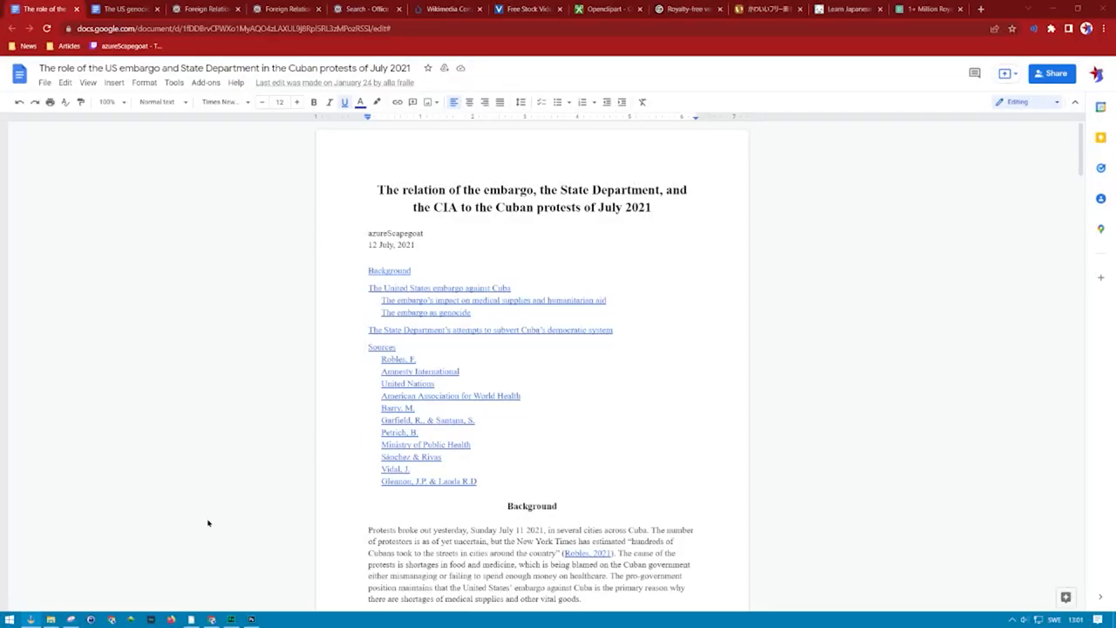
mouse_move(94, 607)
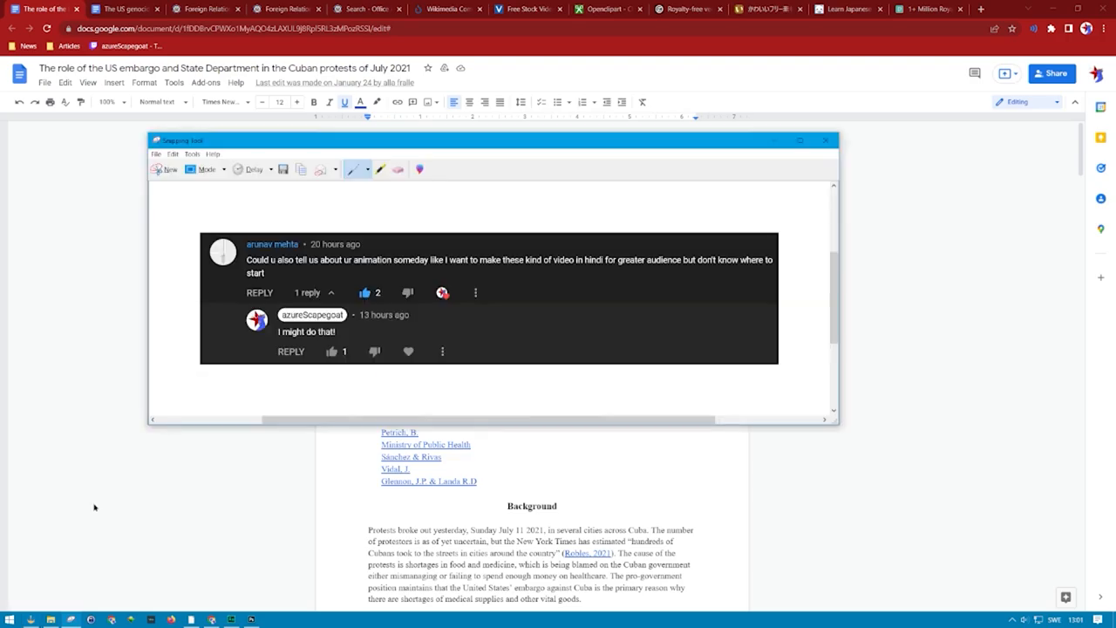
mouse_move(54, 506)
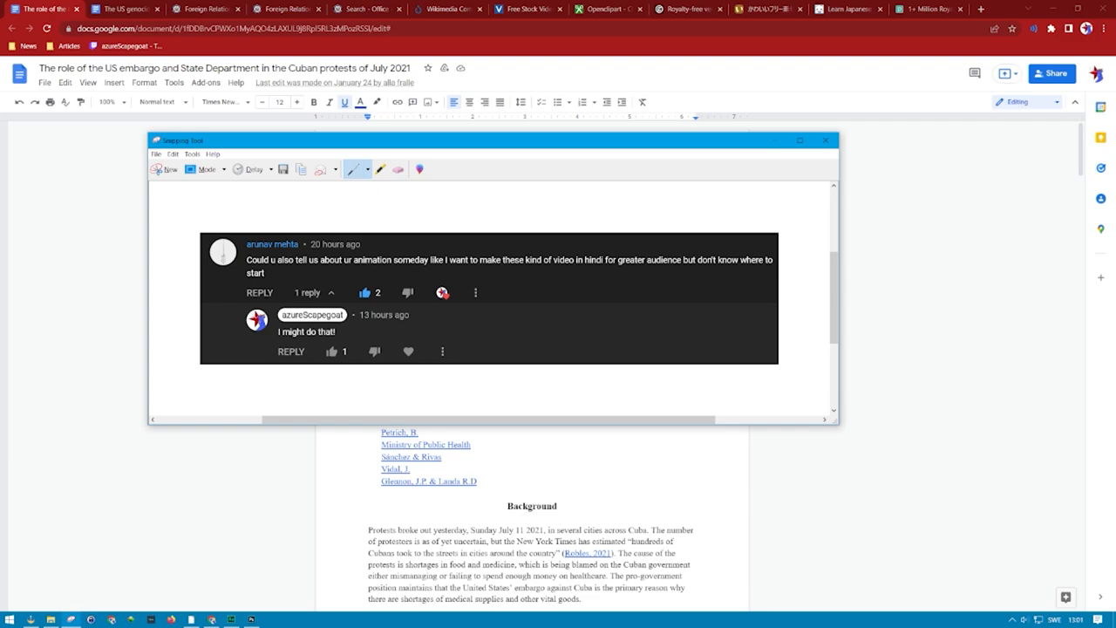
mouse_move(622, 468)
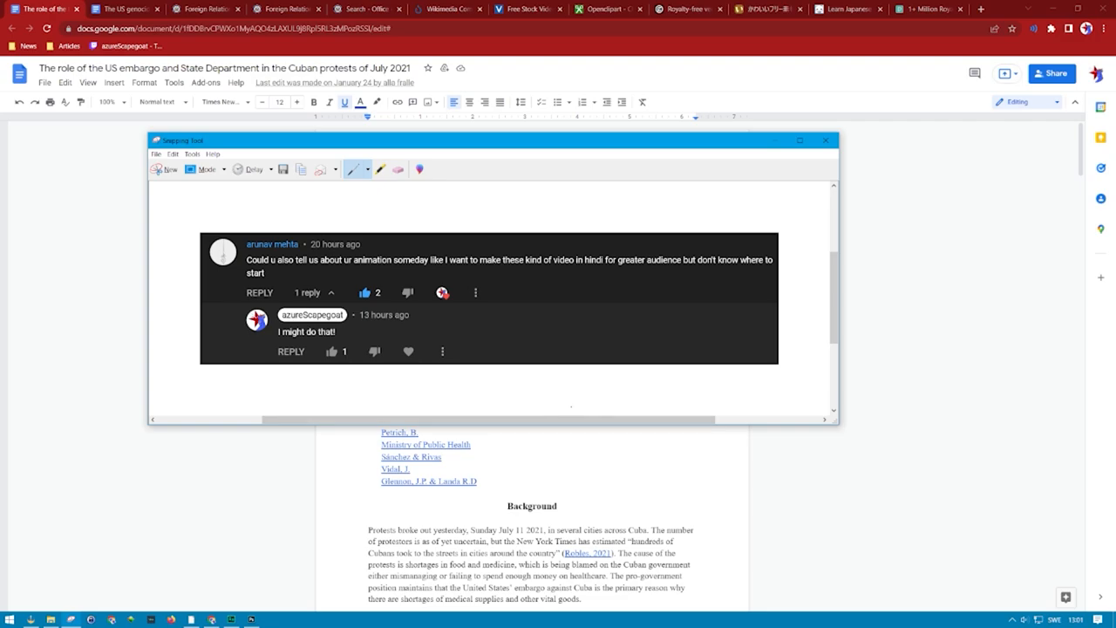
mouse_move(461, 164)
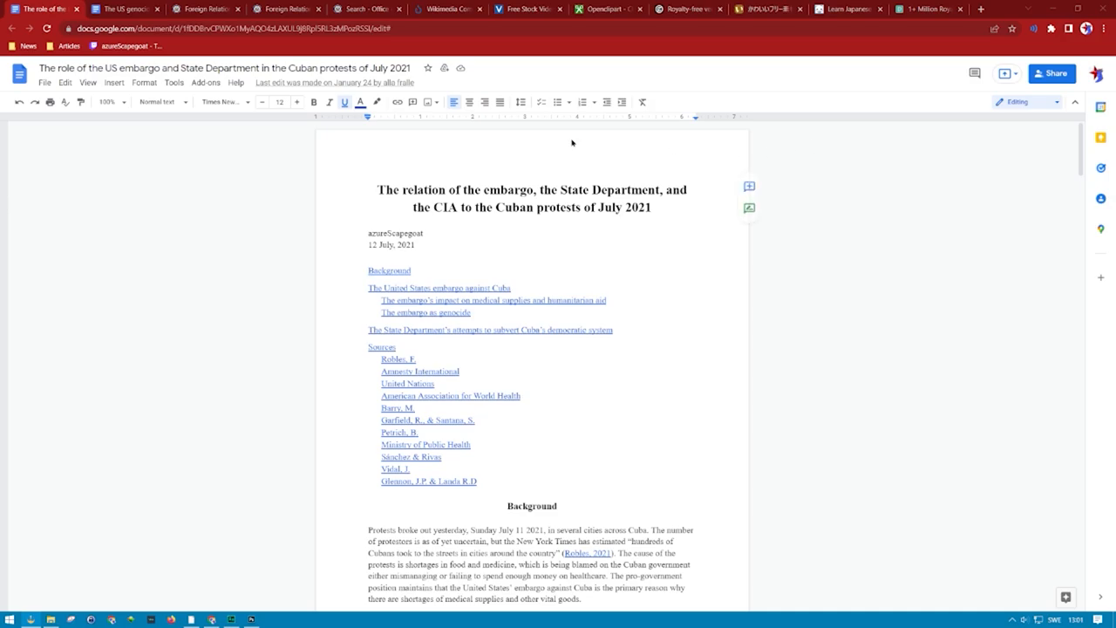
left_click(126, 10)
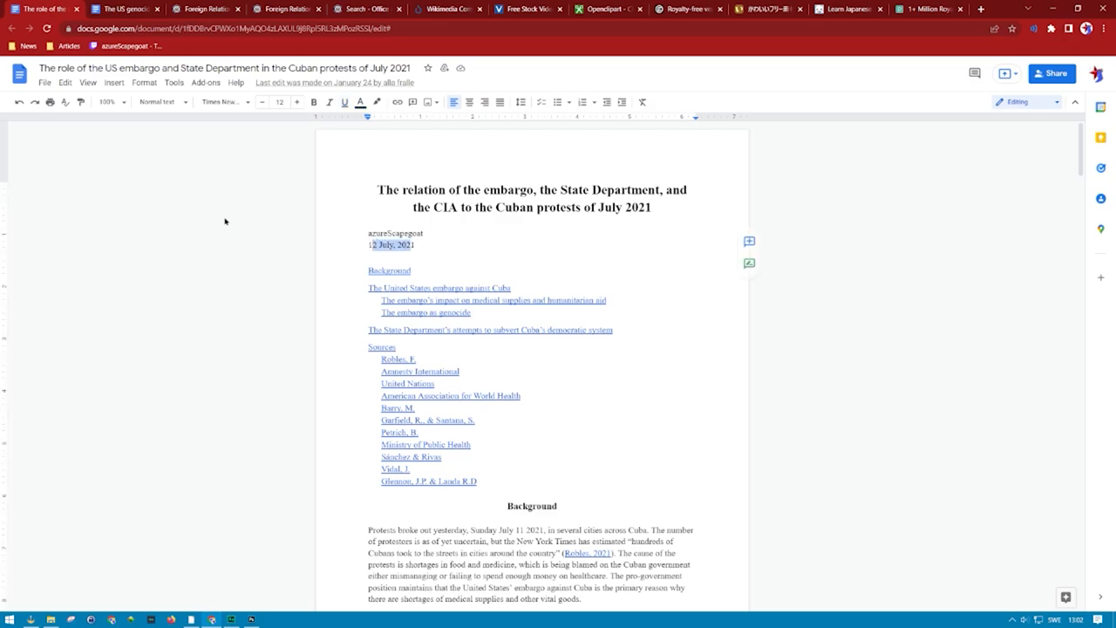
mouse_move(259, 220)
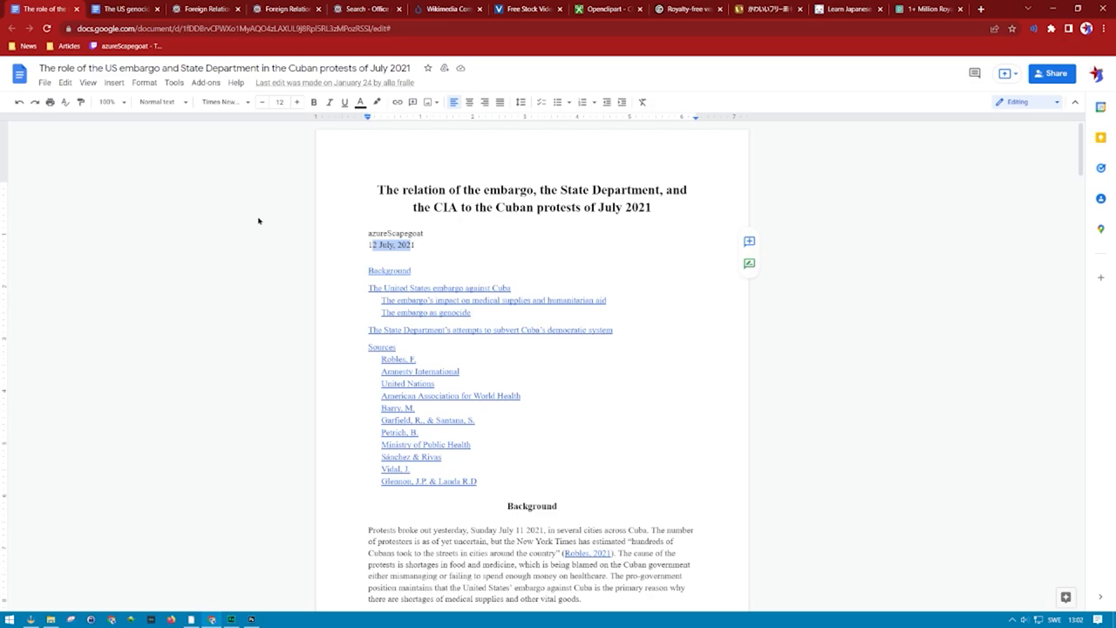
mouse_move(283, 206)
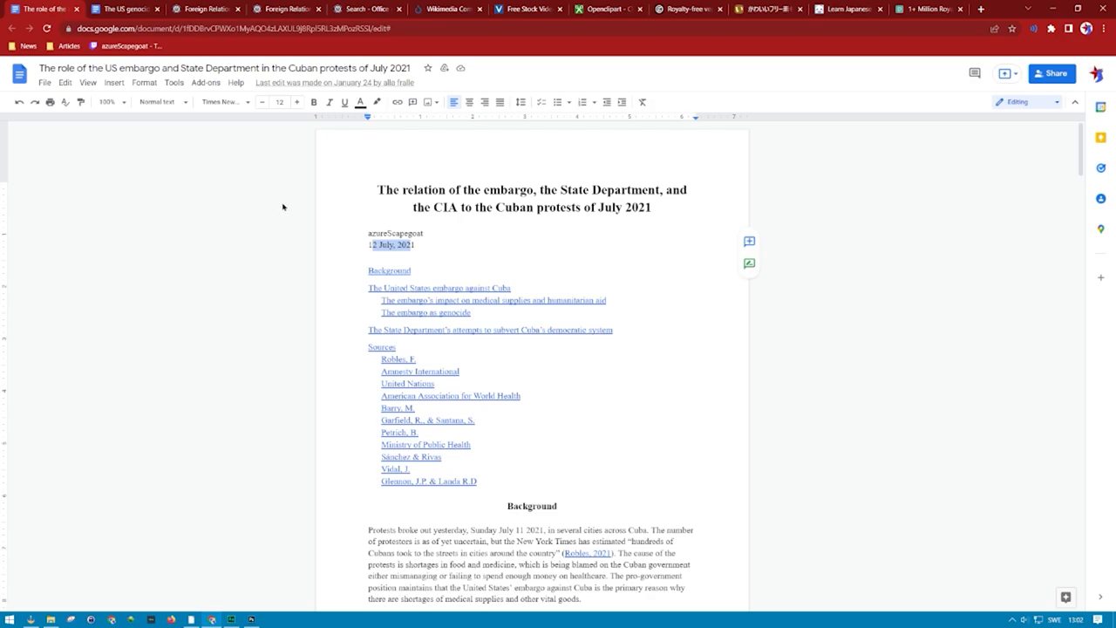
mouse_move(270, 194)
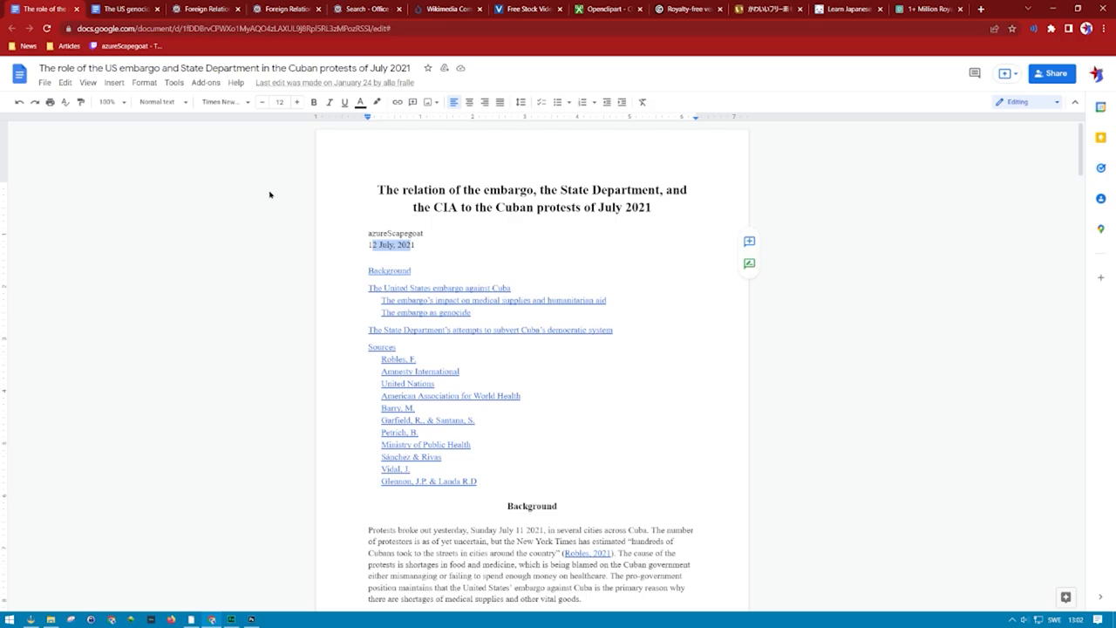
mouse_move(254, 185)
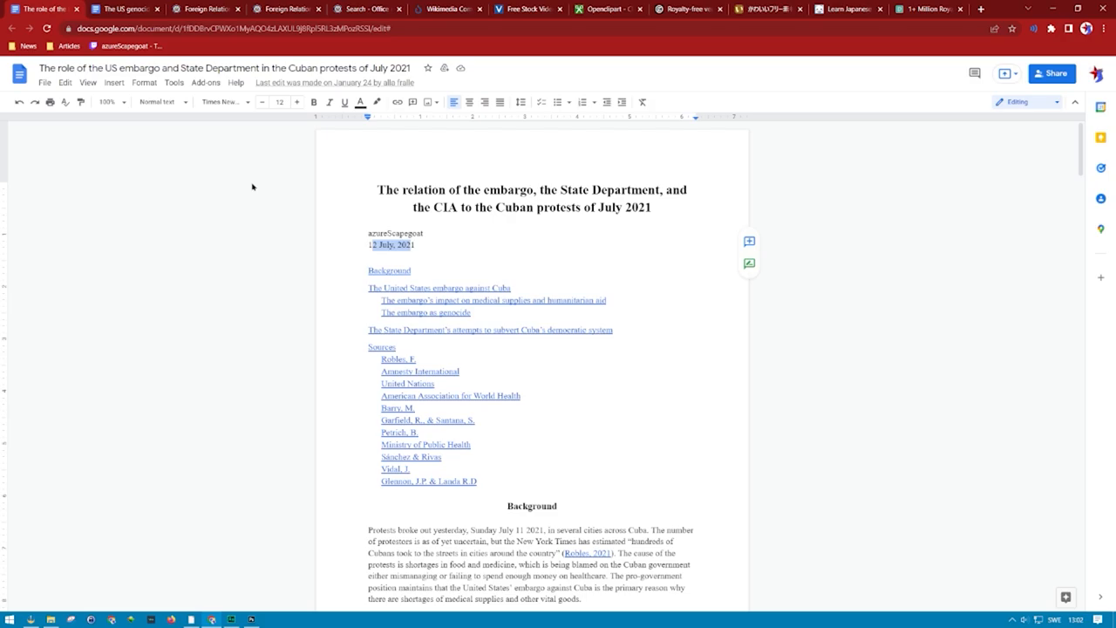
mouse_move(237, 178)
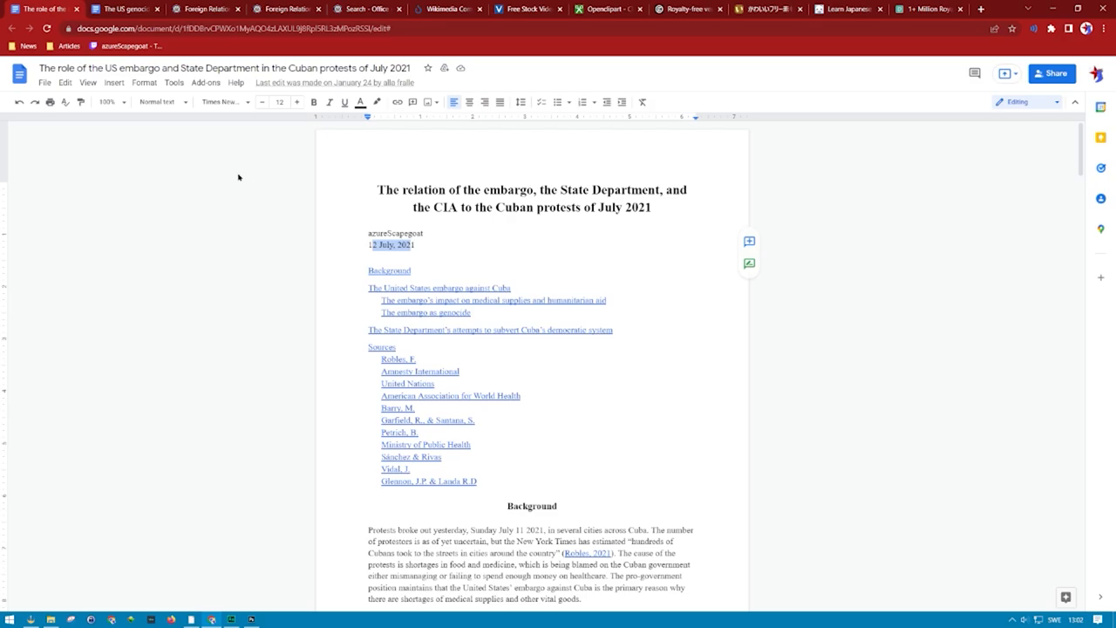
mouse_move(195, 262)
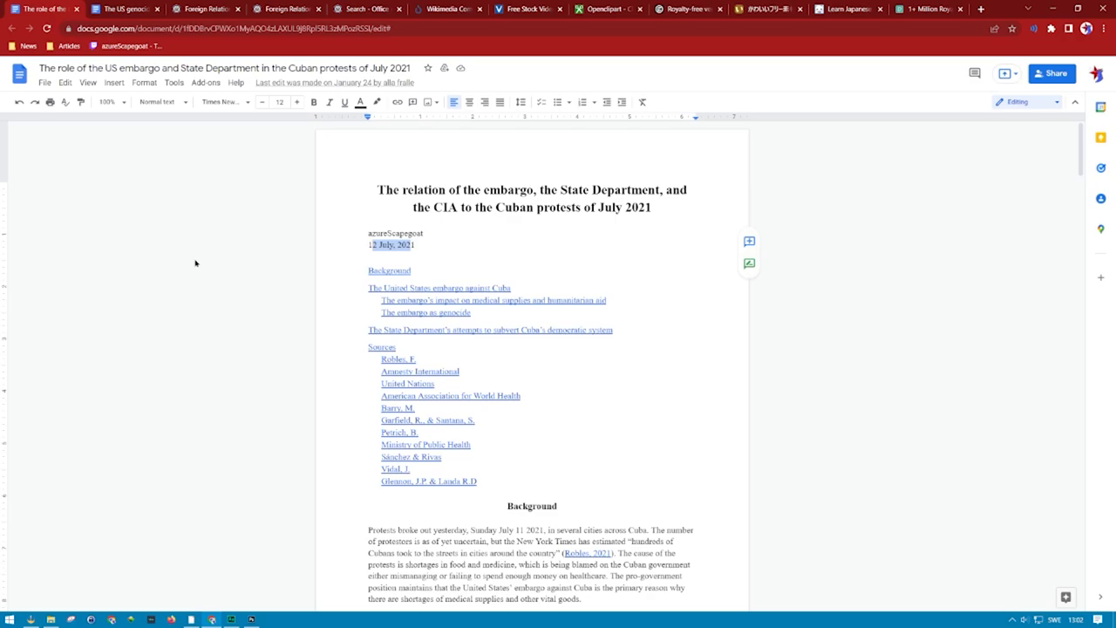
mouse_move(181, 385)
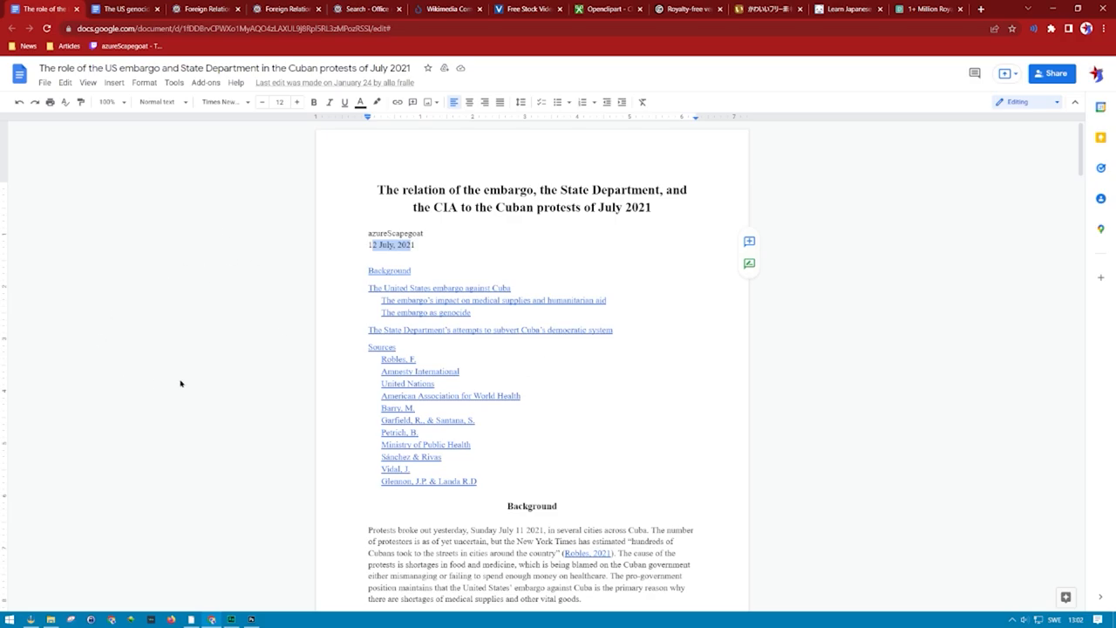
mouse_move(150, 361)
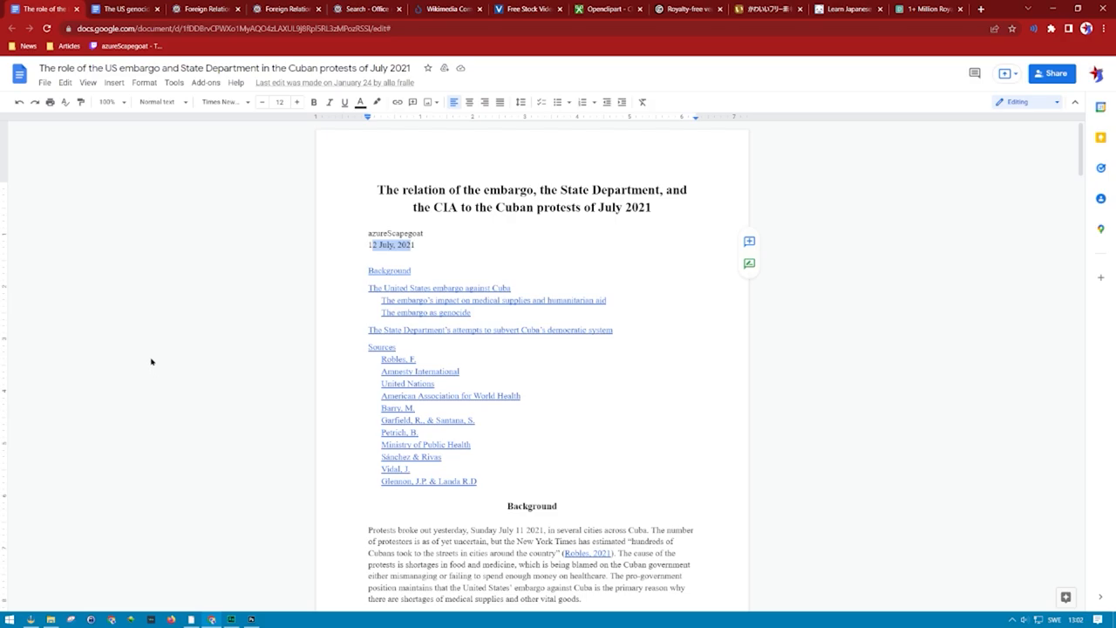
mouse_move(139, 404)
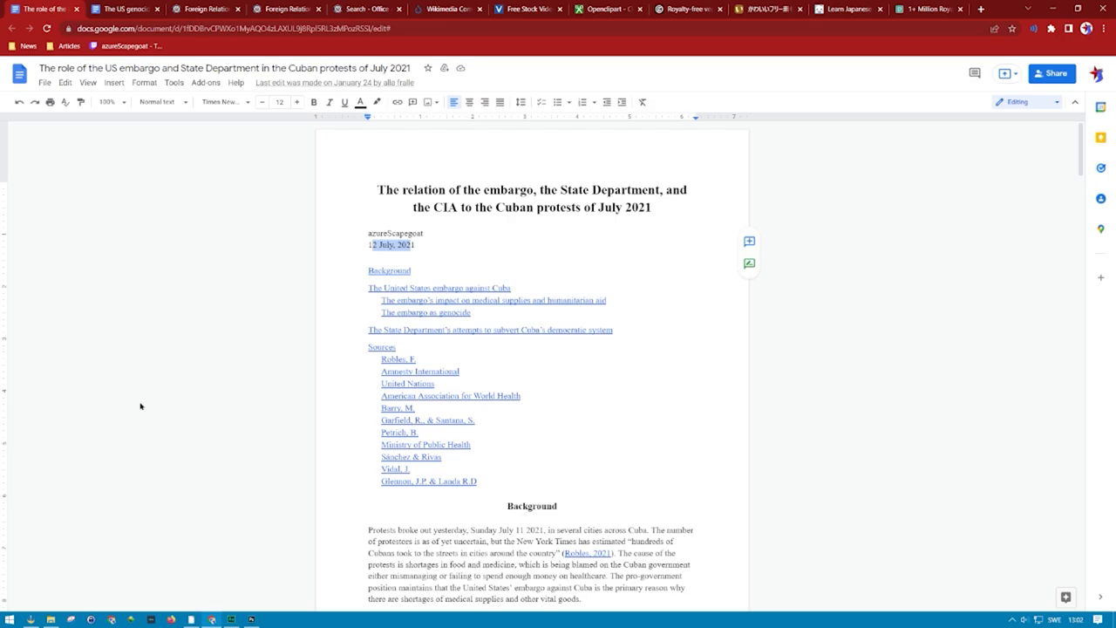
mouse_move(65, 417)
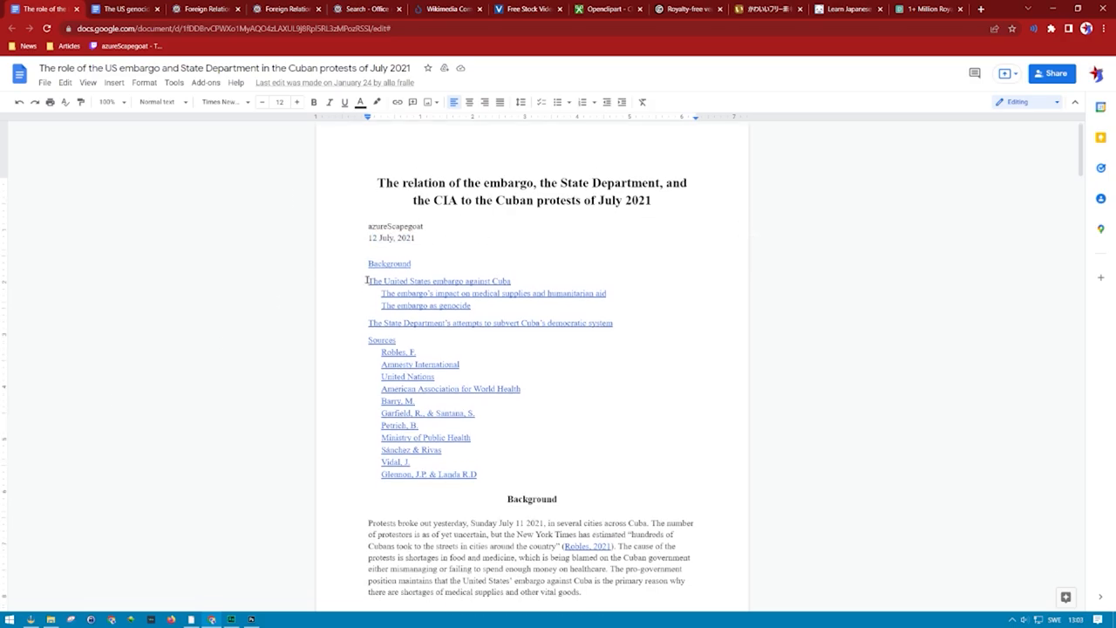
- Scroll to the Sources section and show the UN News link's preview card
scroll("down", 3)
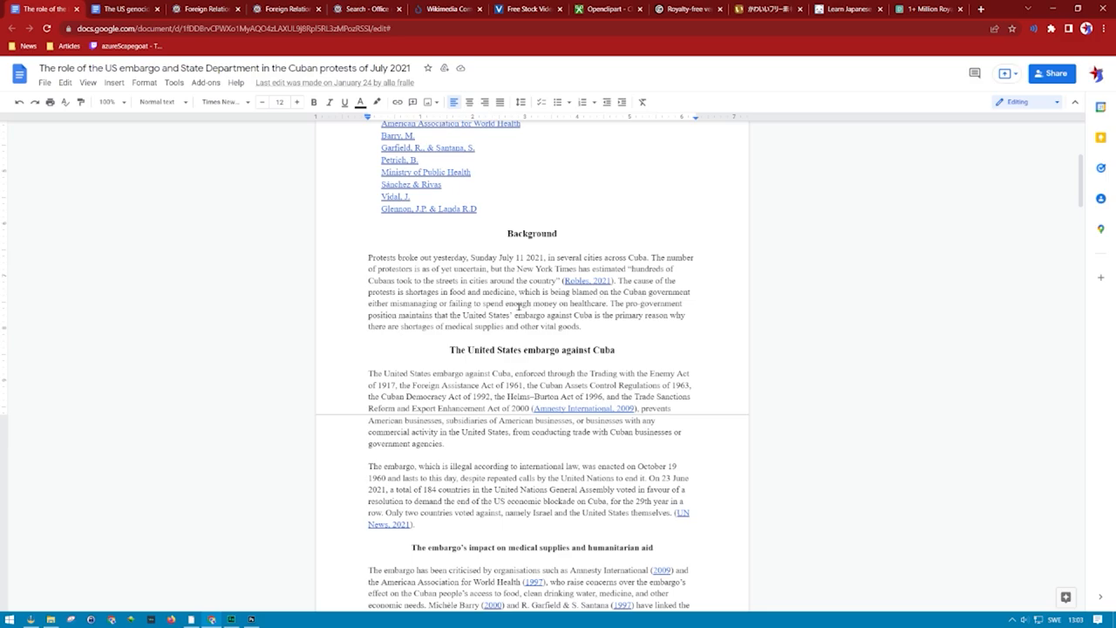
scroll("down", 3)
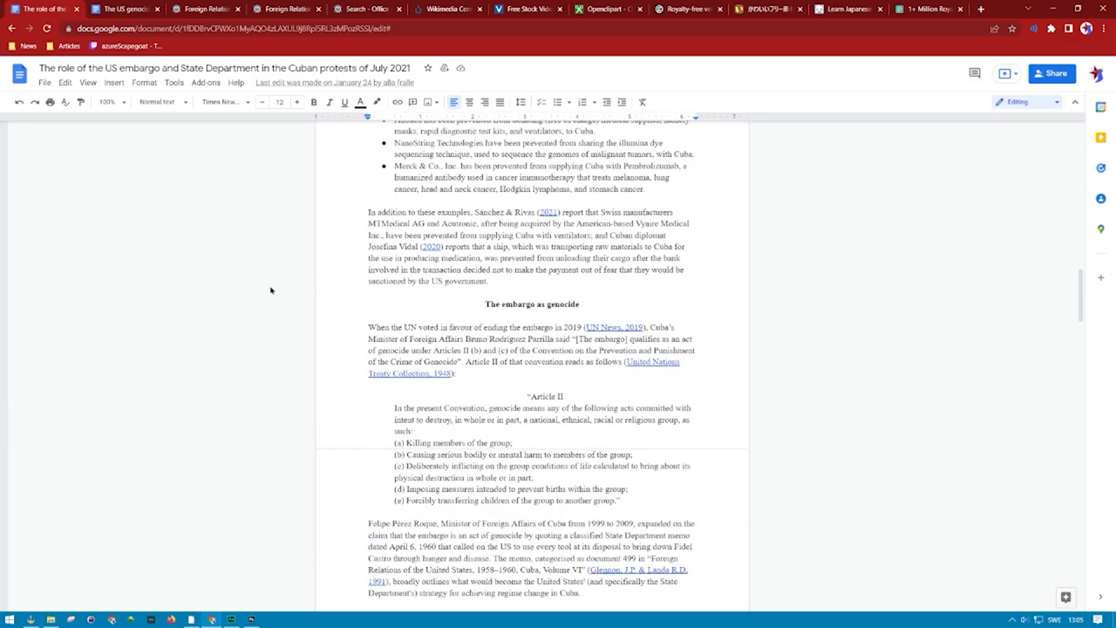
scroll("down", 3)
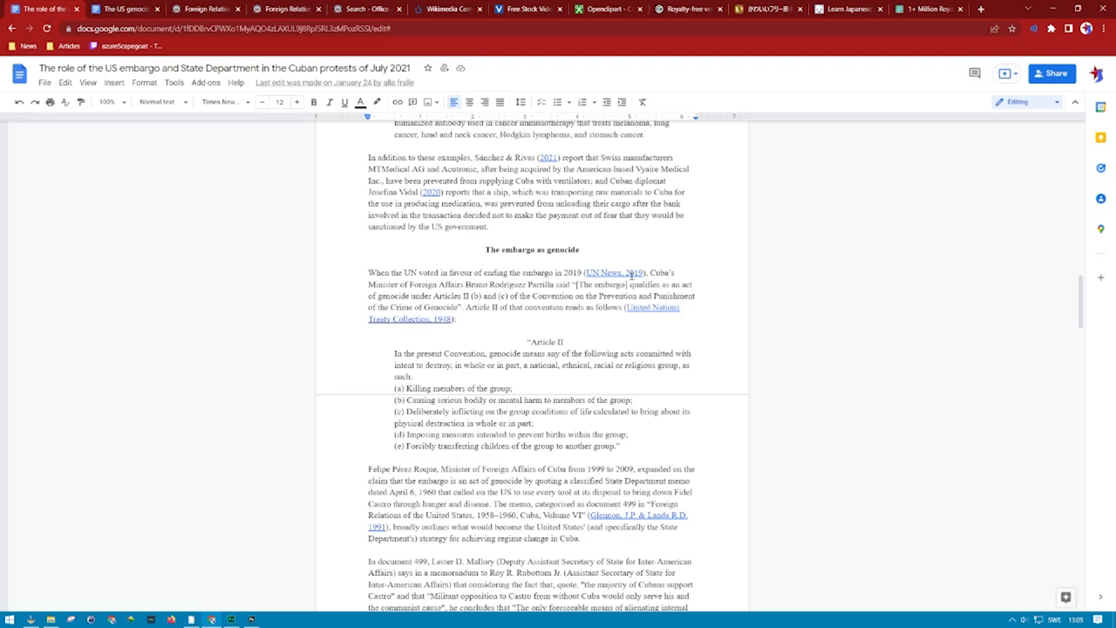
left_click(622, 272)
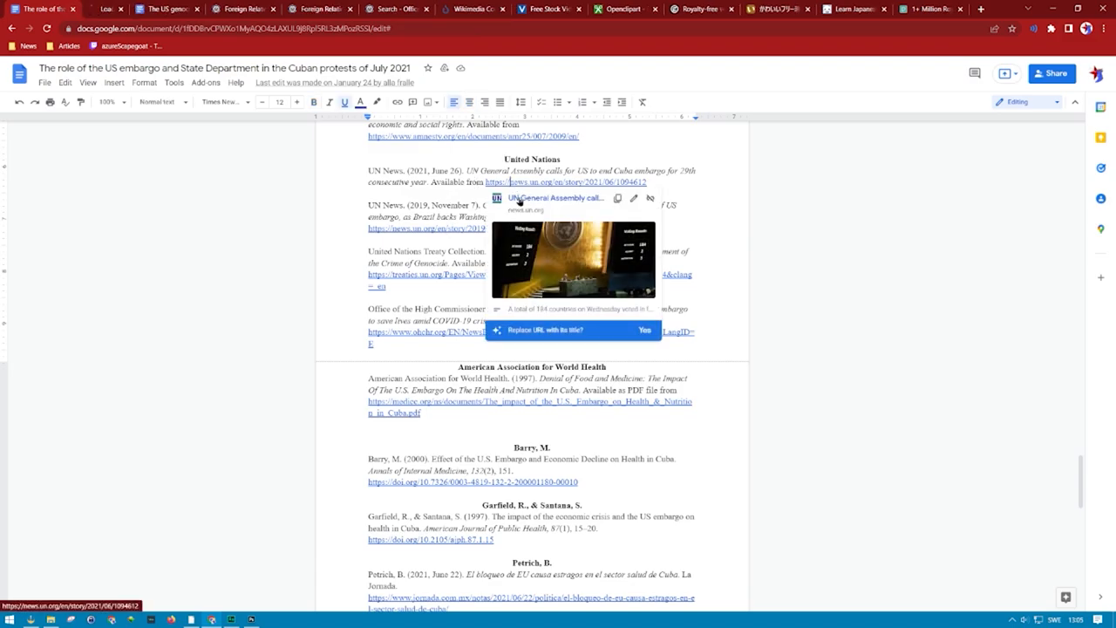
- Read through the UN News article on the General Assembly's Cuba embargo vote
left_click(579, 199)
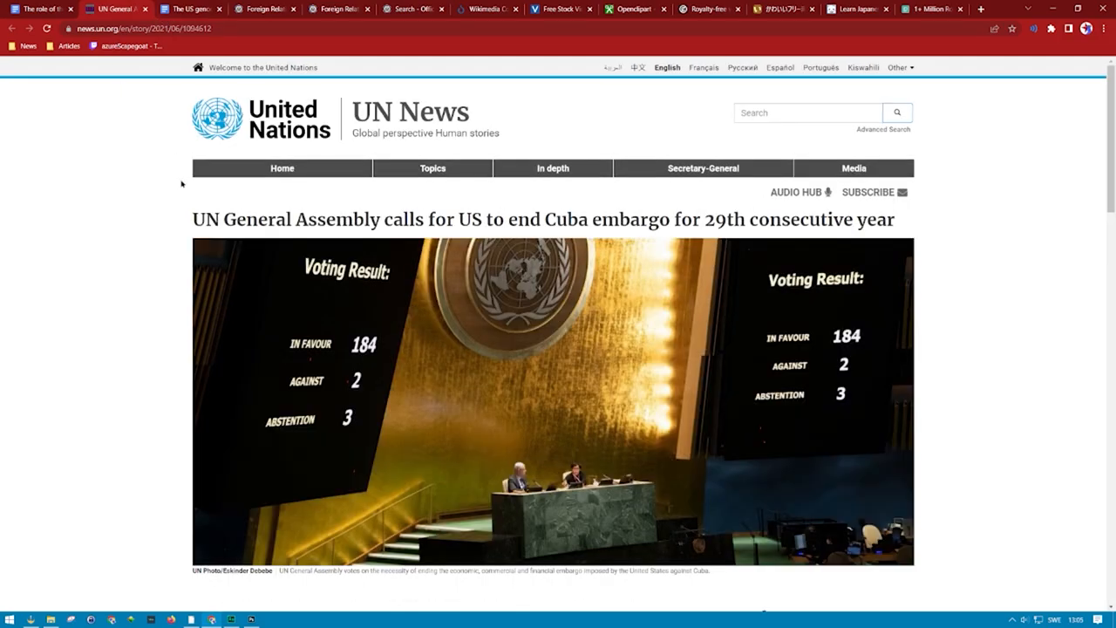
scroll("down", 3)
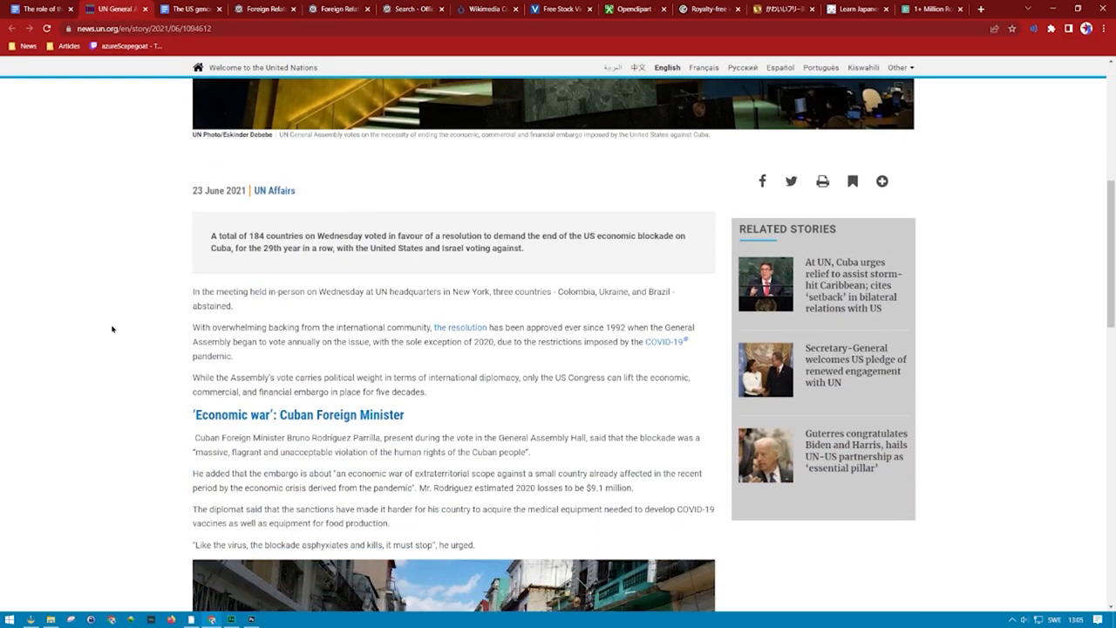
scroll("down", 3)
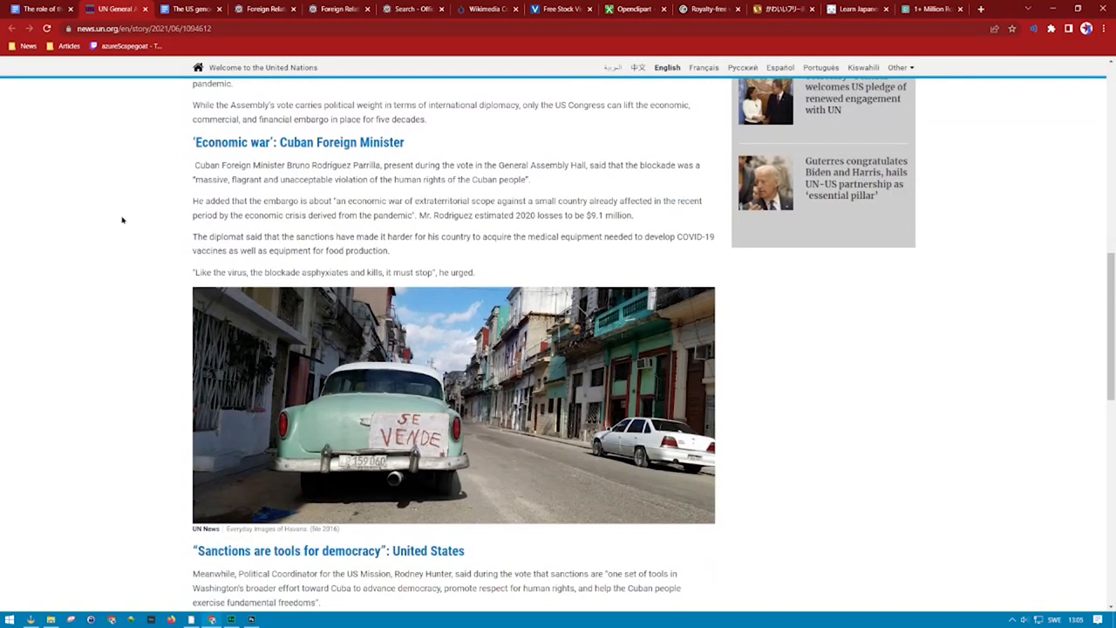
mouse_move(381, 178)
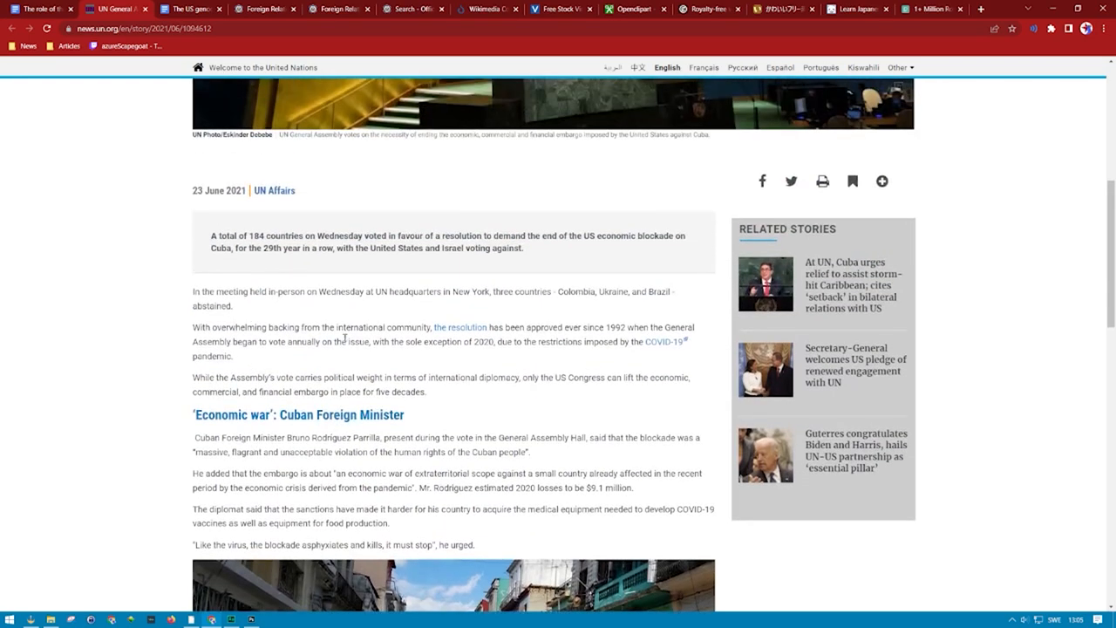
scroll("down", 3)
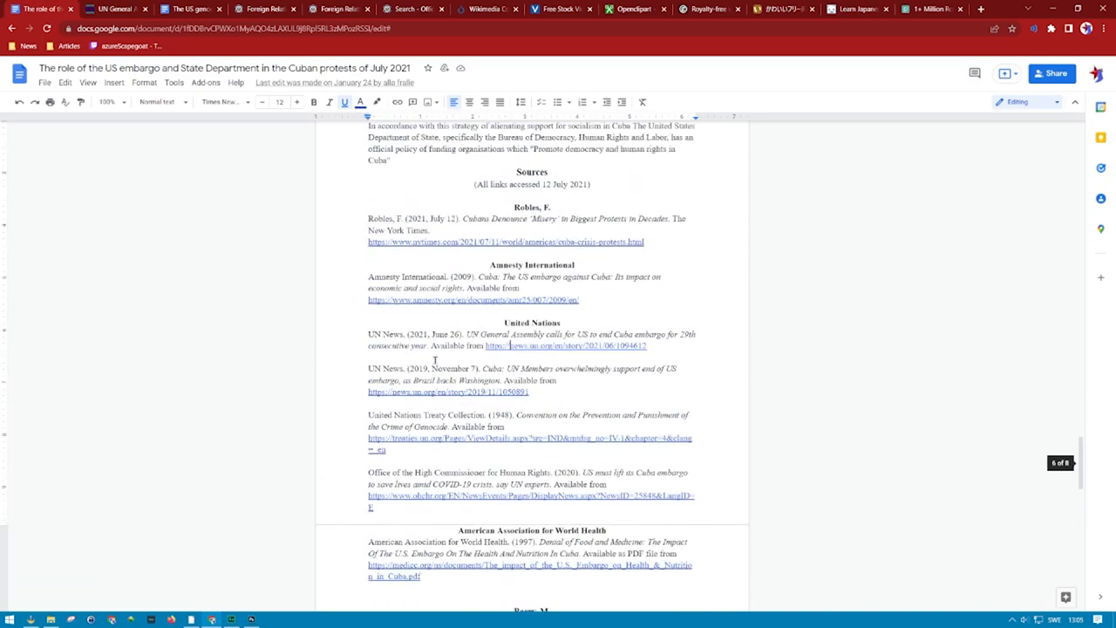
scroll("down", 3)
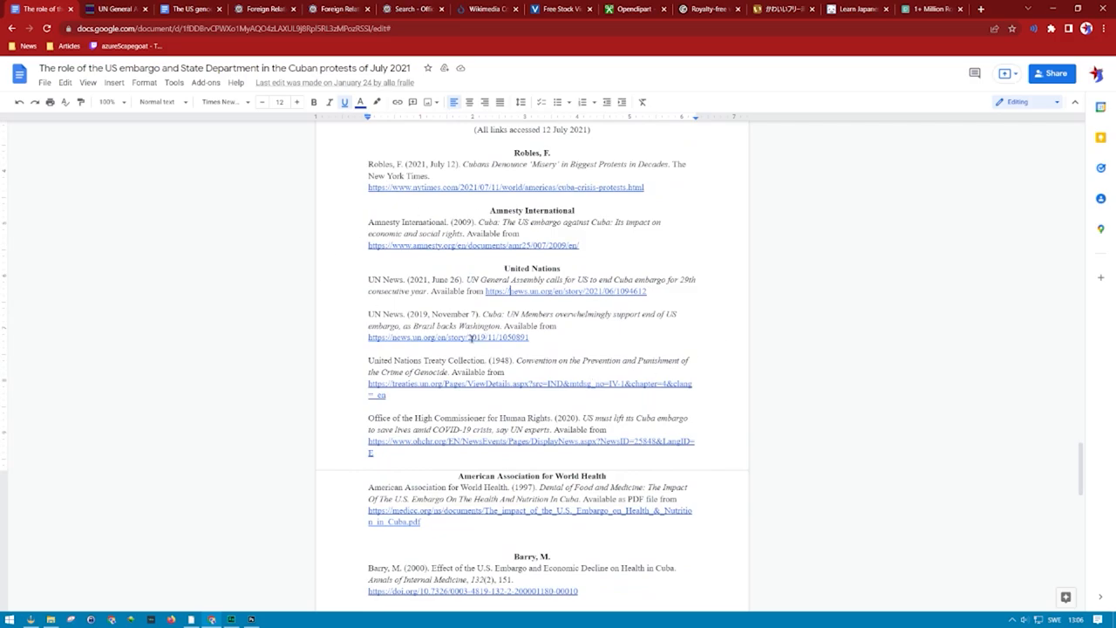
left_click(427, 339)
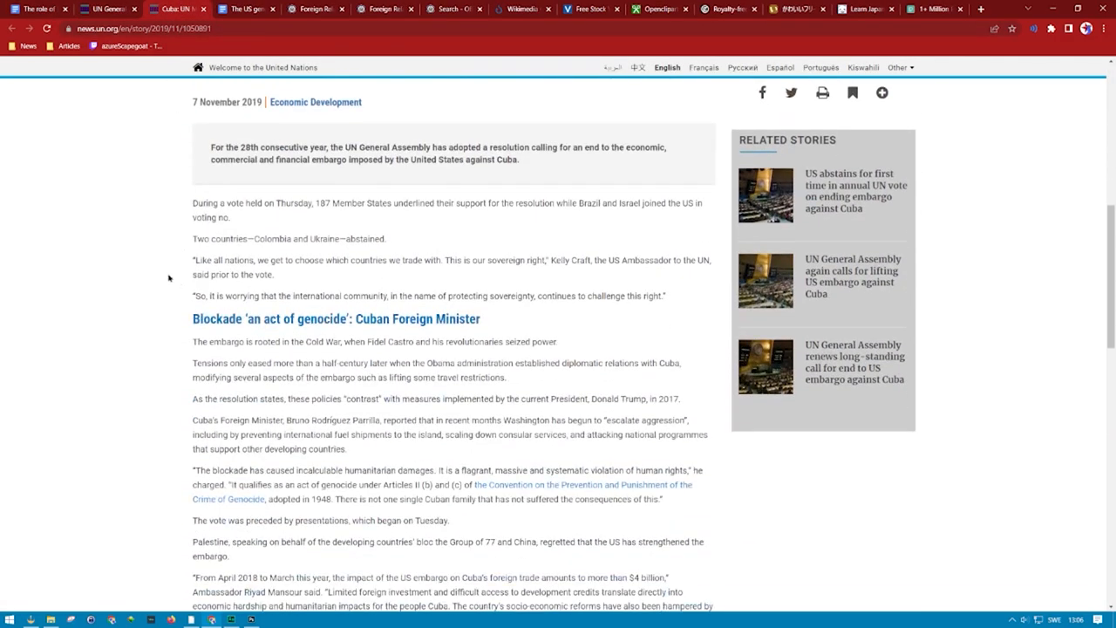
scroll("down", 3)
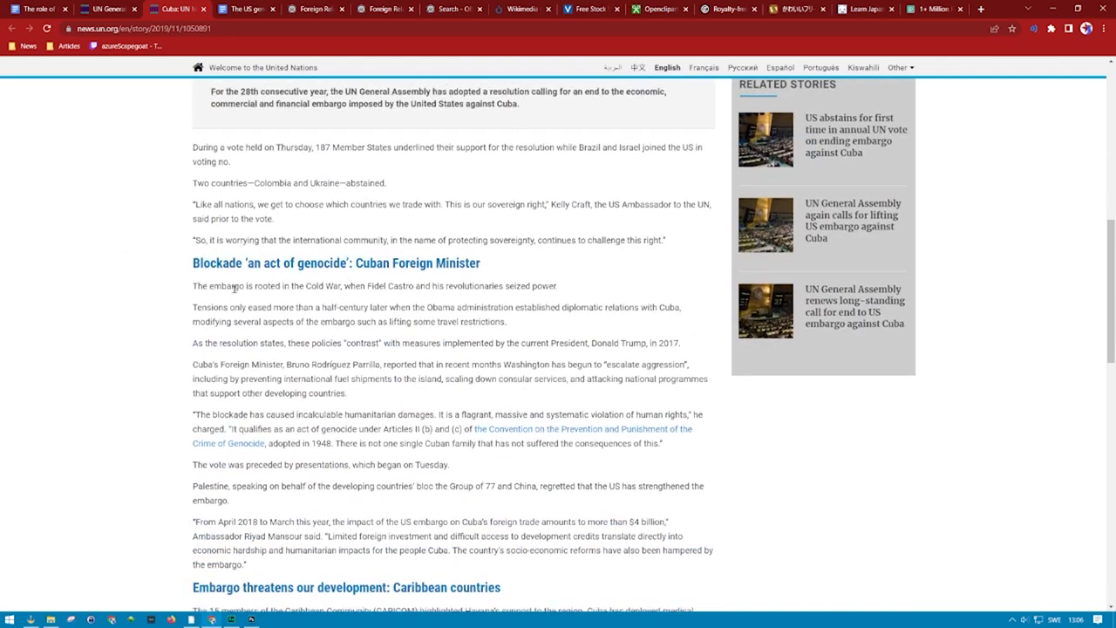
scroll("down", 3)
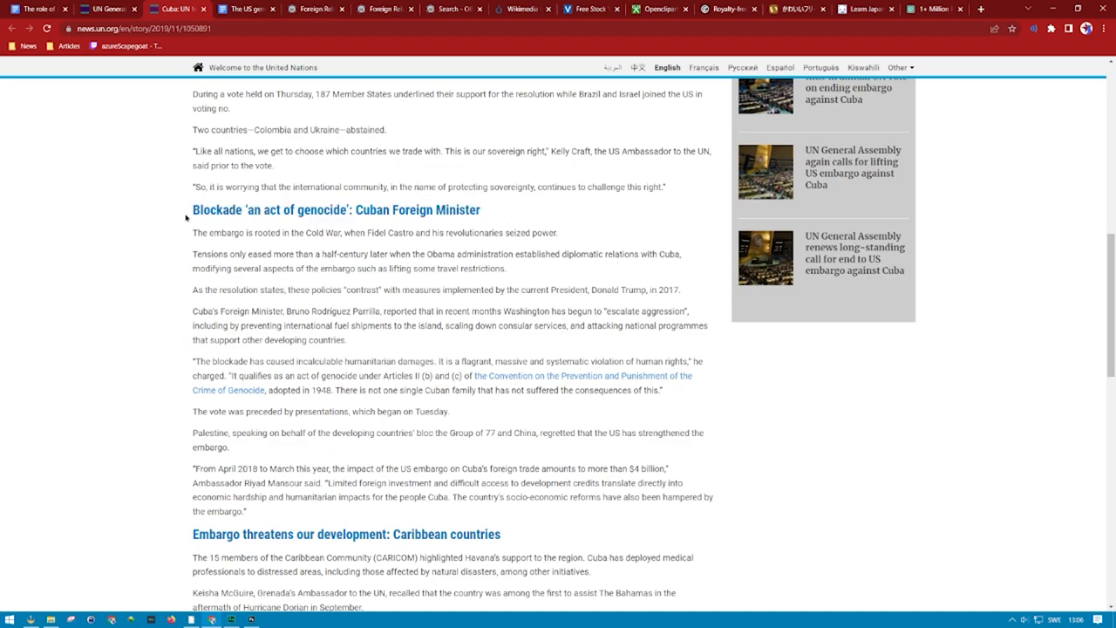
mouse_move(295, 316)
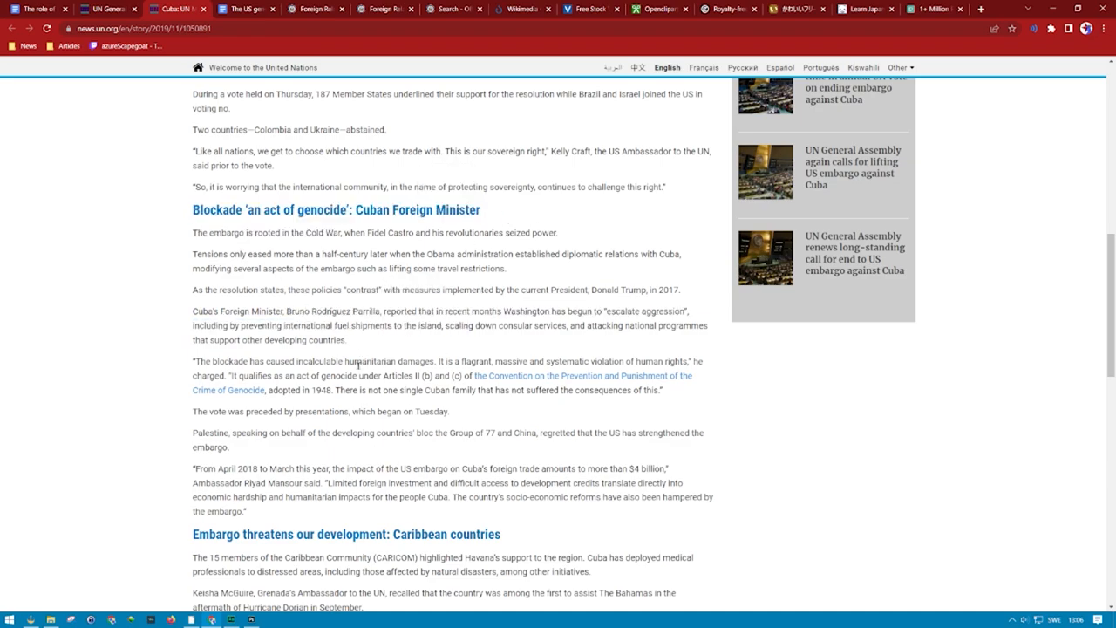
left_click_drag(188, 361, 697, 361)
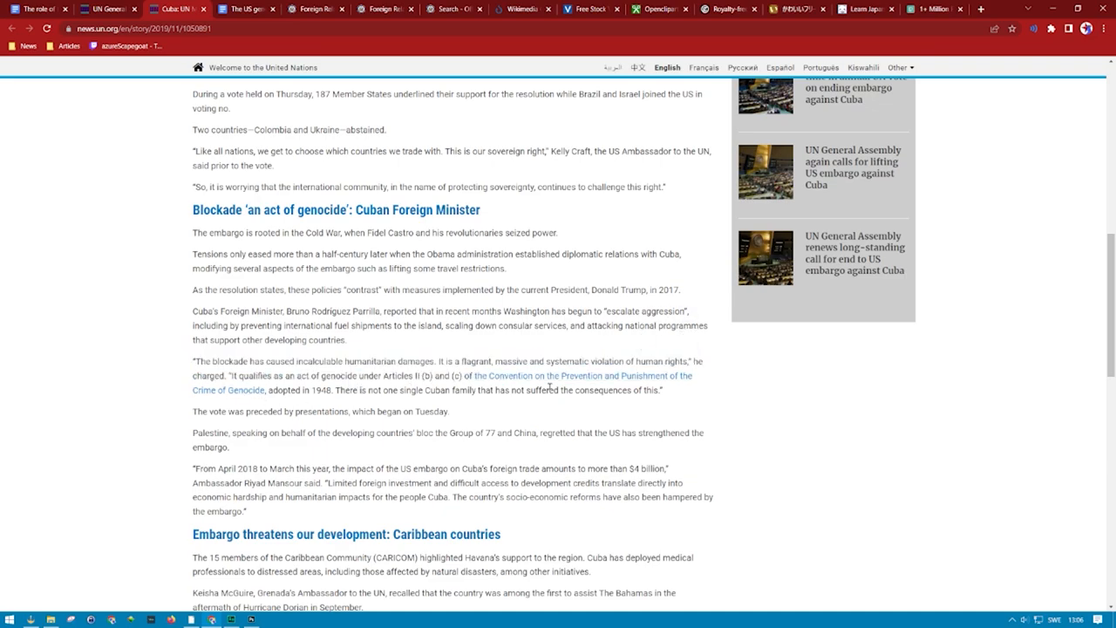
mouse_move(516, 412)
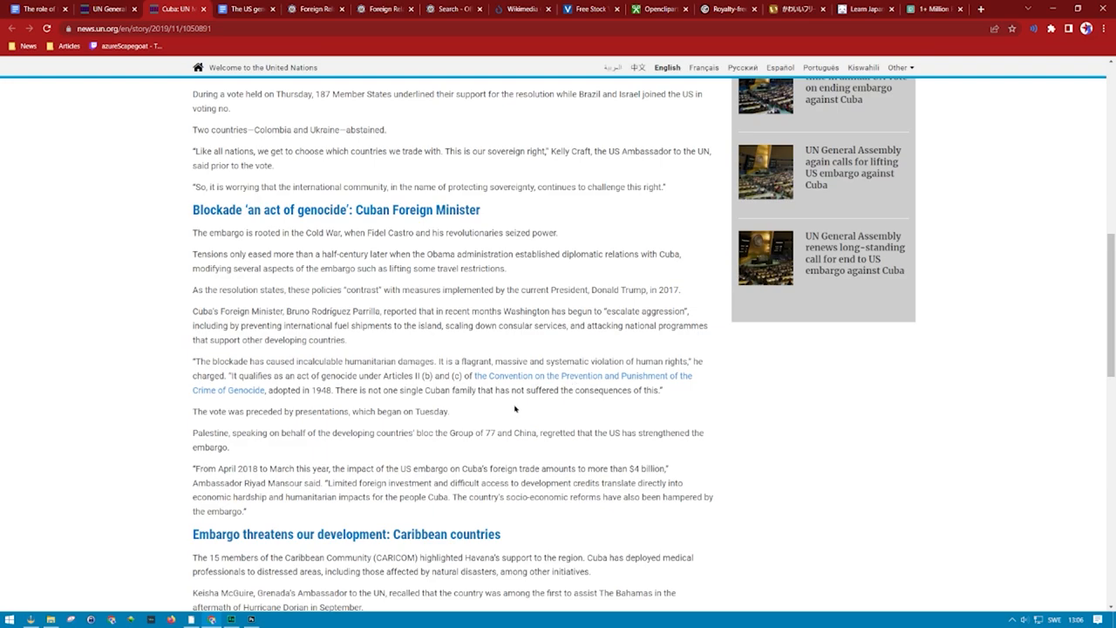
scroll("down", 3)
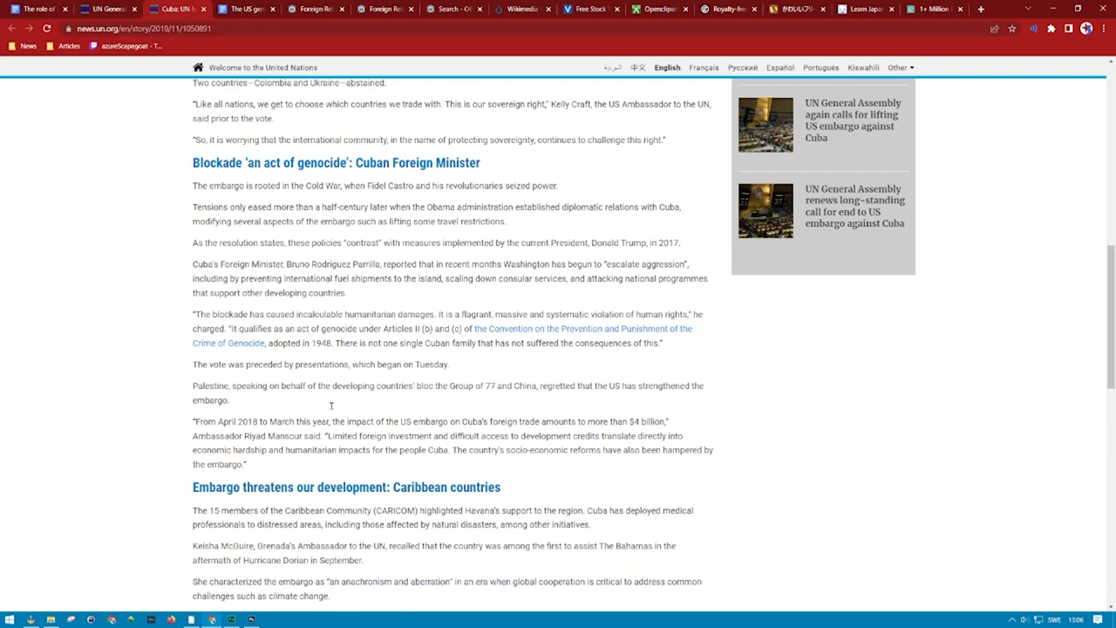
scroll("down", 3)
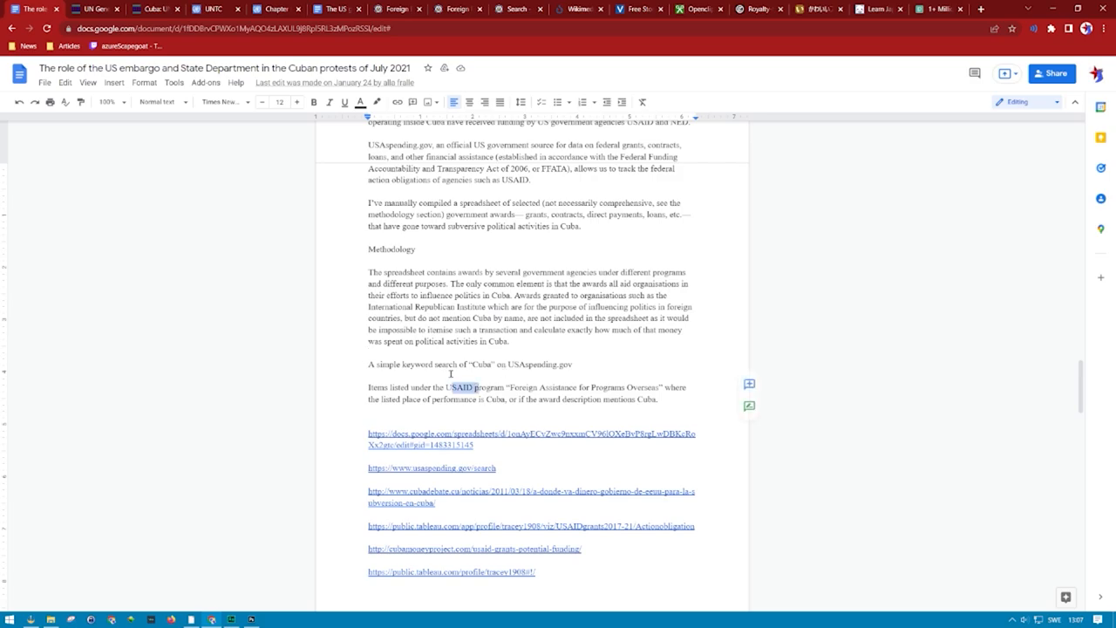
mouse_move(387, 373)
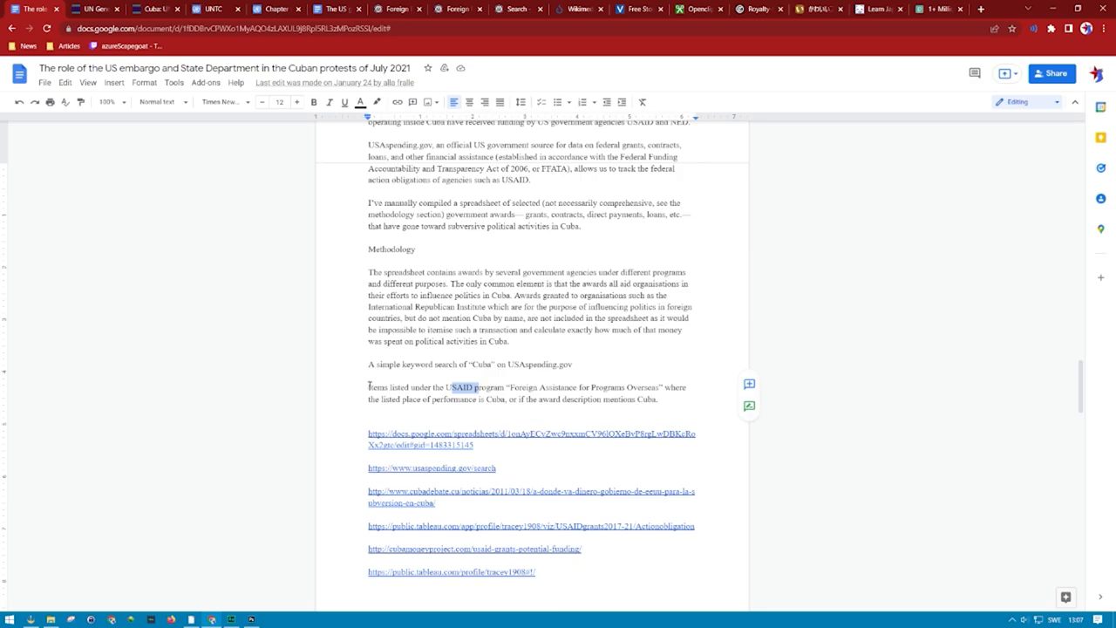
mouse_move(316, 326)
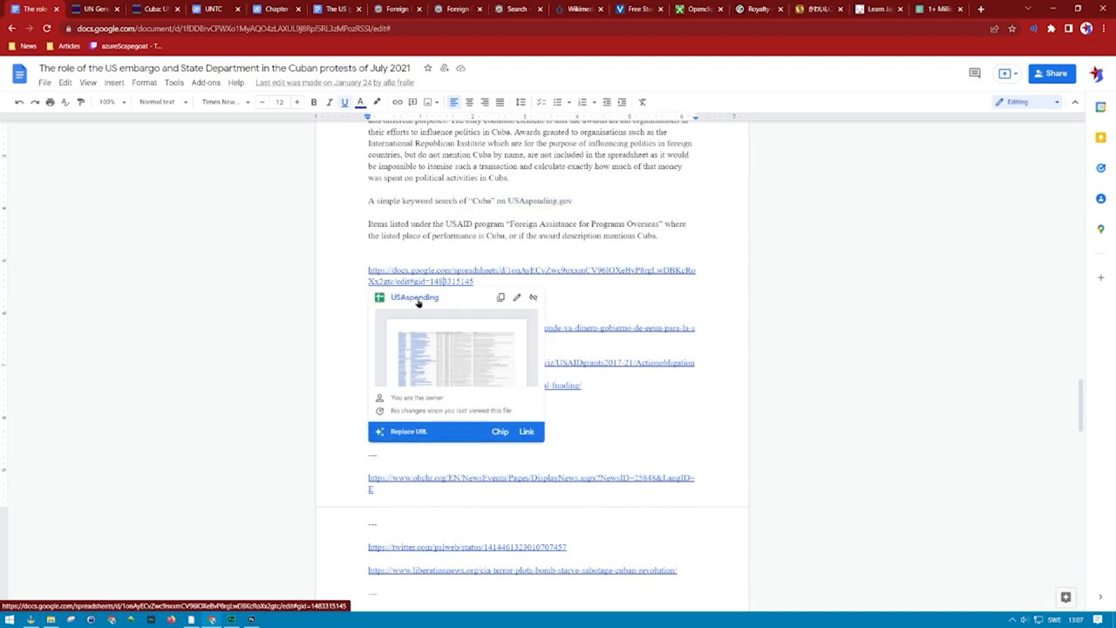
- Open the USAspending spreadsheet from its link preview in the methodology
left_click(415, 296)
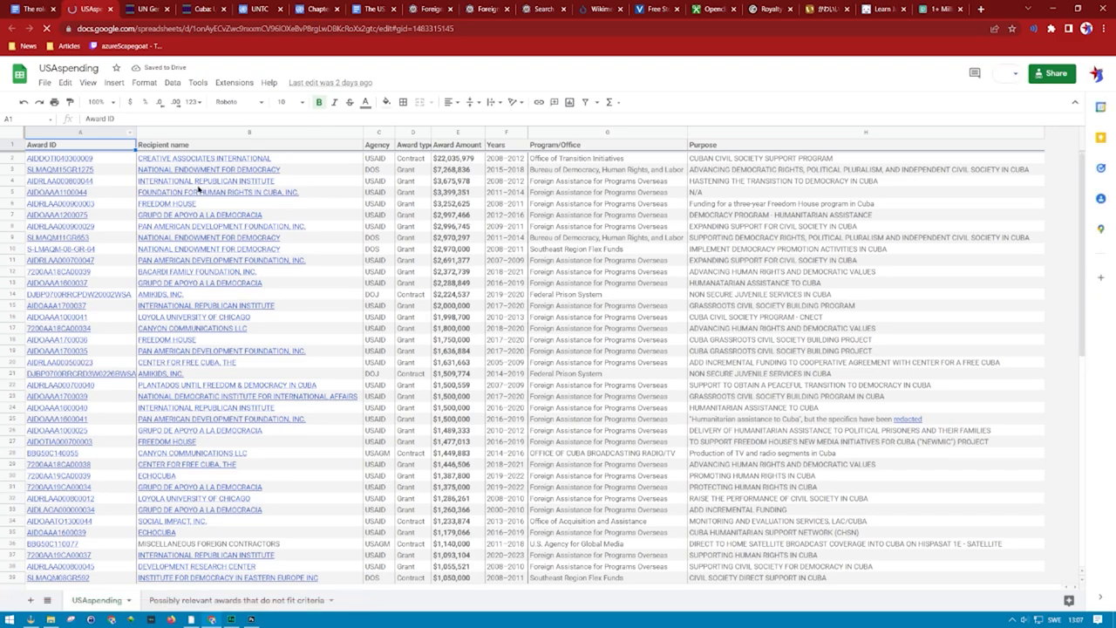
- Scroll the Cuba awards sheet to an award's usaspending.gov link
scroll("down", 3)
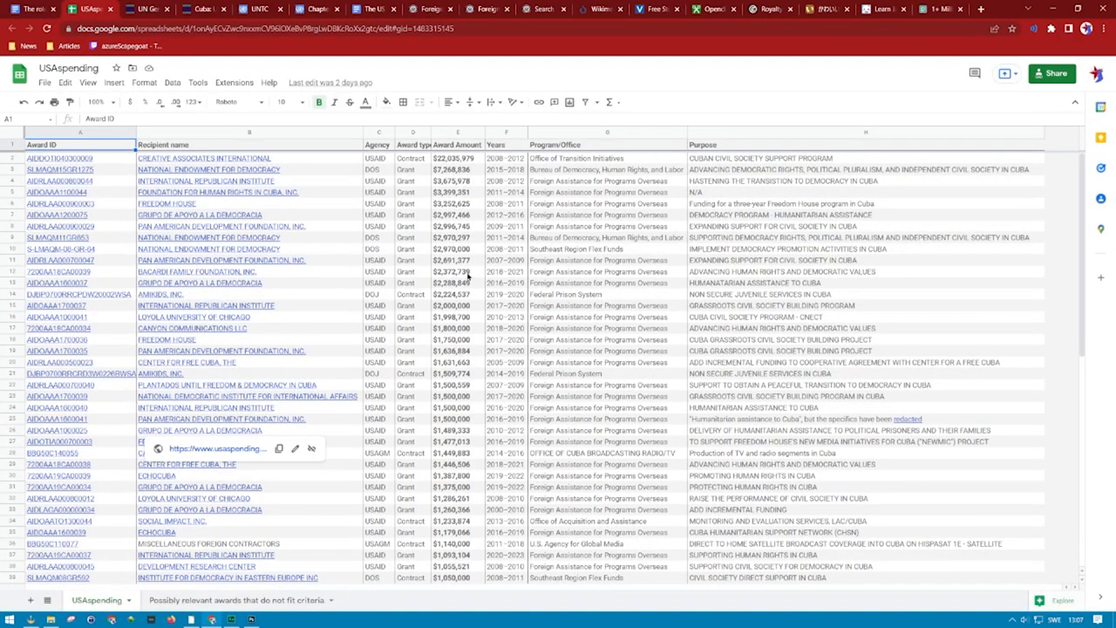
mouse_move(328, 150)
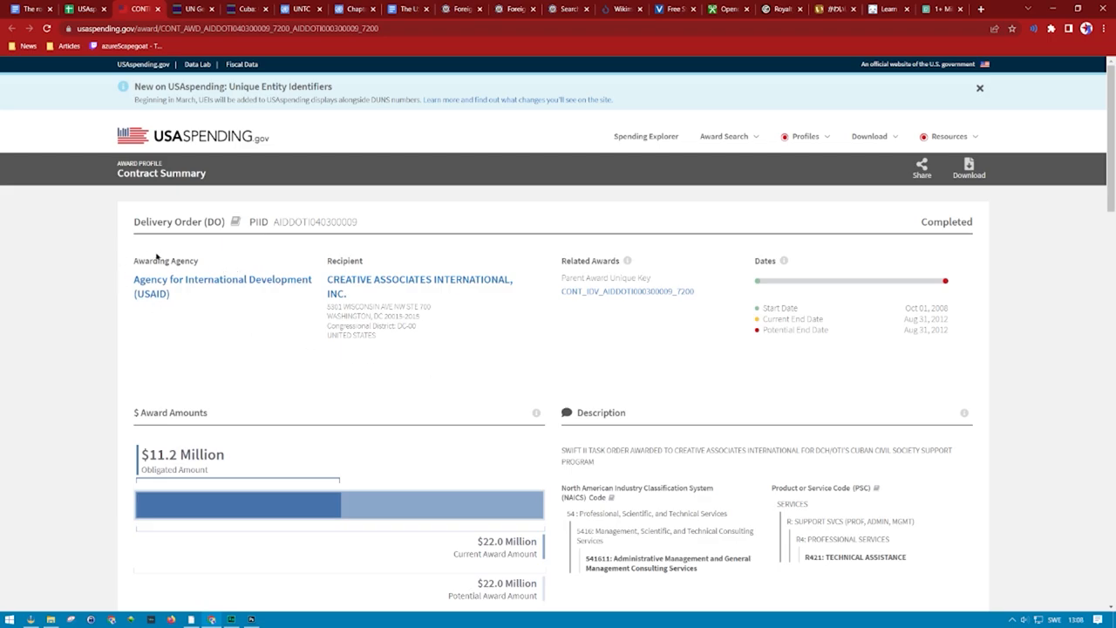
double_click(164, 260)
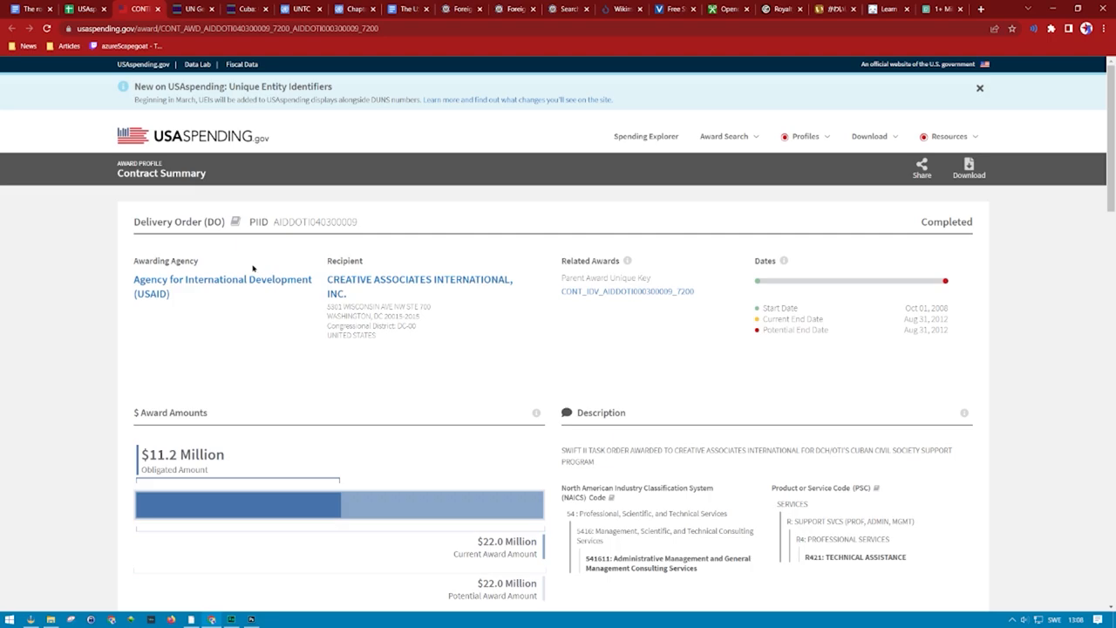
scroll("down", 3)
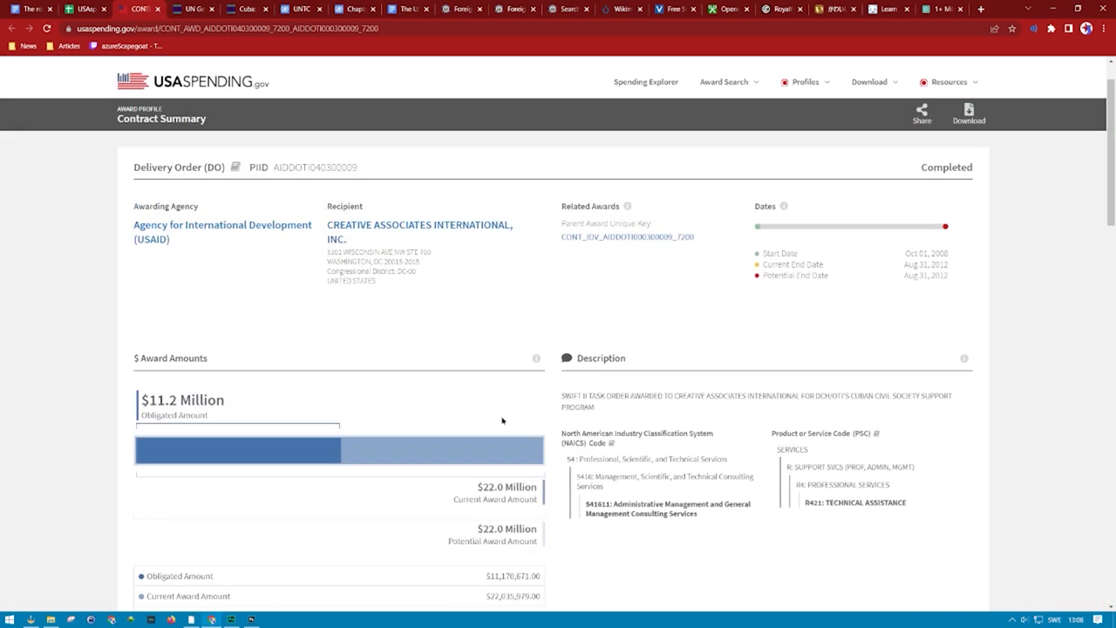
scroll("down", 3)
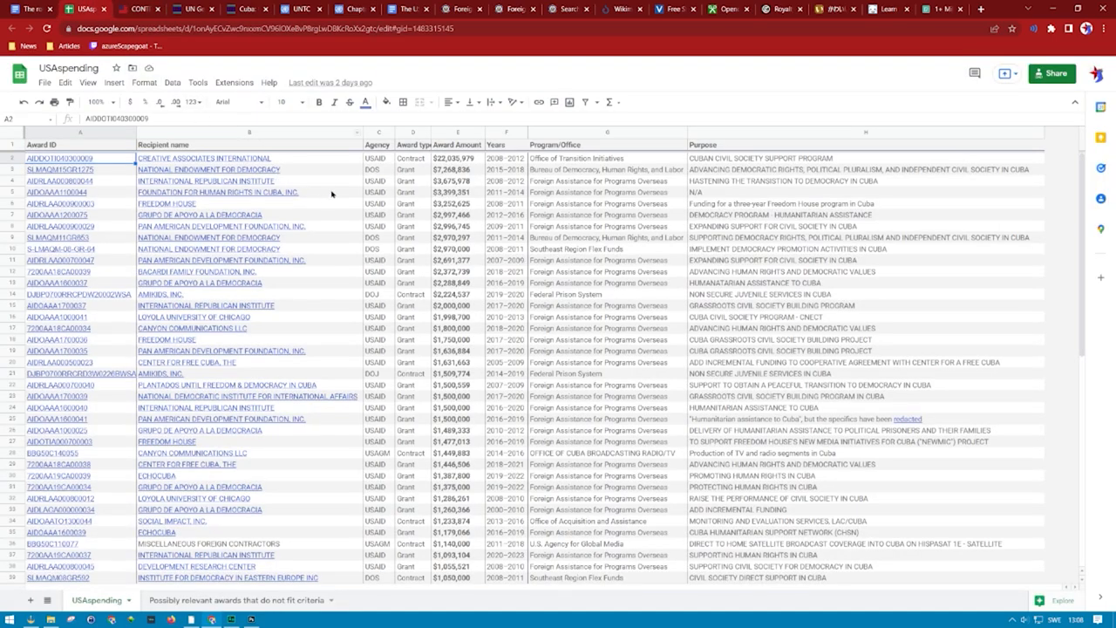
left_click(218, 192)
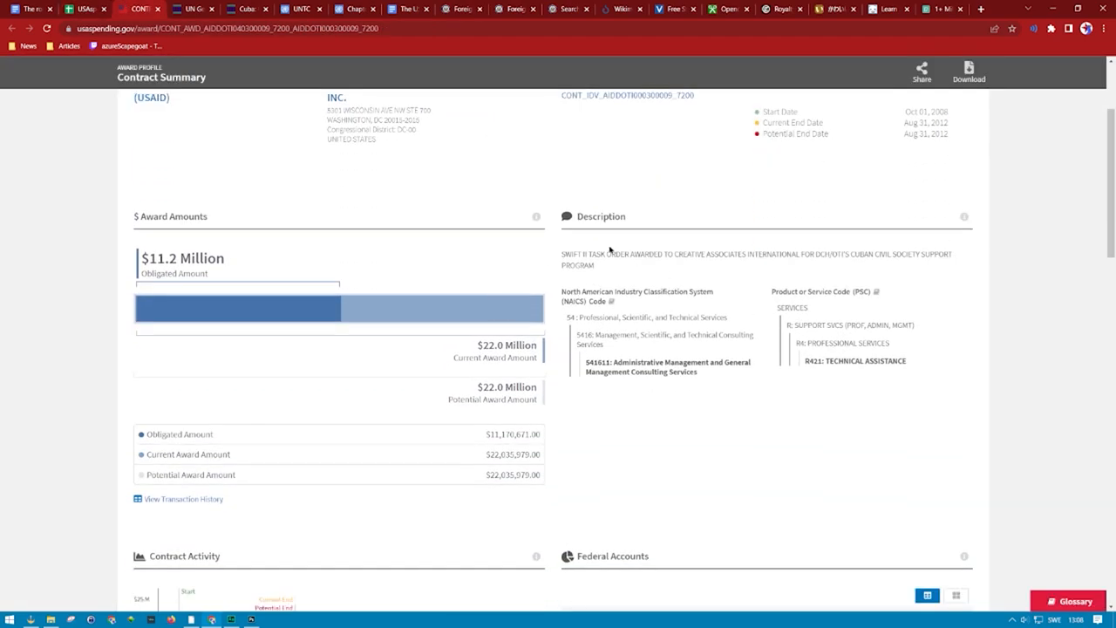
left_click_drag(565, 254, 684, 255)
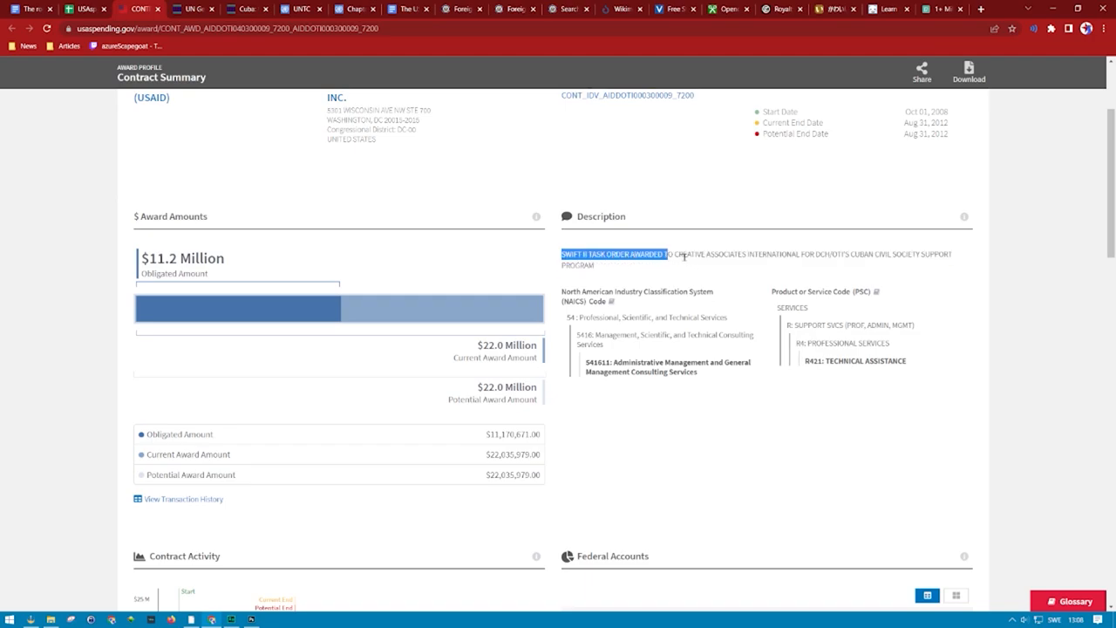
left_click(816, 261)
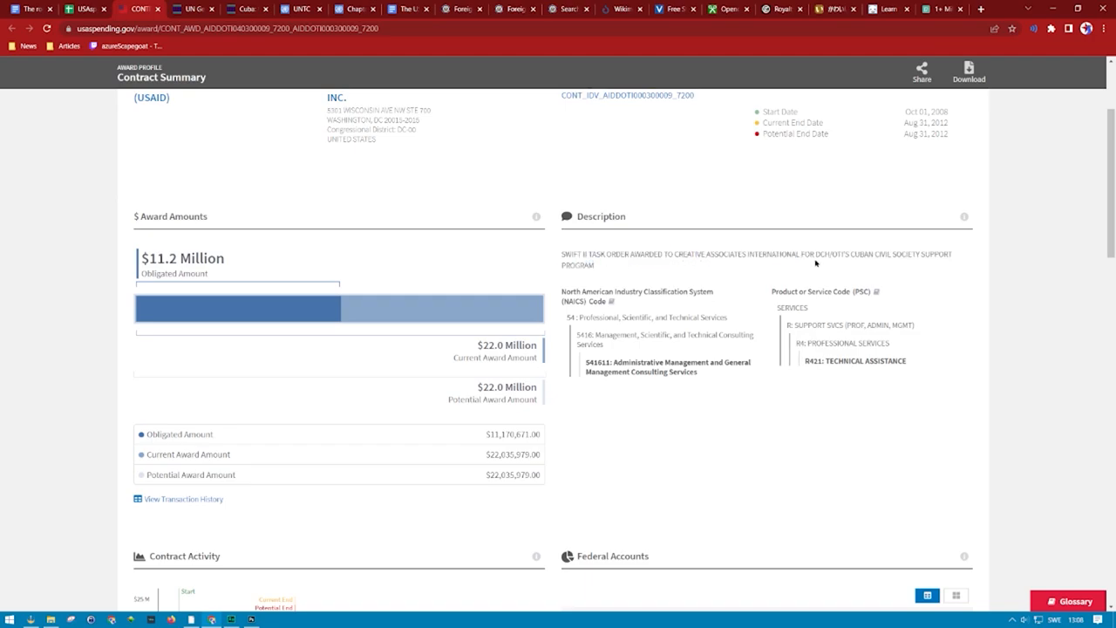
double_click(841, 255)
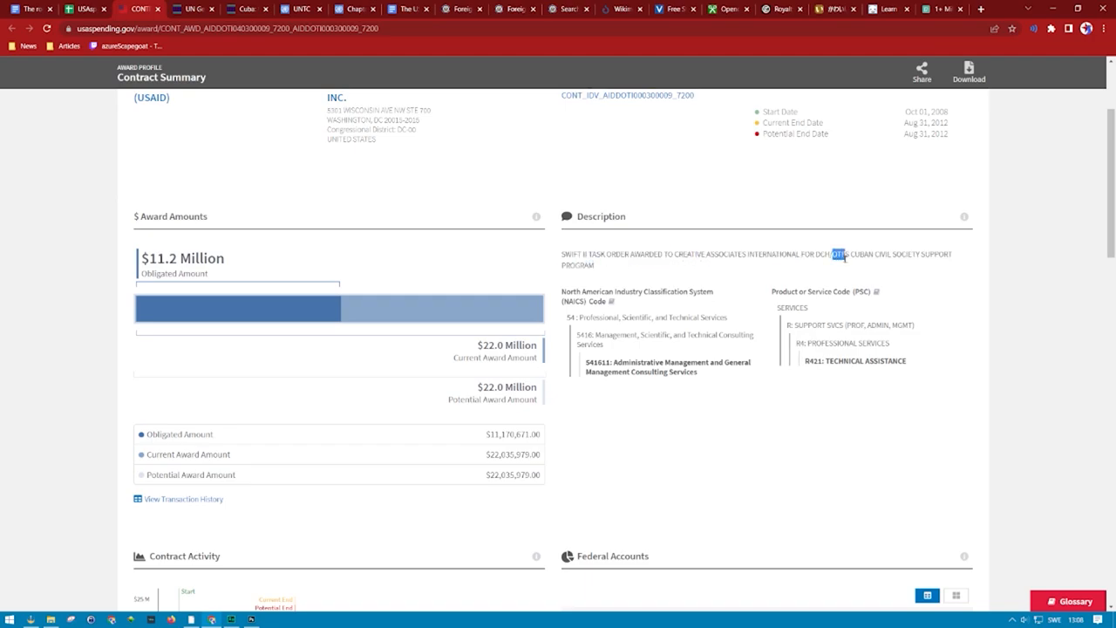
left_click_drag(840, 255, 952, 254)
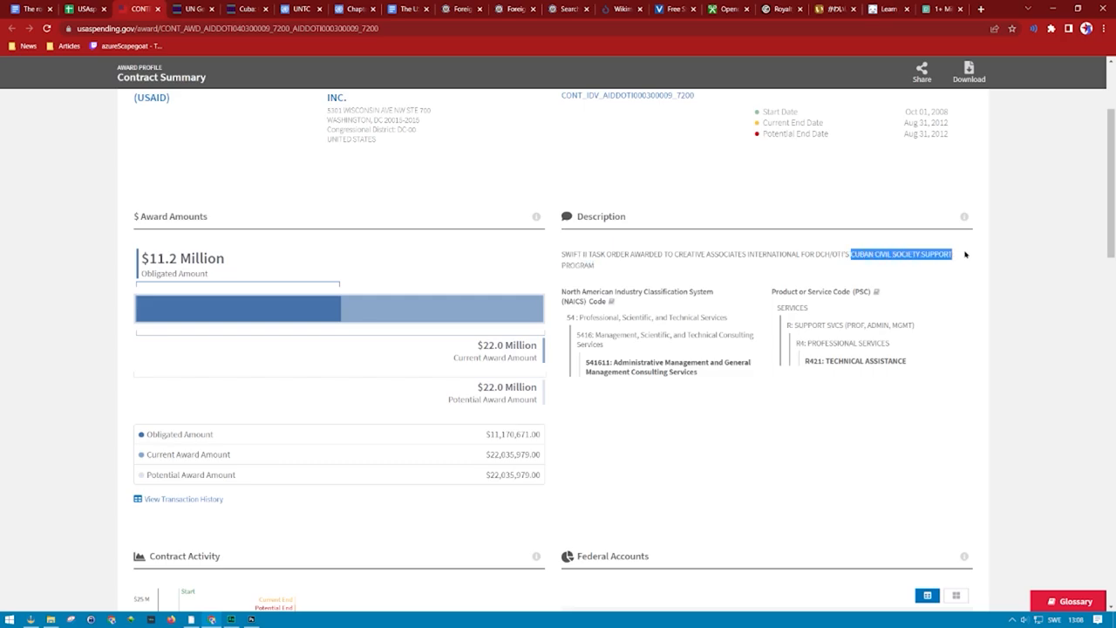
scroll("down", 3)
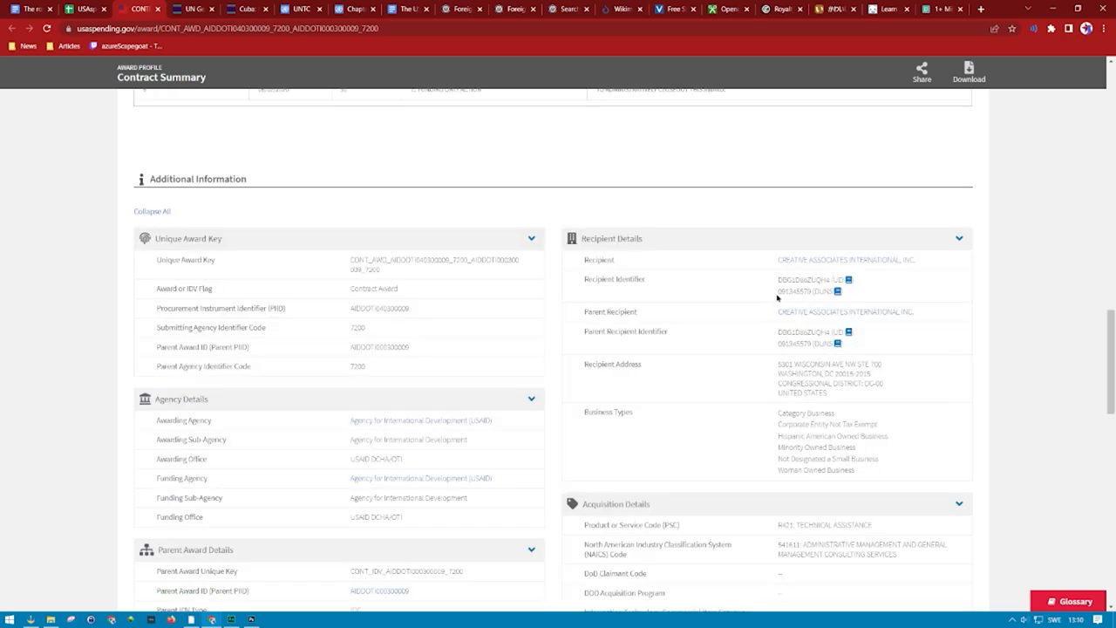
scroll("down", 3)
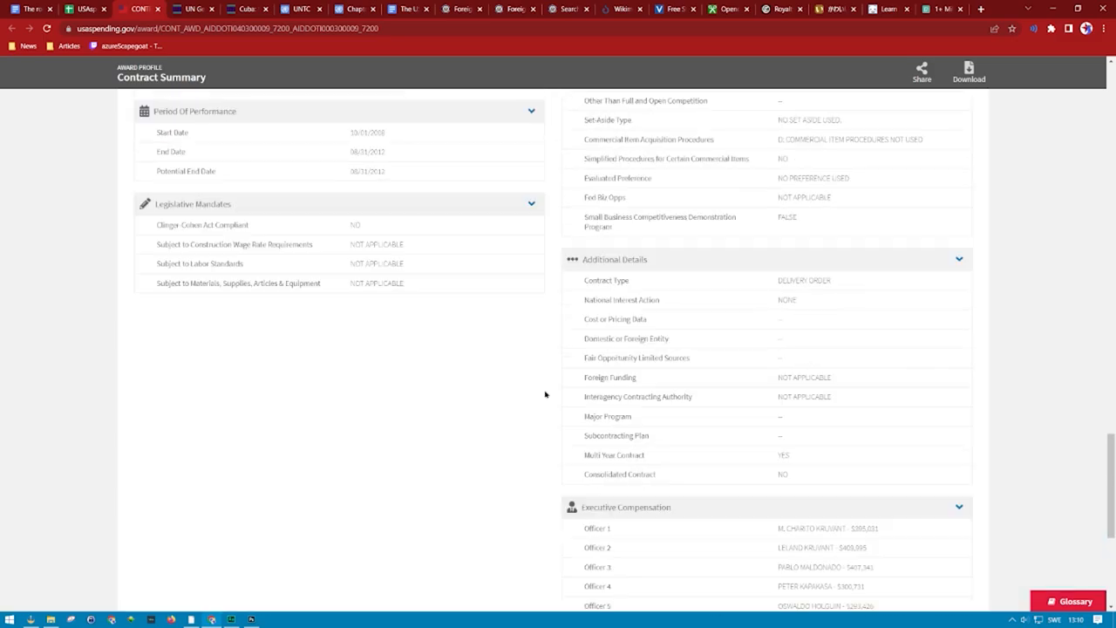
scroll("up", 3)
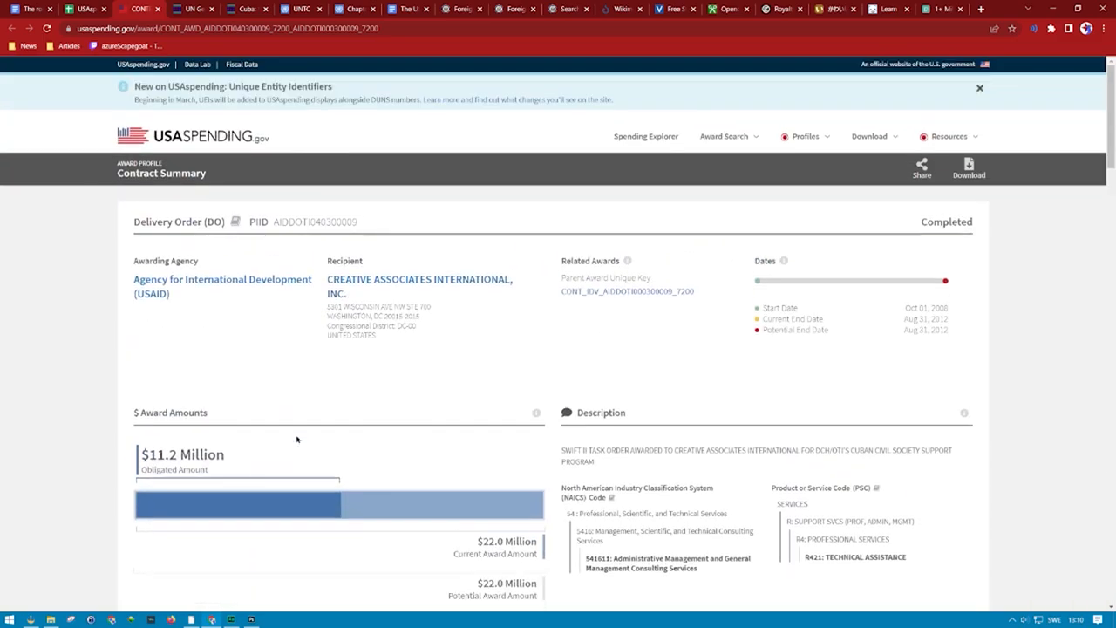
mouse_move(340, 333)
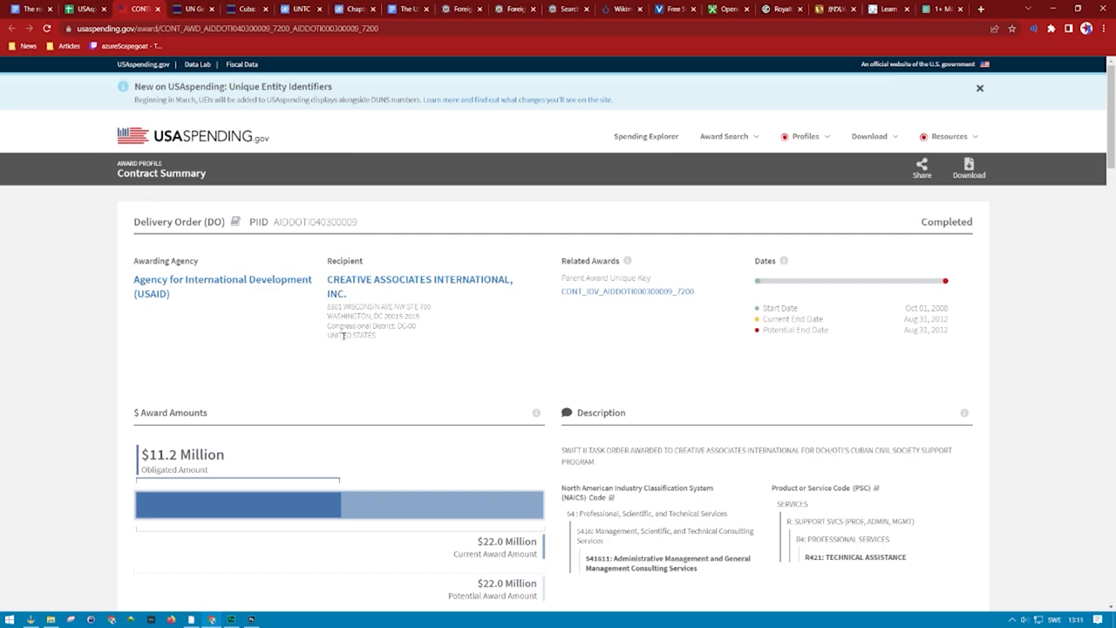
mouse_move(304, 299)
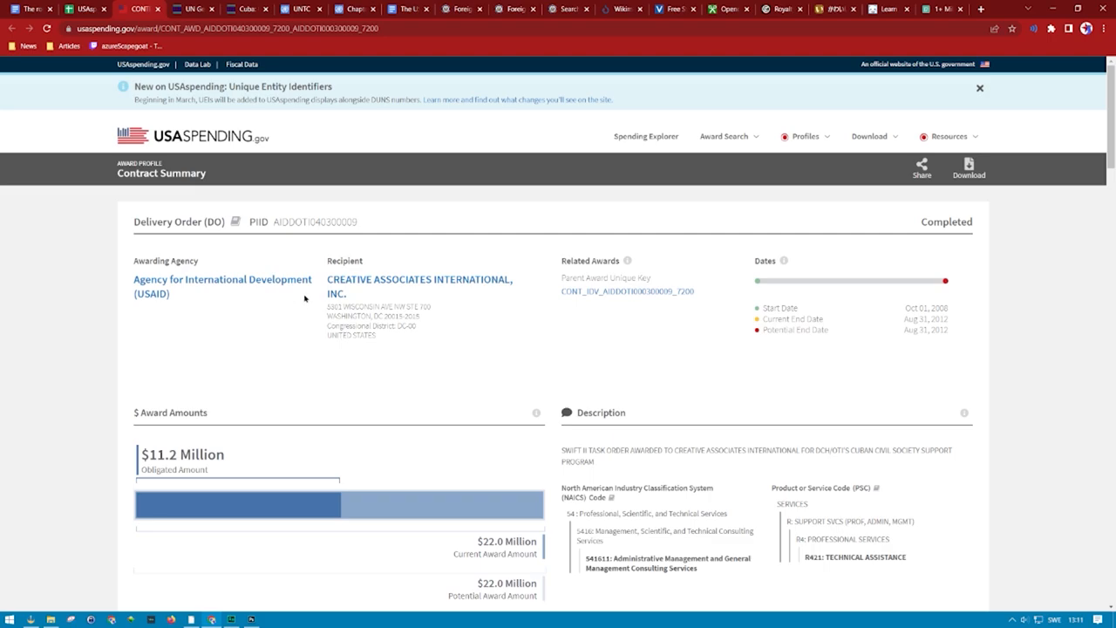
mouse_move(303, 299)
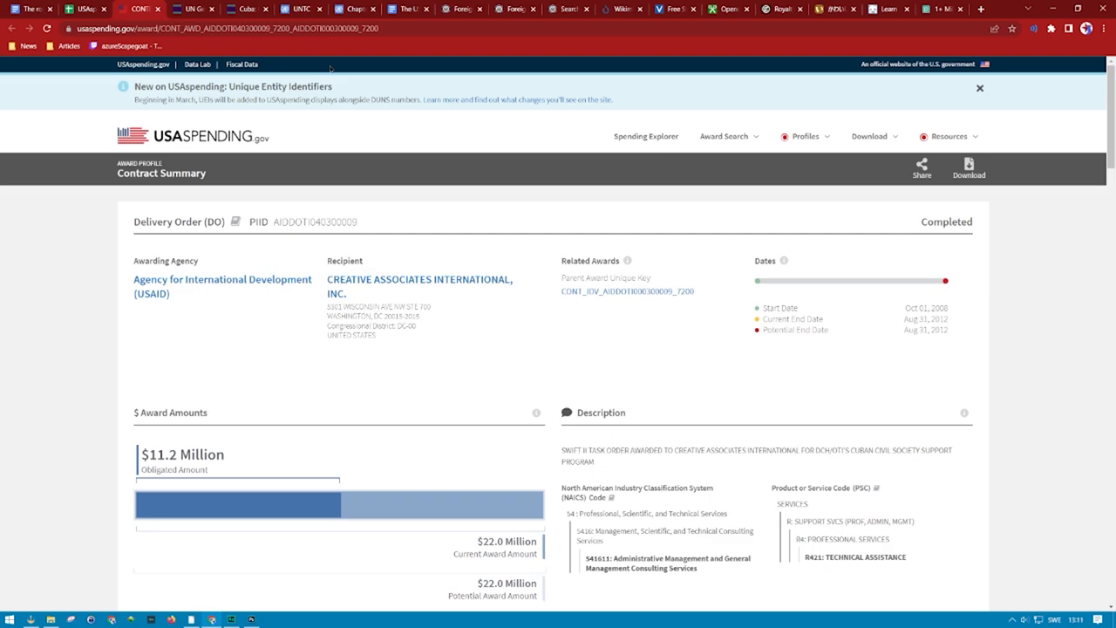
mouse_move(391, 111)
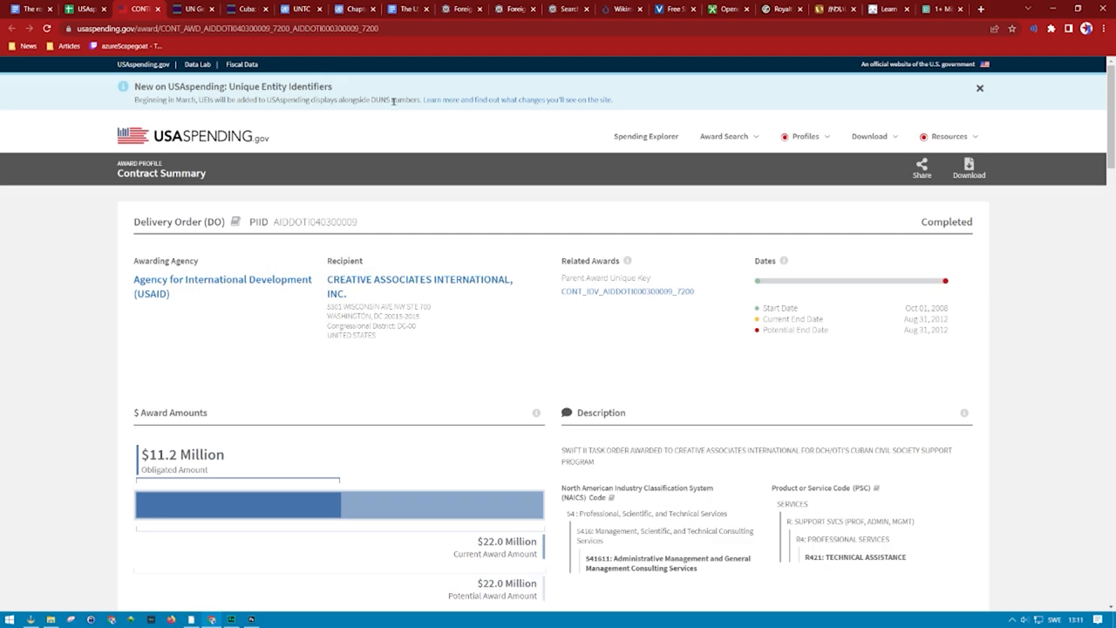
mouse_move(150, 293)
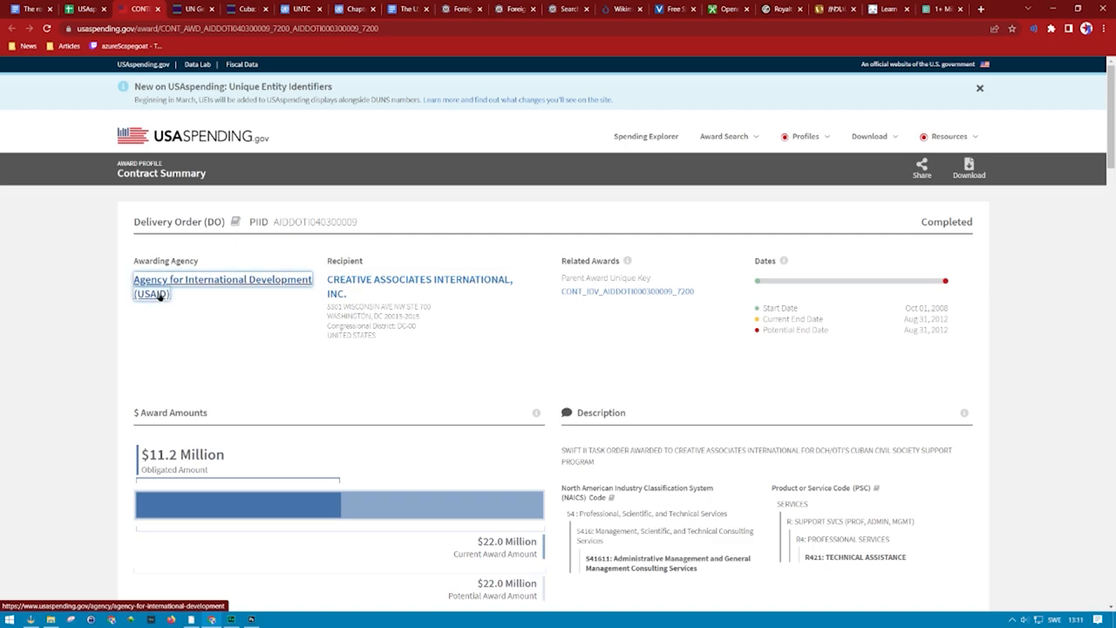
- Open USAID's agency profile, show its FY 2022 award spending and expand the sub-agency's offices
left_click(222, 279)
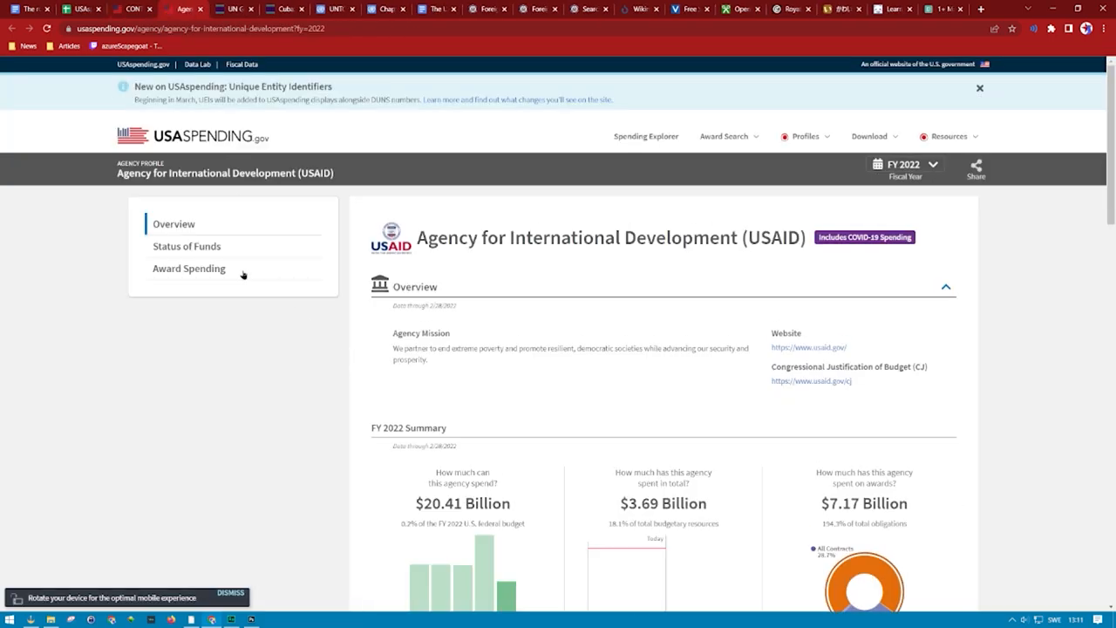
scroll("down", 3)
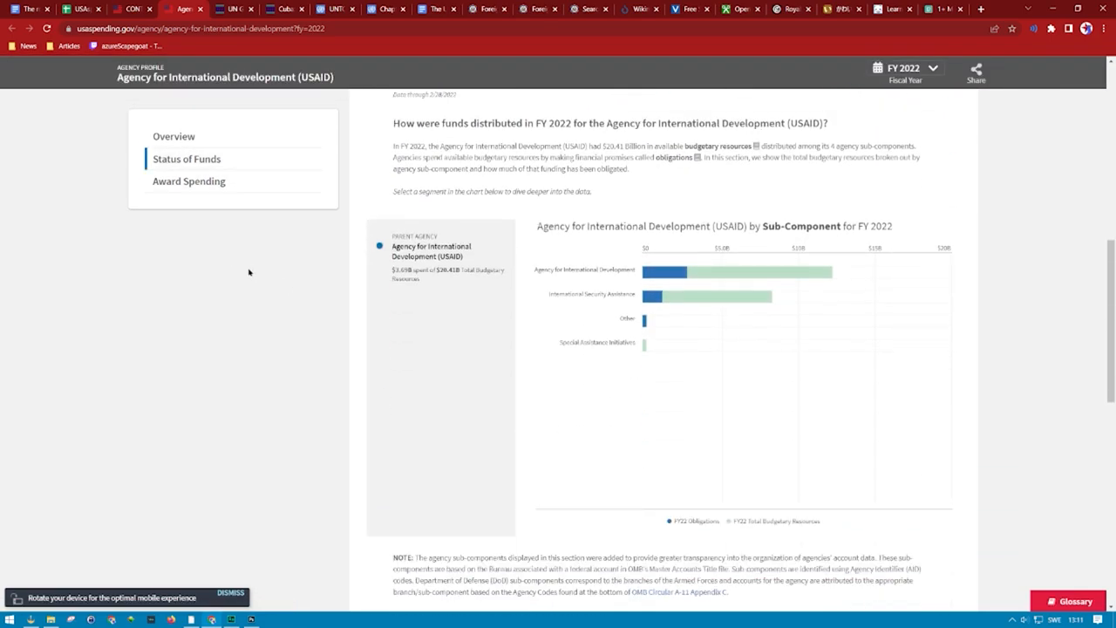
left_click(188, 180)
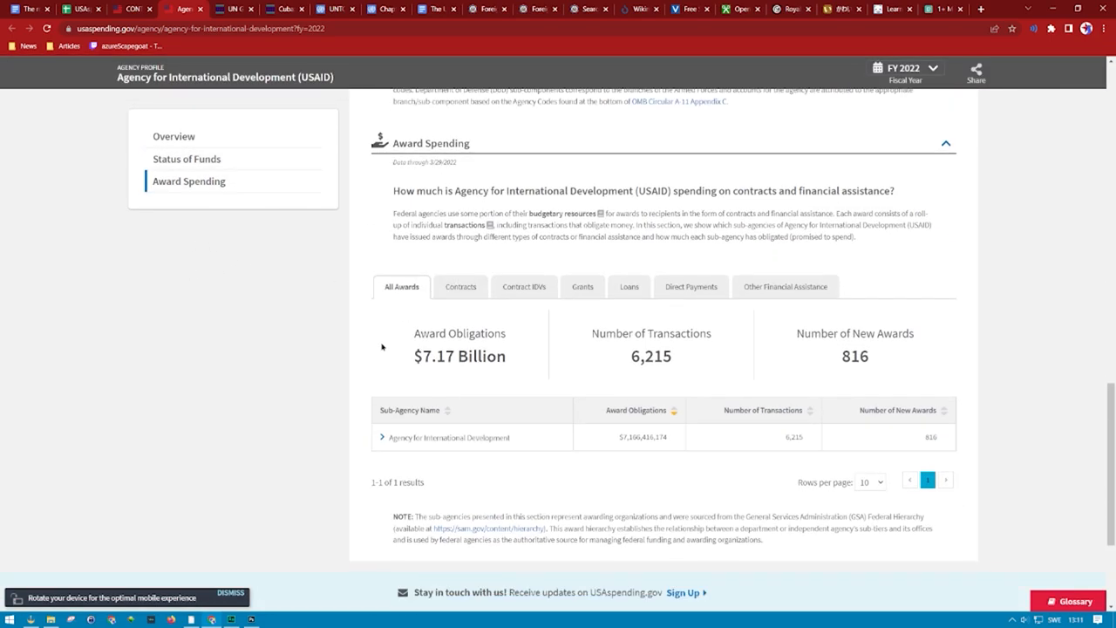
left_click(382, 437)
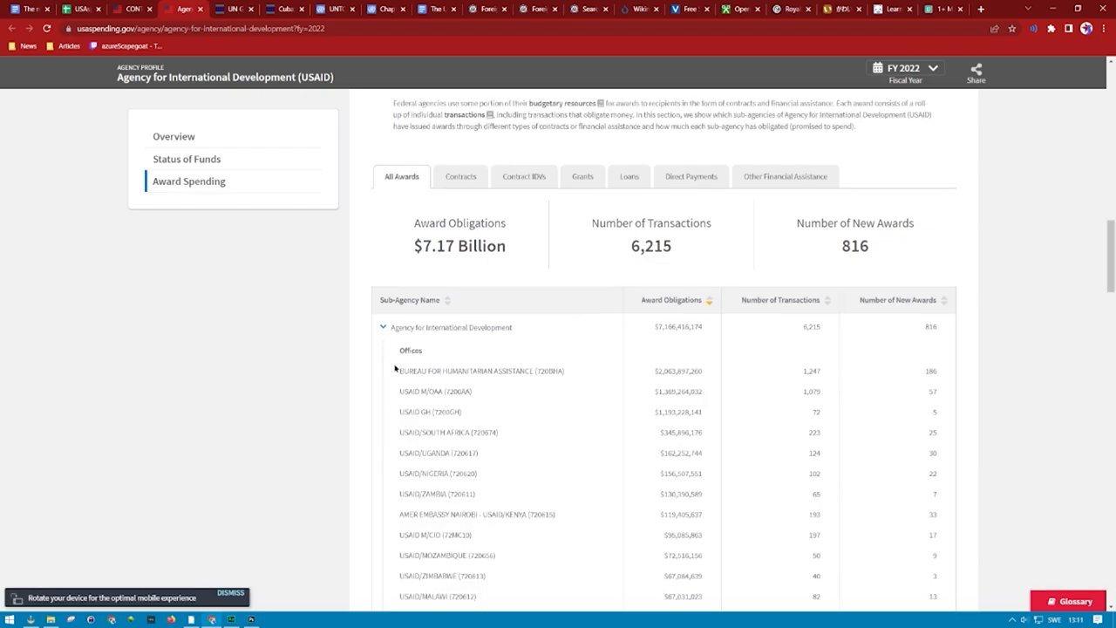
- Highlight one office's award obligation amount and review the rest of the office list
scroll("down", 3)
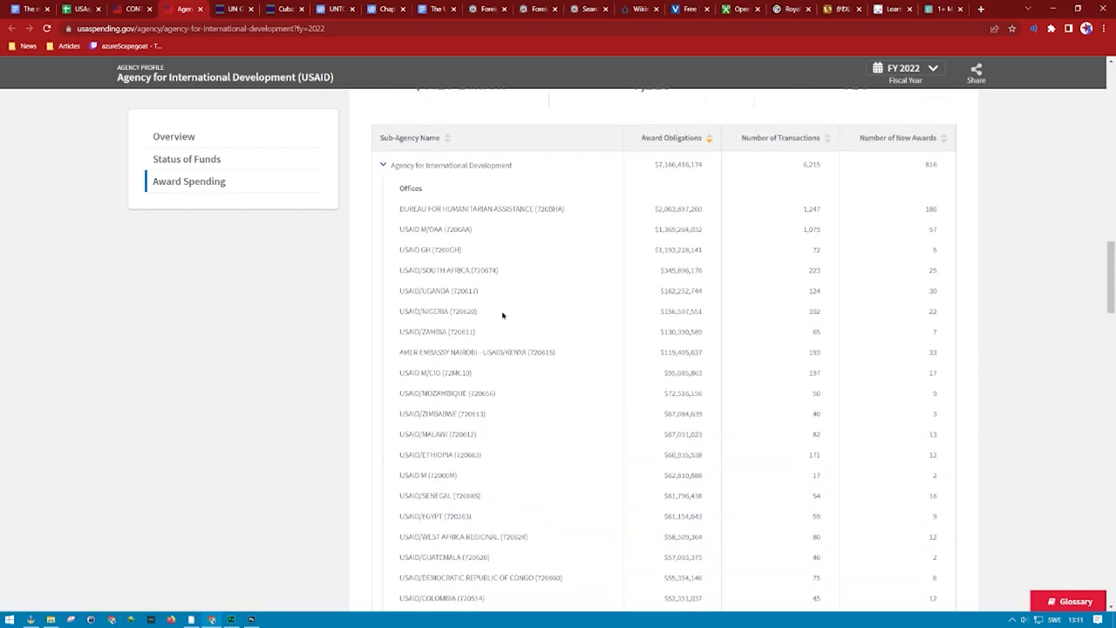
double_click(440, 289)
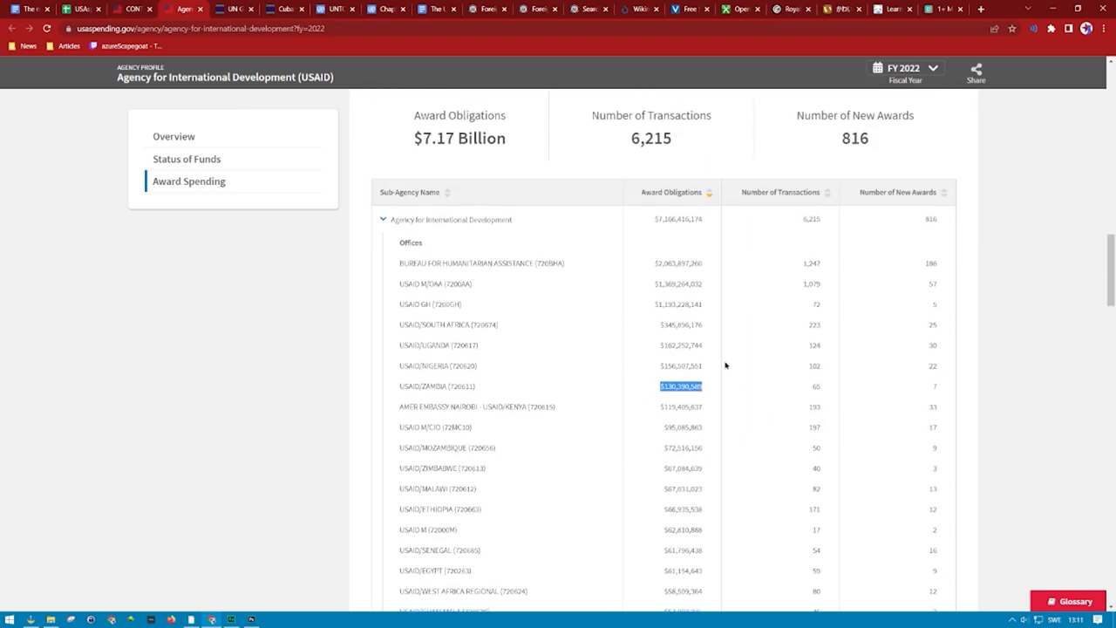
scroll("down", 3)
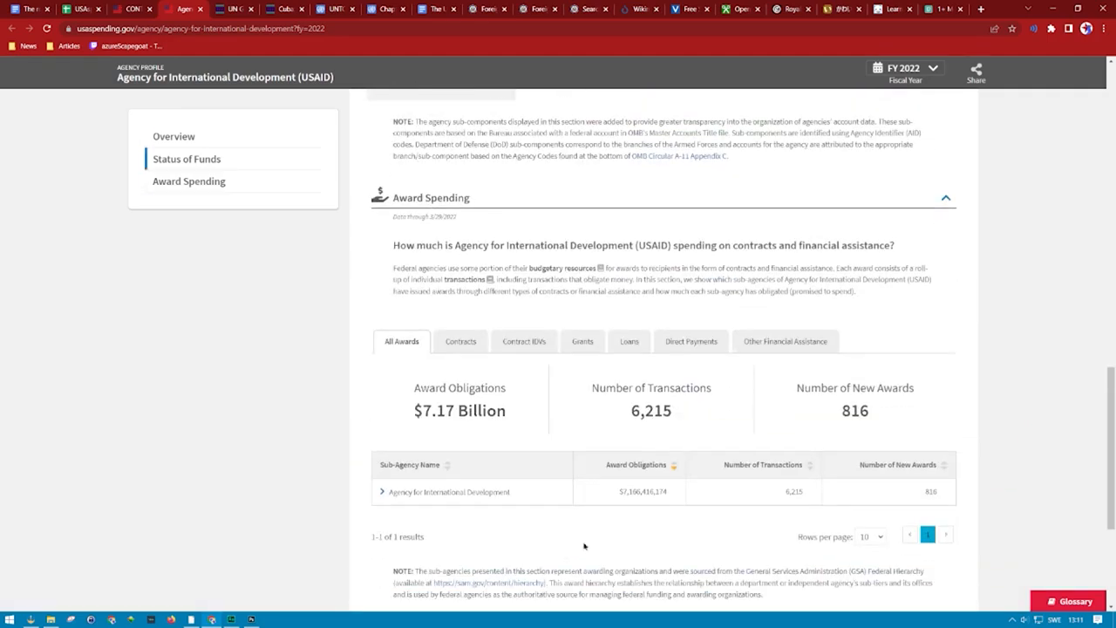
scroll("up", 3)
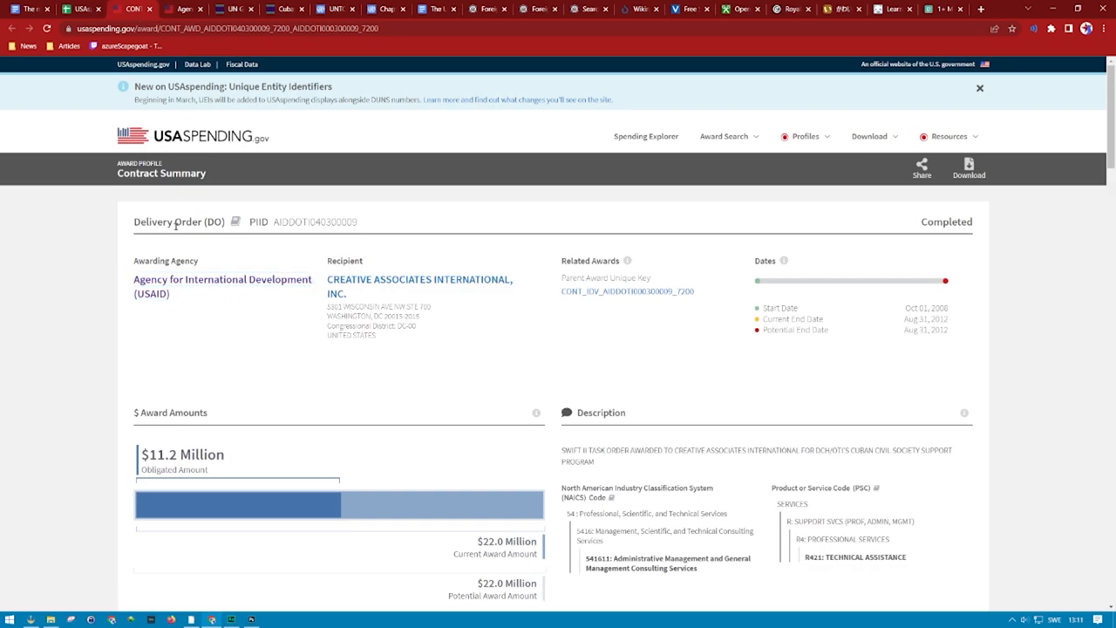
scroll("down", 3)
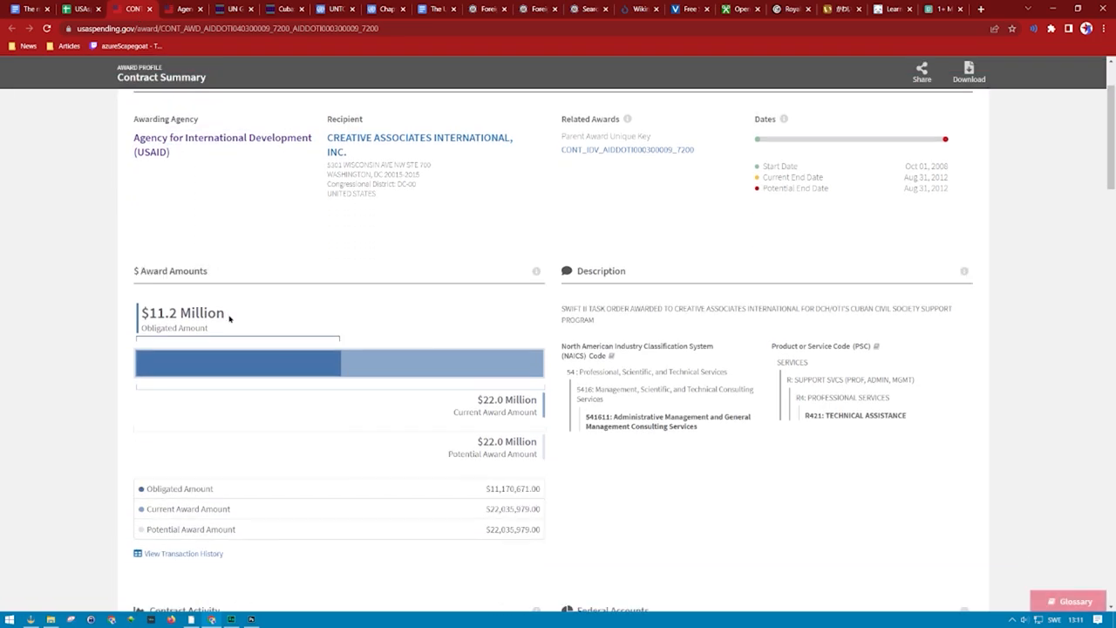
mouse_move(443, 438)
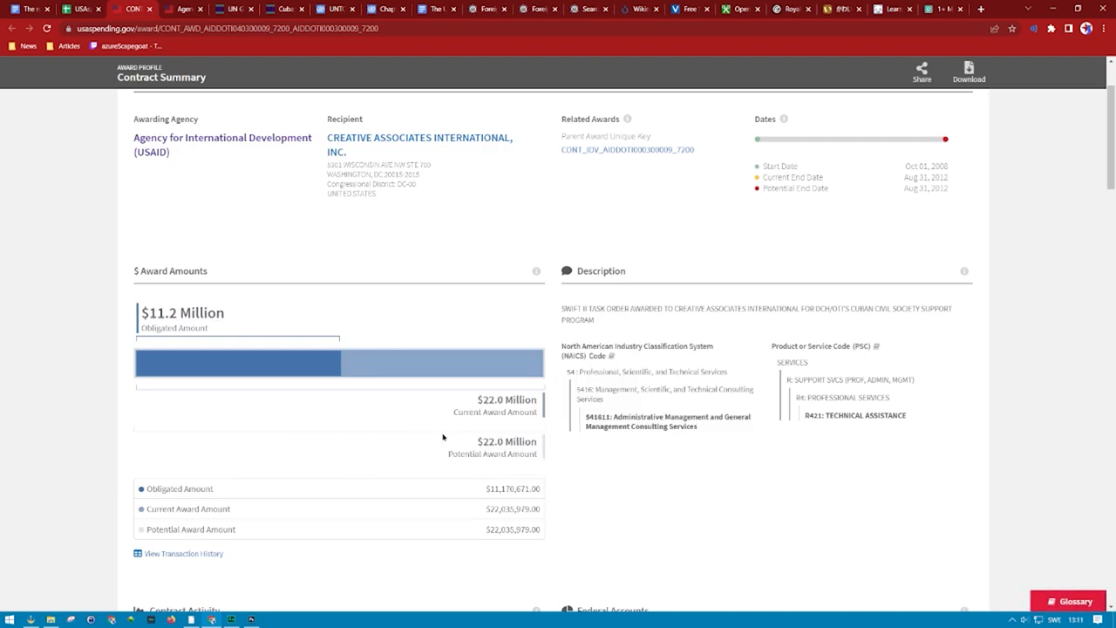
mouse_move(577, 503)
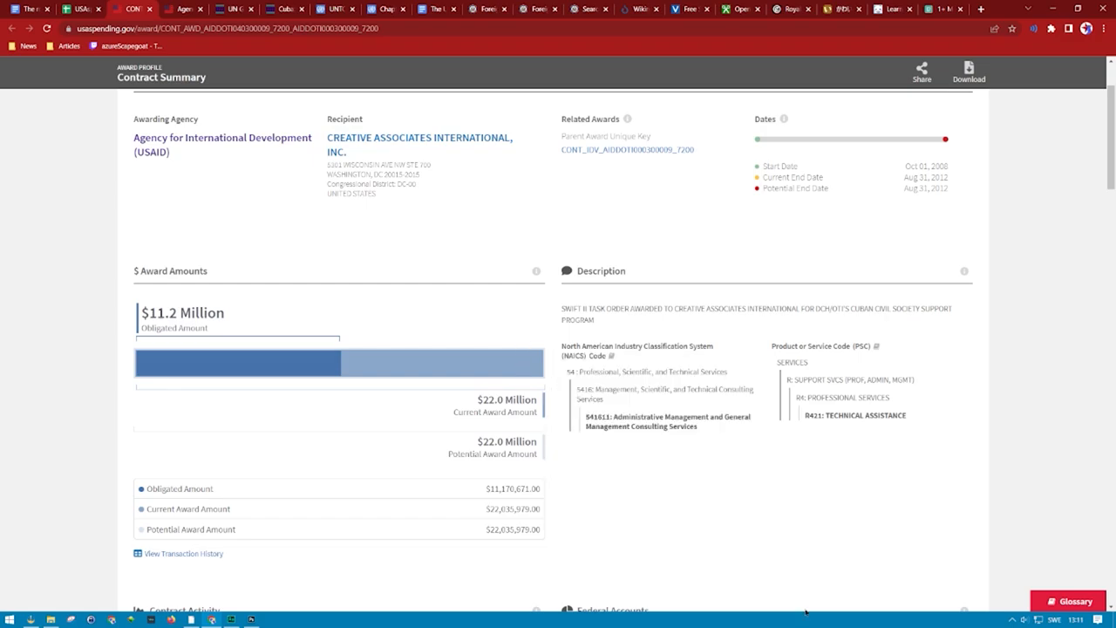
mouse_move(792, 554)
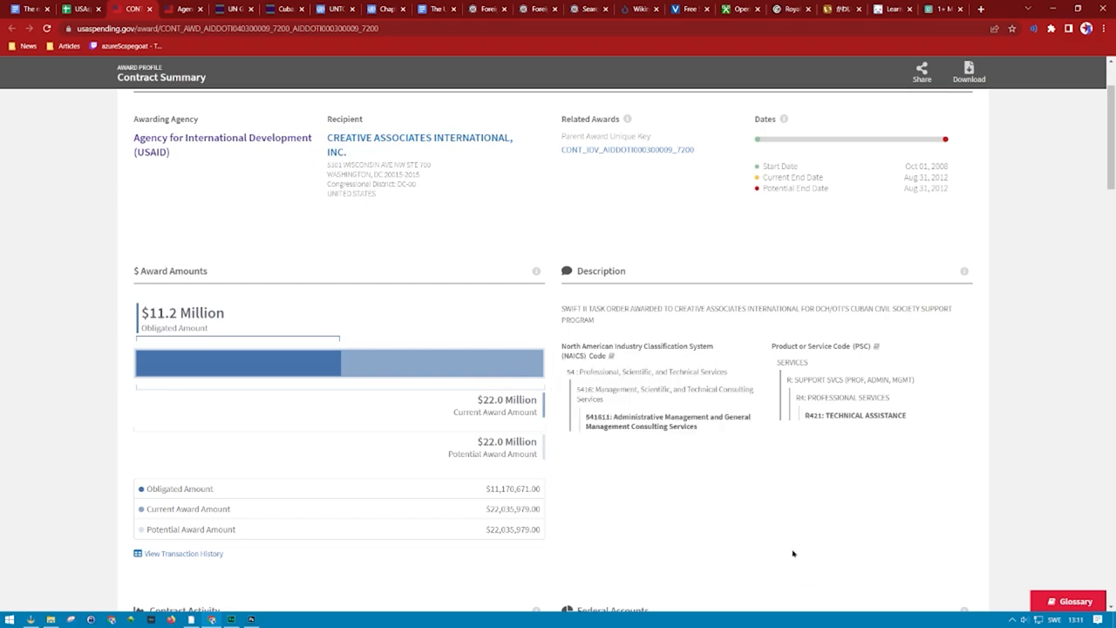
- Read through the Liberation News CIA terror plots article past the Operation Mongoose passages
left_click(87, 14)
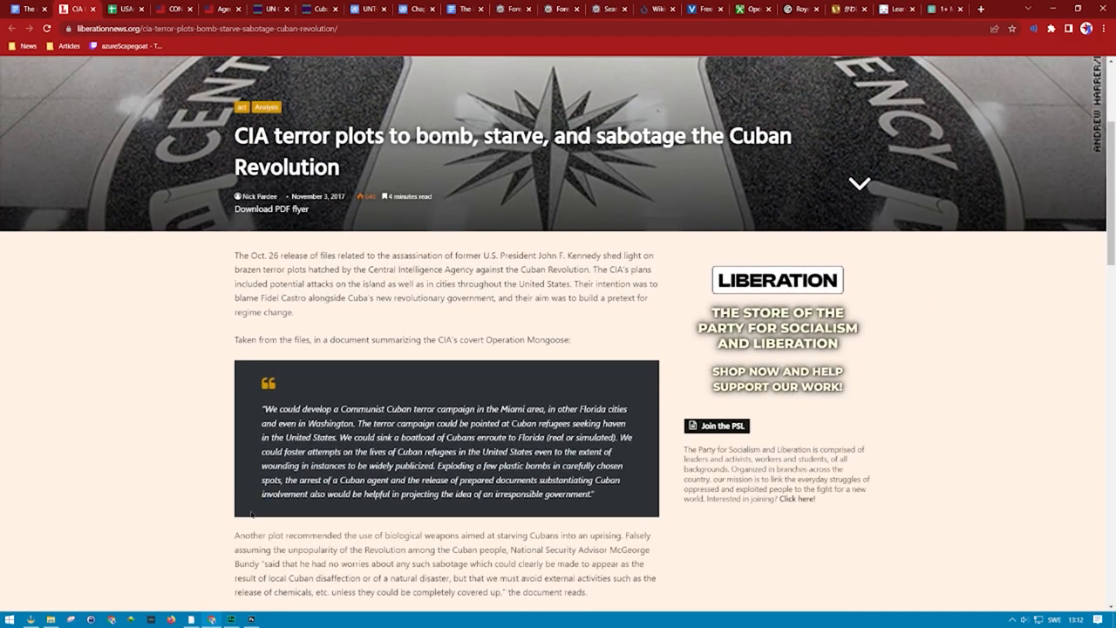
scroll("down", 3)
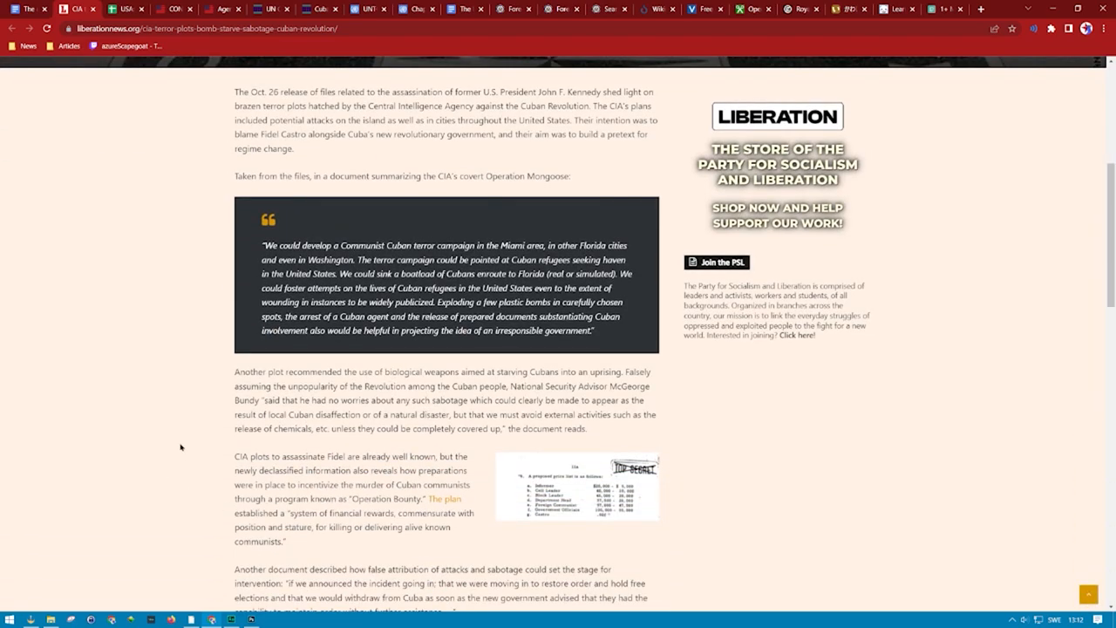
scroll("down", 3)
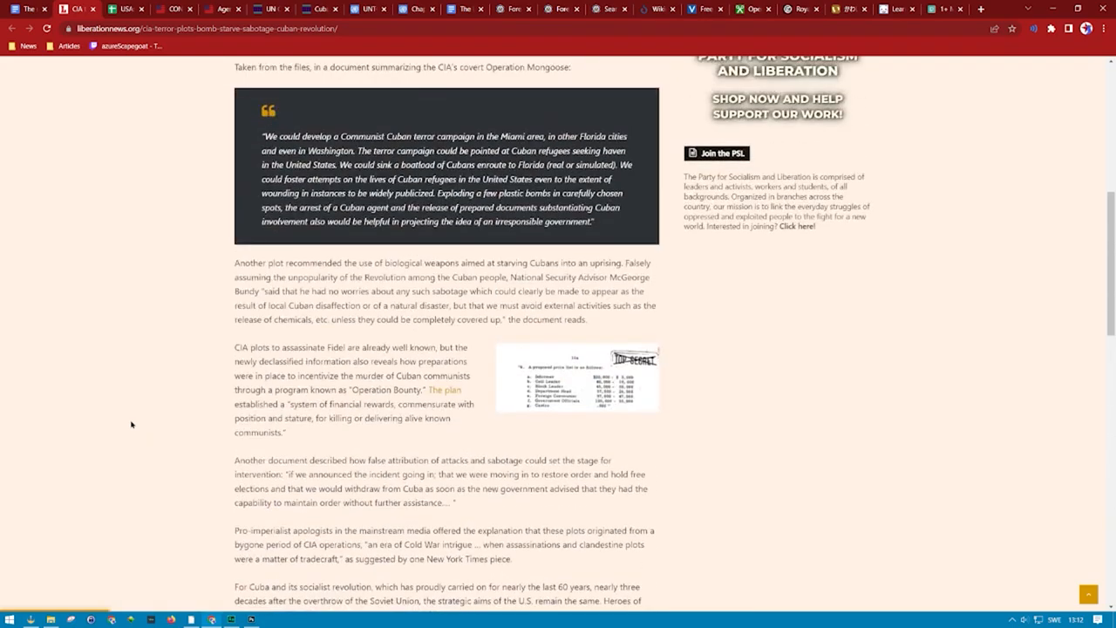
scroll("up", 3)
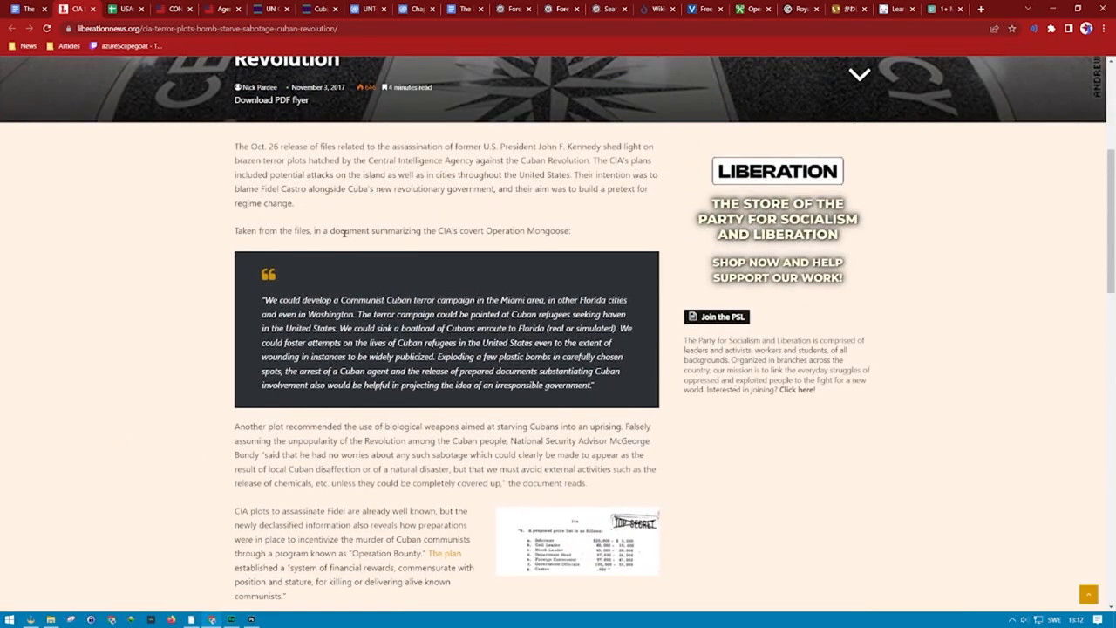
scroll("down", 3)
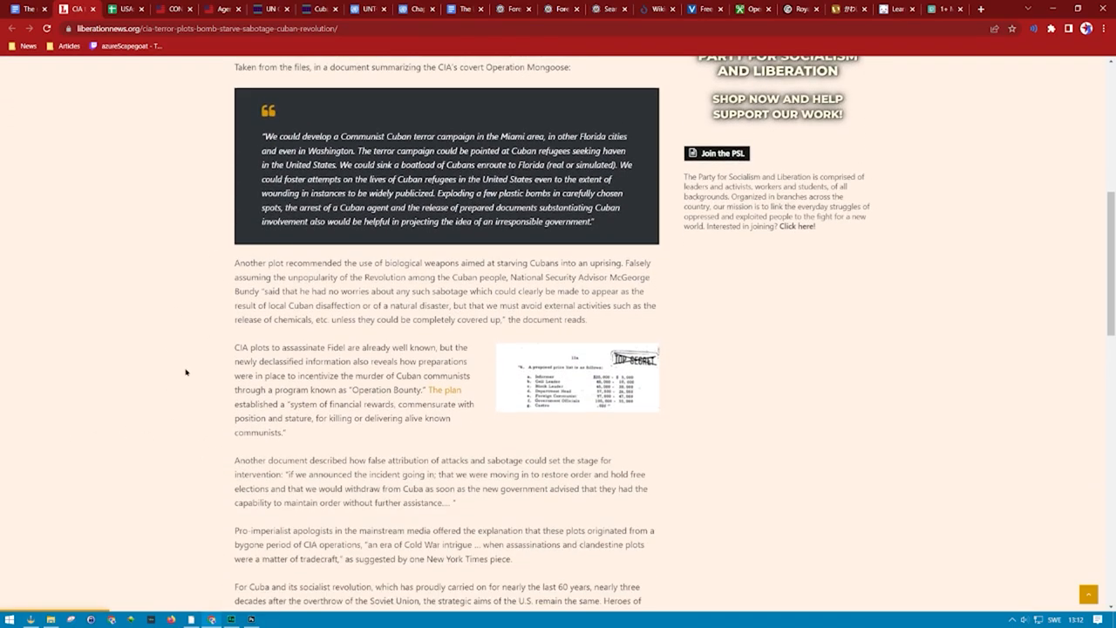
scroll("down", 3)
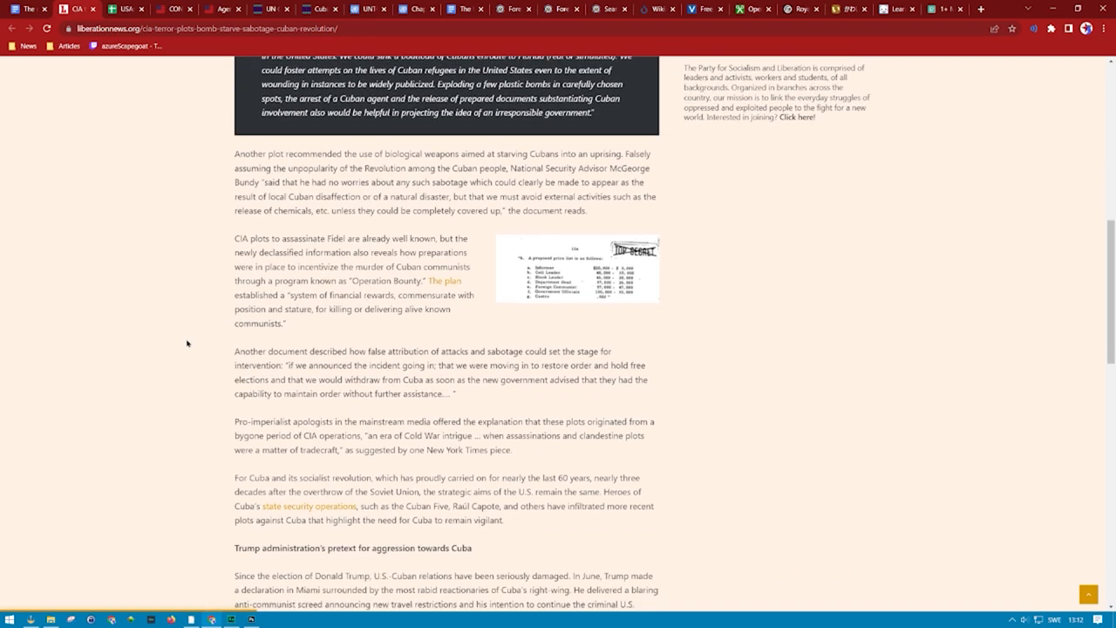
scroll("down", 3)
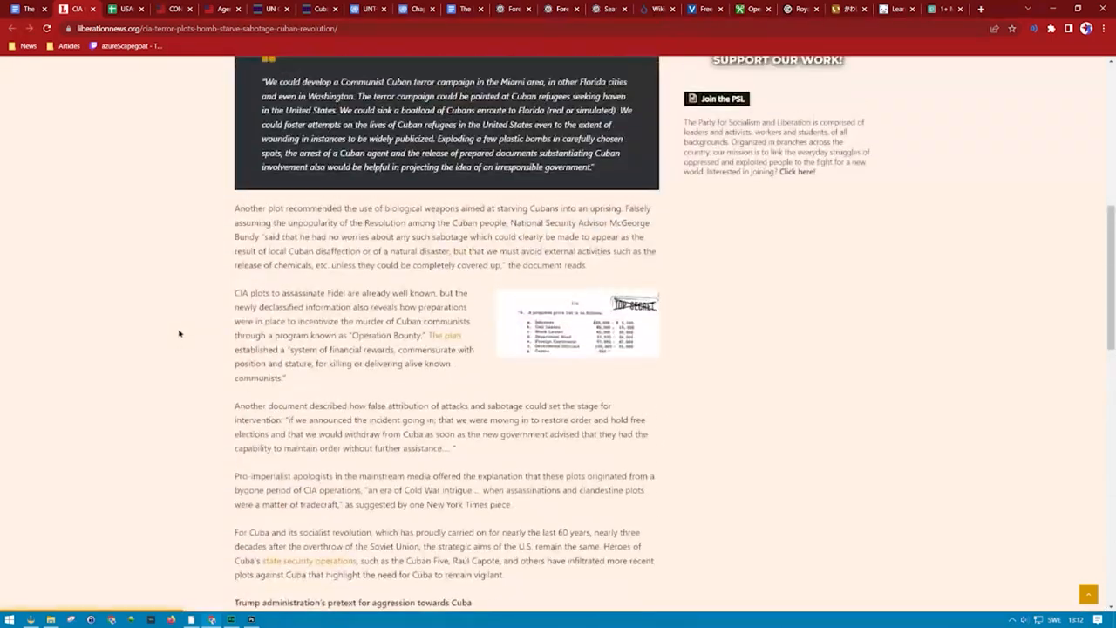
scroll("up", 3)
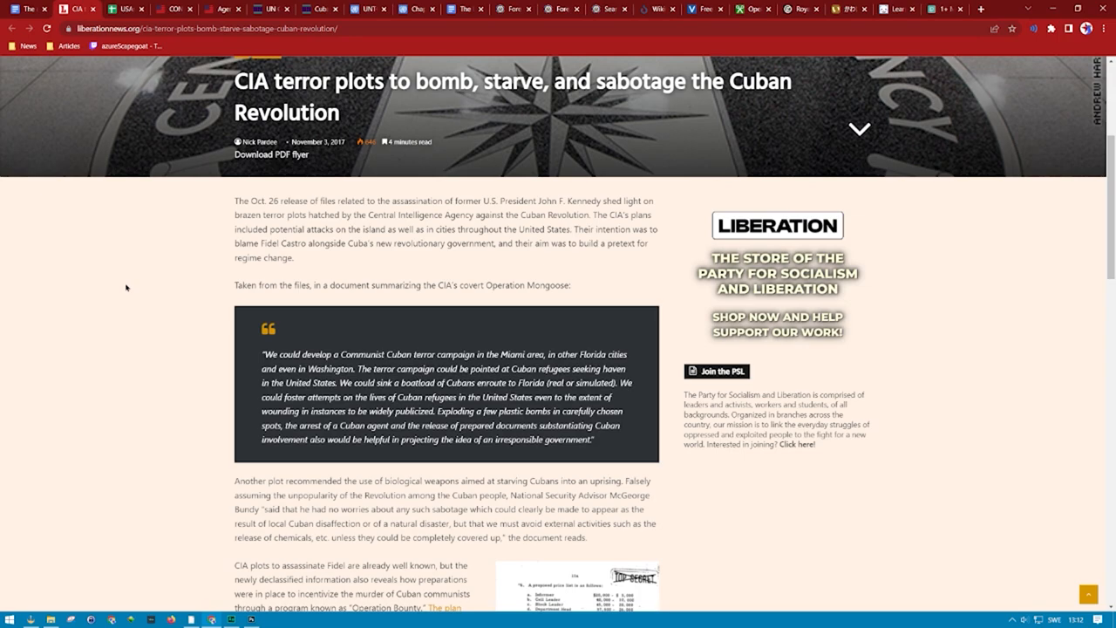
scroll("down", 3)
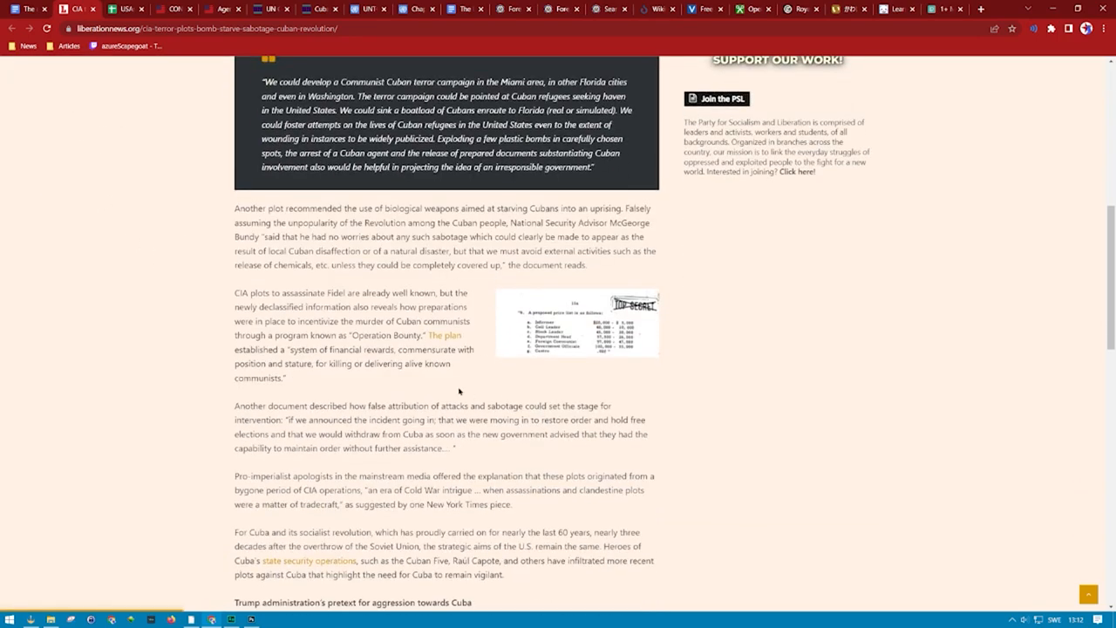
mouse_move(393, 334)
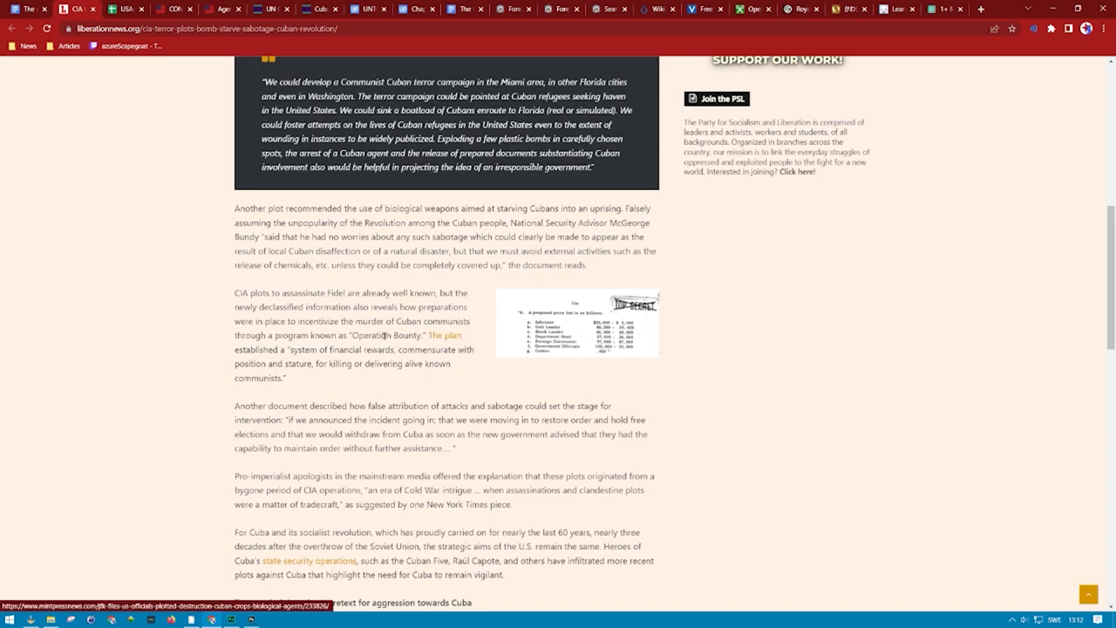
scroll("down", 3)
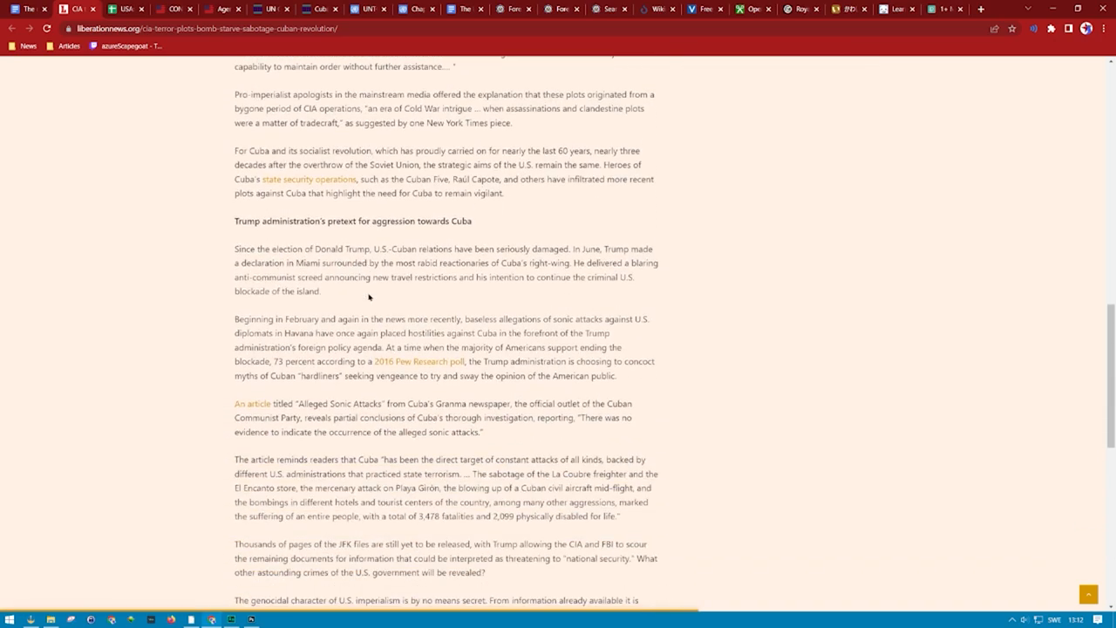
scroll("down", 3)
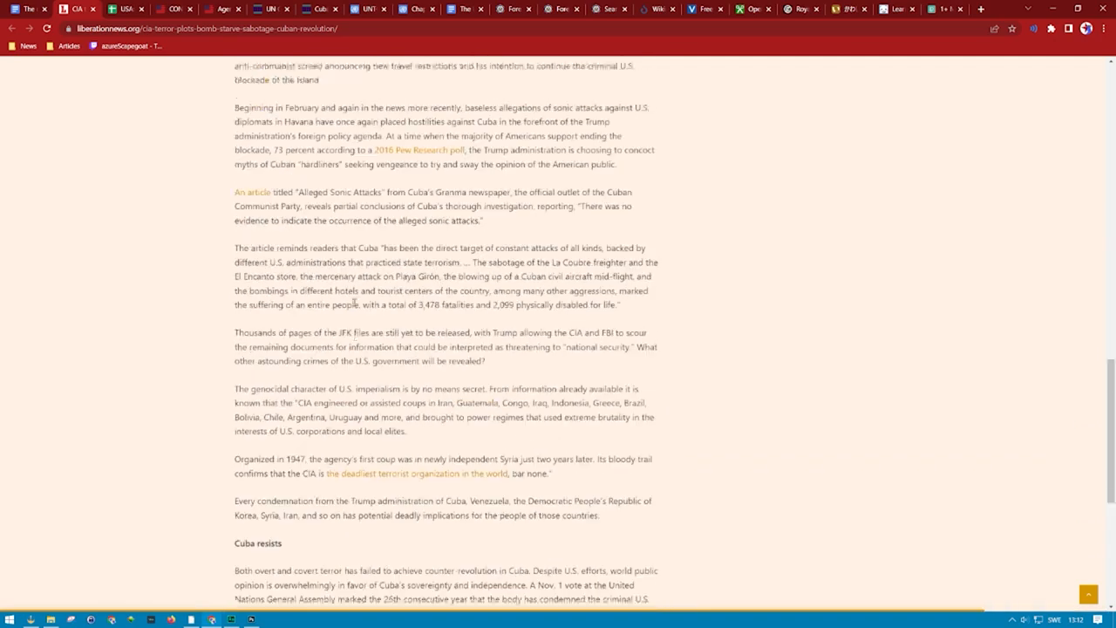
scroll("up", 3)
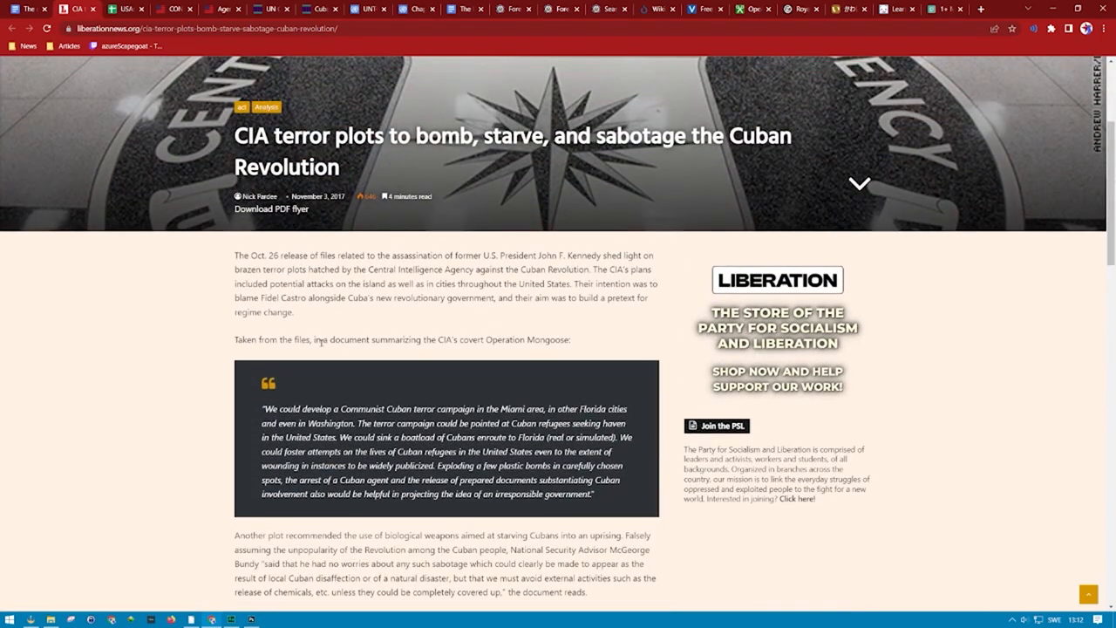
- Select 'Operation Mongoose' in the opening text and scroll to the Operation Bounty passage
double_click(526, 352)
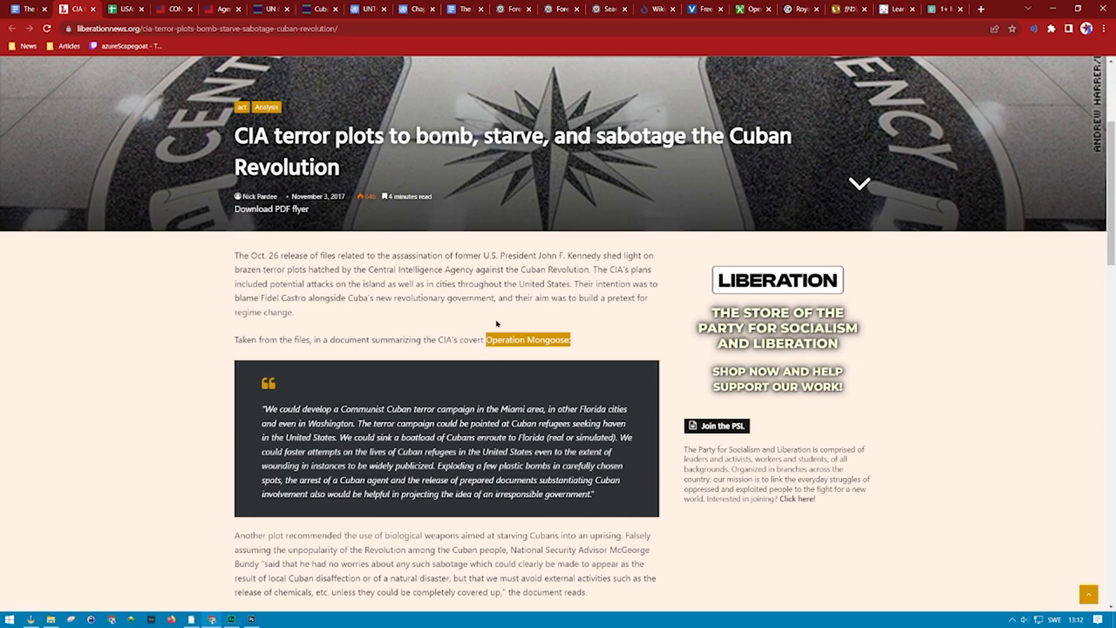
mouse_move(468, 341)
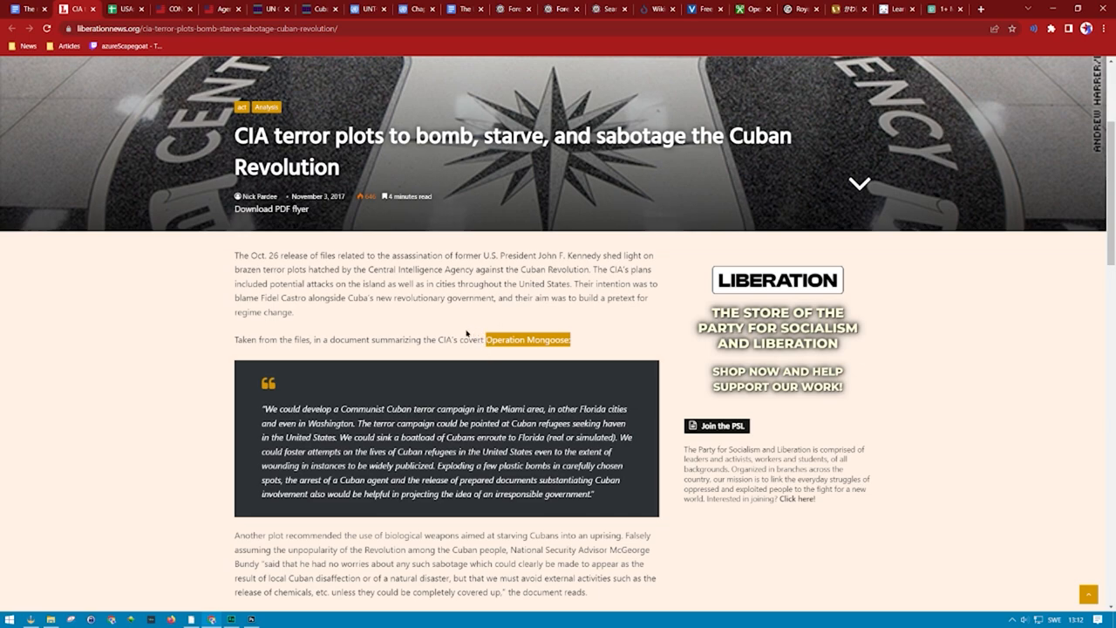
mouse_move(444, 321)
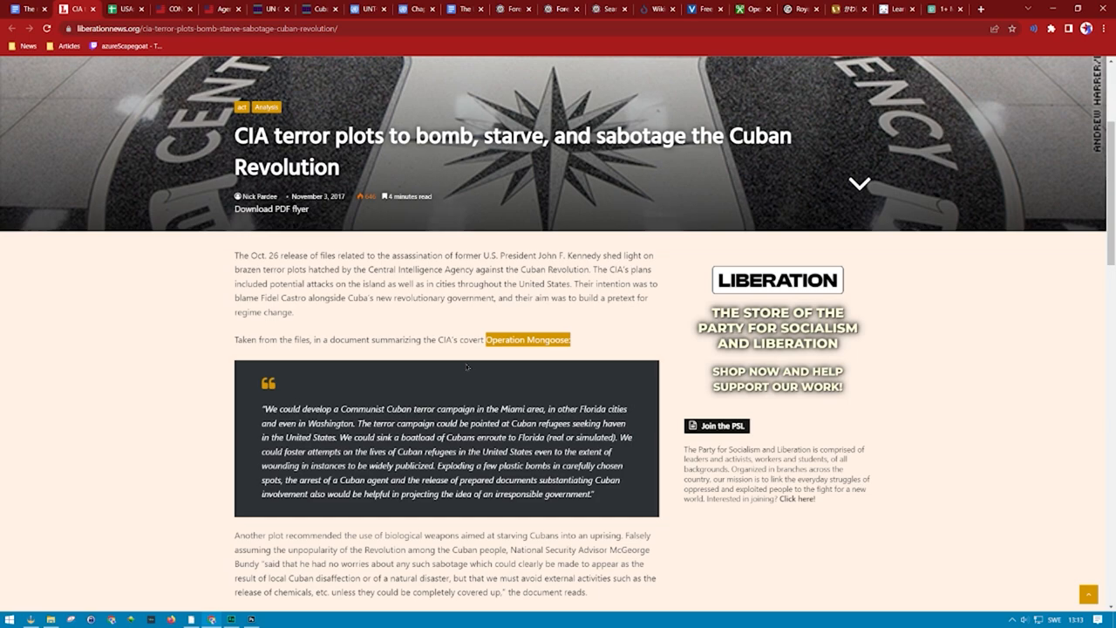
mouse_move(91, 131)
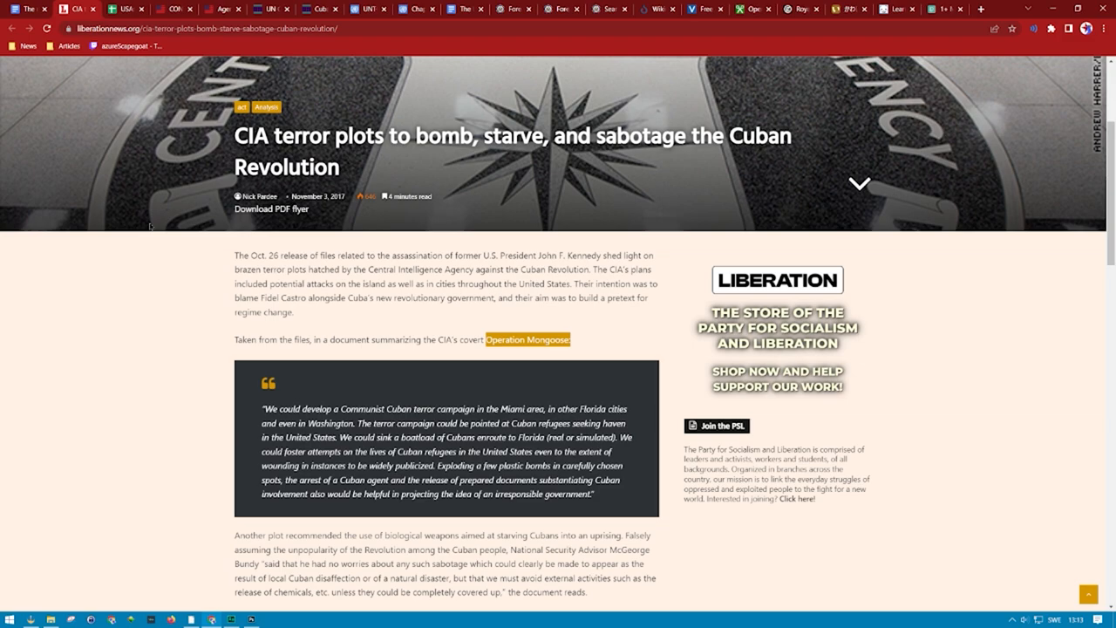
scroll("down", 3)
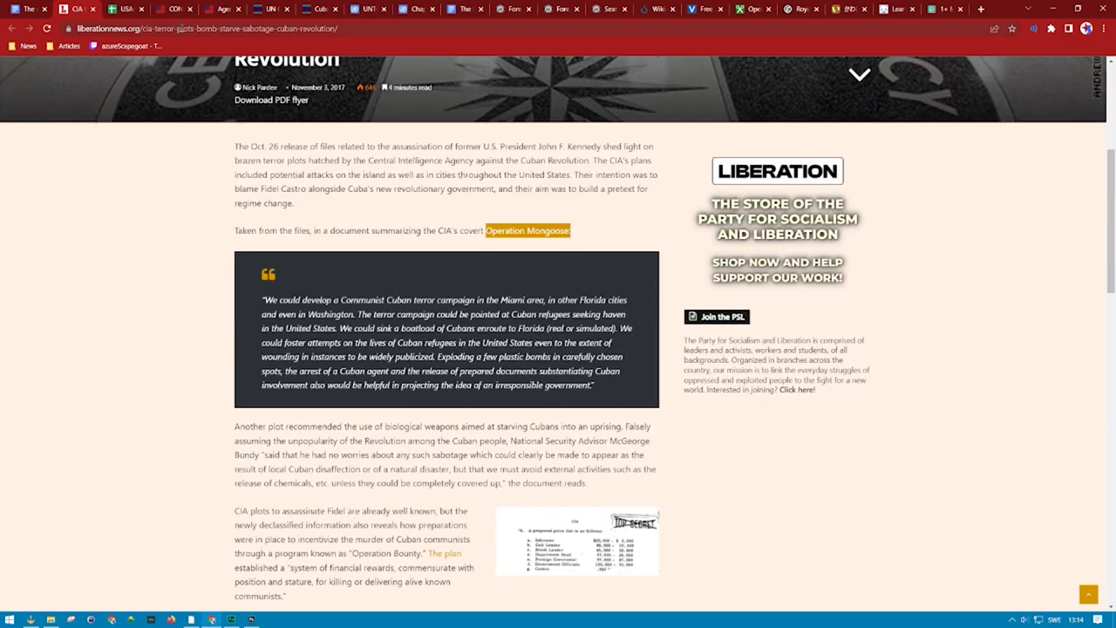
- Look up 'operation mongoose' and scroll the Wikipedia article down to its References
type("operation_Mongoose#:~:text=The%20Cuban%20Project%2C%20also%20known,Kennedy.")
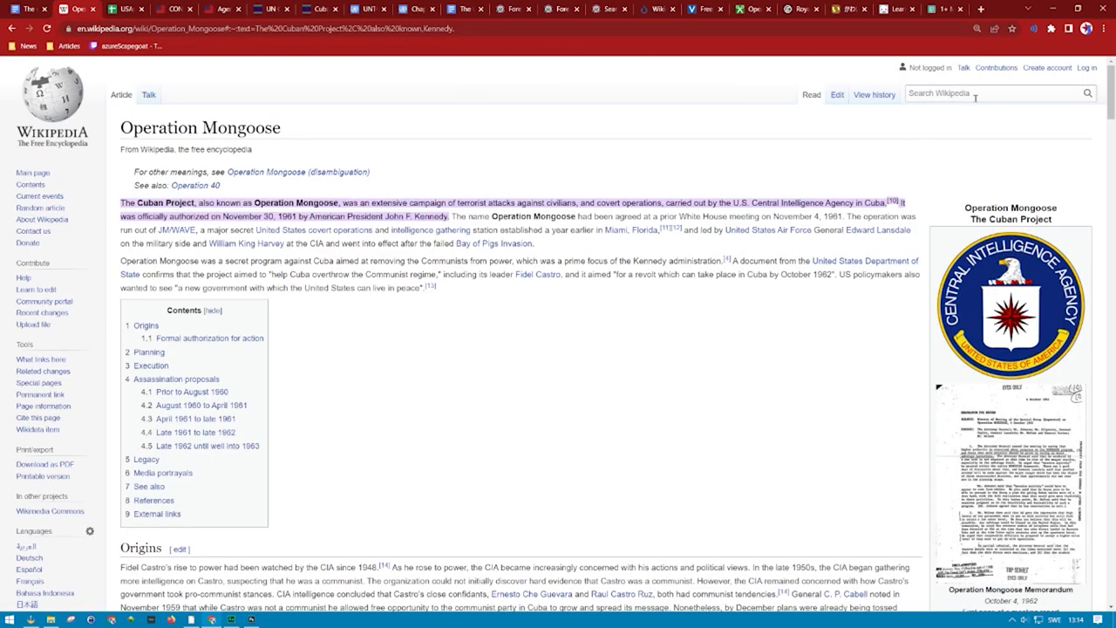
scroll("down", 3)
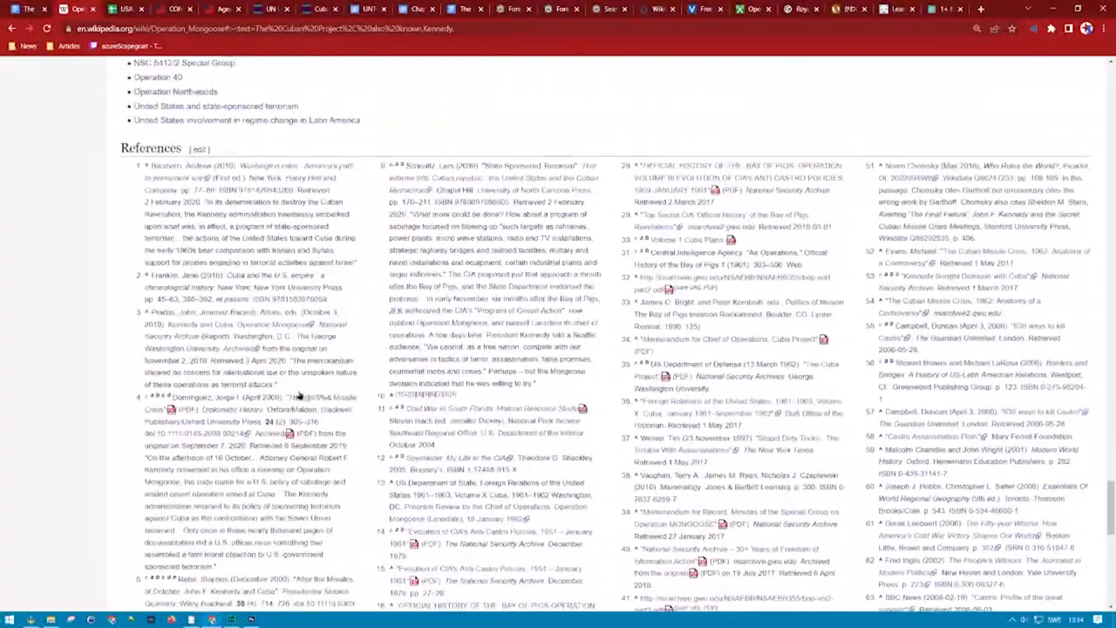
scroll("down", 3)
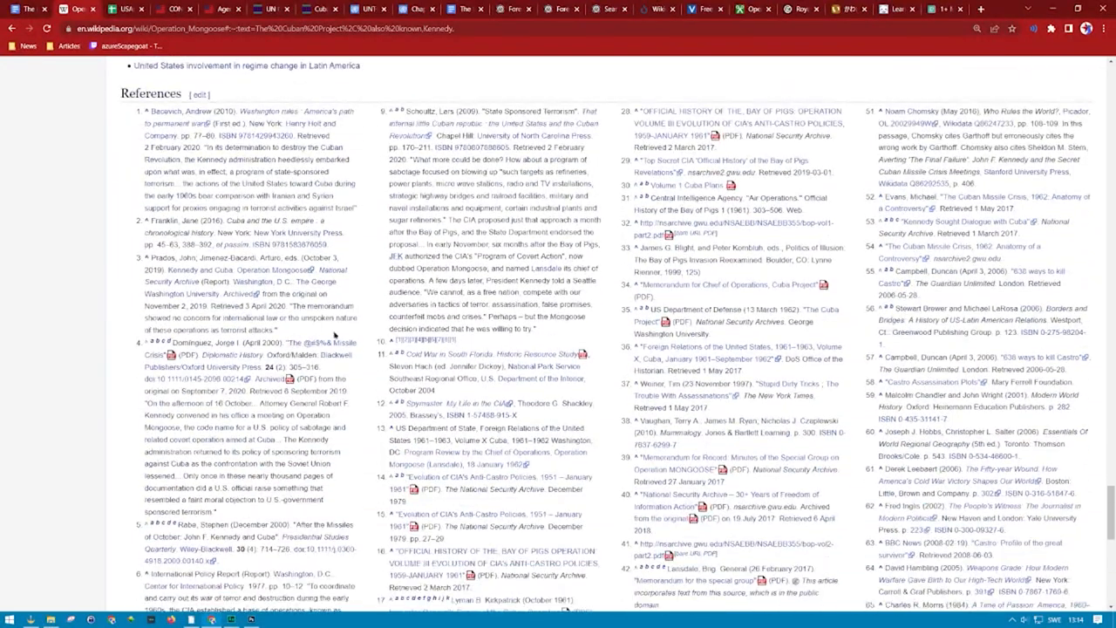
scroll("down", 3)
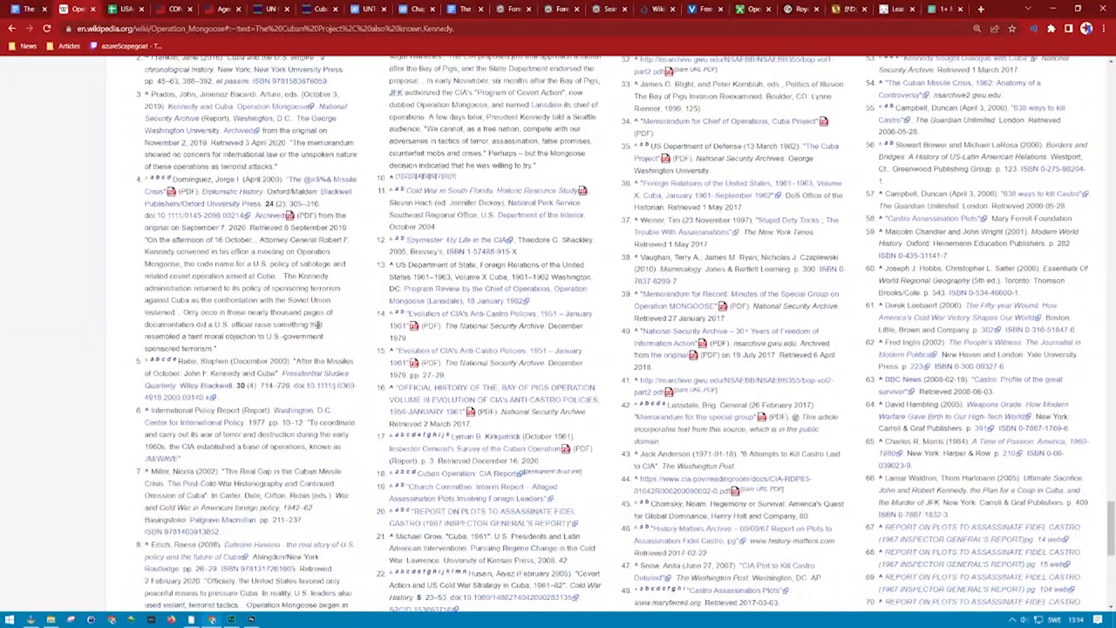
scroll("down", 3)
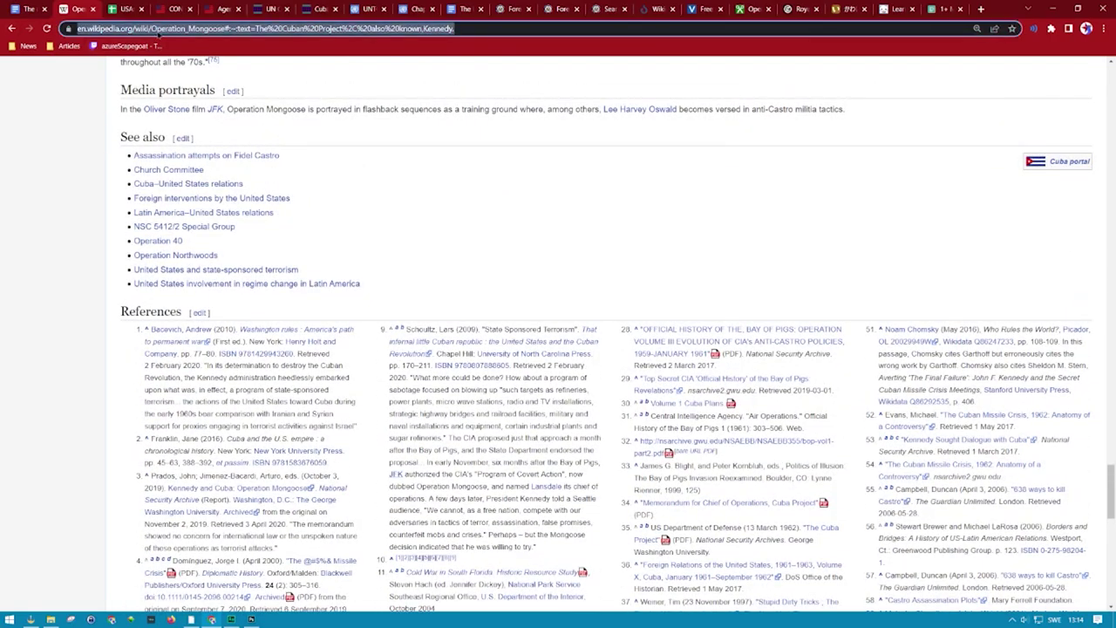
- Search 'kennedy assassination act documents' and open the National Archives JFK Records Collection page
type("kennedy assassination act documents")
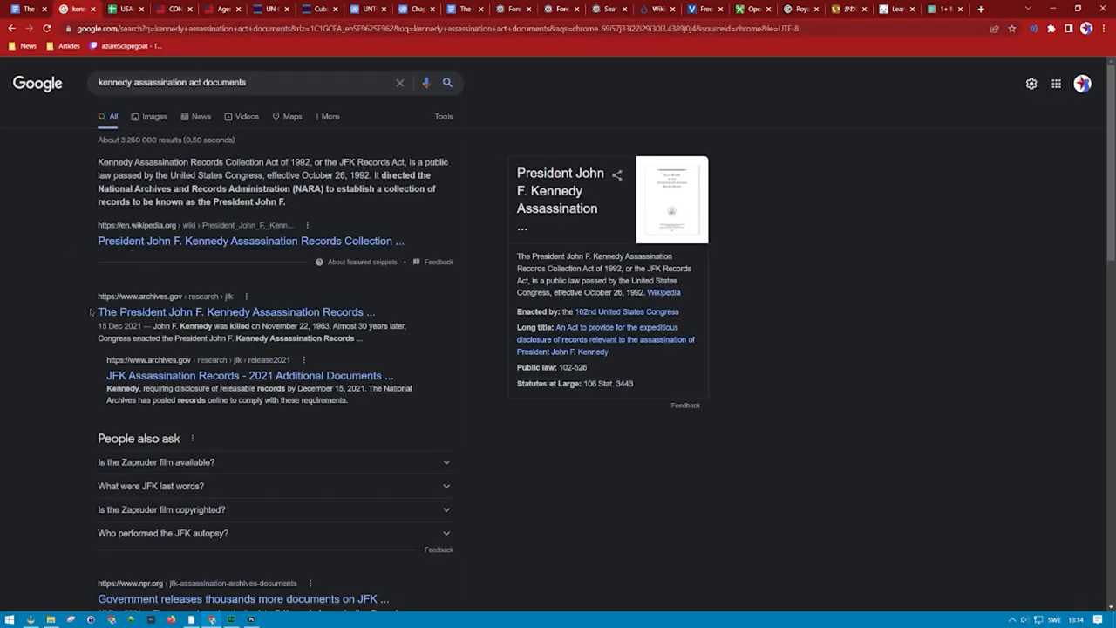
left_click(234, 310)
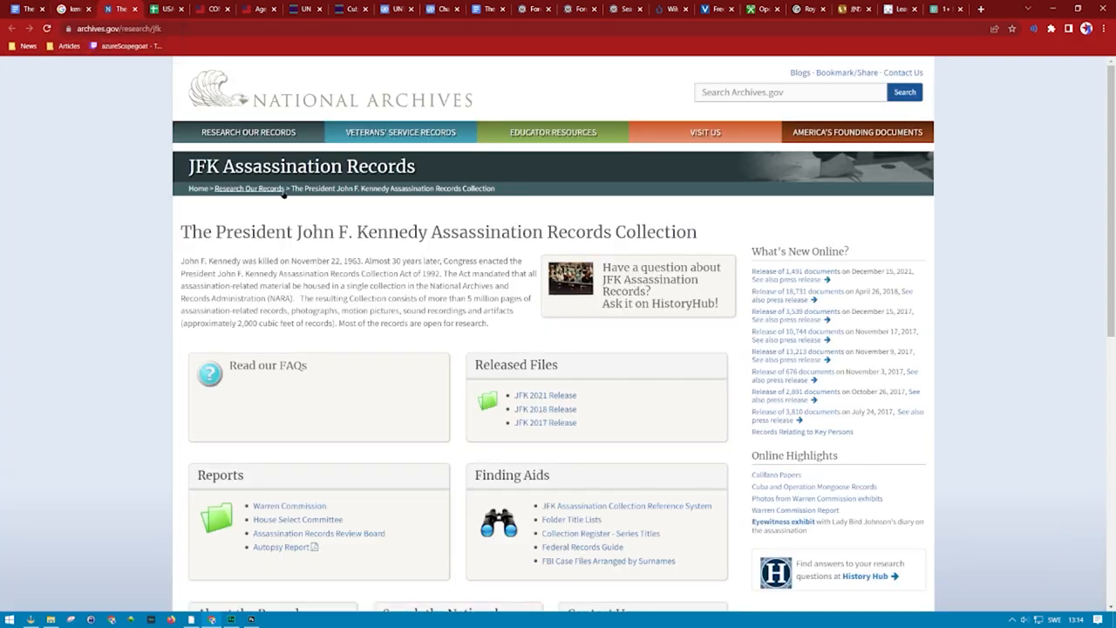
scroll("down", 3)
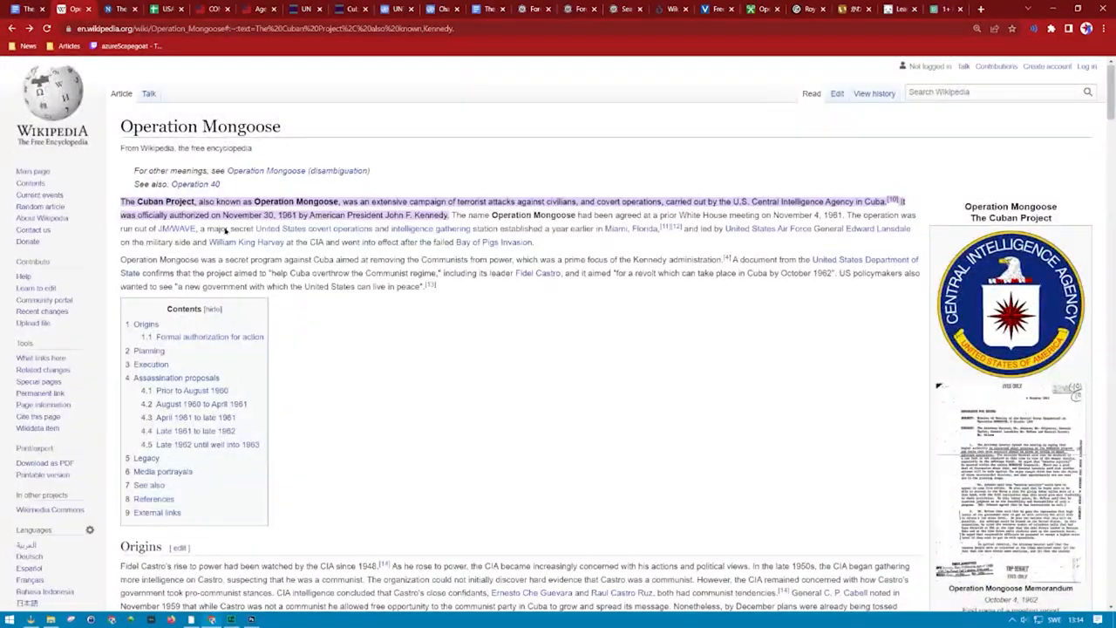
- Search Wikipedia for 'operation north', open Operation Northwoods and read down to Provocations
type("op")
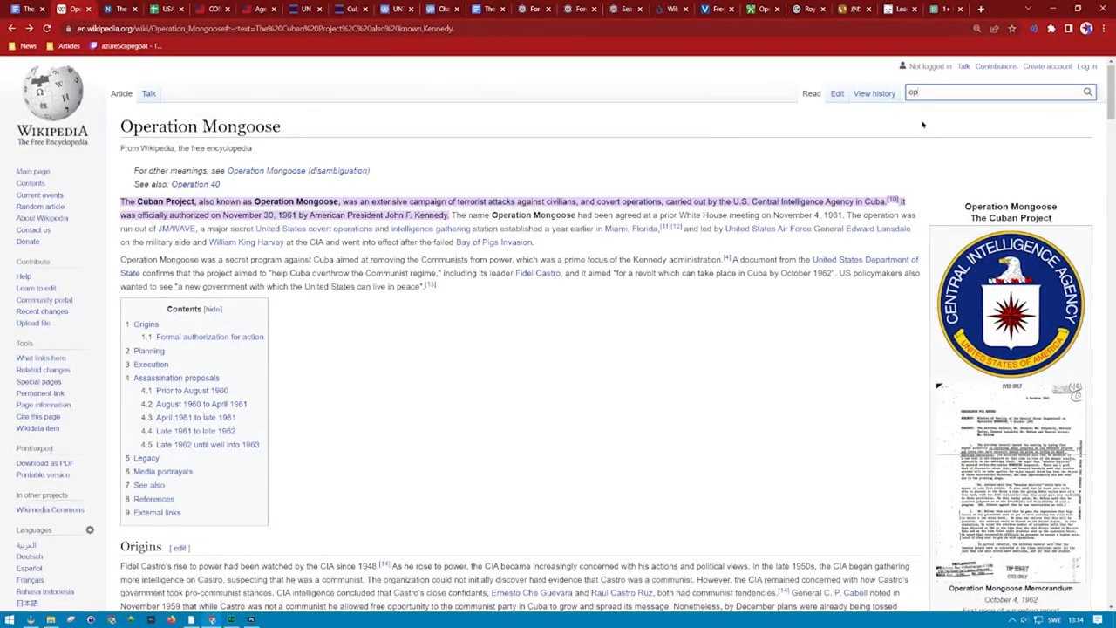
type("operation north")
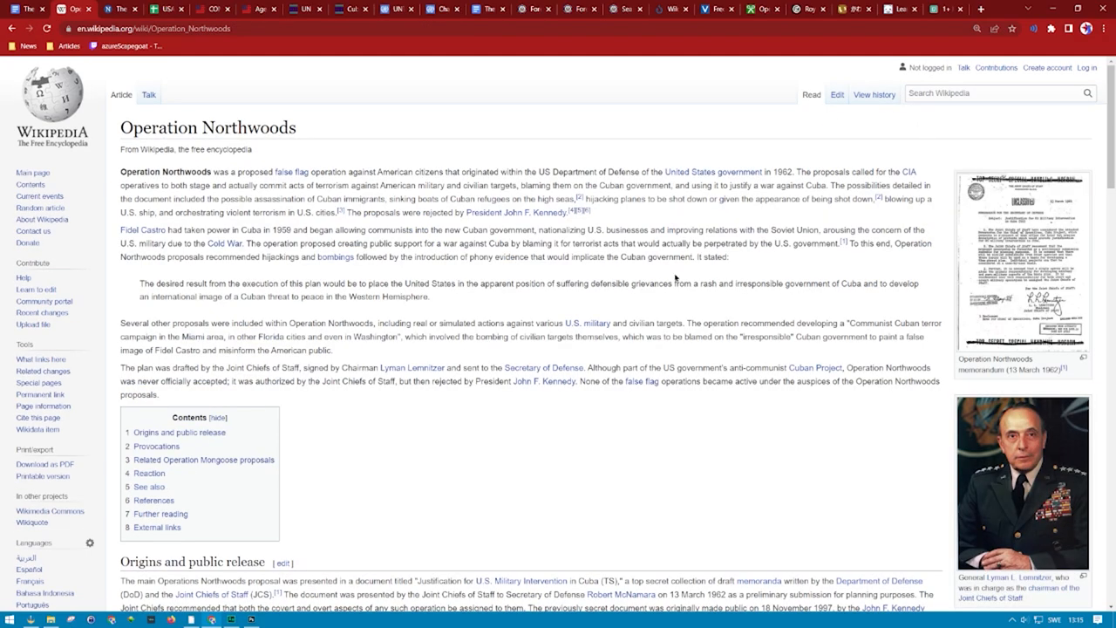
scroll("down", 3)
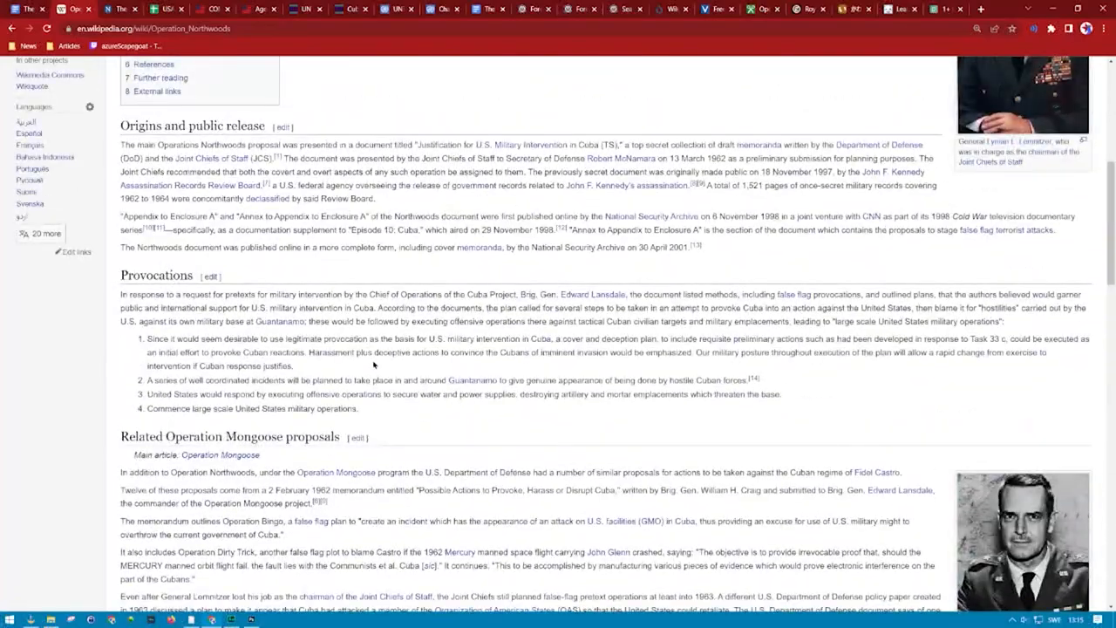
scroll("down", 3)
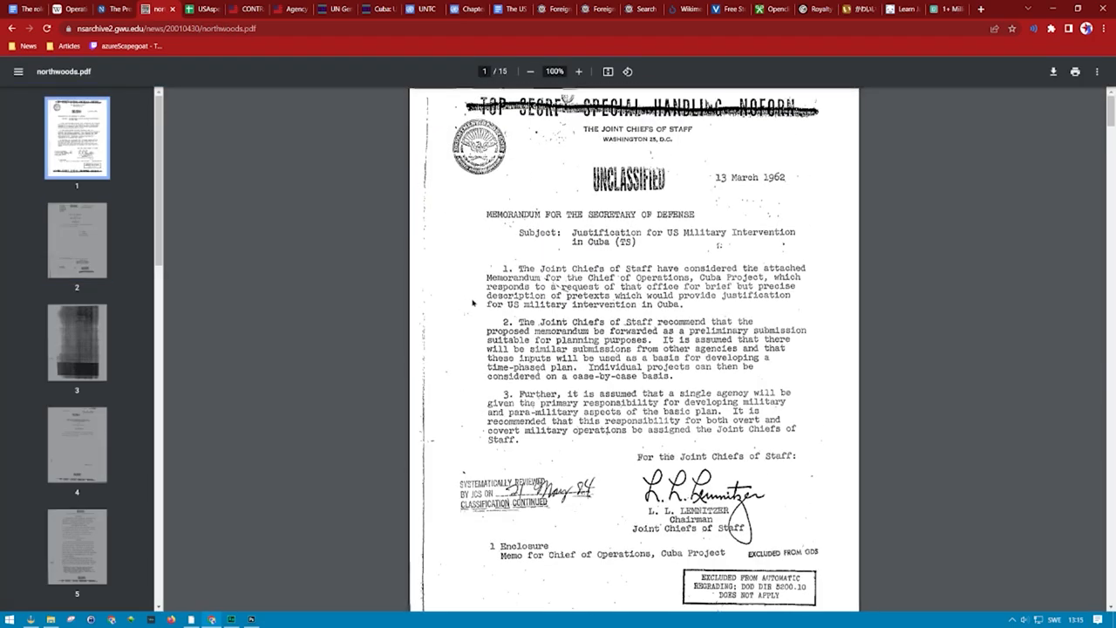
- Page down through northwoods.pdf, then return to the Operation Northwoods Wikipedia article
scroll("down", 3)
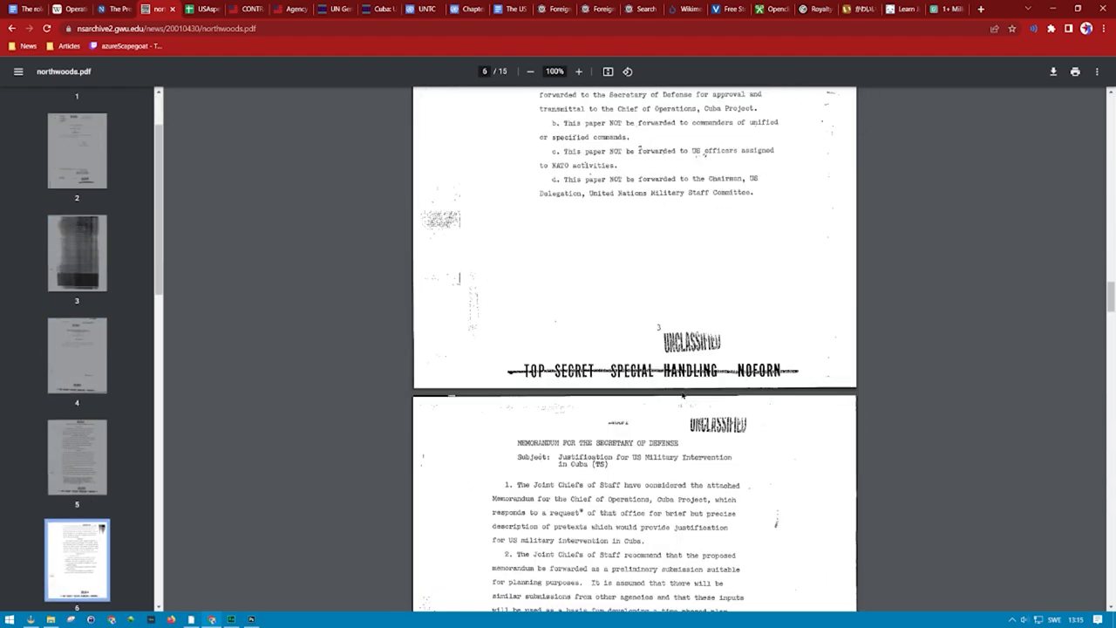
scroll("down", 3)
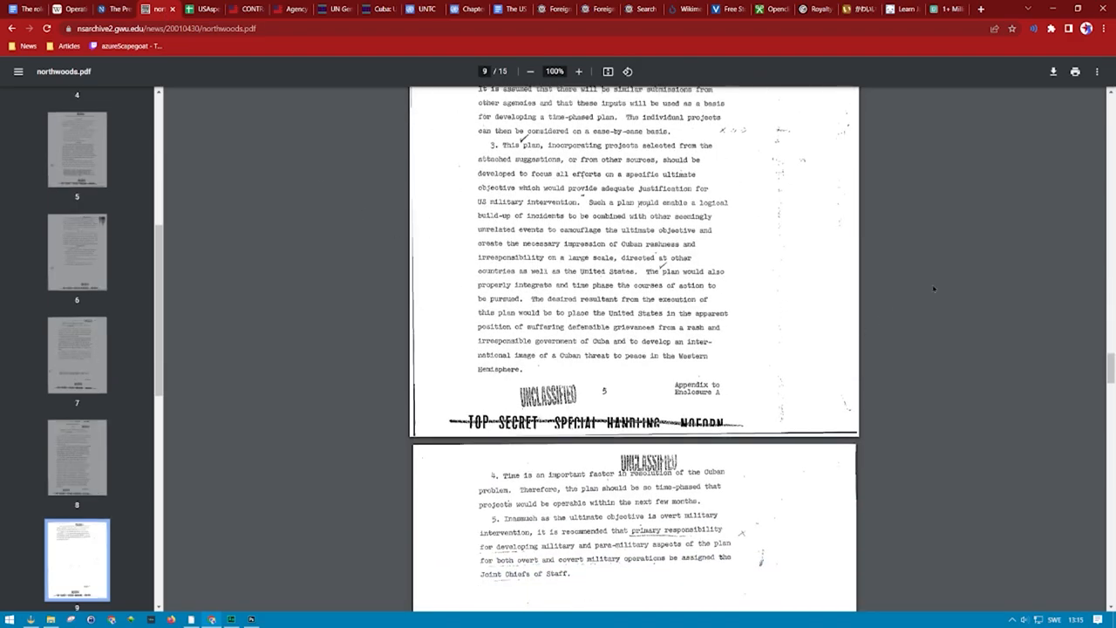
scroll("down", 3)
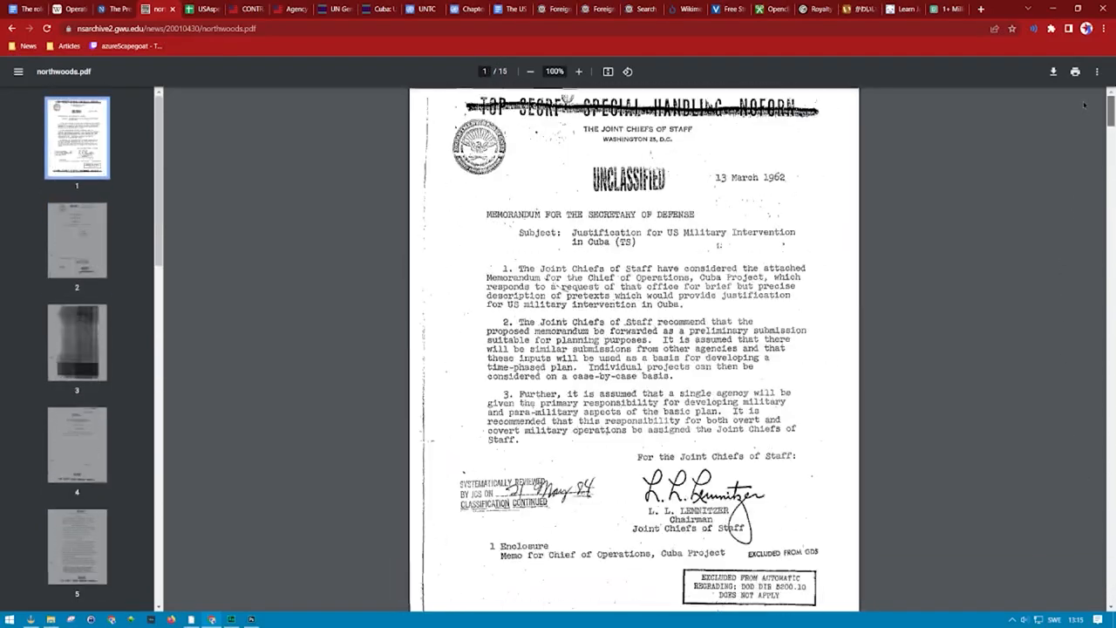
left_click(164, 12)
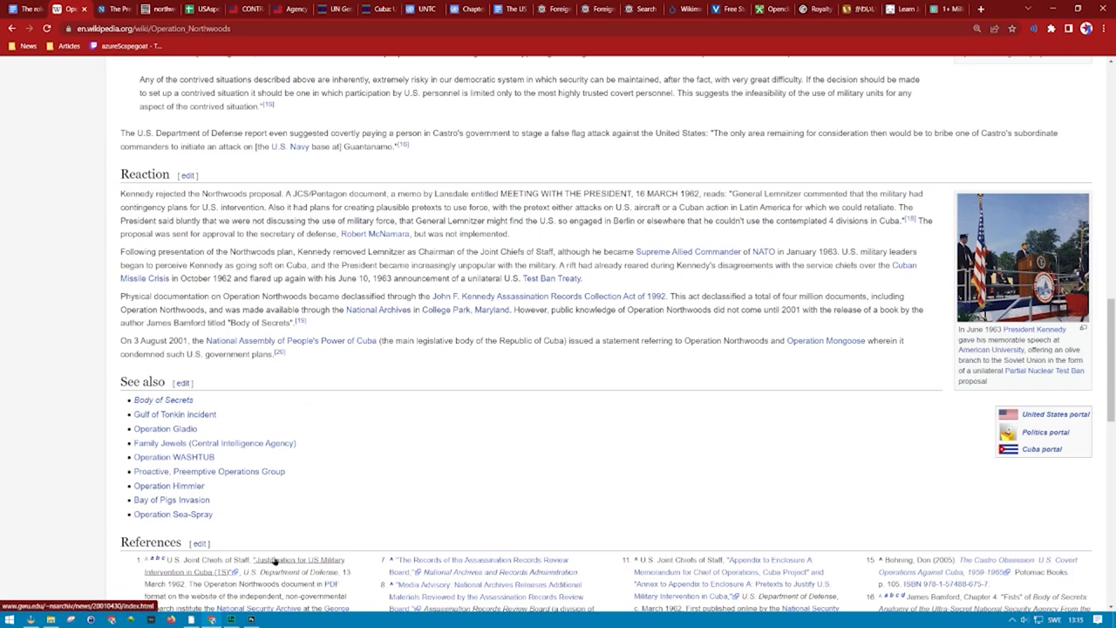
mouse_move(286, 453)
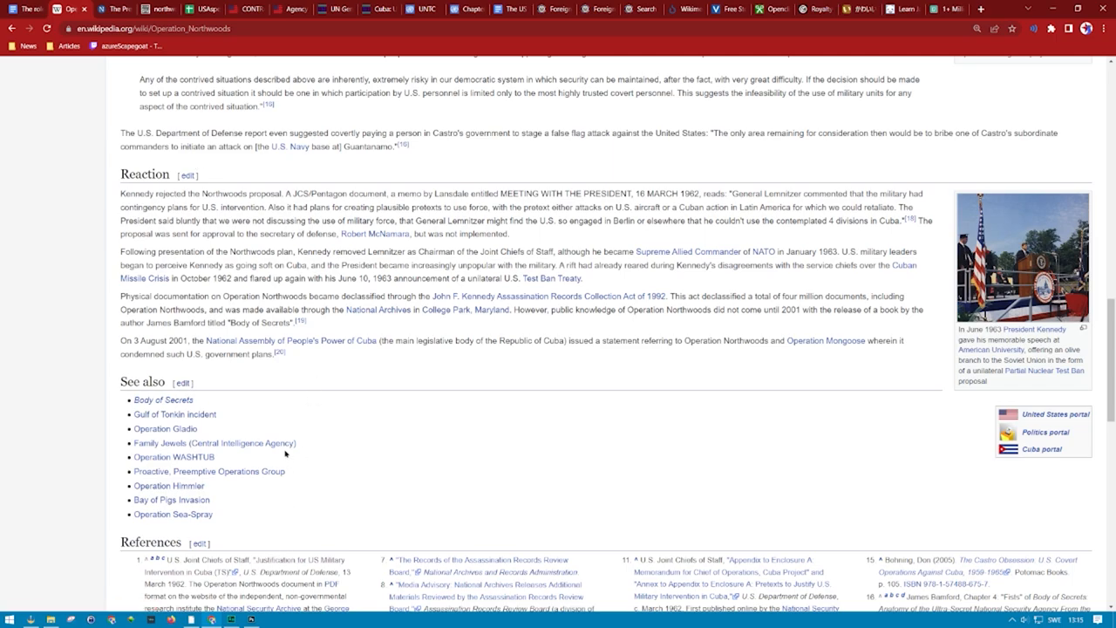
mouse_move(244, 470)
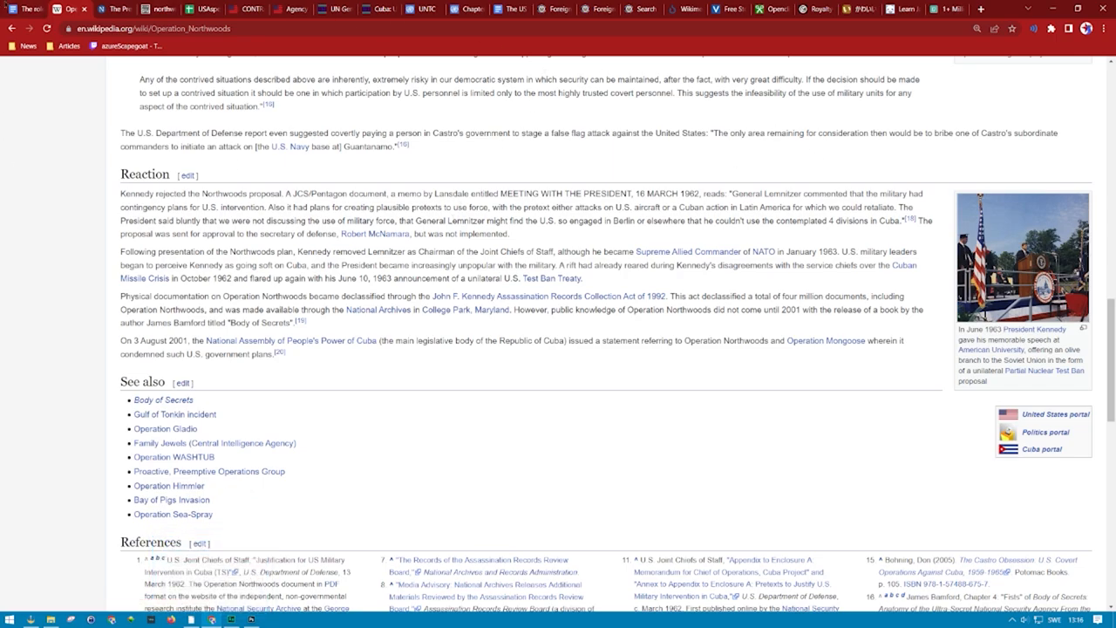
- Switch to the Cuba essay in Google Docs and reach the Fidel: The Untold Story link
left_click(523, 13)
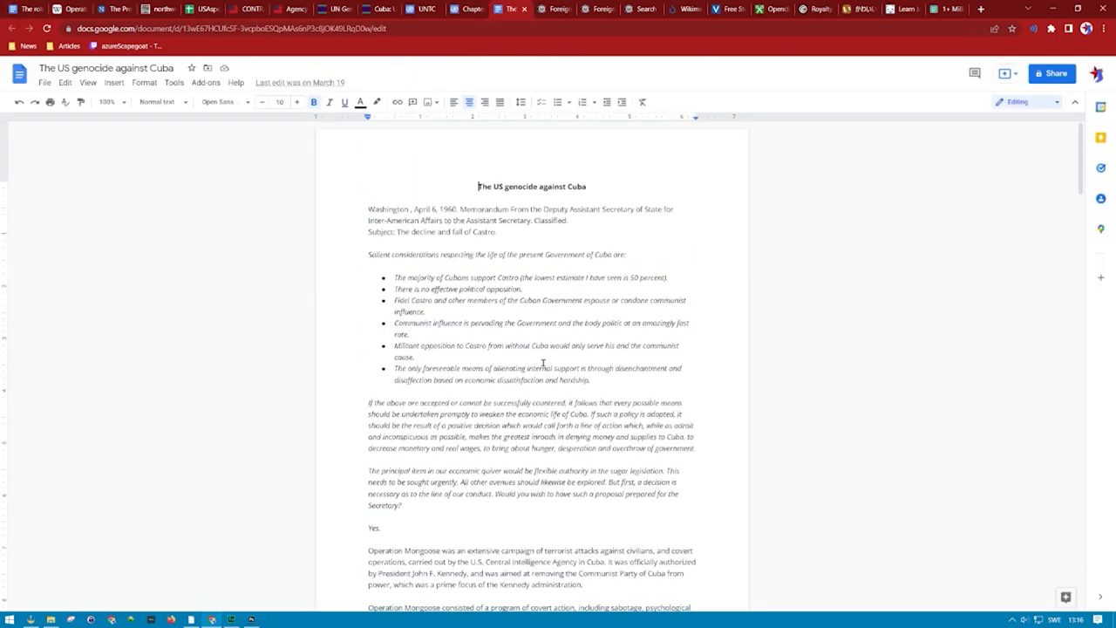
scroll("down", 3)
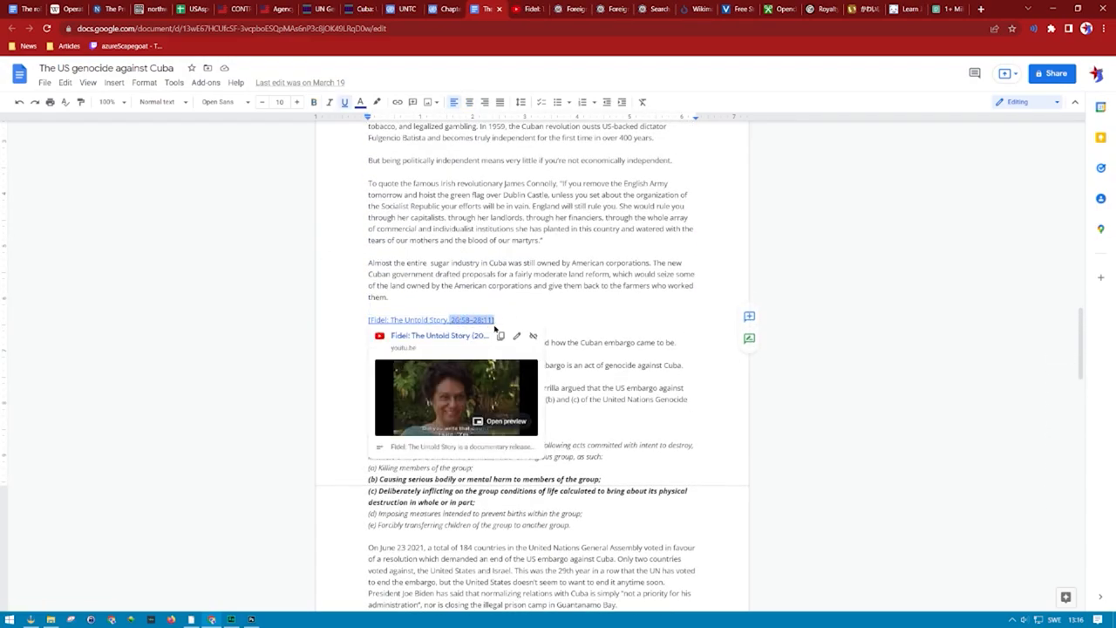
- Open the linked Fidel: The Untold Story (2001) documentary on YouTube and preview it
left_click(439, 397)
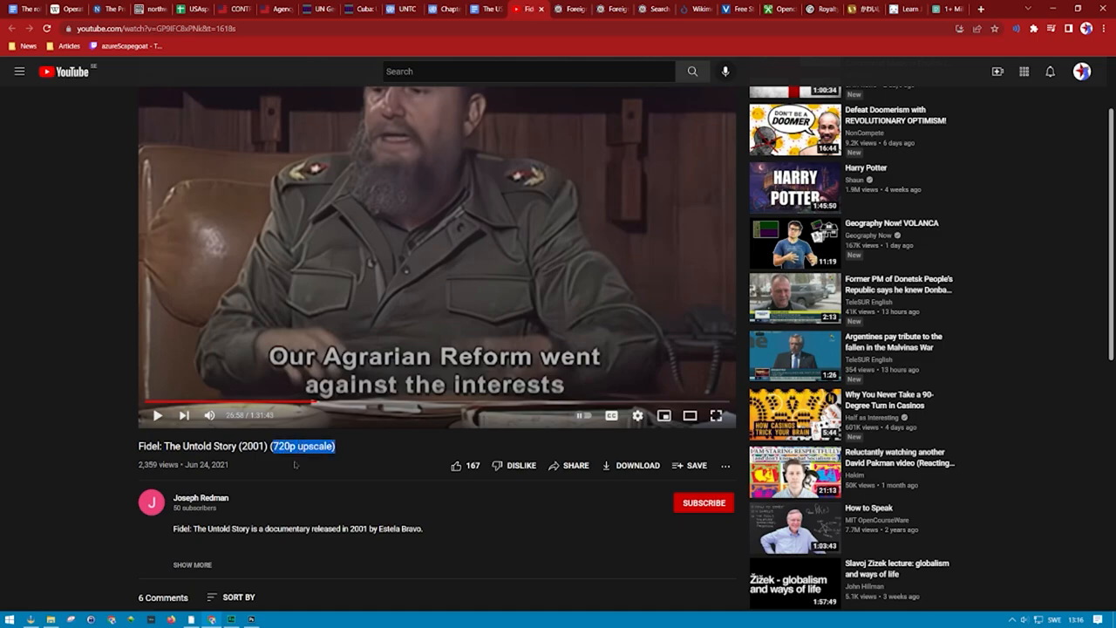
mouse_move(202, 491)
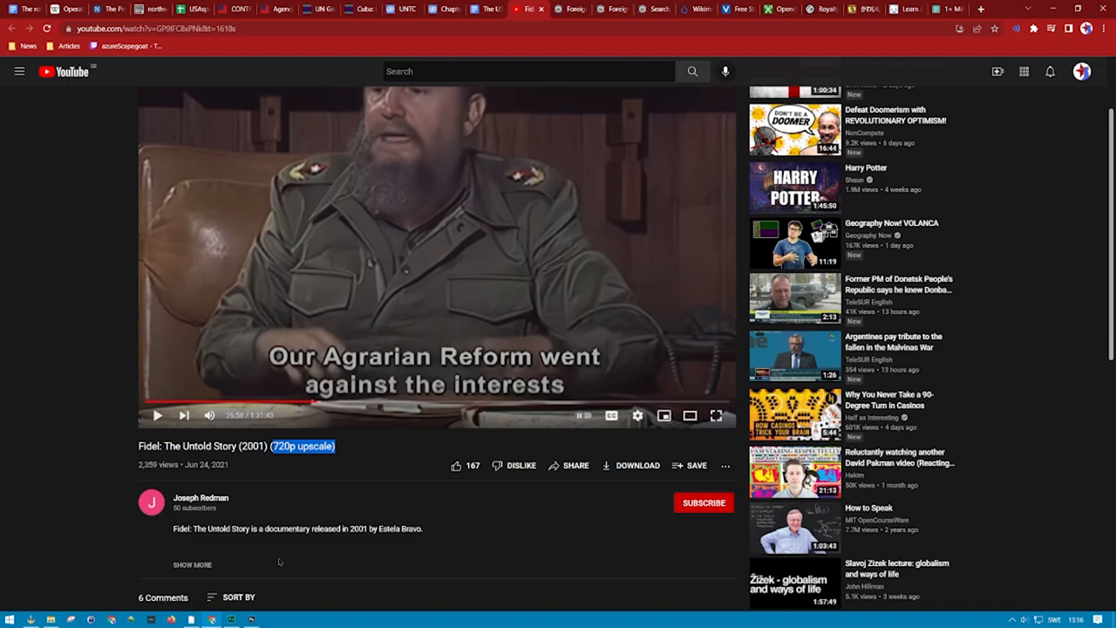
scroll("down", 3)
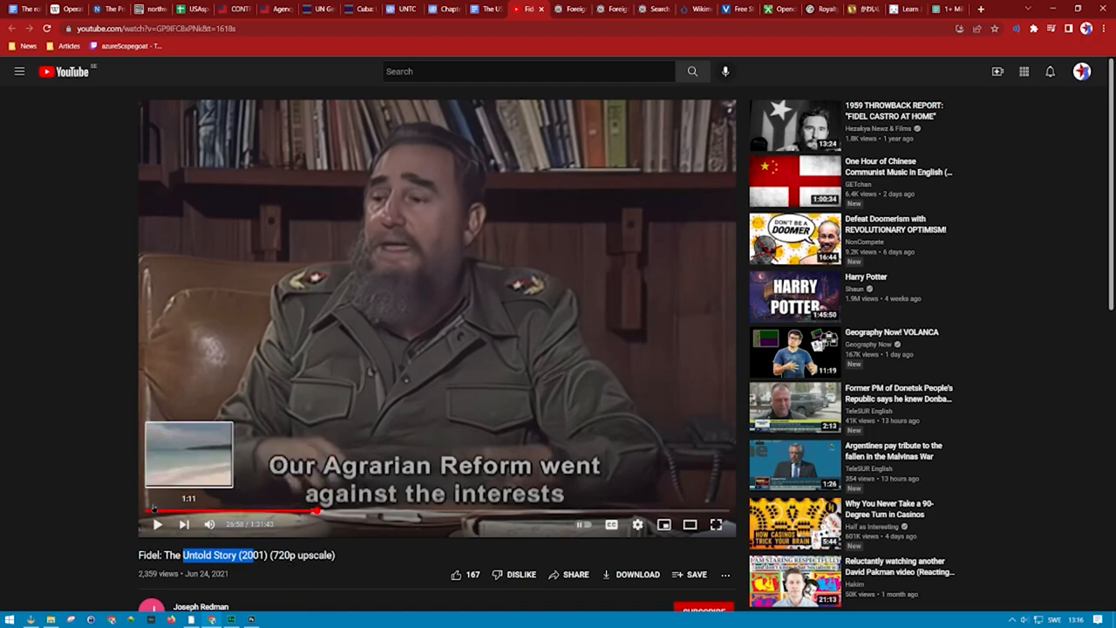
mouse_move(247, 513)
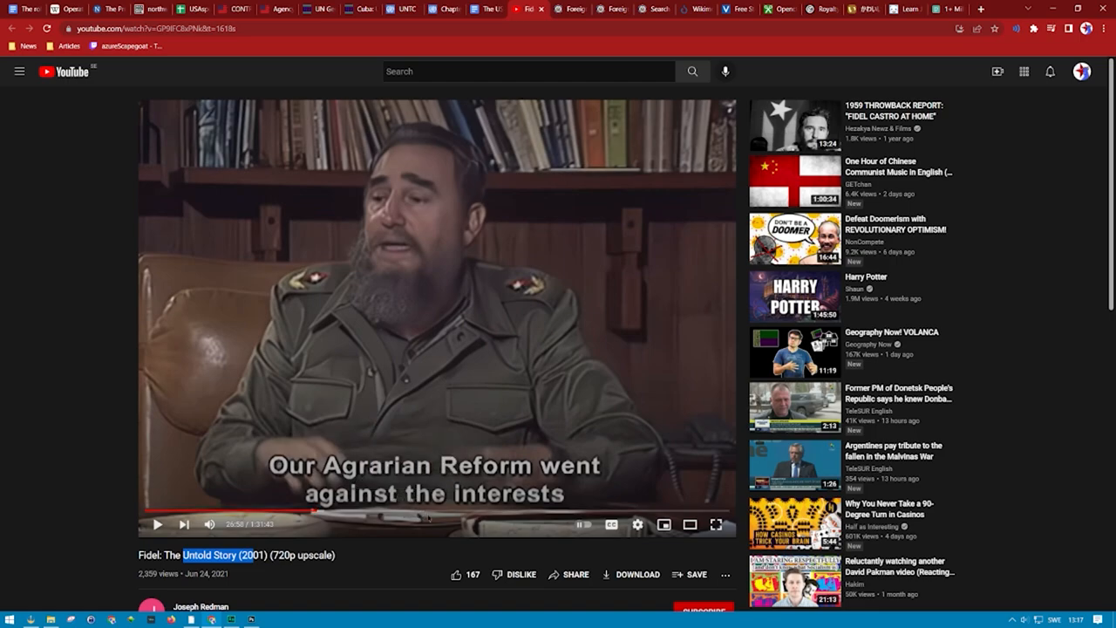
mouse_move(450, 512)
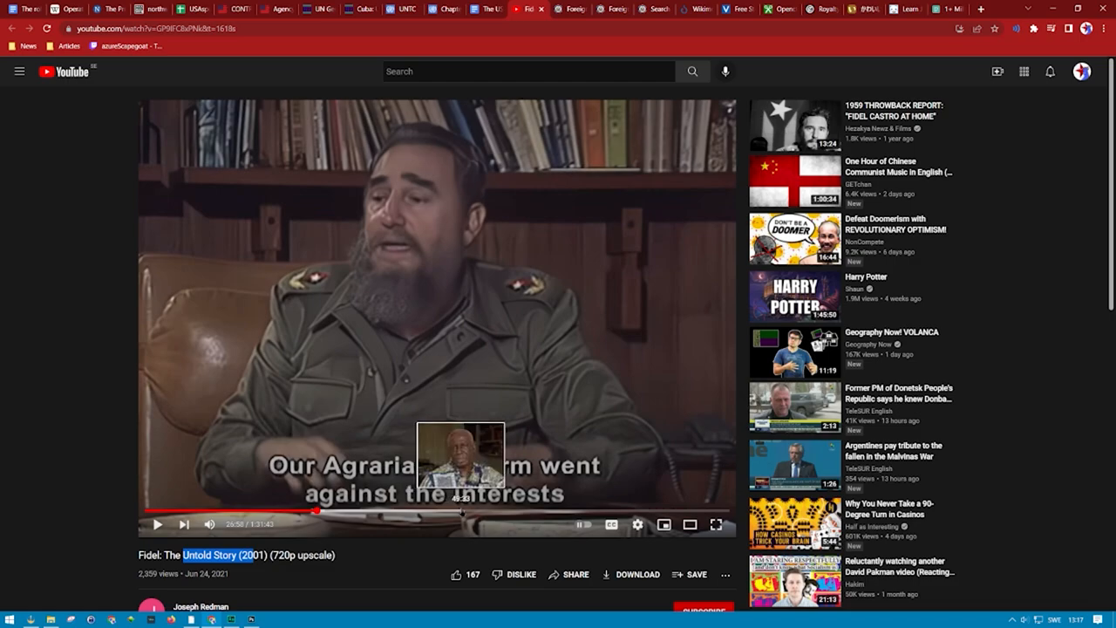
mouse_move(480, 515)
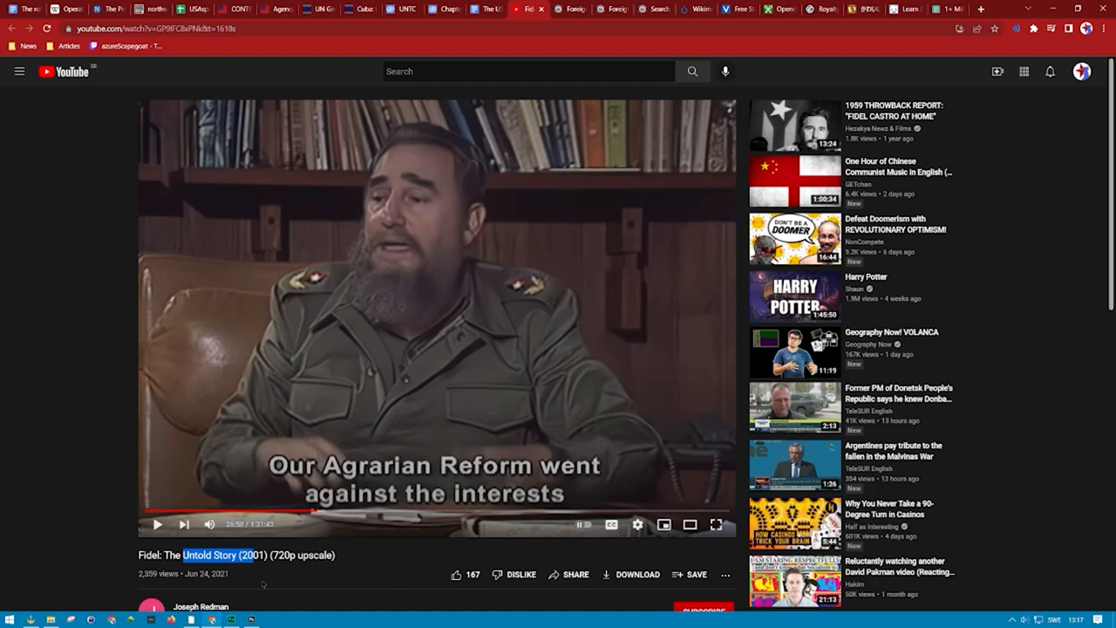
mouse_move(429, 509)
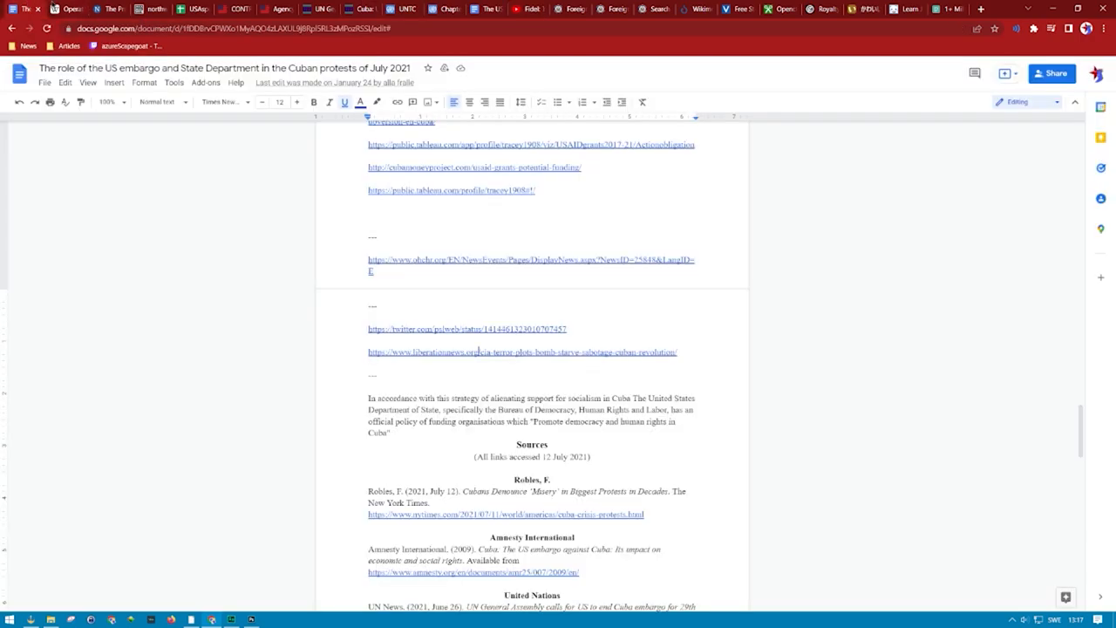
- Scroll down through the embargo document's Sources section
scroll("down", 3)
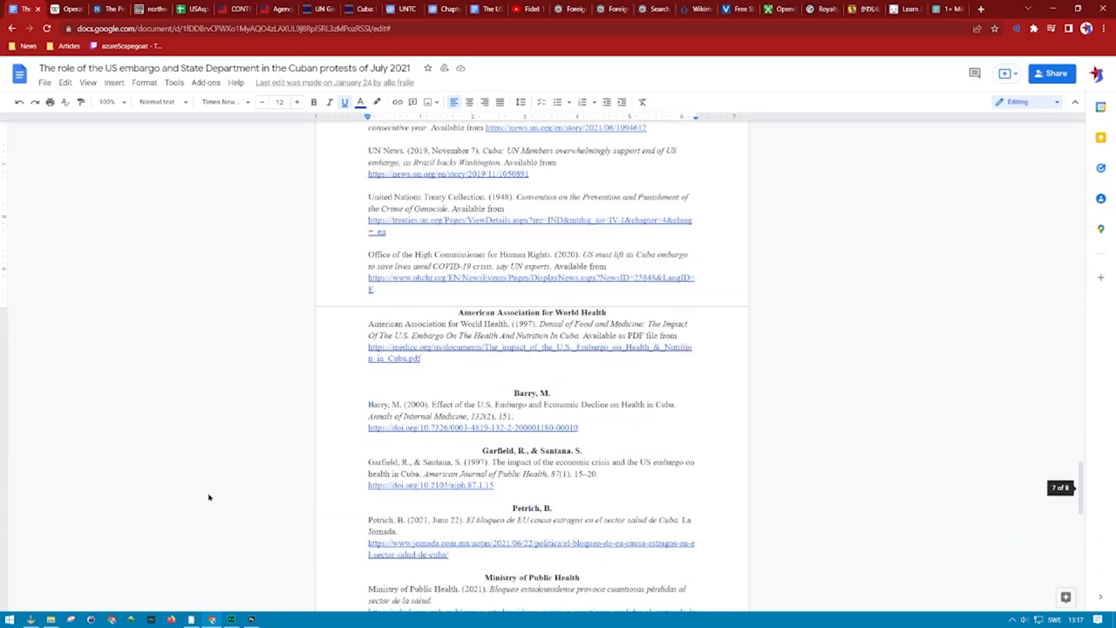
scroll("down", 3)
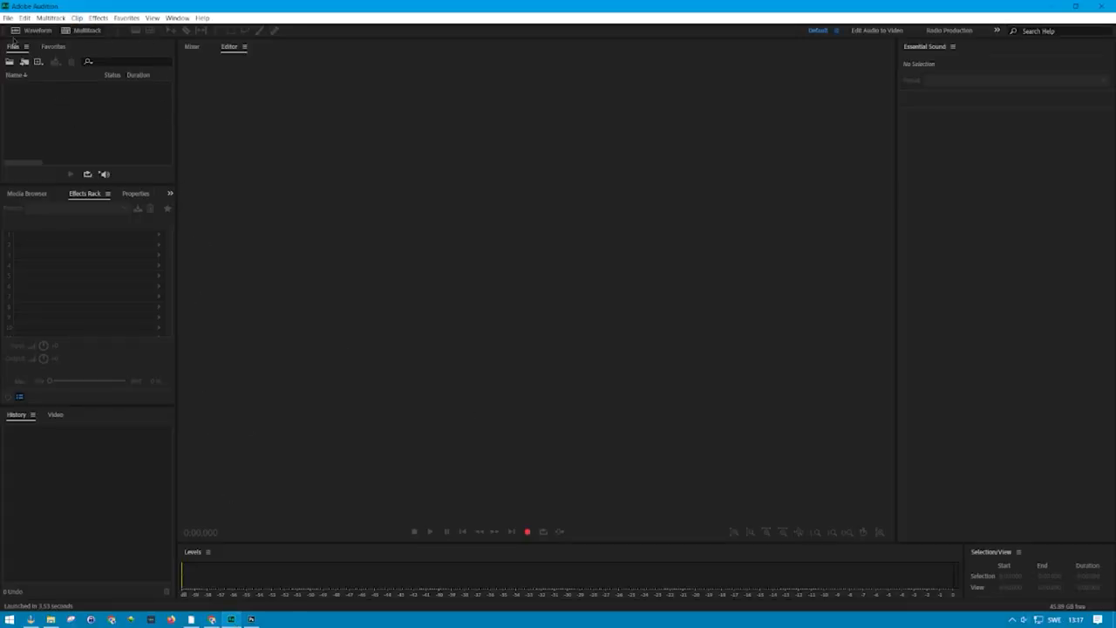
mouse_move(483, 534)
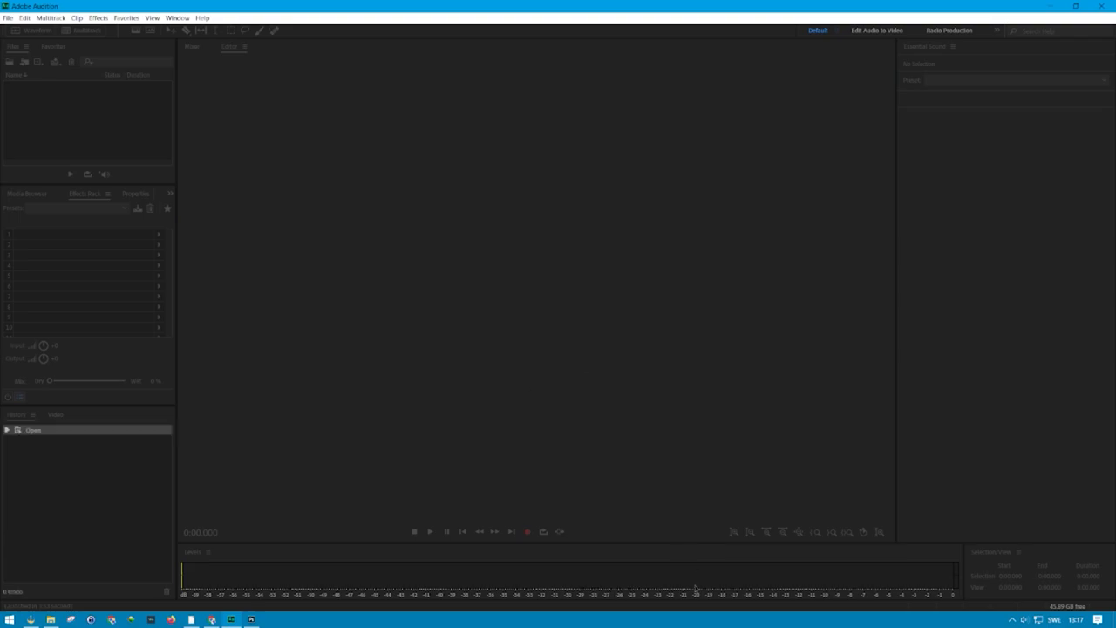
- Record a short voice clip into a new untitled file and select a region of its waveform
left_click(526, 530)
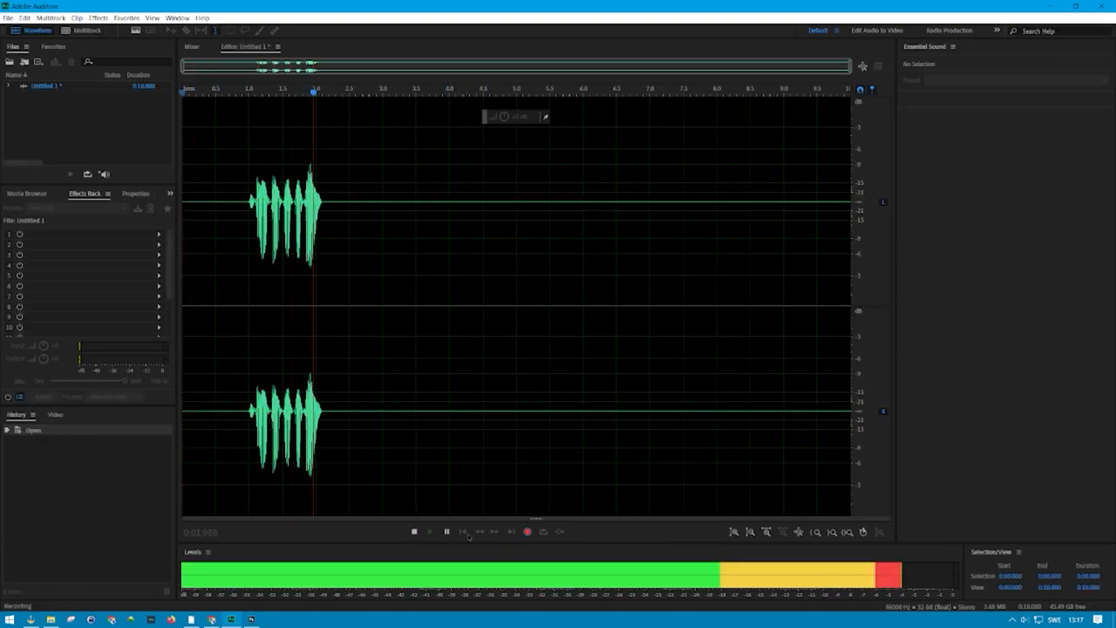
left_click(413, 532)
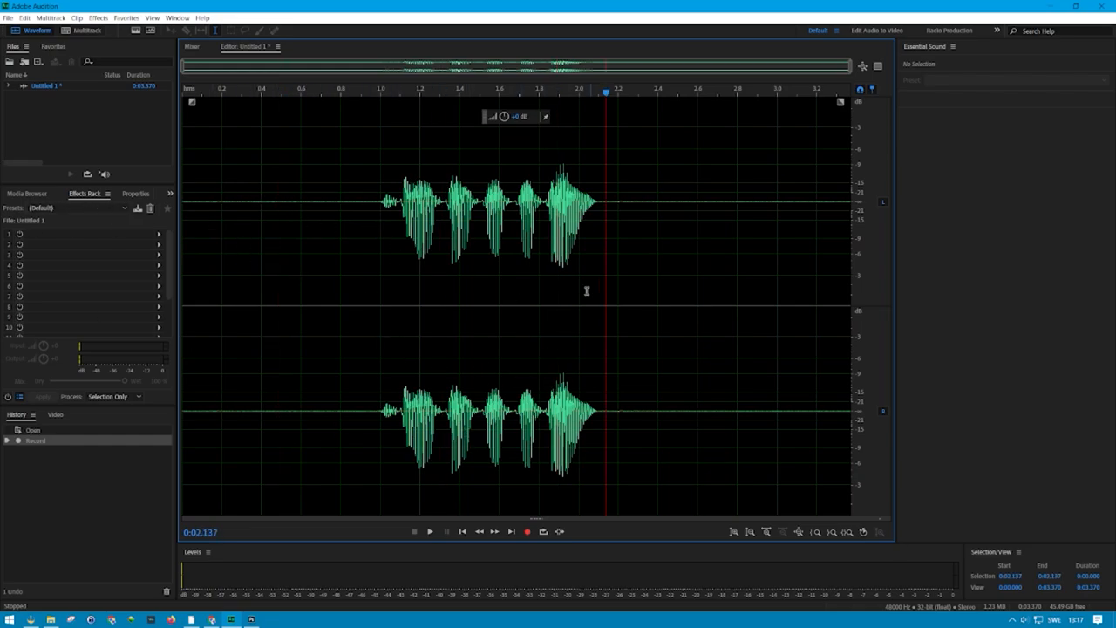
left_click(300, 94)
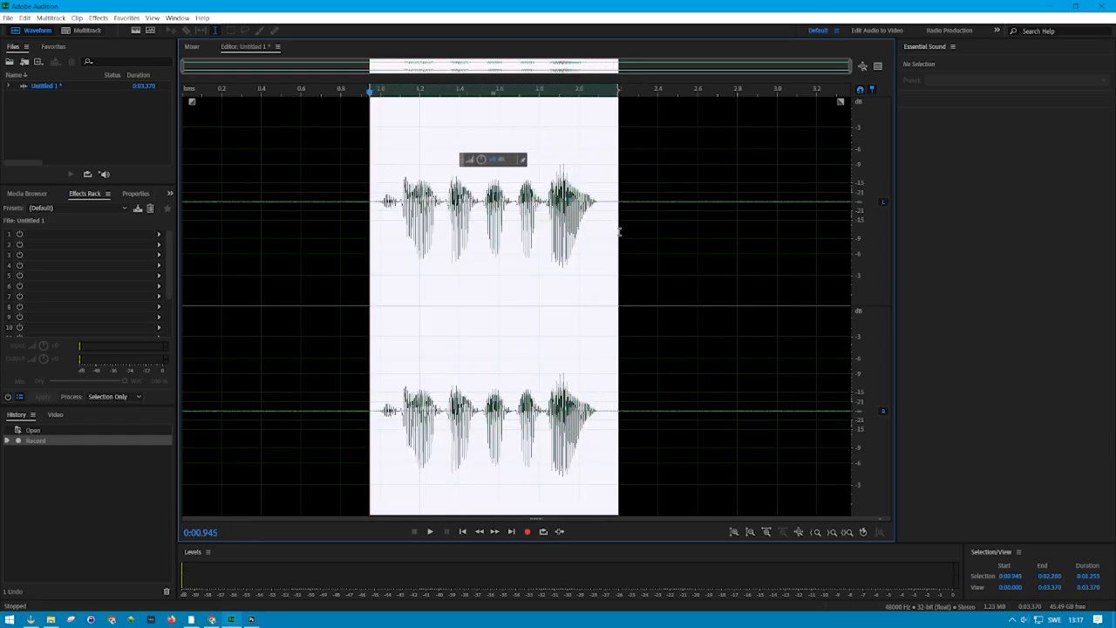
- Apply the Dynamics effect with AutoGate and Compressor to the selected region
left_click(101, 18)
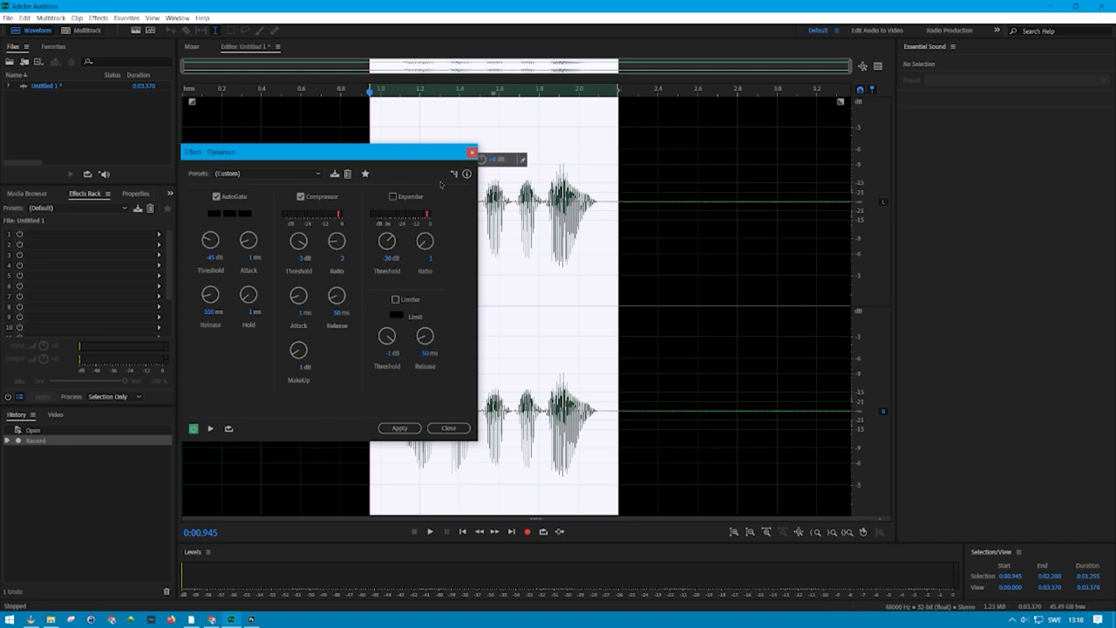
left_click(398, 429)
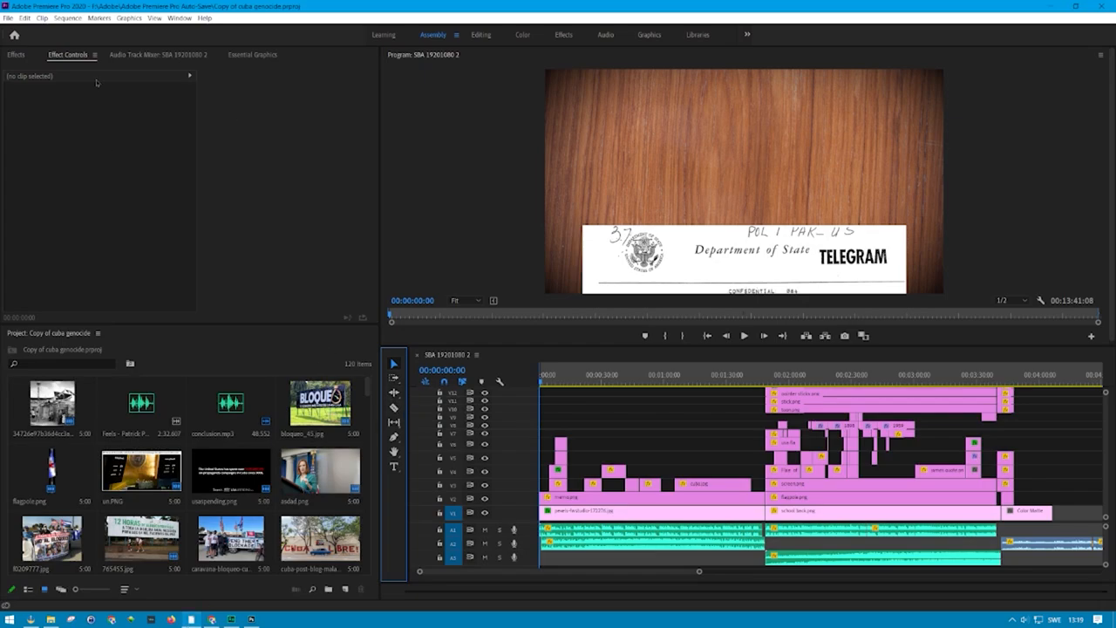
- View Effects and Effect Controls, then move the playhead to about 00:00:04:05 on the telegram shot
left_click(14, 55)
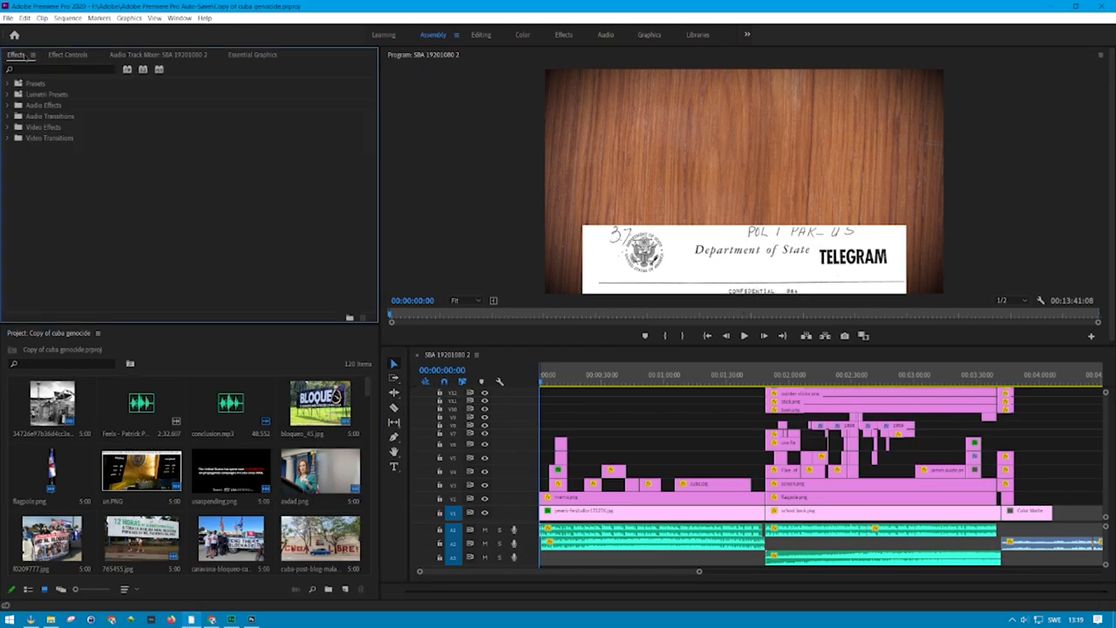
left_click(69, 54)
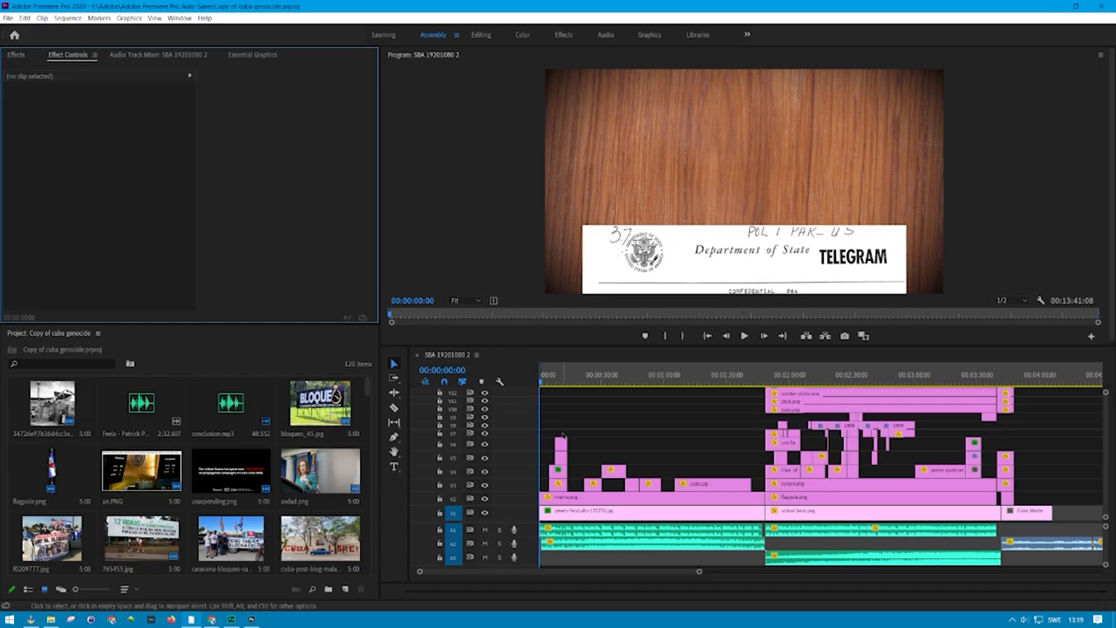
mouse_move(586, 448)
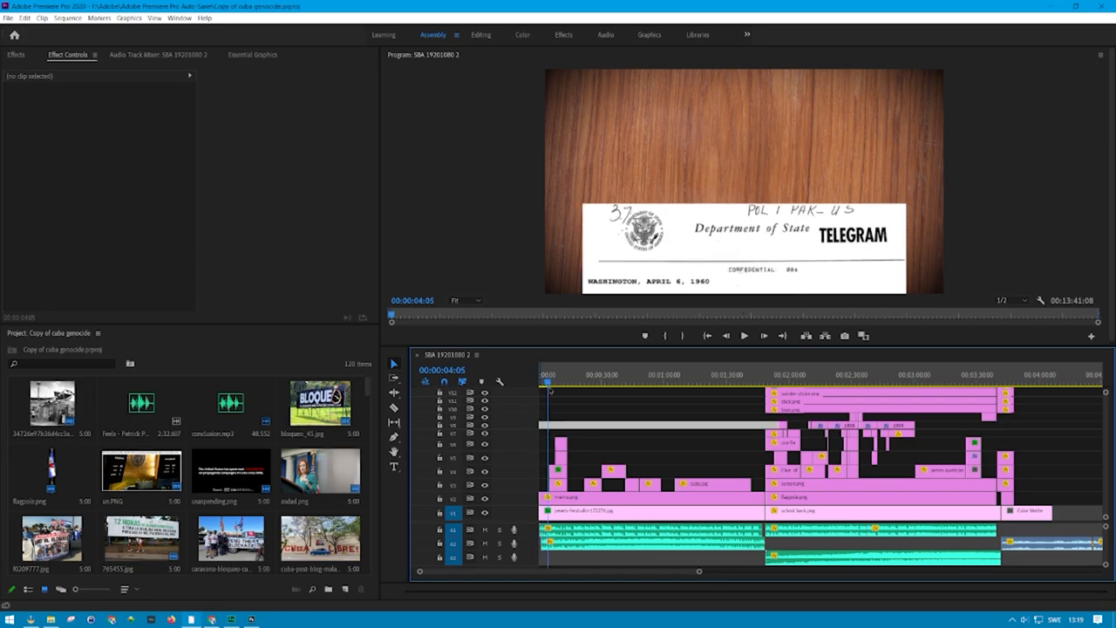
left_click(575, 383)
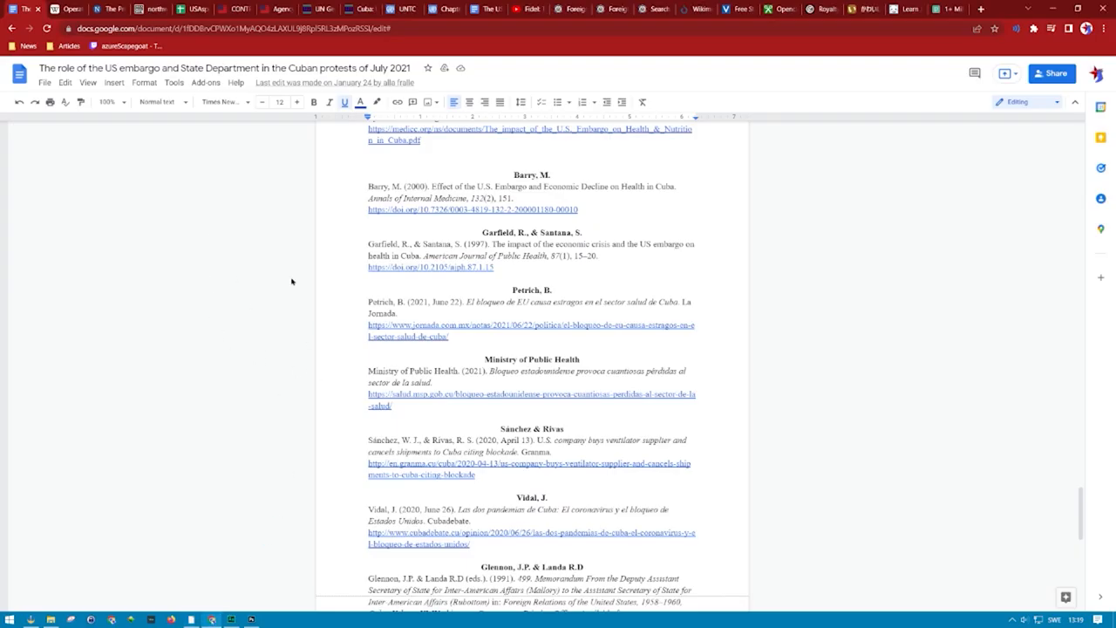
- Switch back to the Google Docs tab with the embargo document's sources
left_click(565, 9)
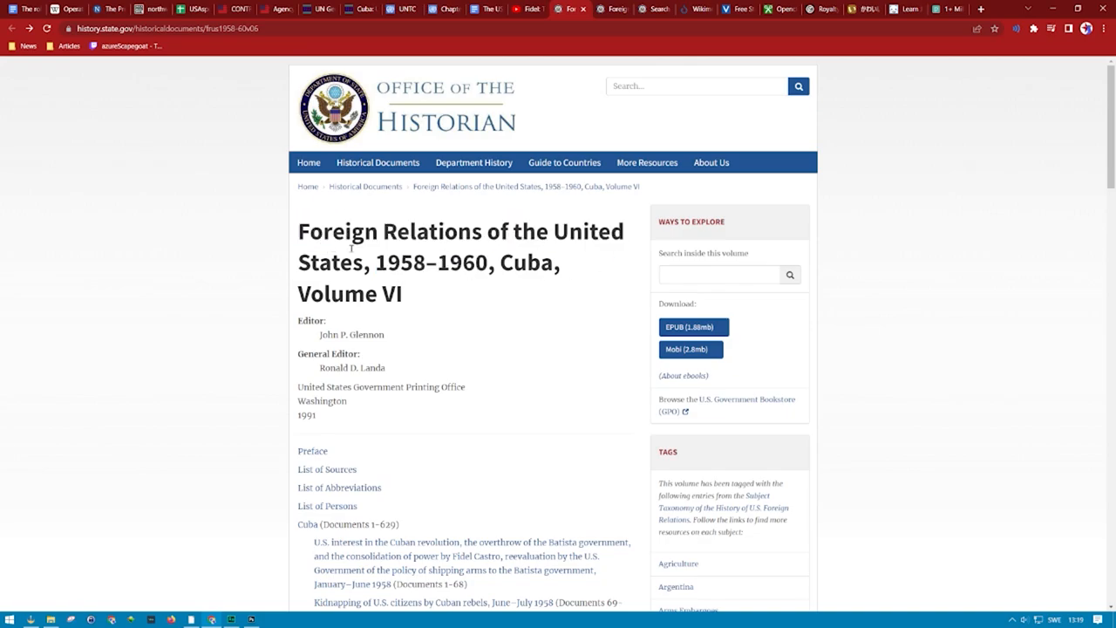
mouse_move(418, 296)
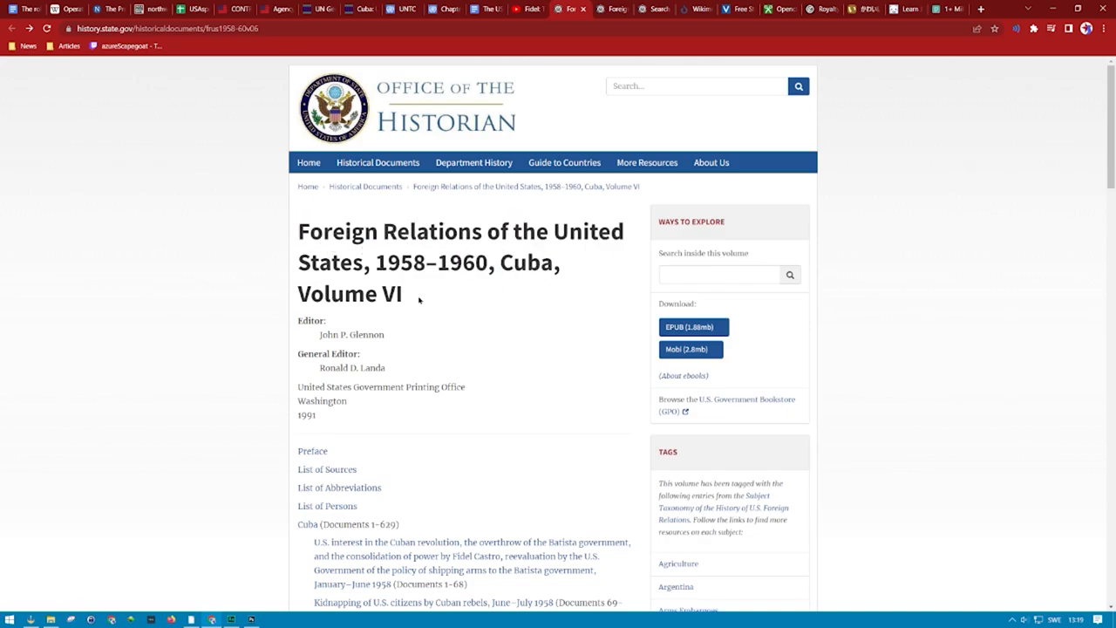
- Highlight volume number VI in the FRUS Cuba title and scroll down to the 1960 chapters
double_click(391, 293)
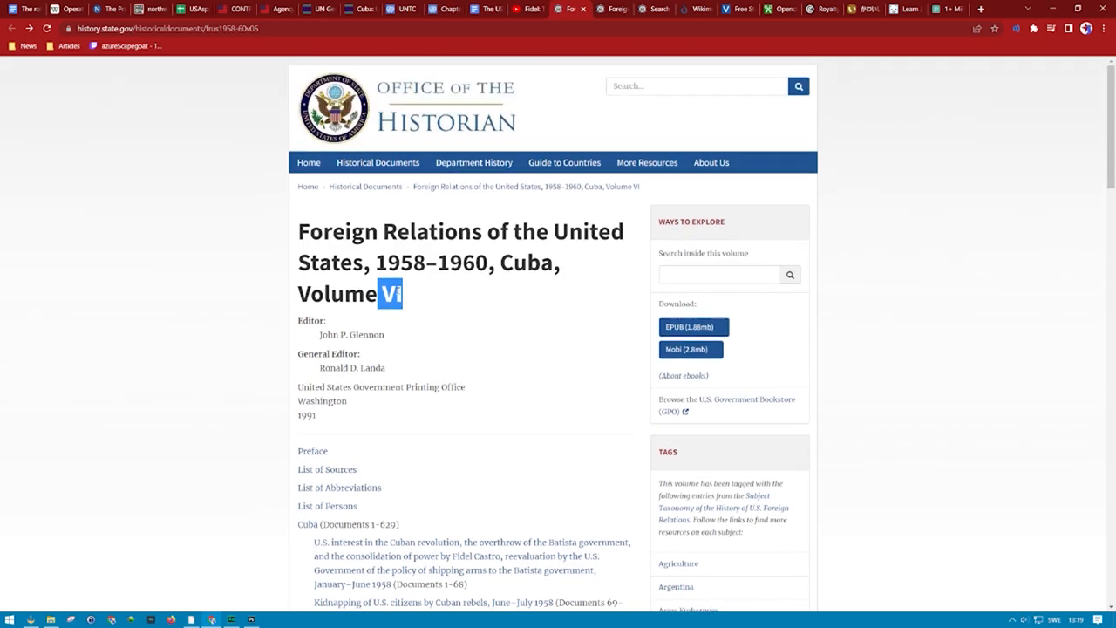
mouse_move(364, 185)
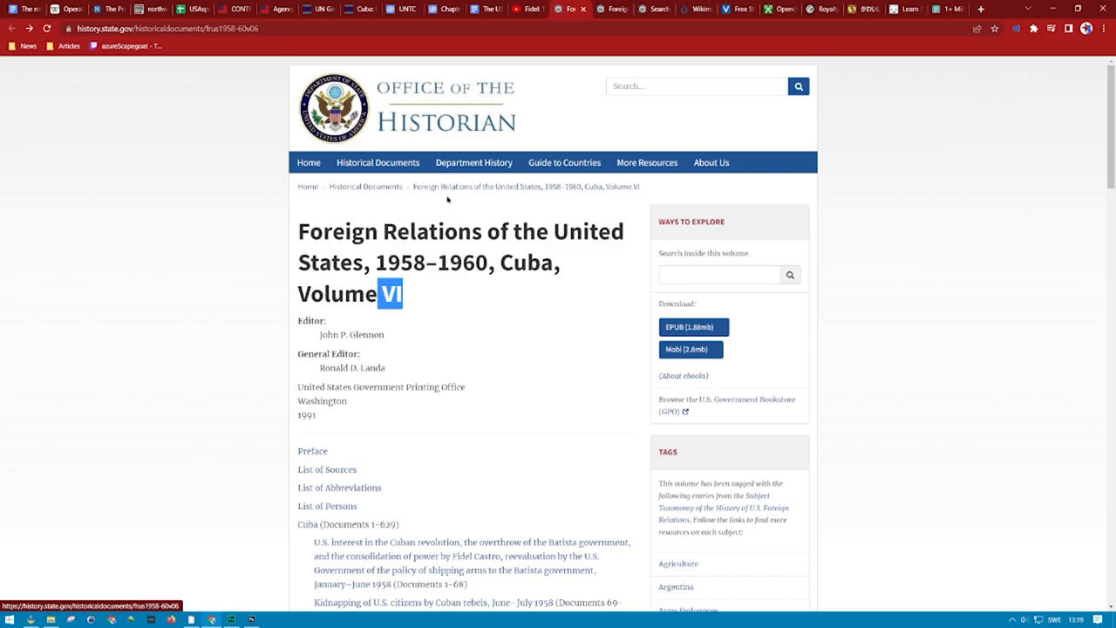
scroll("down", 3)
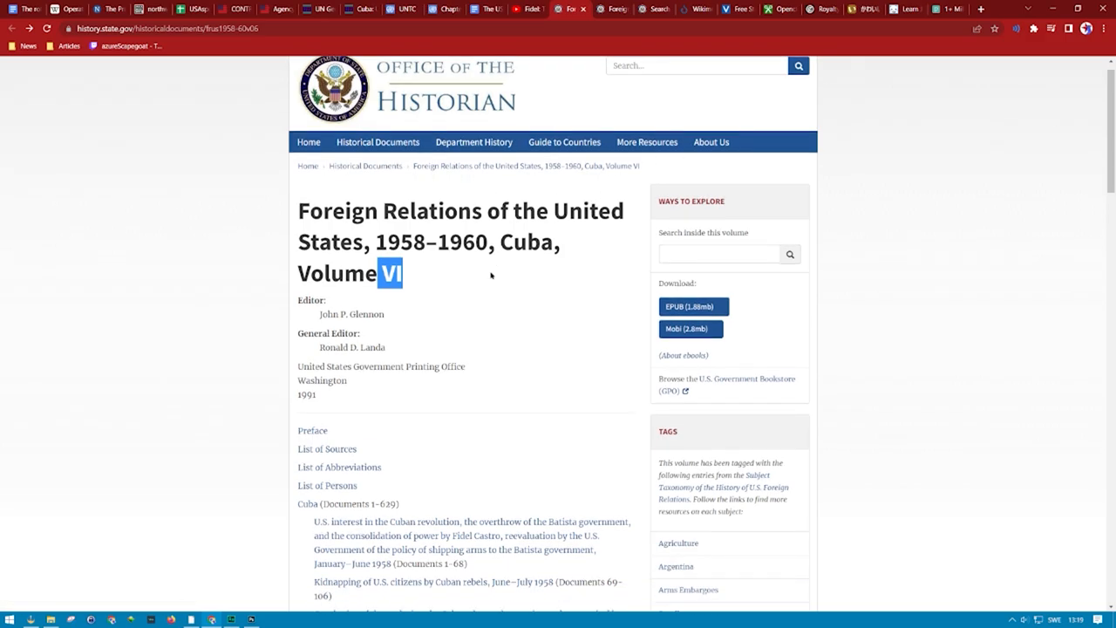
scroll("down", 3)
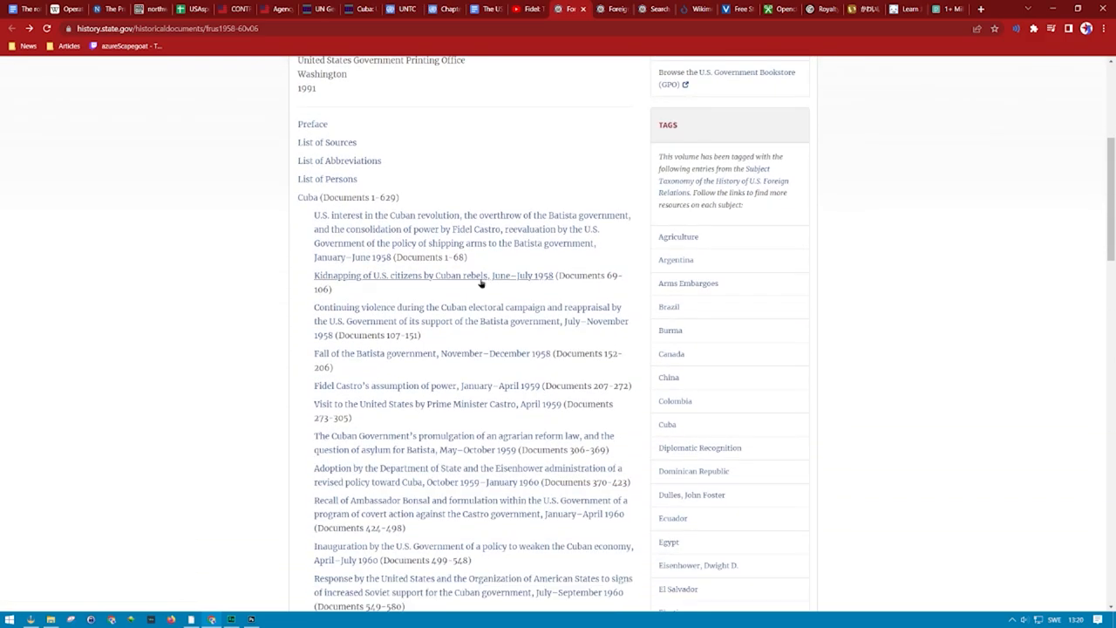
scroll("down", 3)
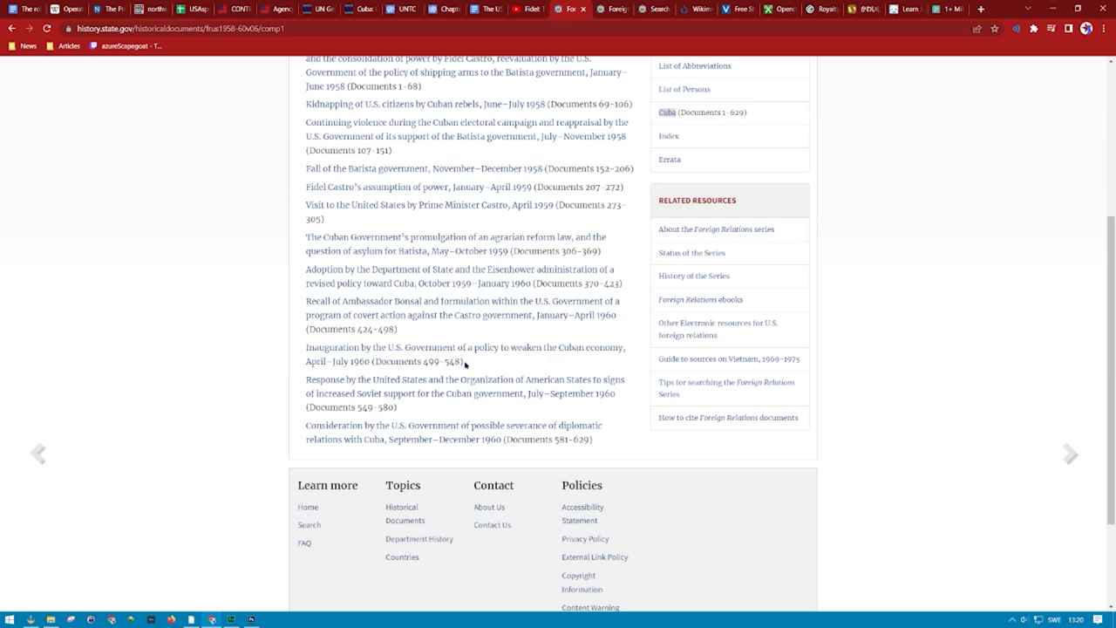
- Open the April–July 1960 chapter on weakening Cuba's economy and select text in Document 499
double_click(338, 359)
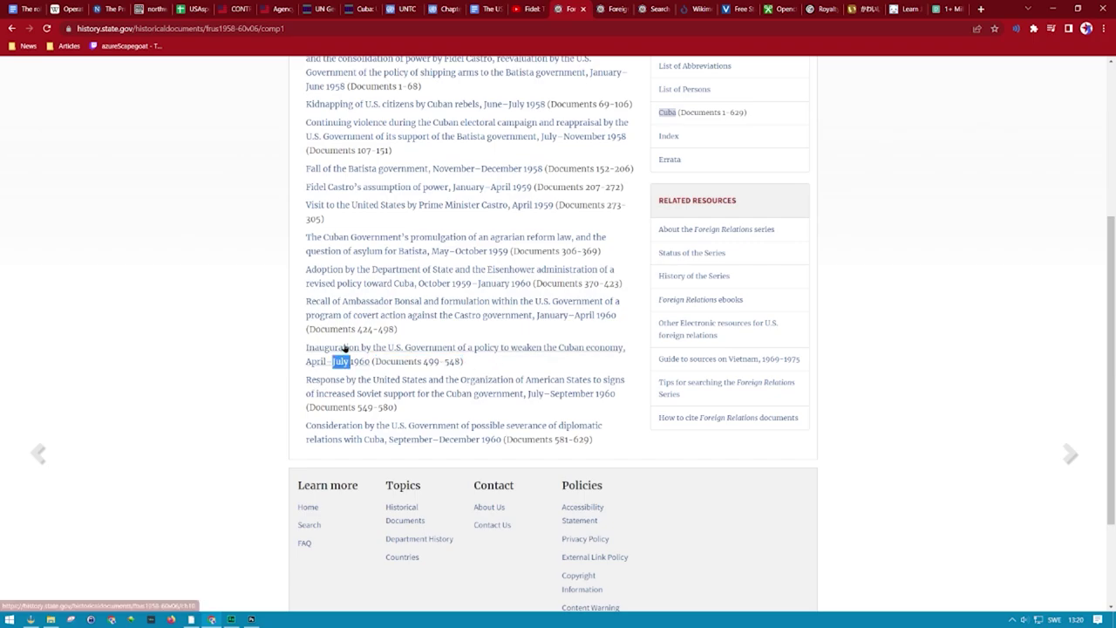
left_click(461, 349)
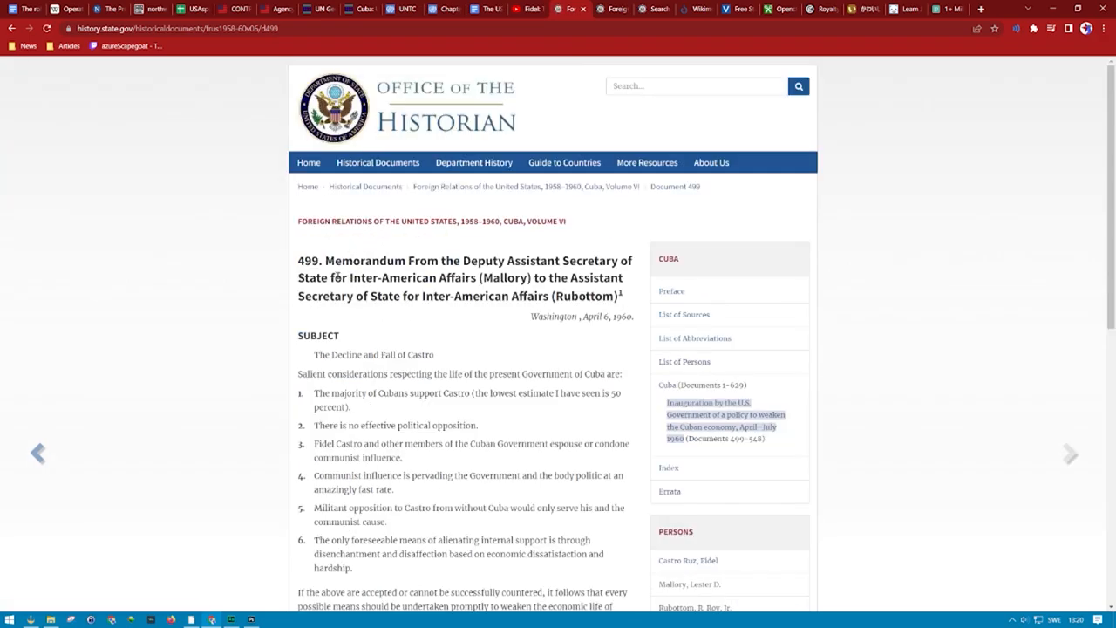
left_click_drag(326, 262, 549, 261)
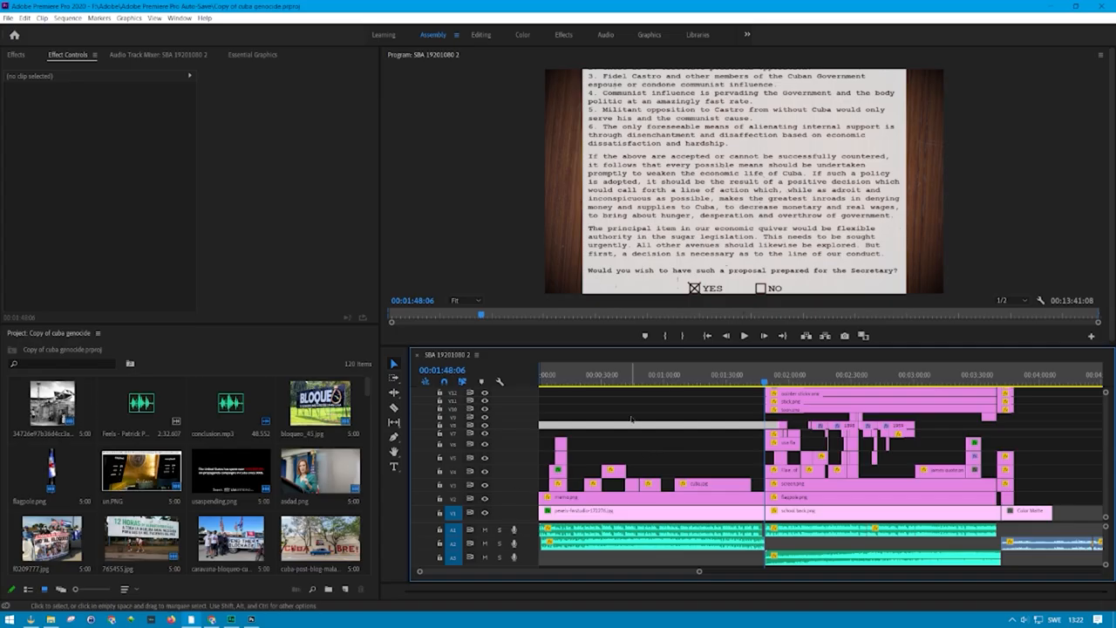
mouse_move(574, 420)
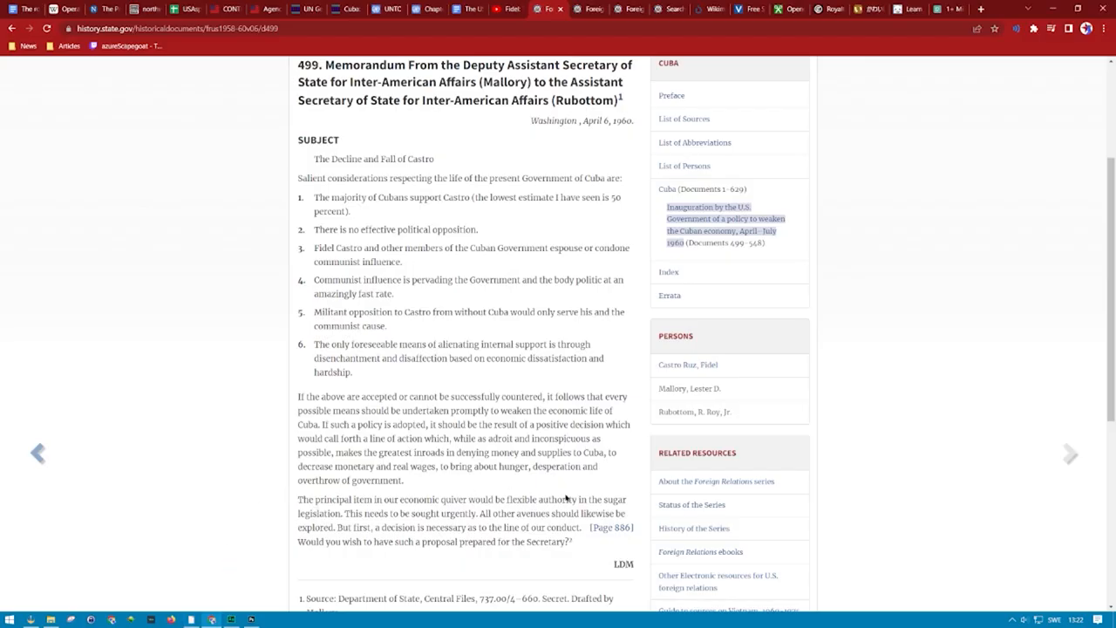
left_click(938, 10)
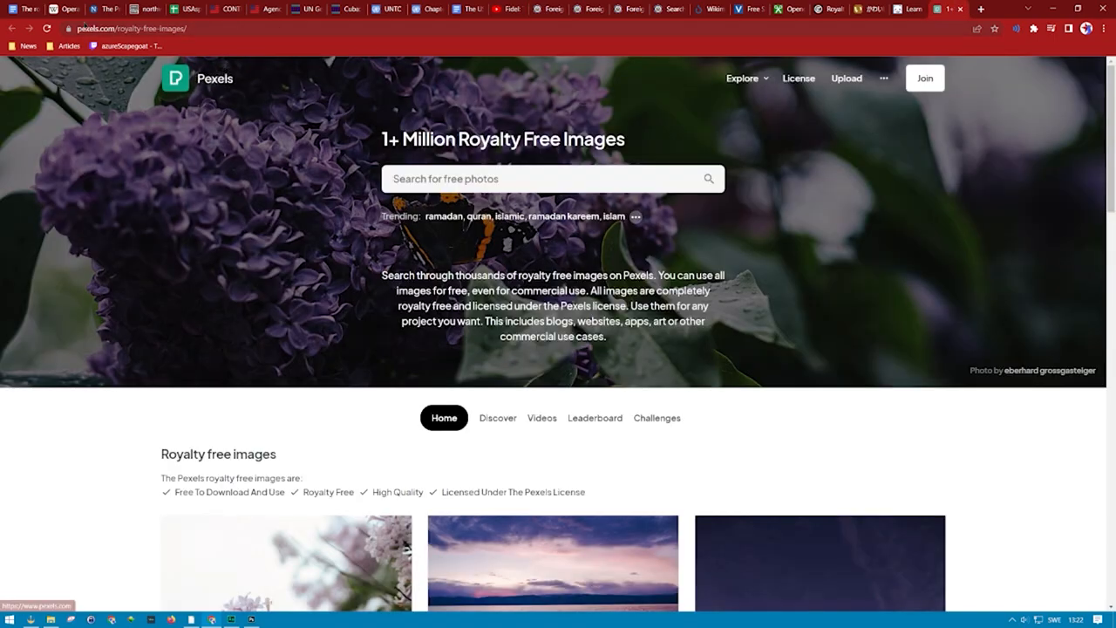
left_click(541, 178)
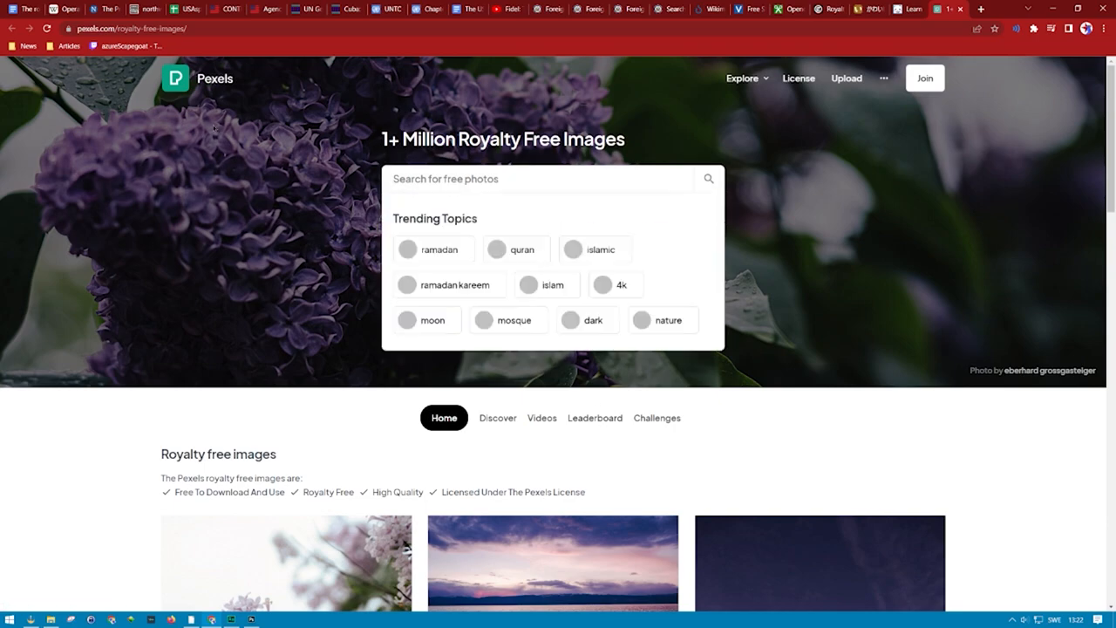
type("wood")
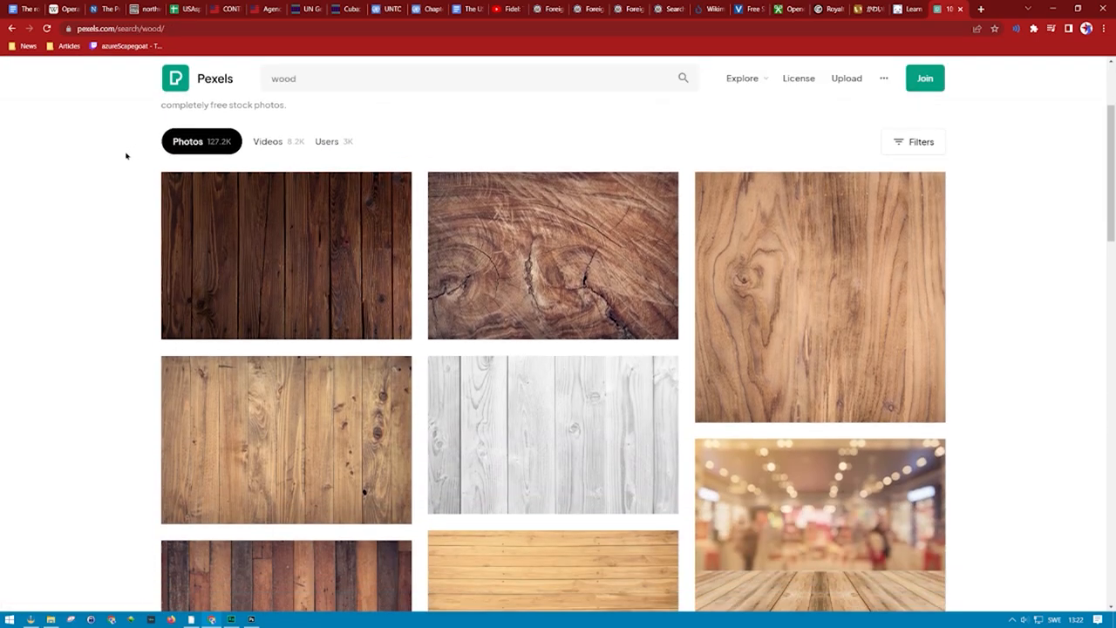
scroll("down", 3)
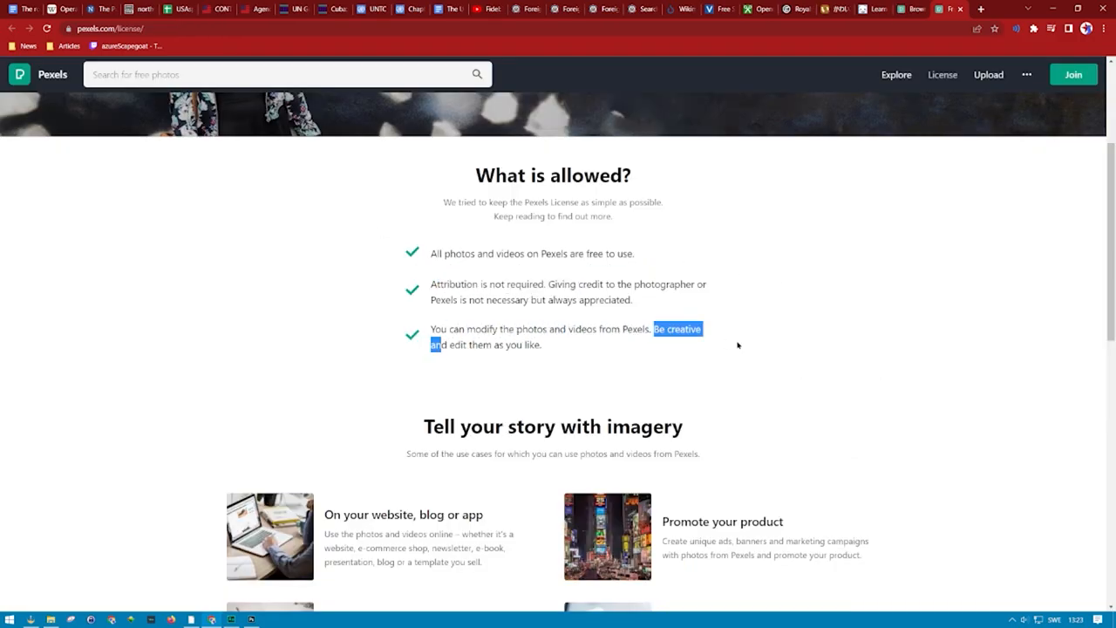
scroll("up", 3)
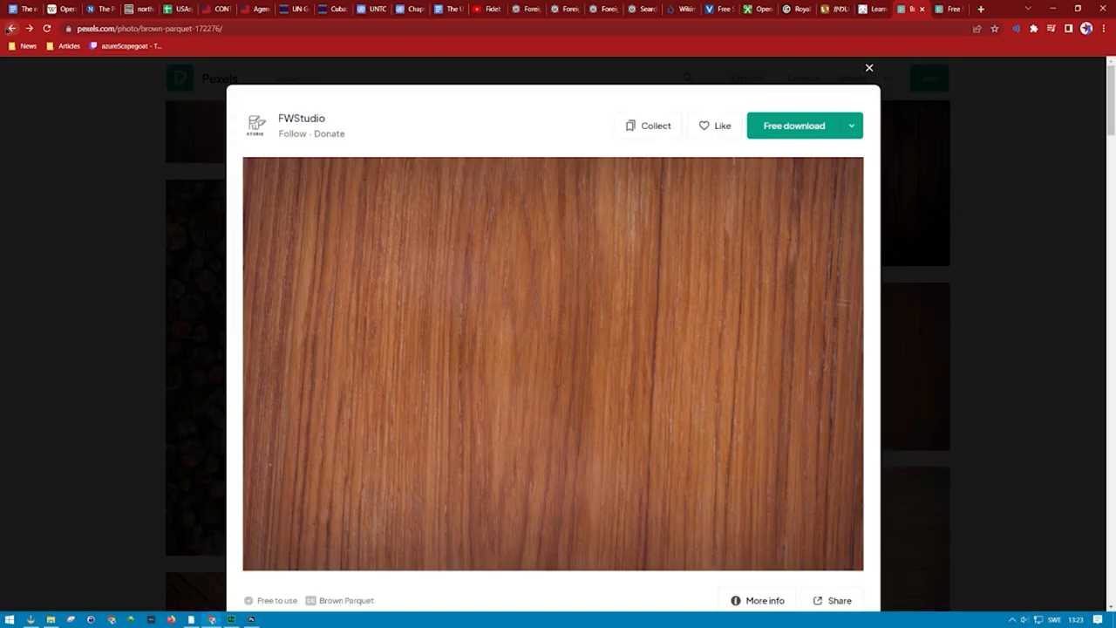
left_click(868, 66)
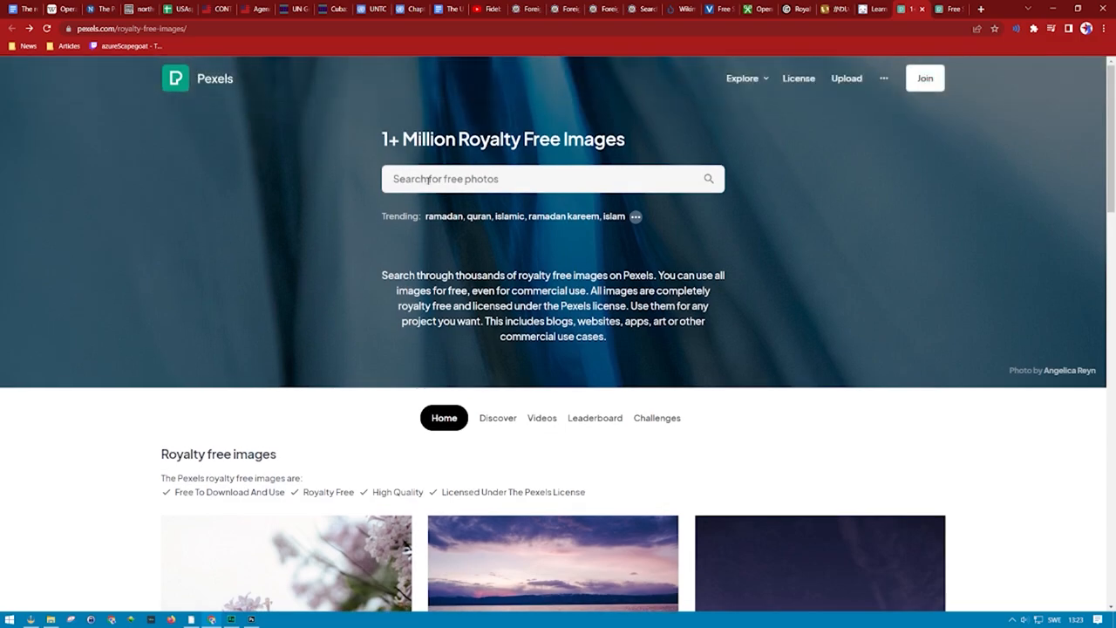
- Search Pexels for 'laughing' and switch the results to Videos
scroll("down", 3)
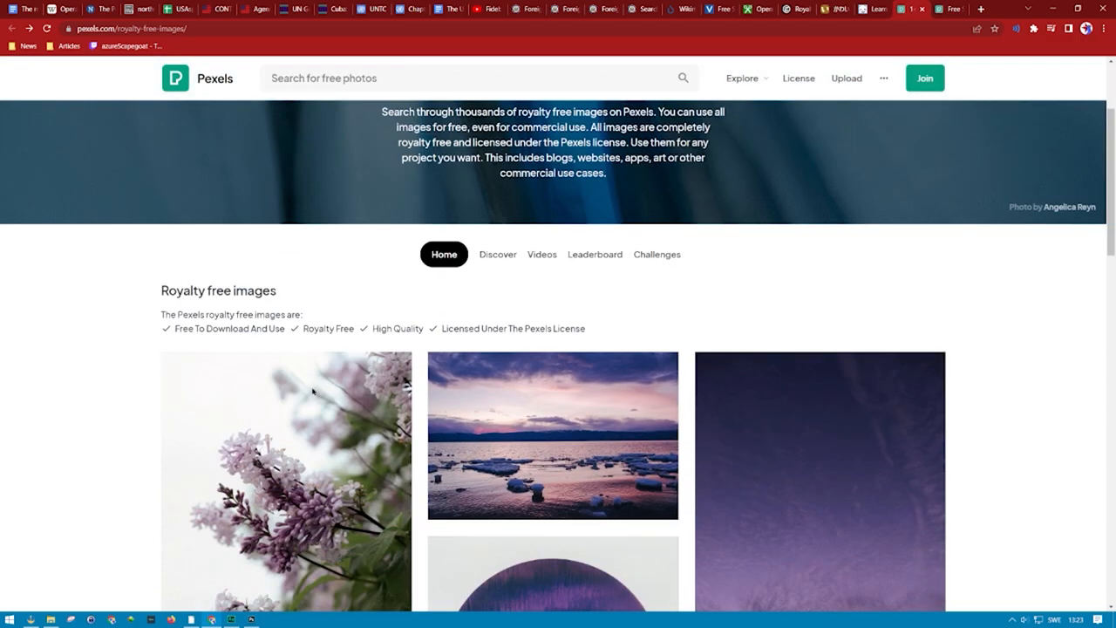
left_click(474, 77)
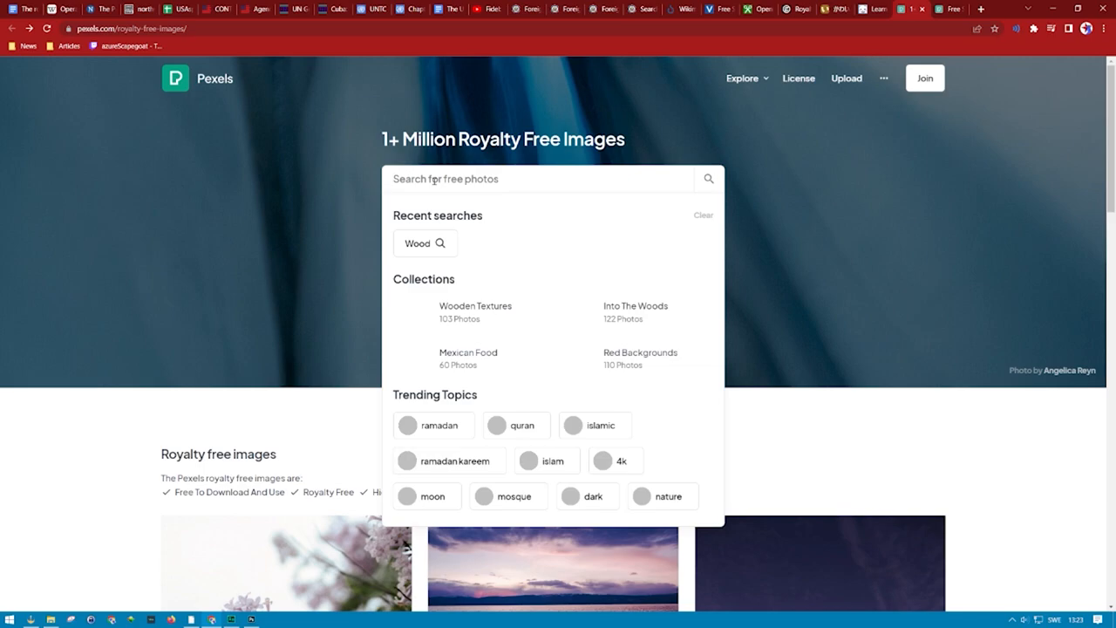
type("laughing")
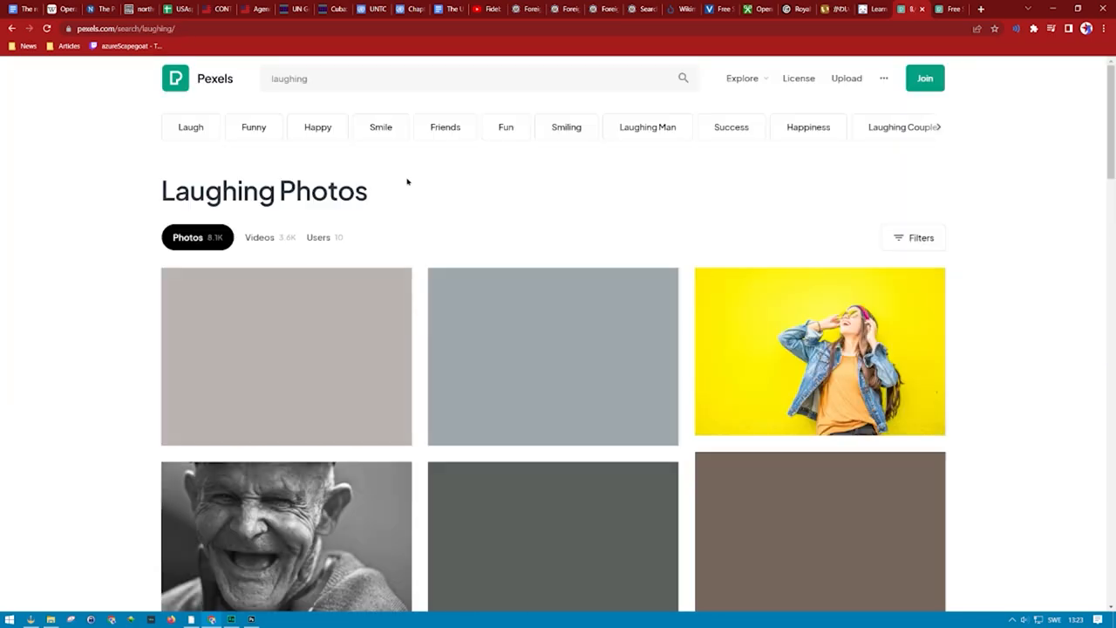
left_click(259, 237)
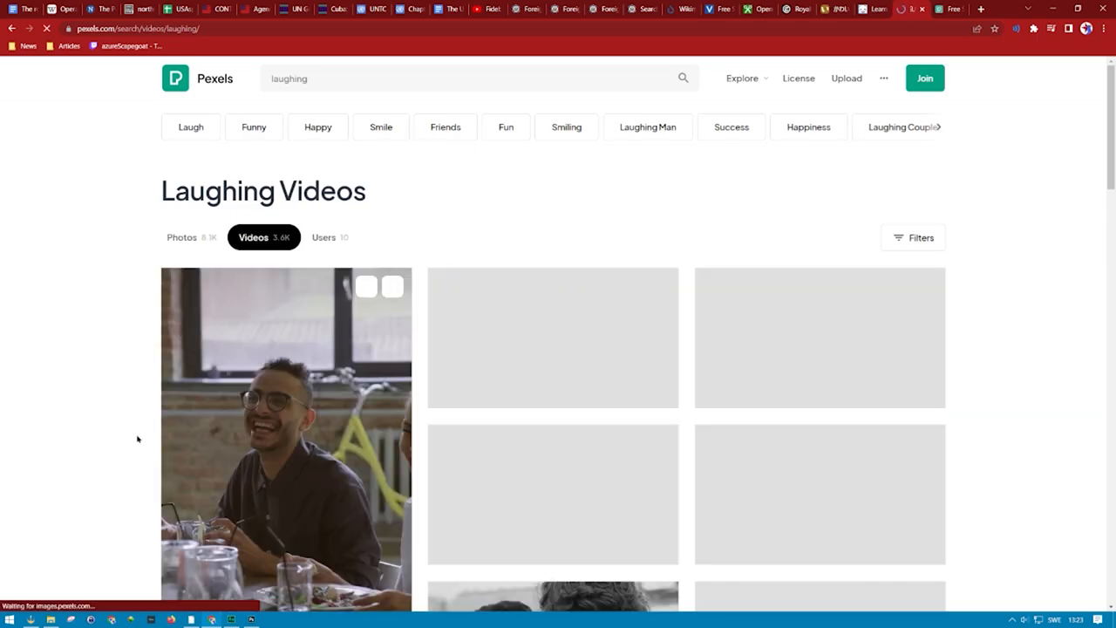
- Preview the cottonbro laughing clip, then bring up Wikimedia Commons
left_click(282, 436)
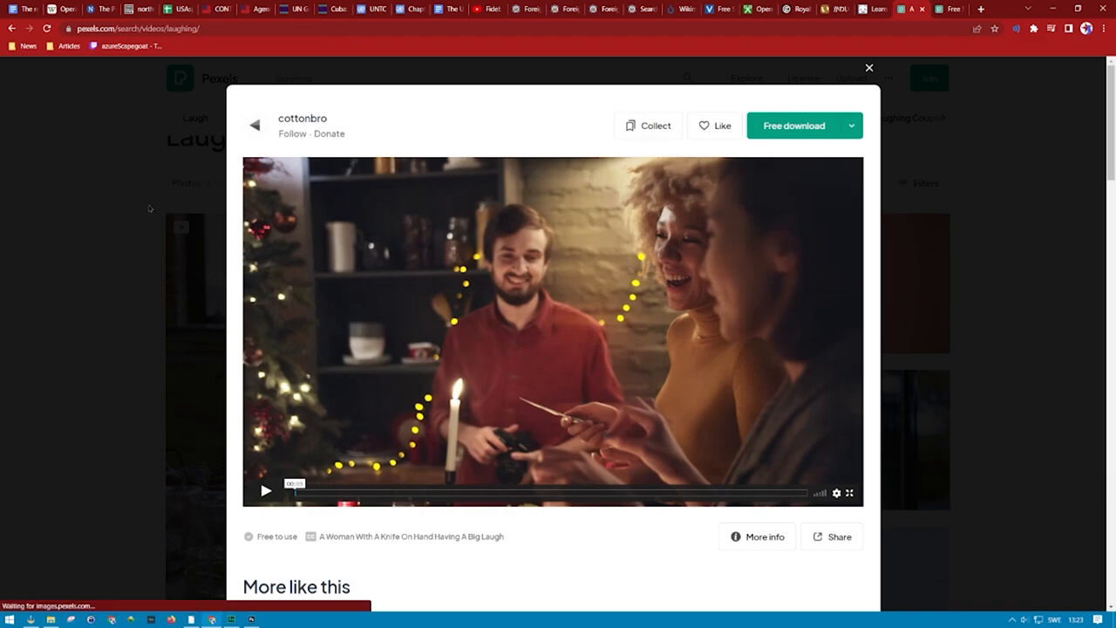
left_click(869, 67)
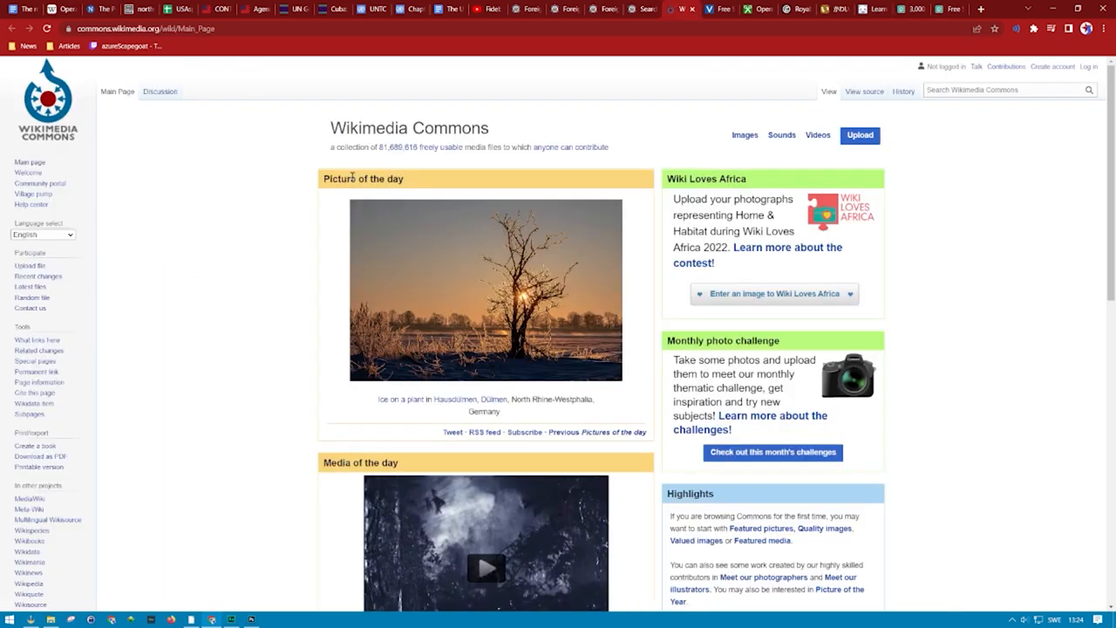
mouse_move(501, 129)
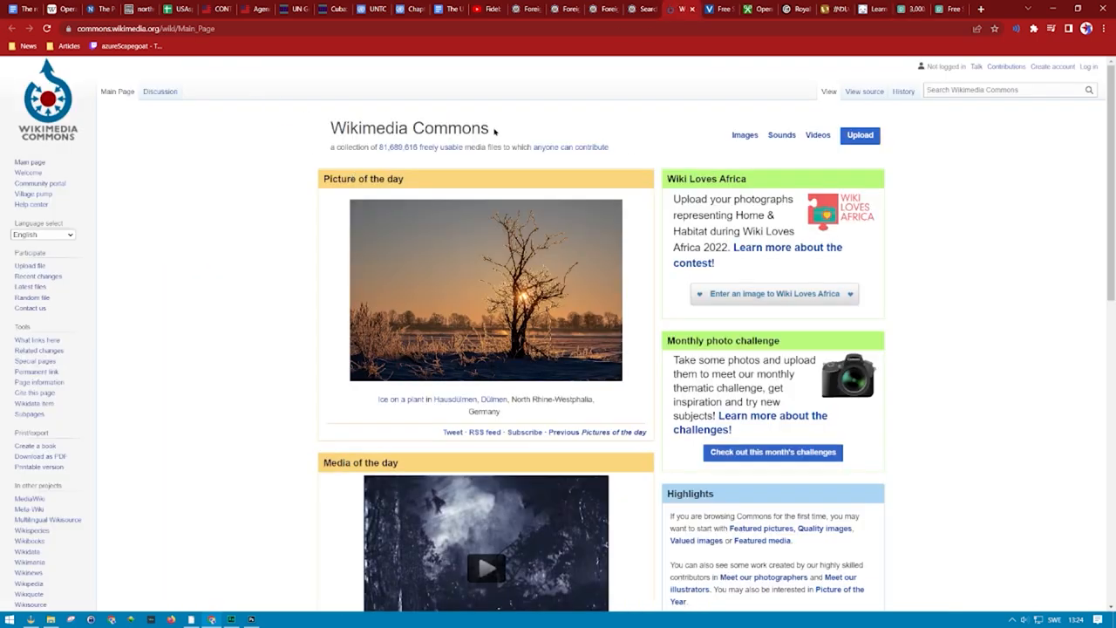
mouse_move(352, 118)
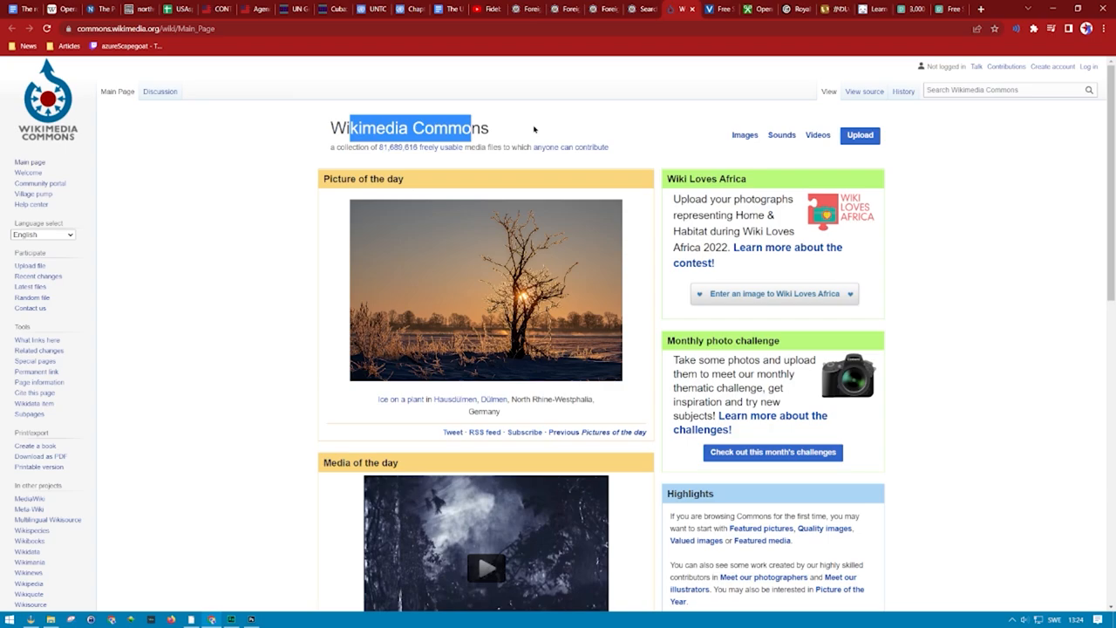
left_click(534, 112)
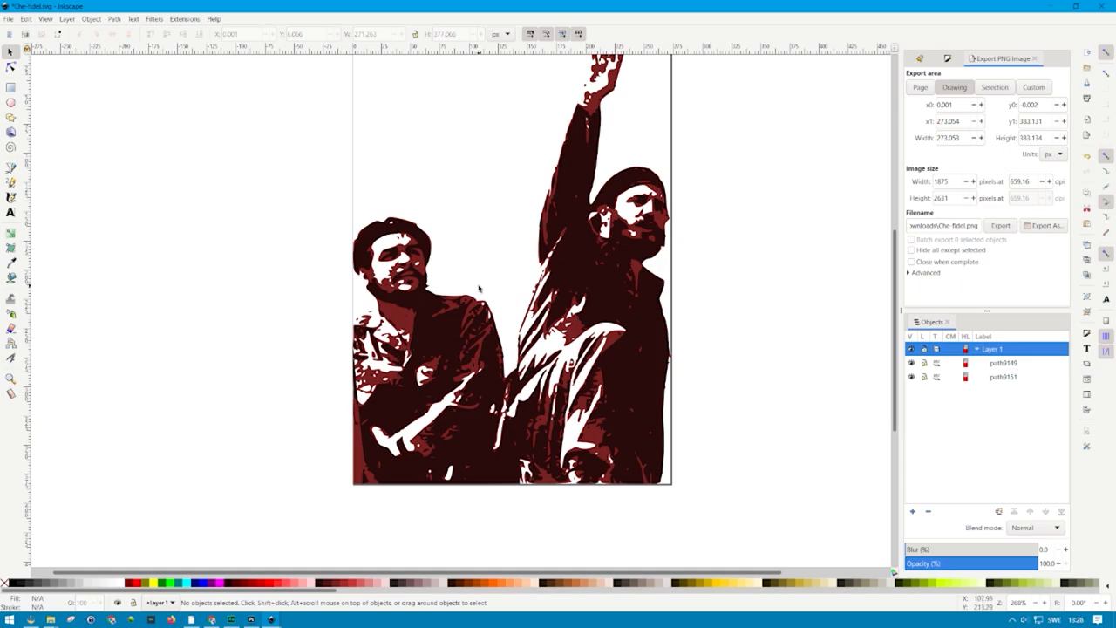
mouse_move(518, 251)
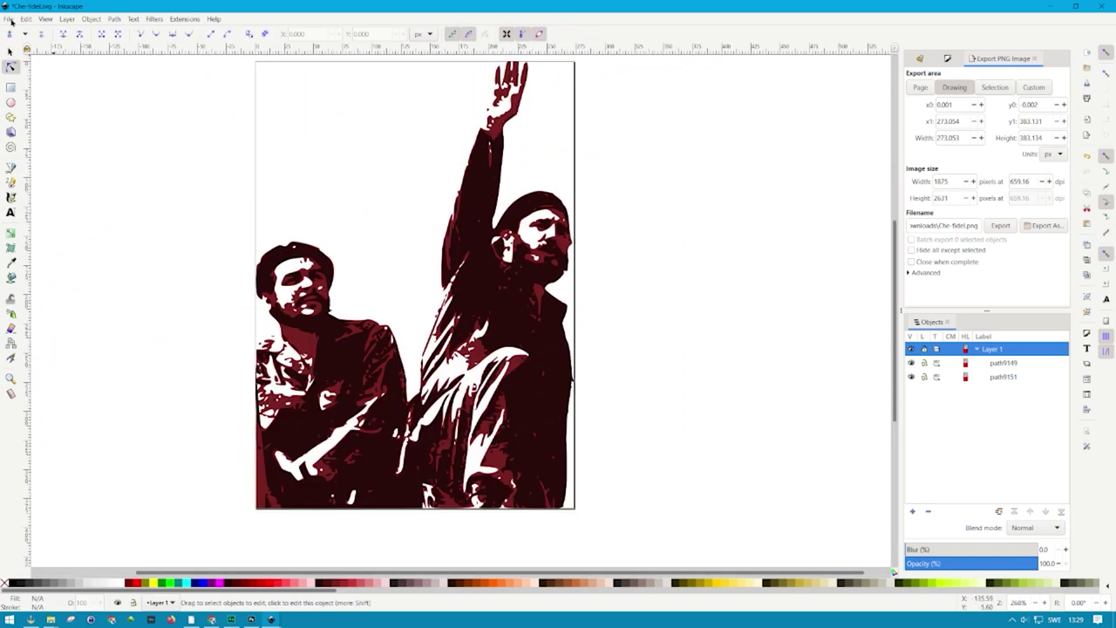
left_click(7, 21)
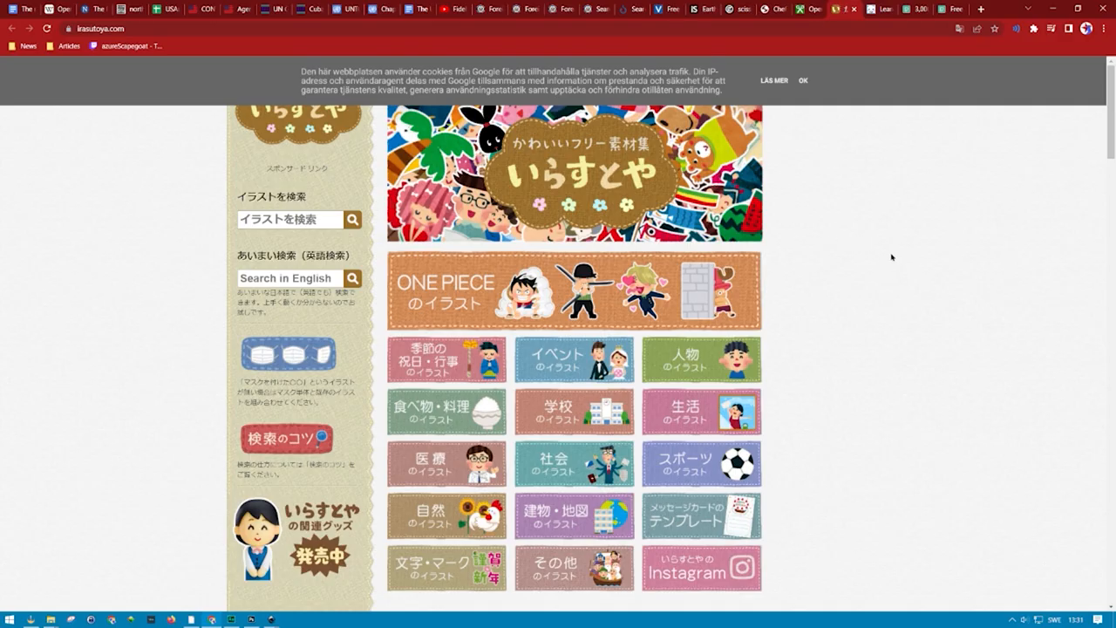
- Scroll through the Irasutoya energy illustrations down to the end of the category page
scroll("down", 3)
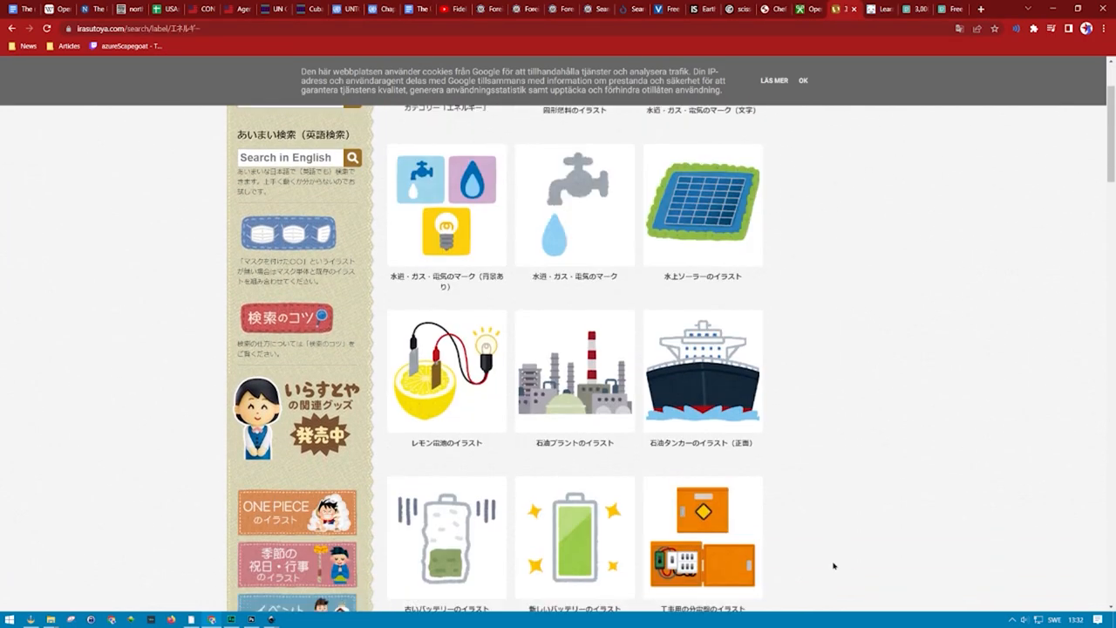
scroll("down", 3)
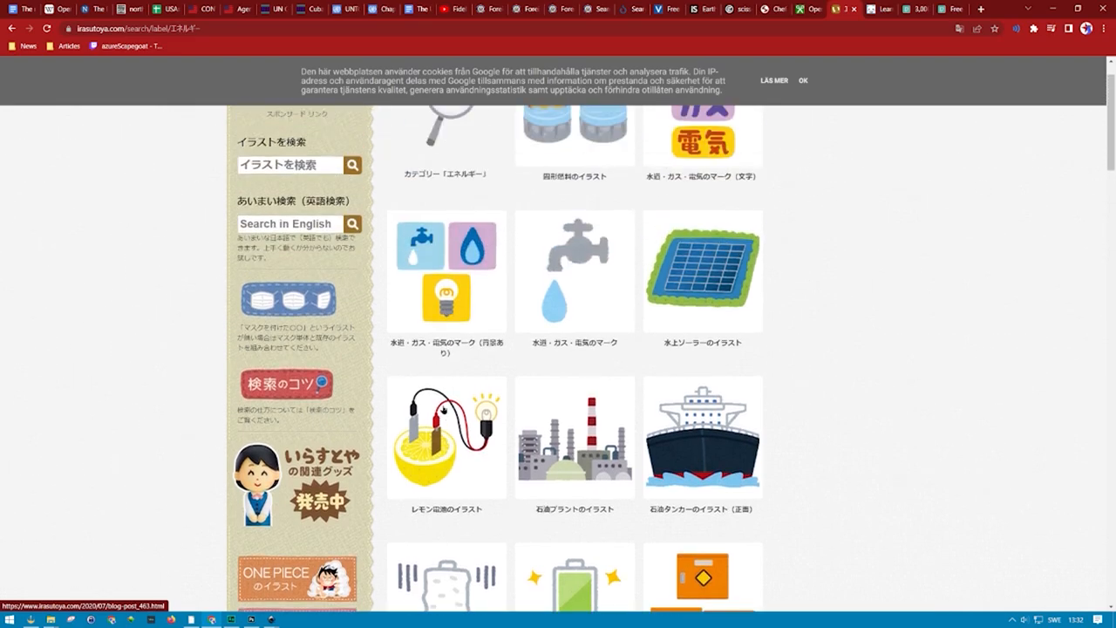
scroll("down", 3)
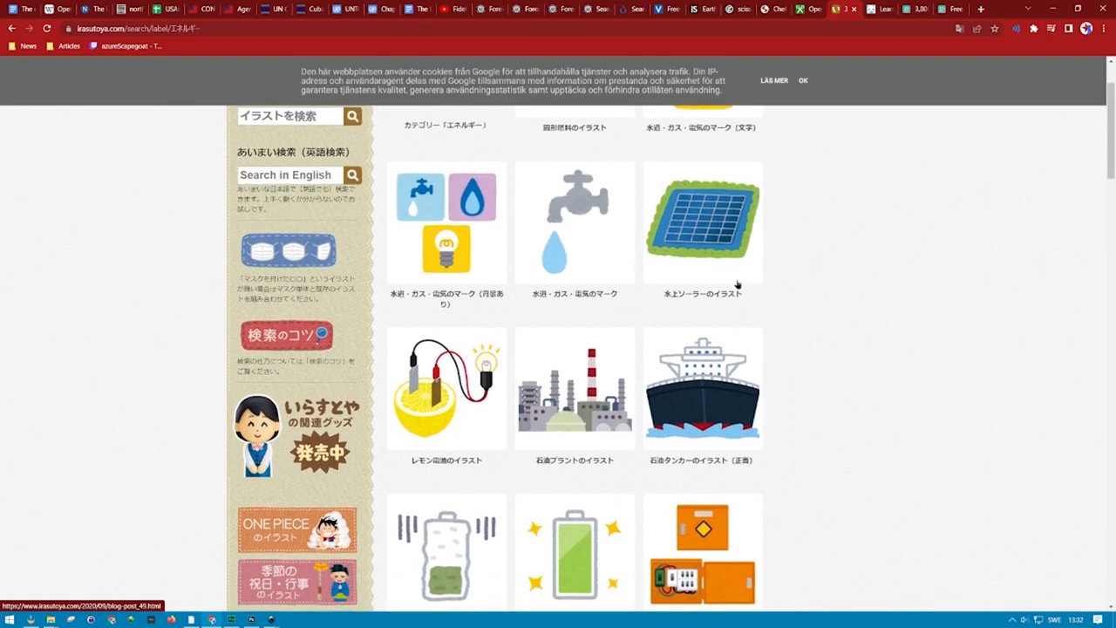
scroll("down", 3)
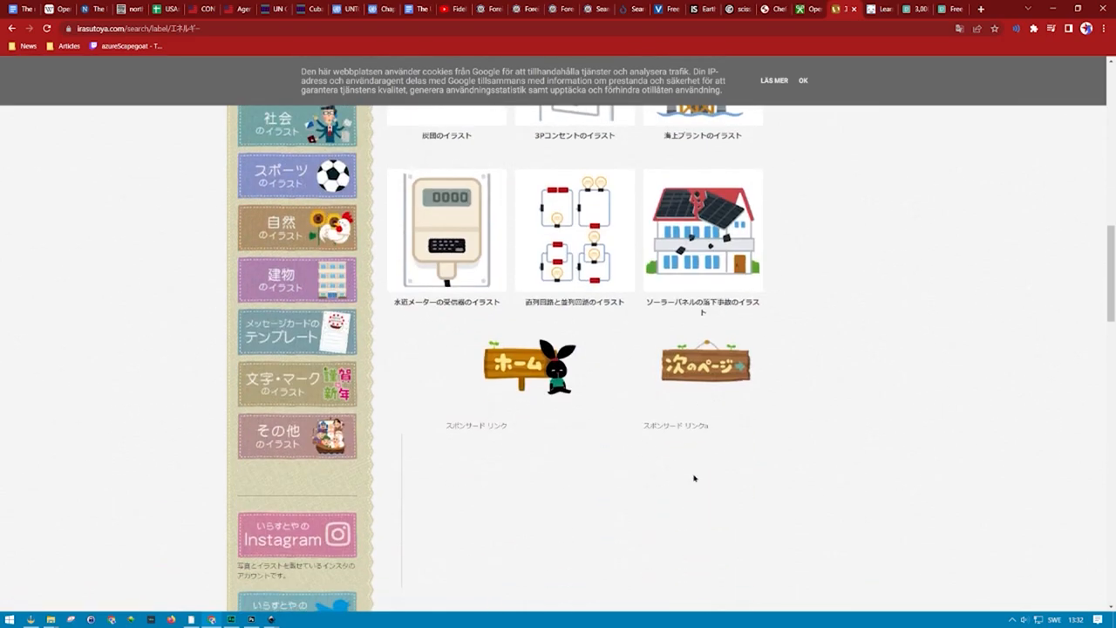
scroll("up", 3)
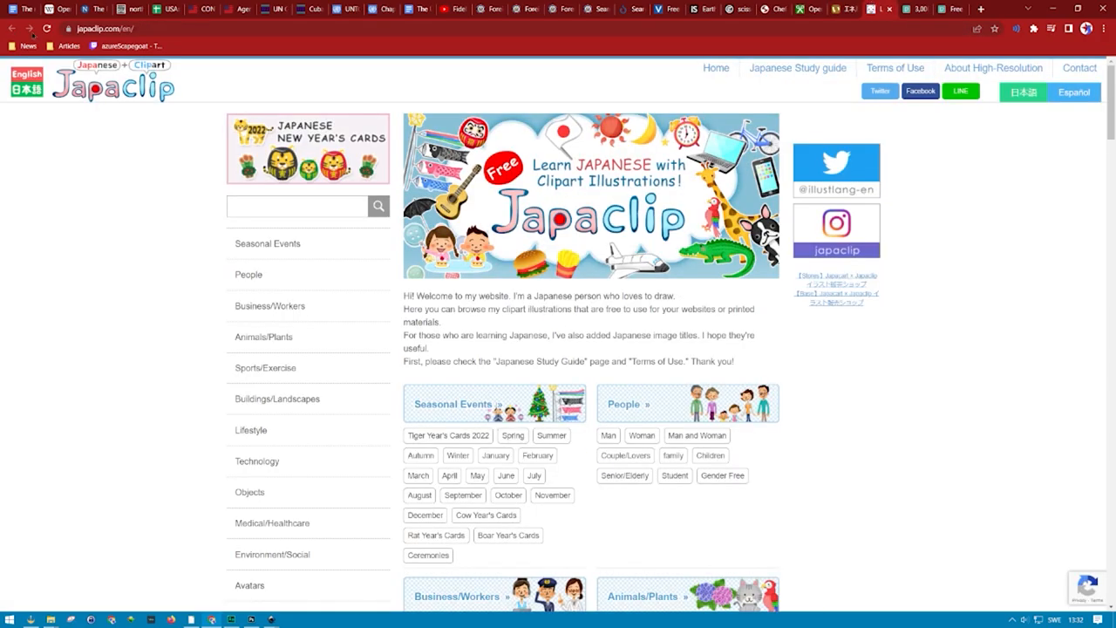
- Scroll down the Japaclip clipart home page to glance over its illustrations
scroll("down", 3)
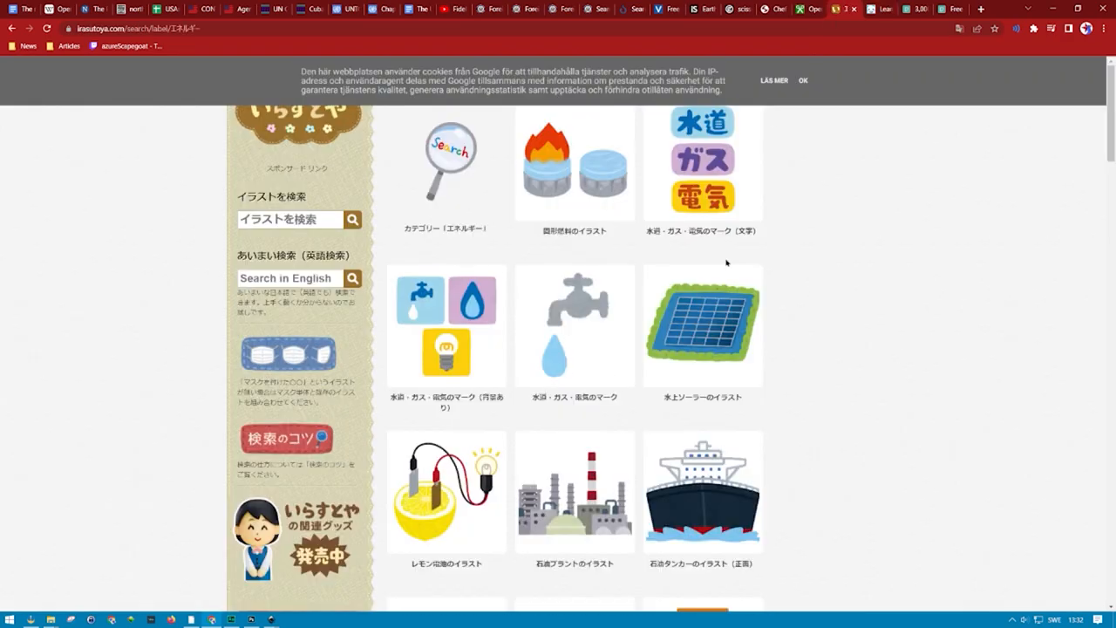
mouse_move(532, 494)
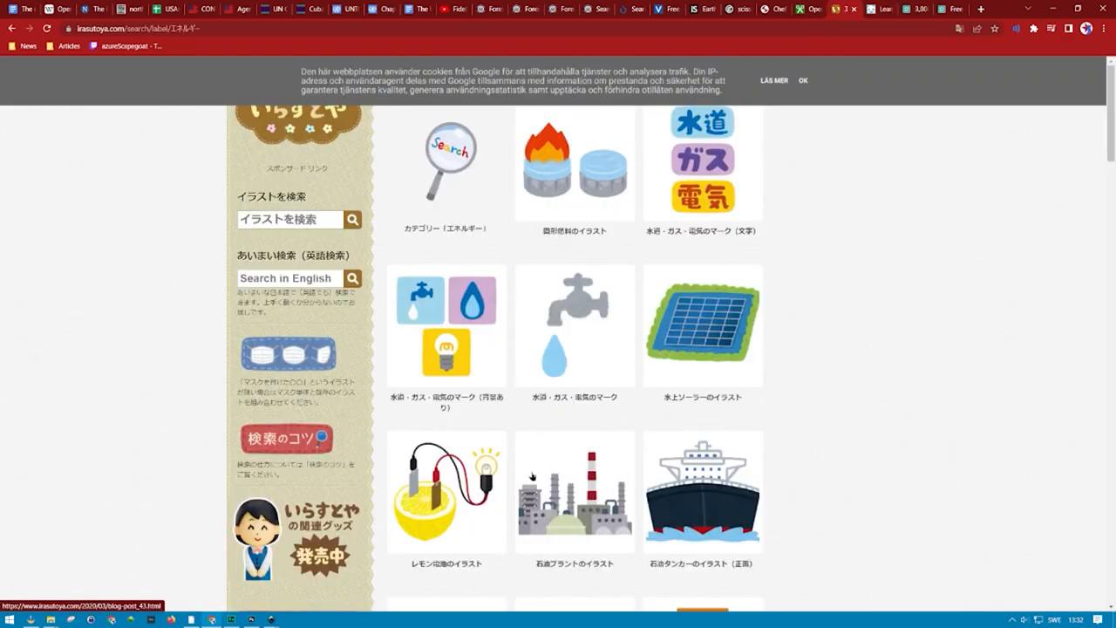
scroll("down", 3)
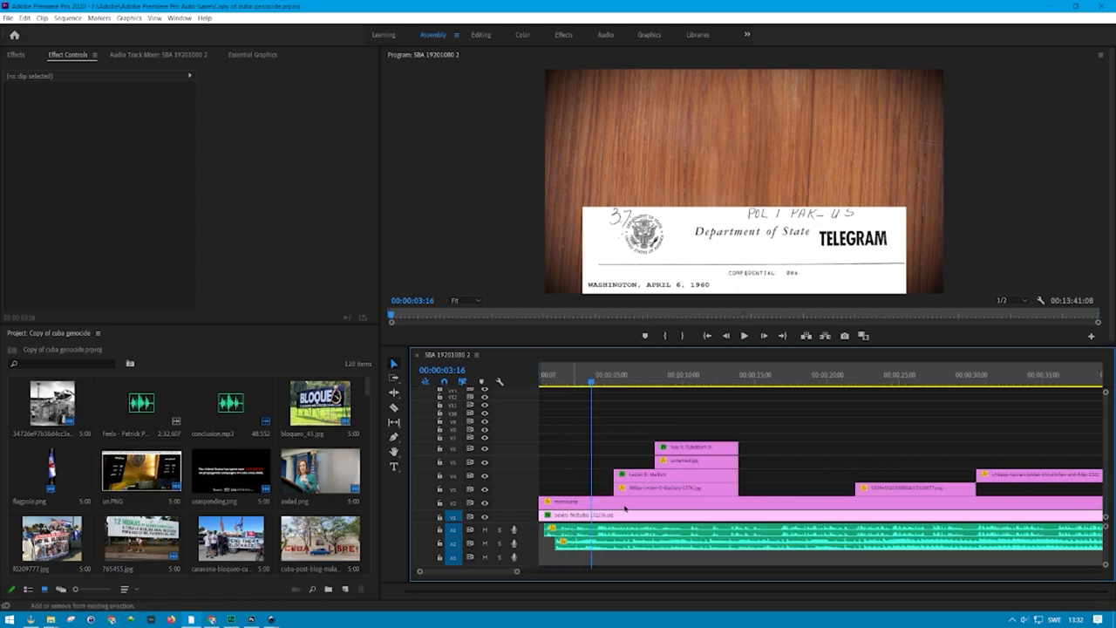
- Select the telegram memo clip so its Motion keyframes load in Effect Controls
left_click(561, 502)
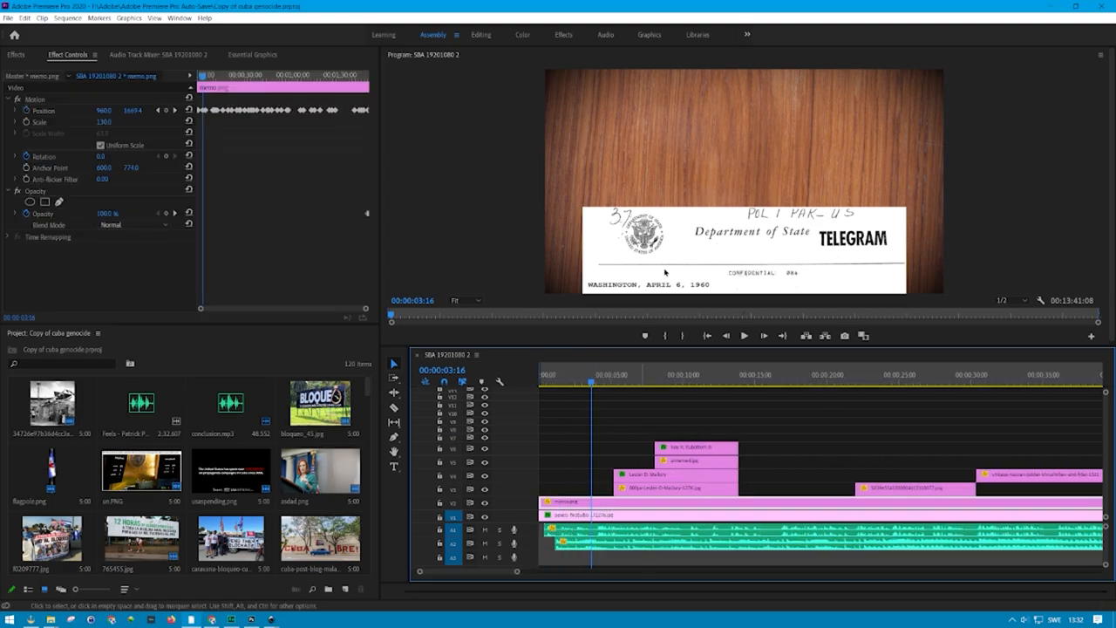
left_click(795, 375)
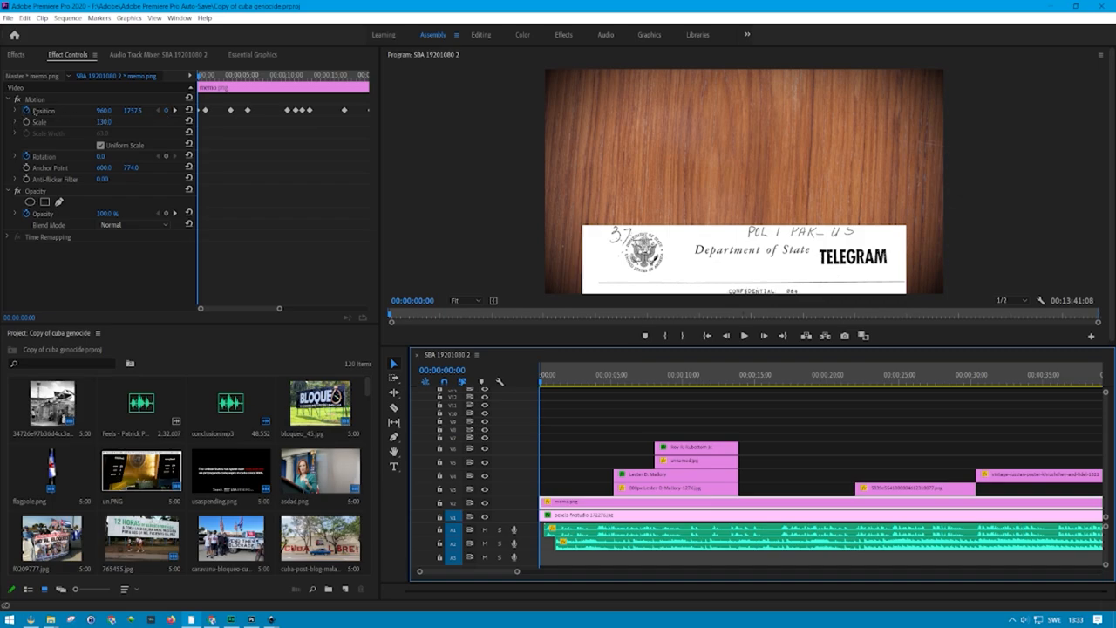
mouse_move(27, 136)
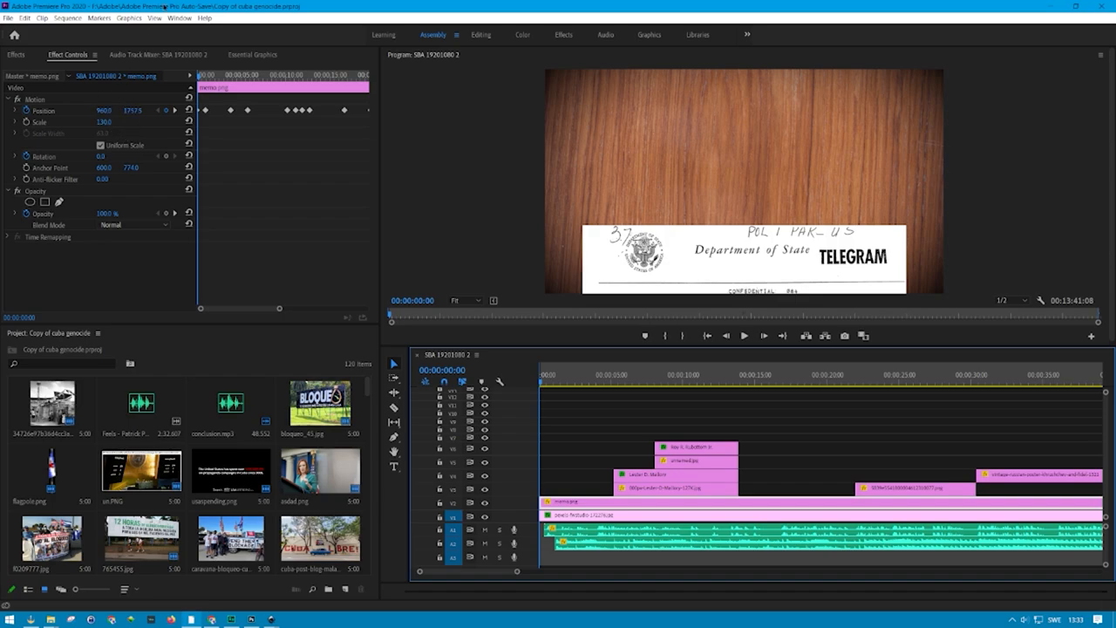
mouse_move(206, 32)
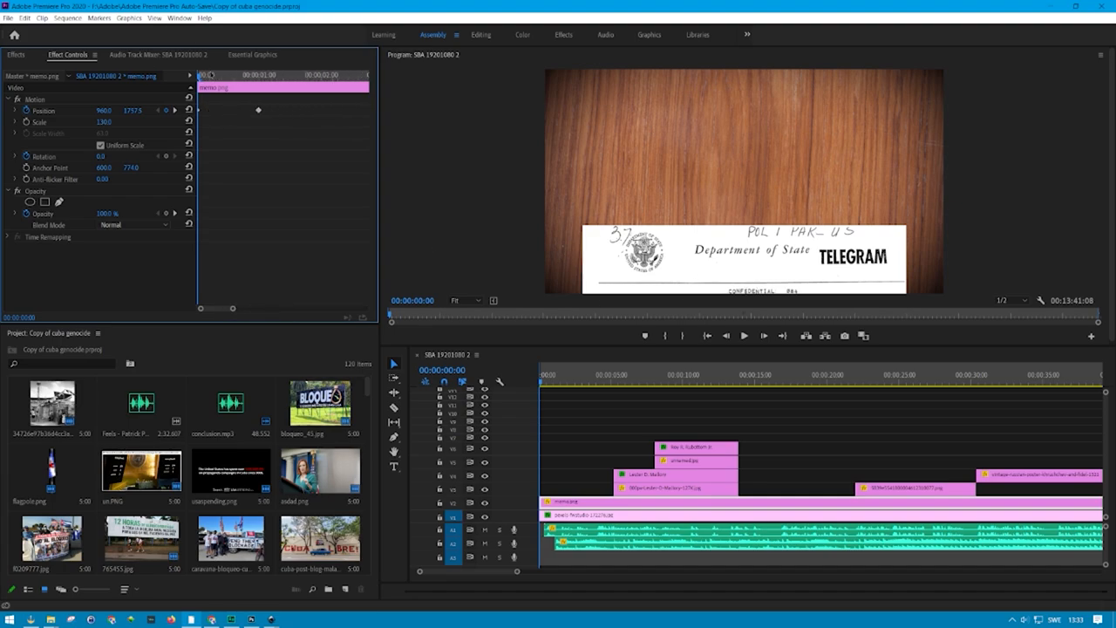
- Scrub the memo clip's Position Y value so it slides vertically during its opening second
left_click(102, 111)
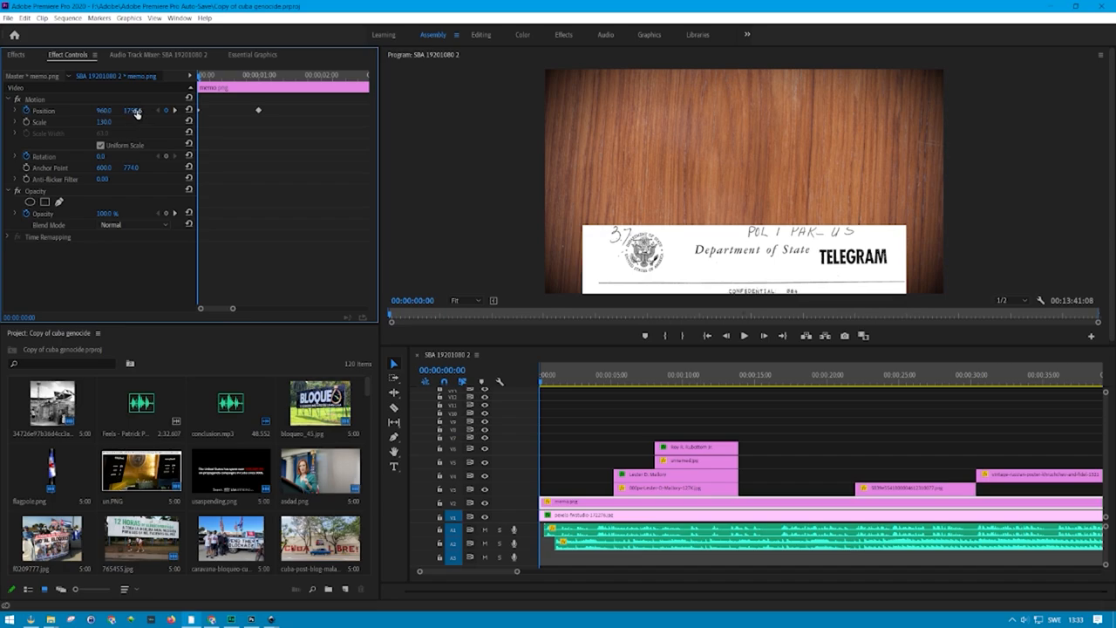
left_click_drag(136, 111, 136, 113)
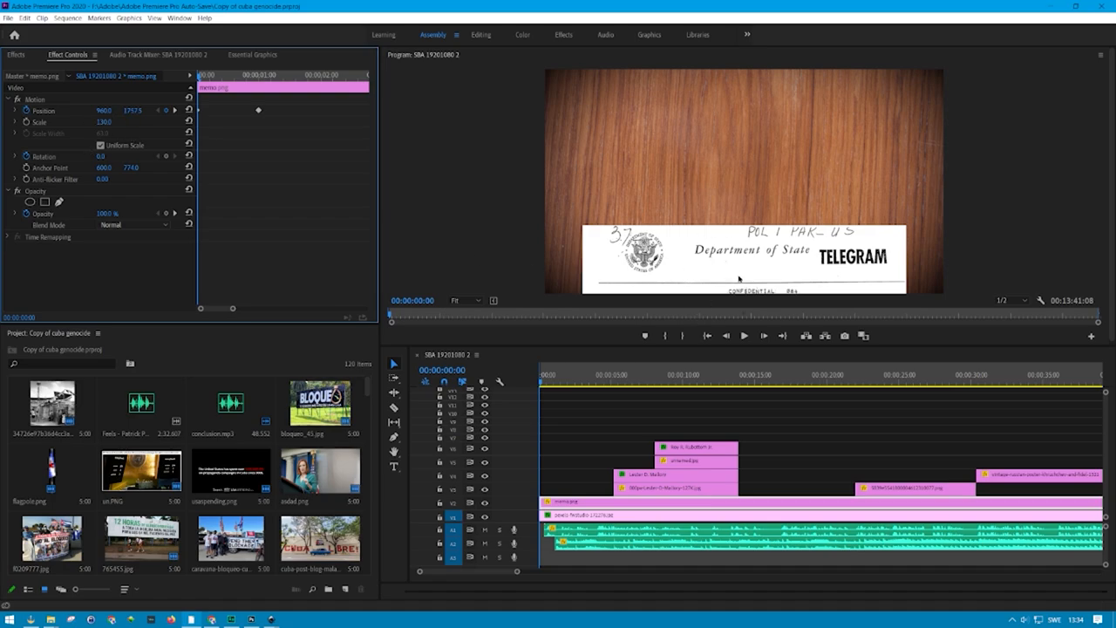
mouse_move(648, 251)
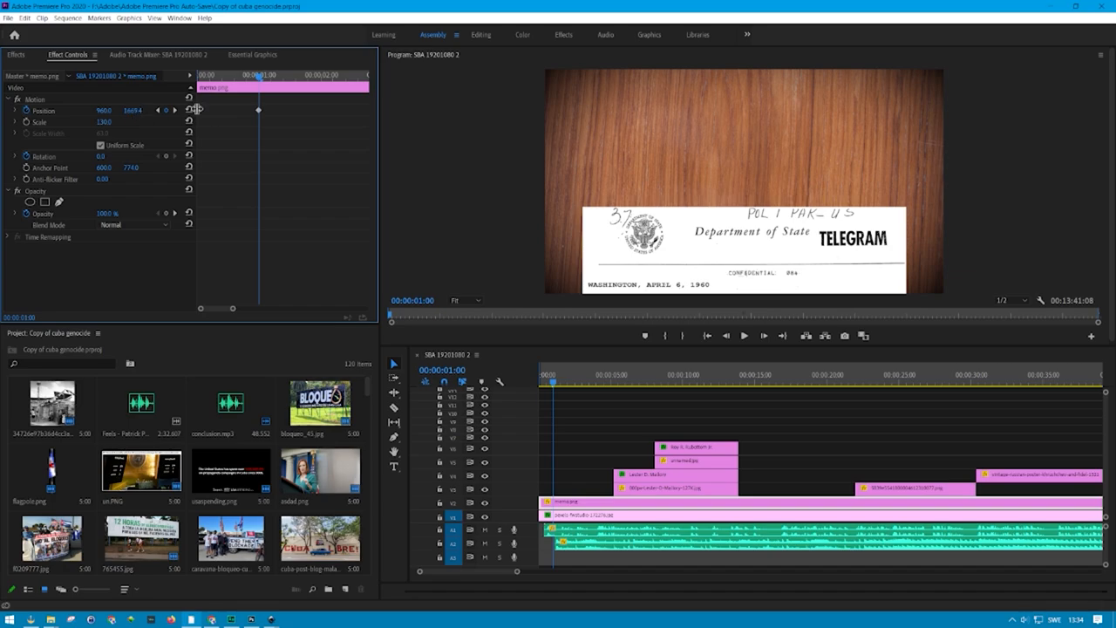
mouse_move(345, 283)
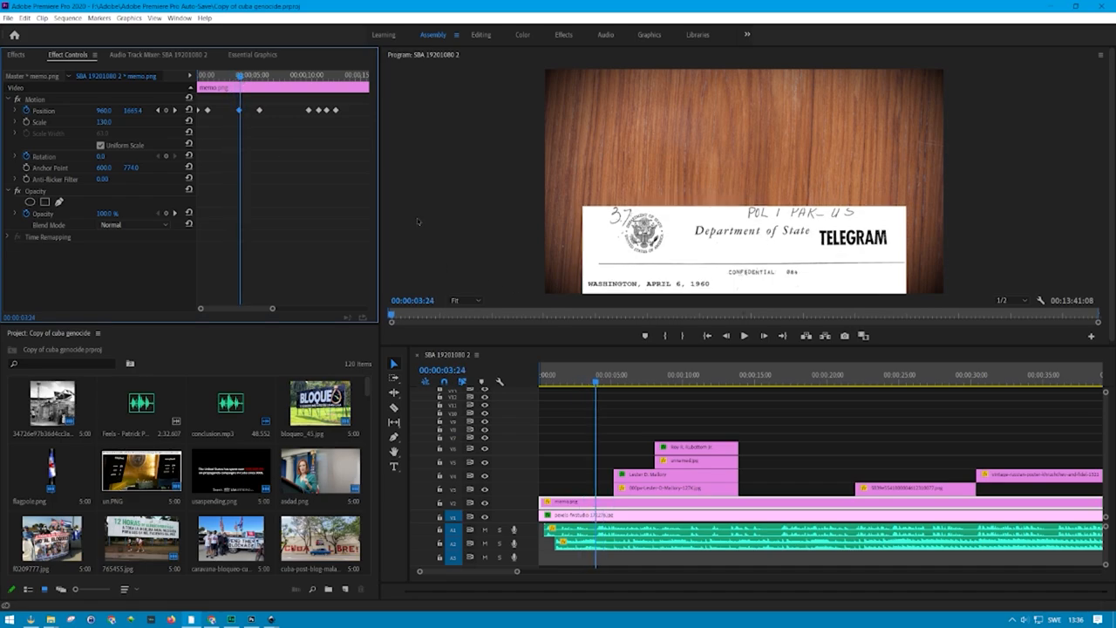
mouse_move(293, 109)
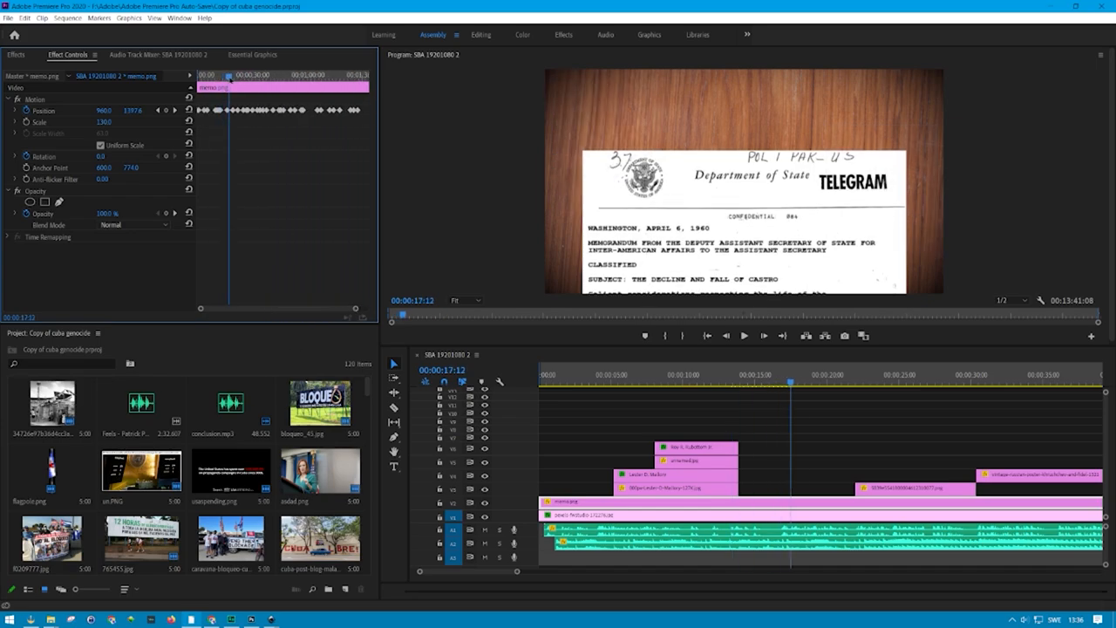
- Move the playhead back to an earlier moment in the memo clip on the timeline
left_click(1004, 381)
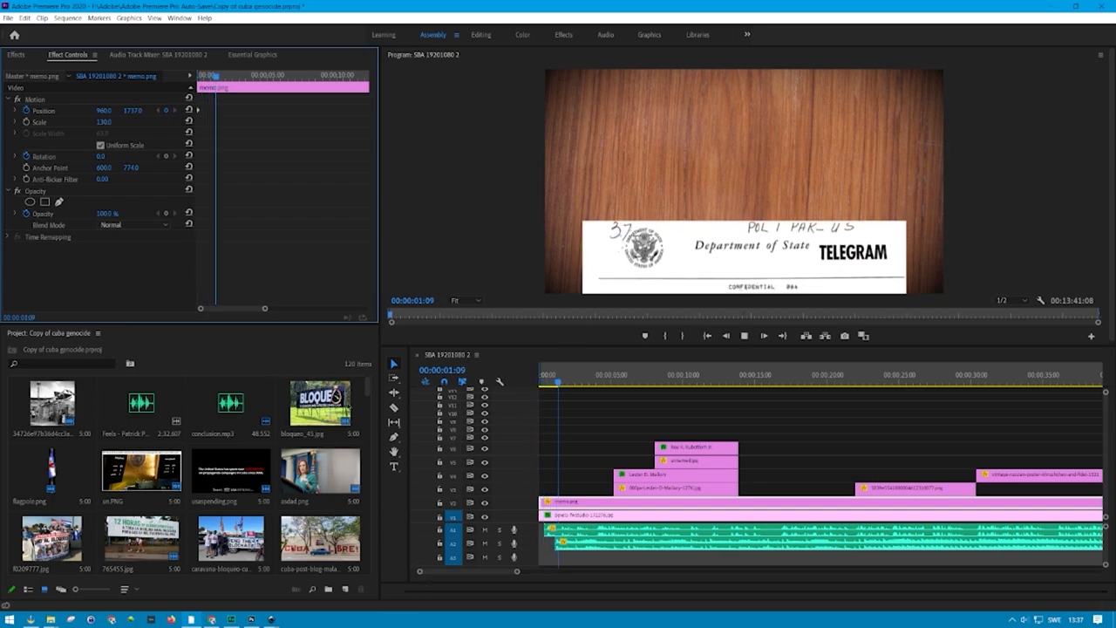
- Jump the playhead to around 8–9 seconds where the Mallory and Rubottom portraits appear
left_click(579, 399)
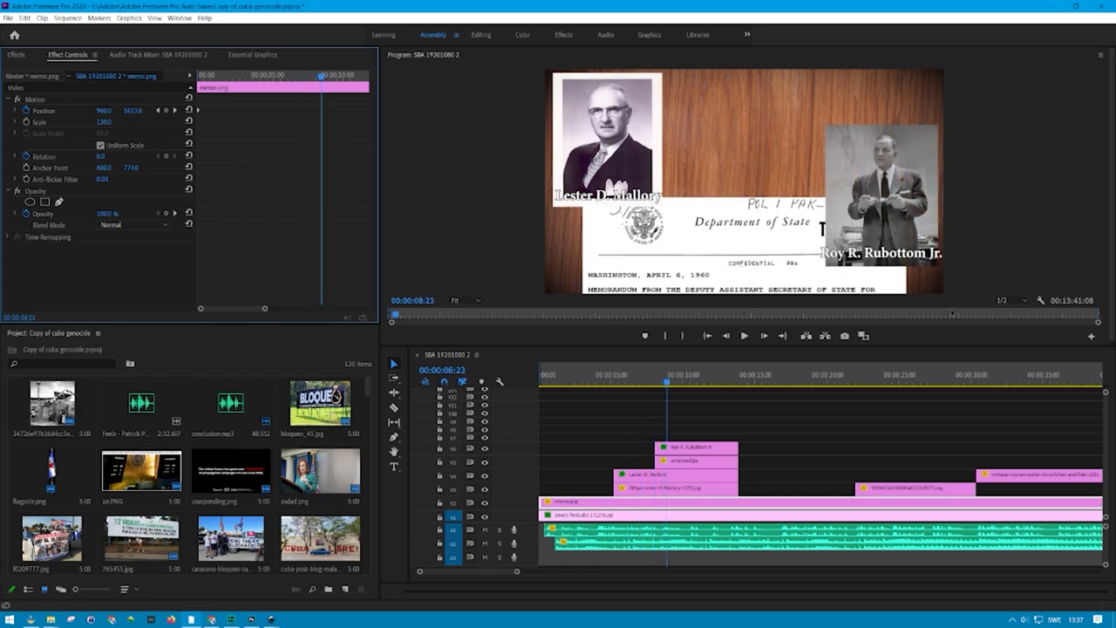
mouse_move(875, 300)
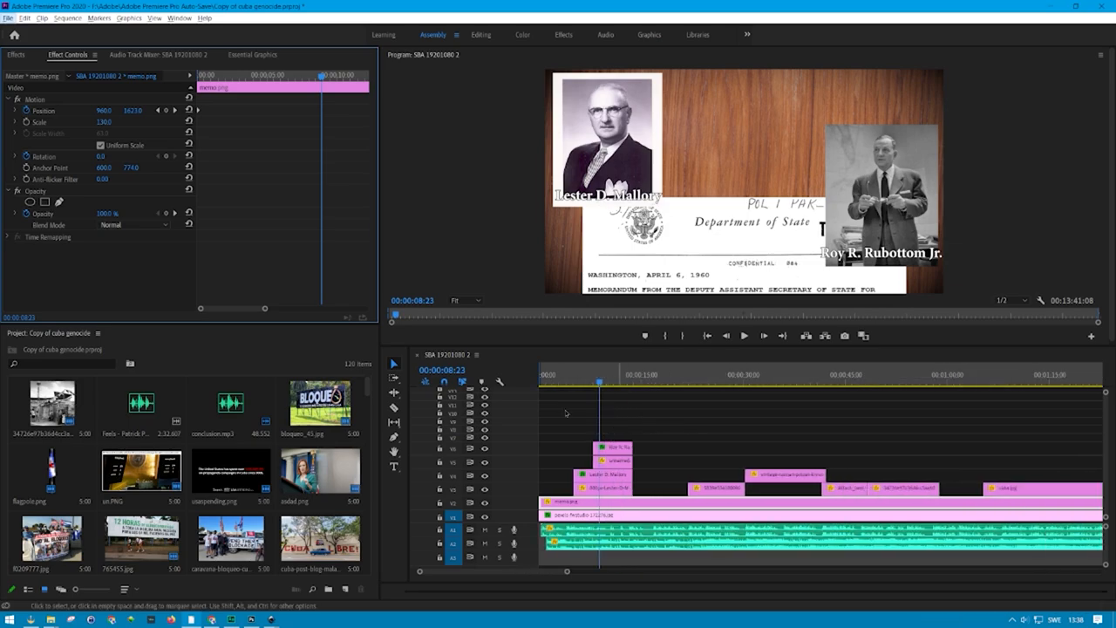
left_click(571, 384)
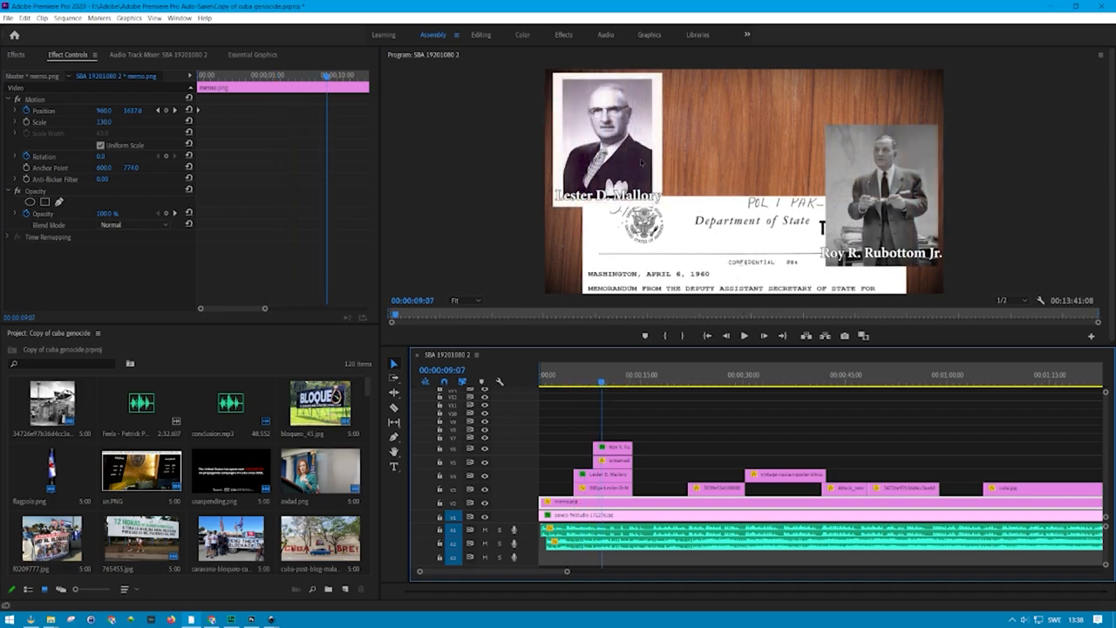
mouse_move(970, 239)
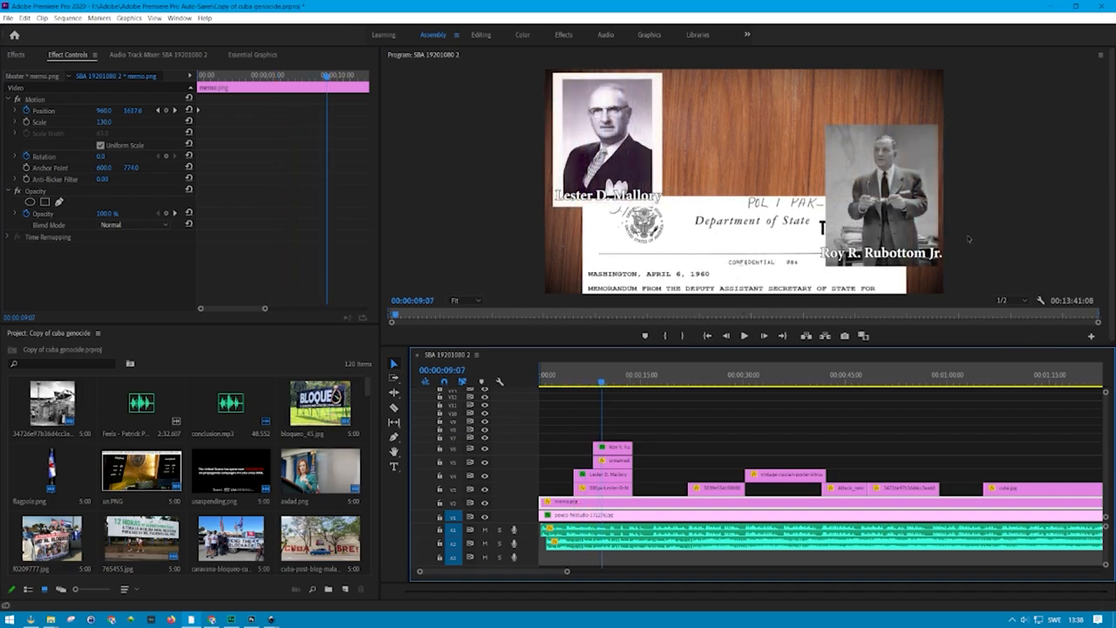
mouse_move(504, 207)
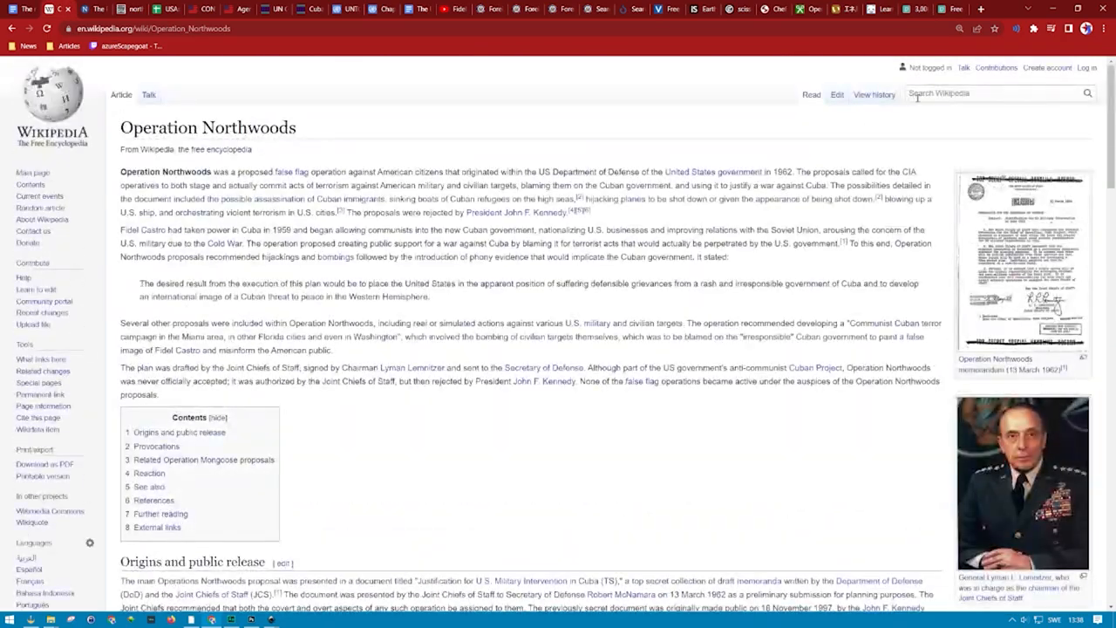
- Search 'lester d mal', open the Lester D. Mallory article and its portrait's file page
type("lester d mallory")
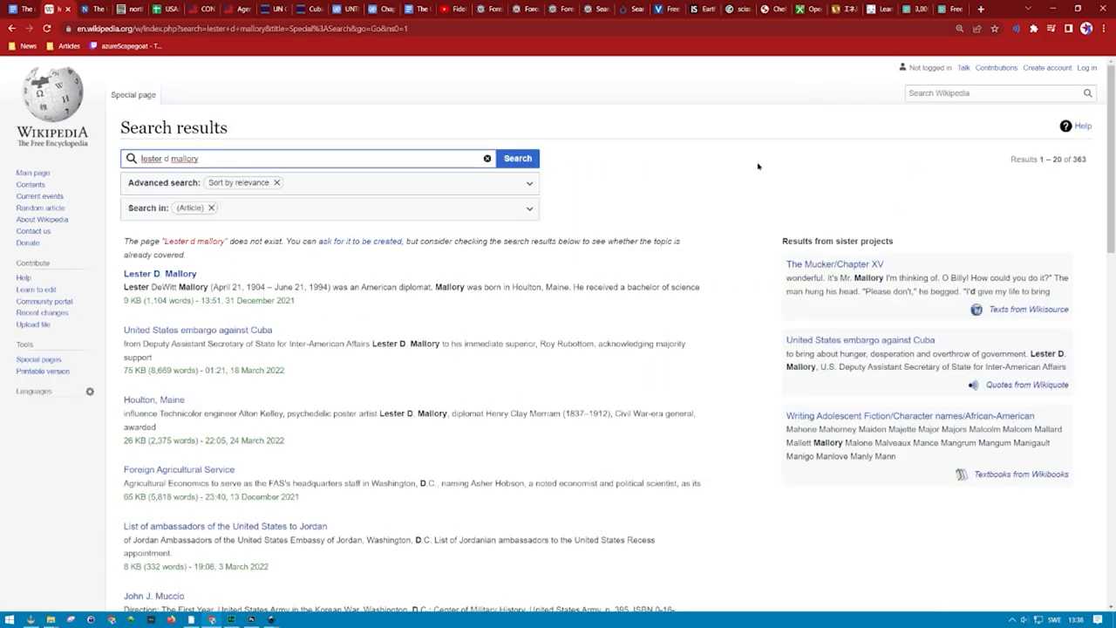
left_click(157, 272)
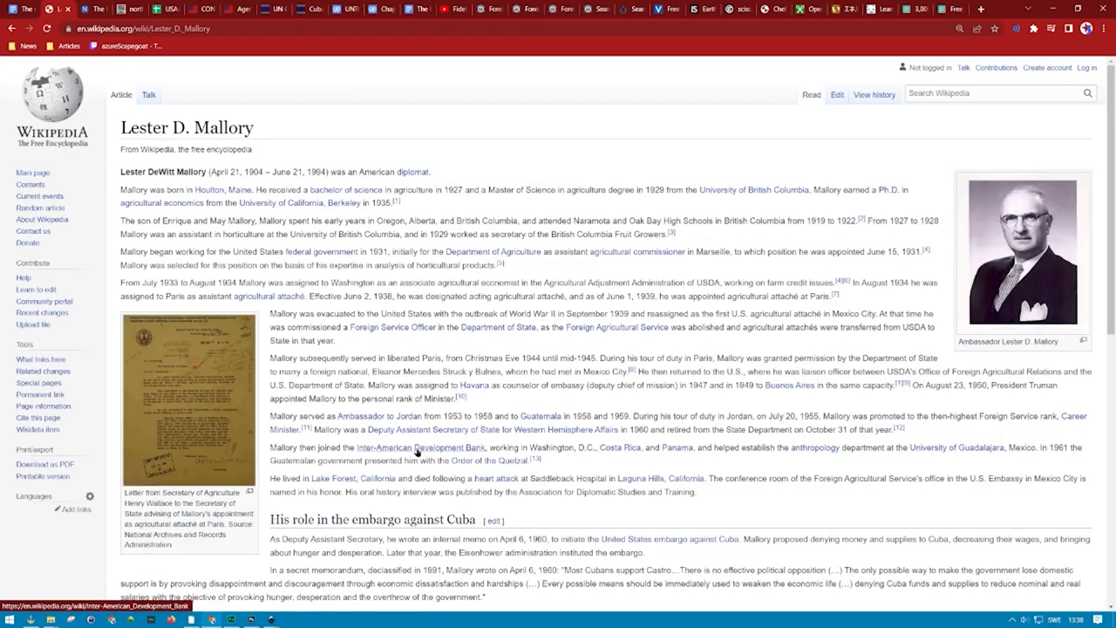
left_click(1022, 253)
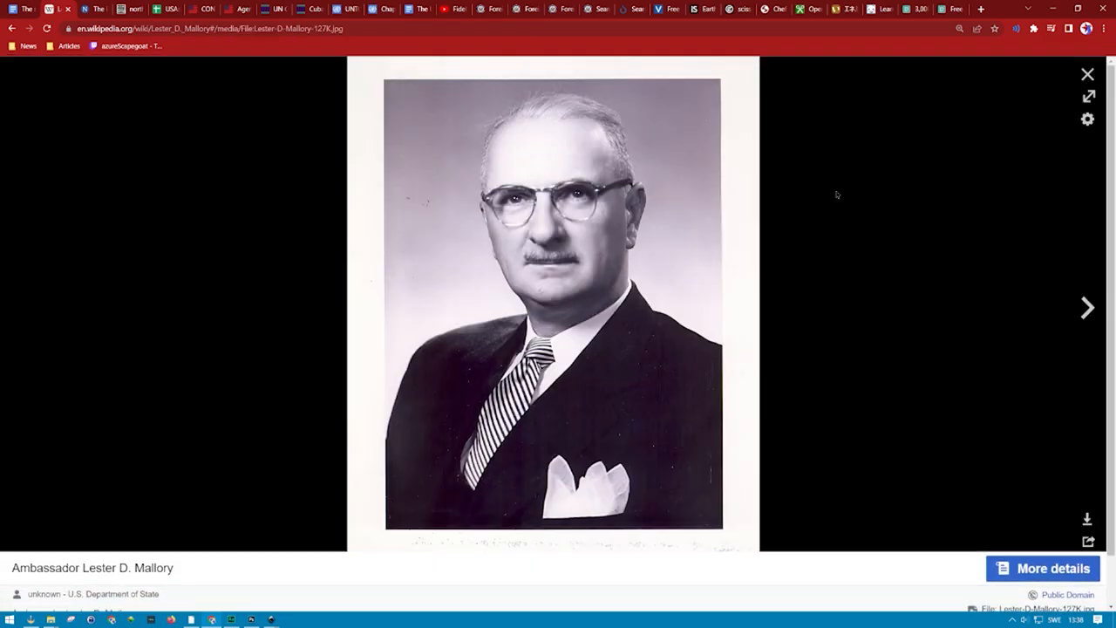
left_click(1084, 74)
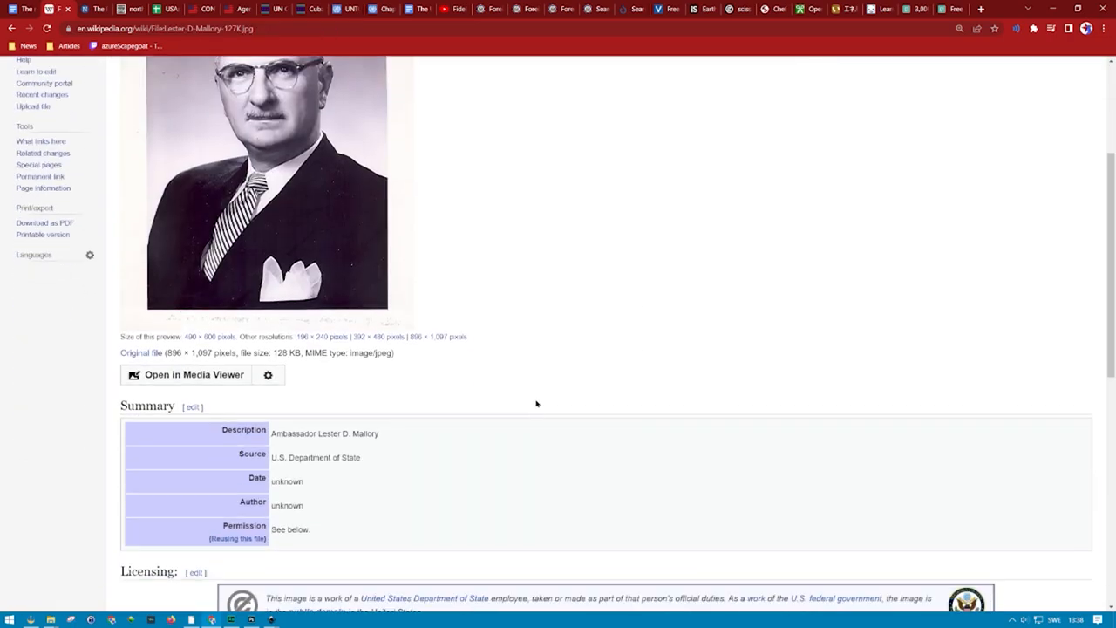
- Scroll the file page to the Licensing section confirming the photo is US public domain
scroll("down", 3)
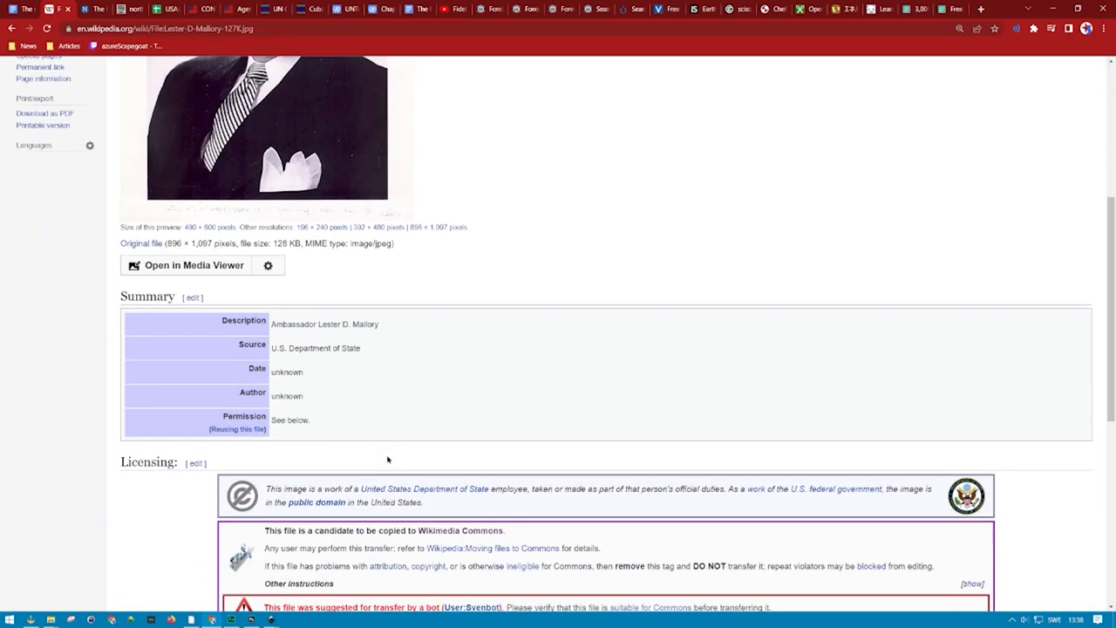
scroll("down", 3)
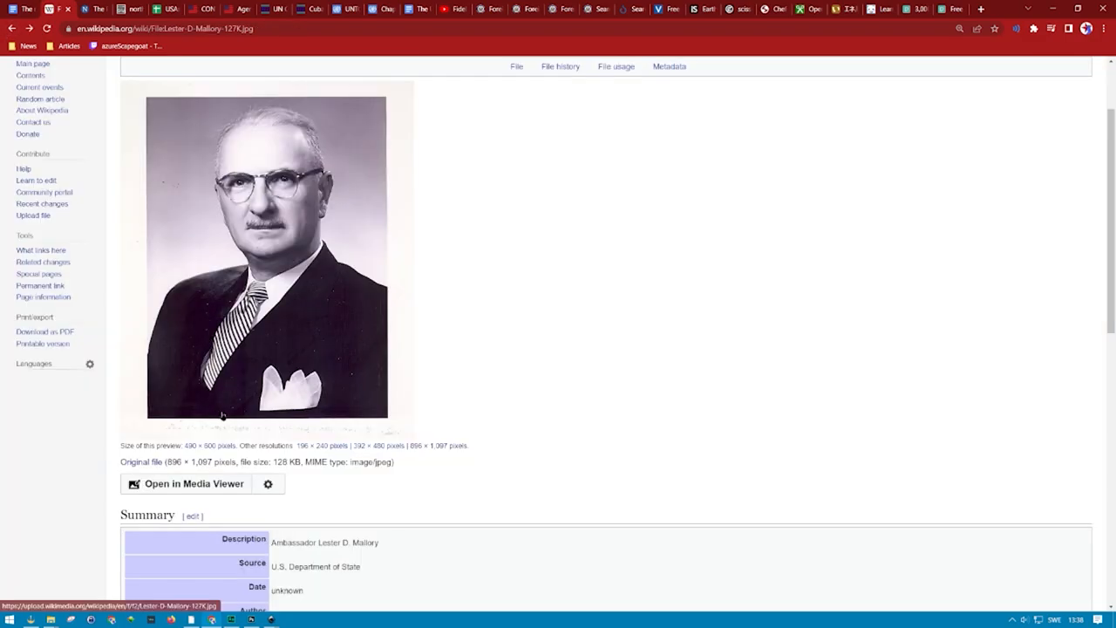
scroll("up", 3)
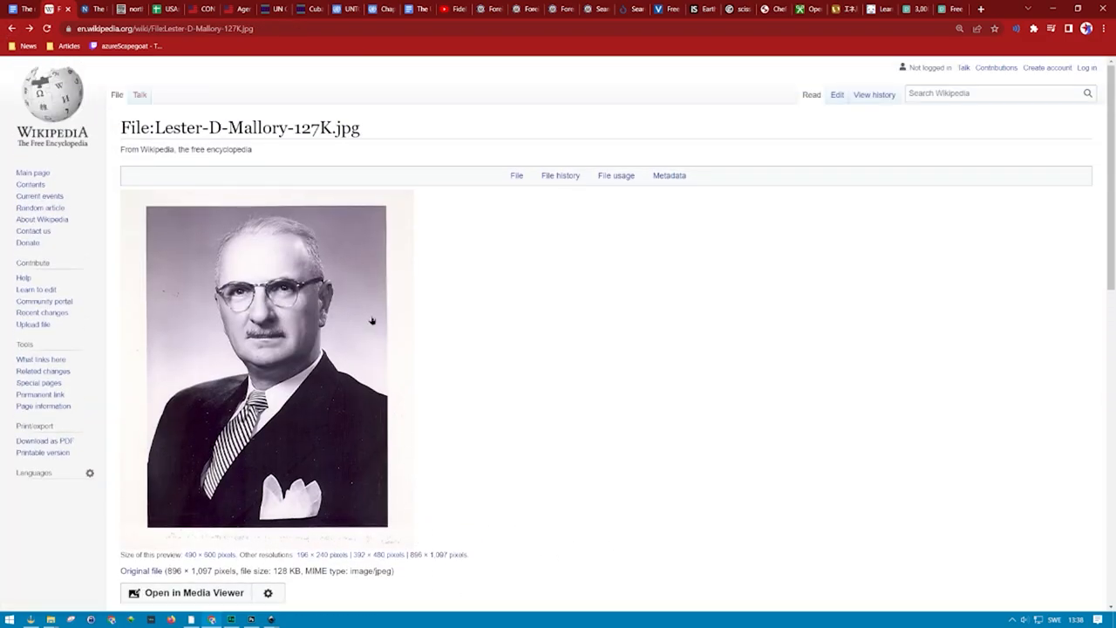
scroll("down", 3)
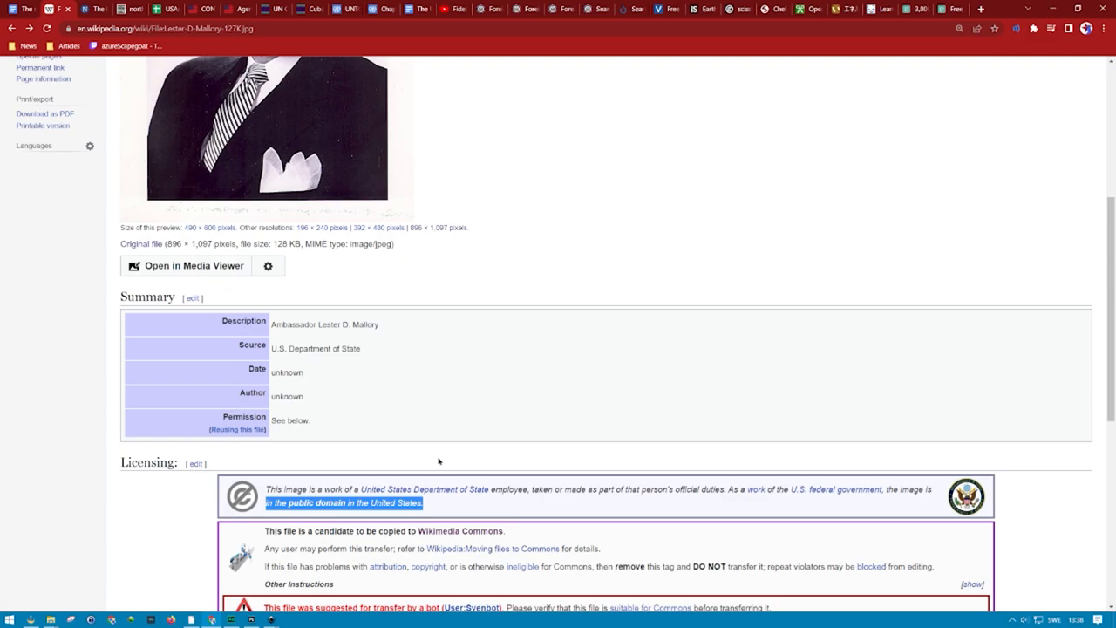
scroll("down", 3)
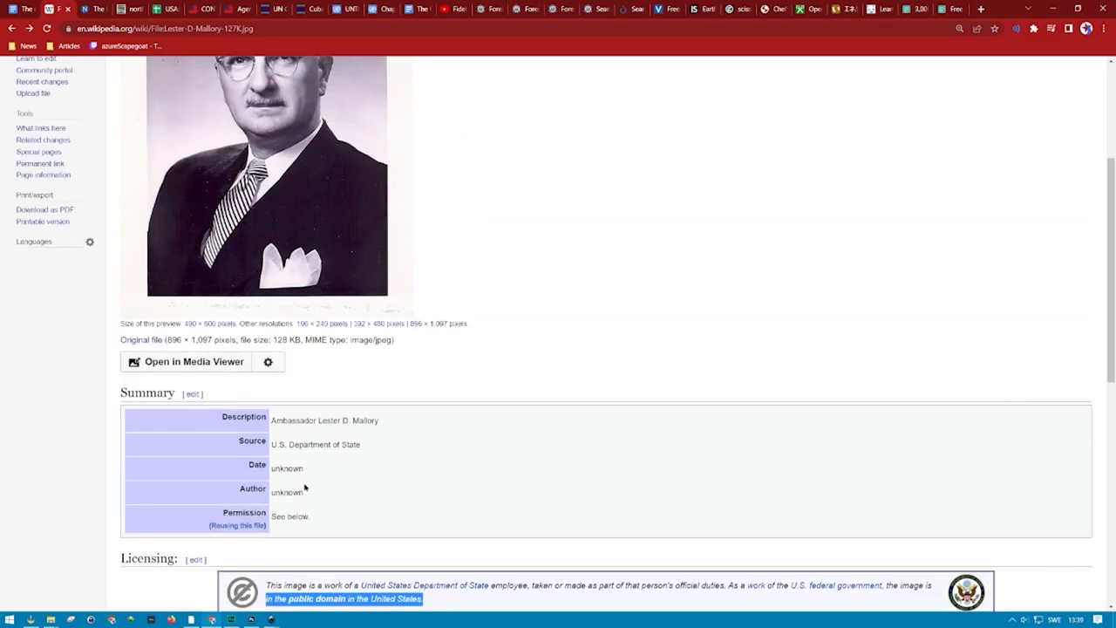
scroll("up", 3)
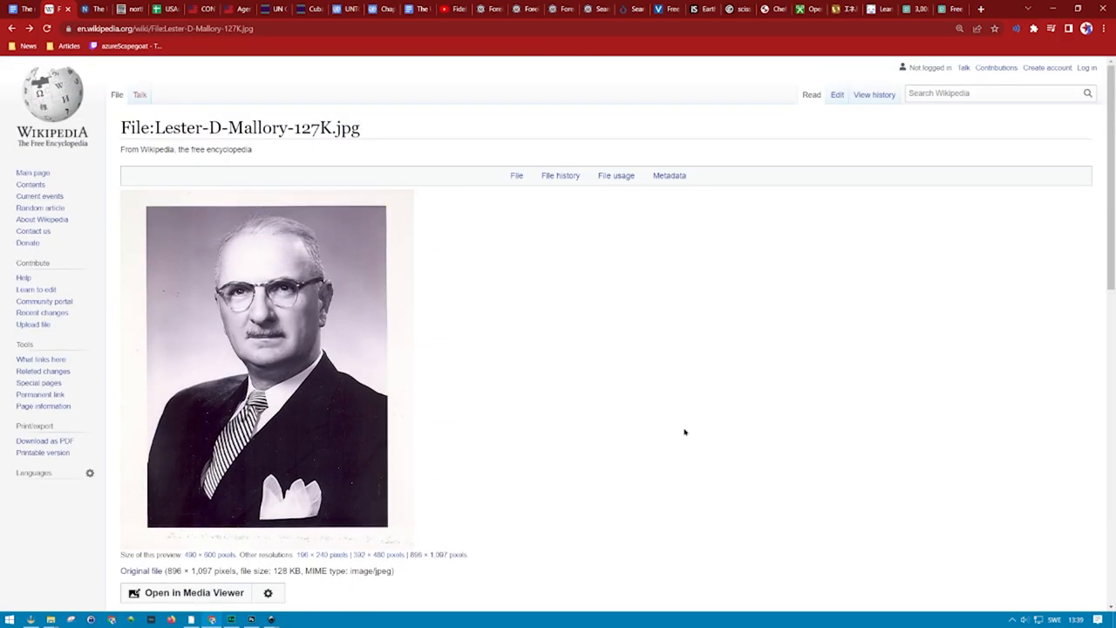
scroll("down", 3)
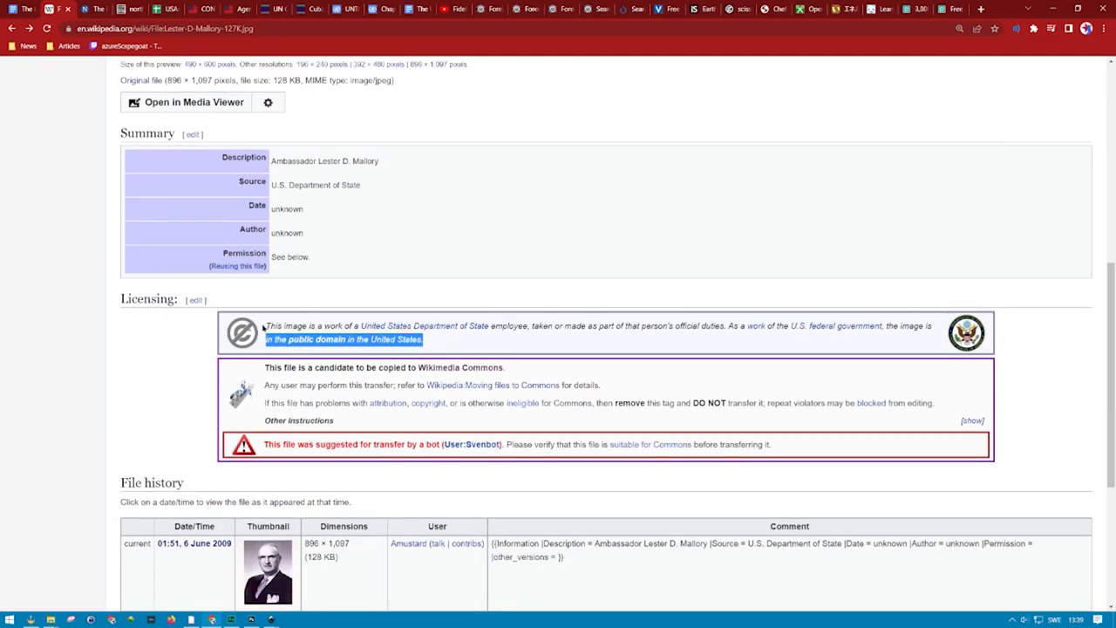
mouse_move(258, 326)
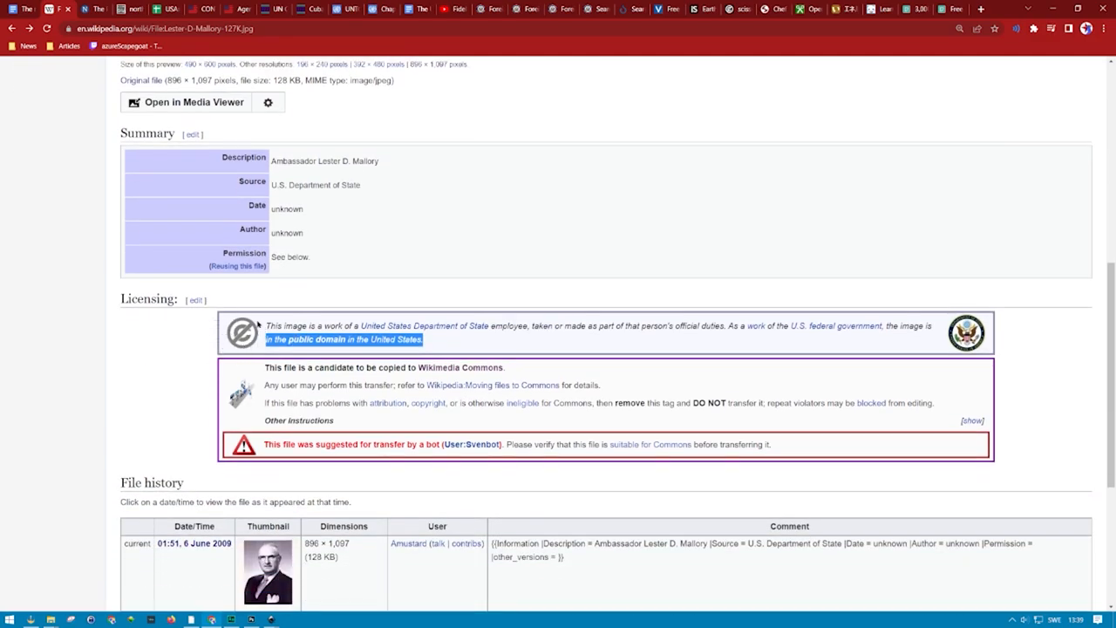
mouse_move(330, 432)
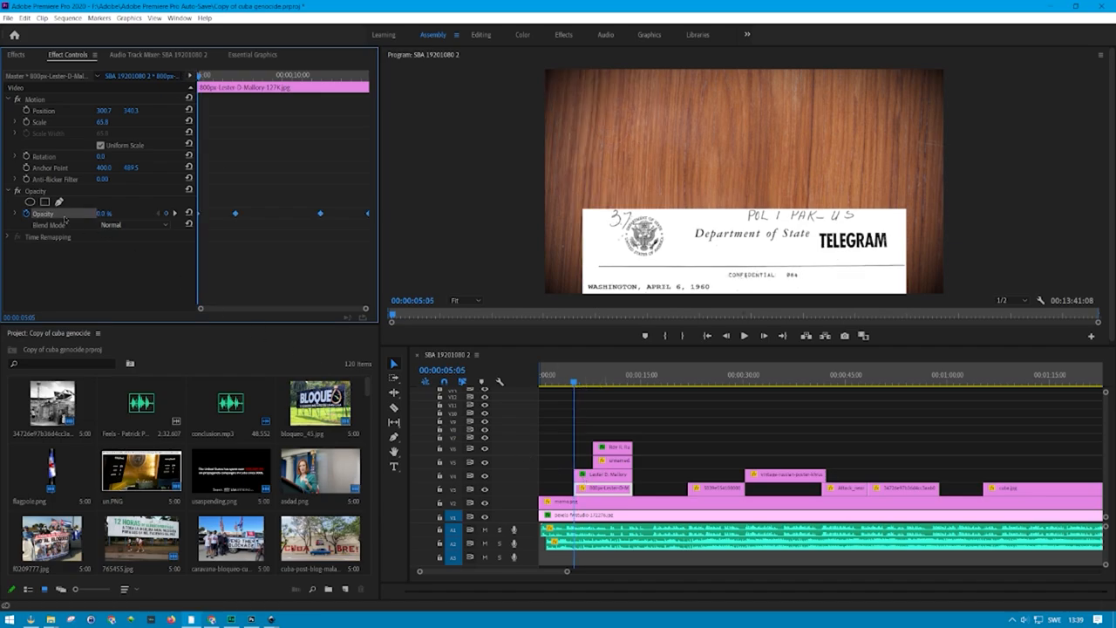
mouse_move(48, 244)
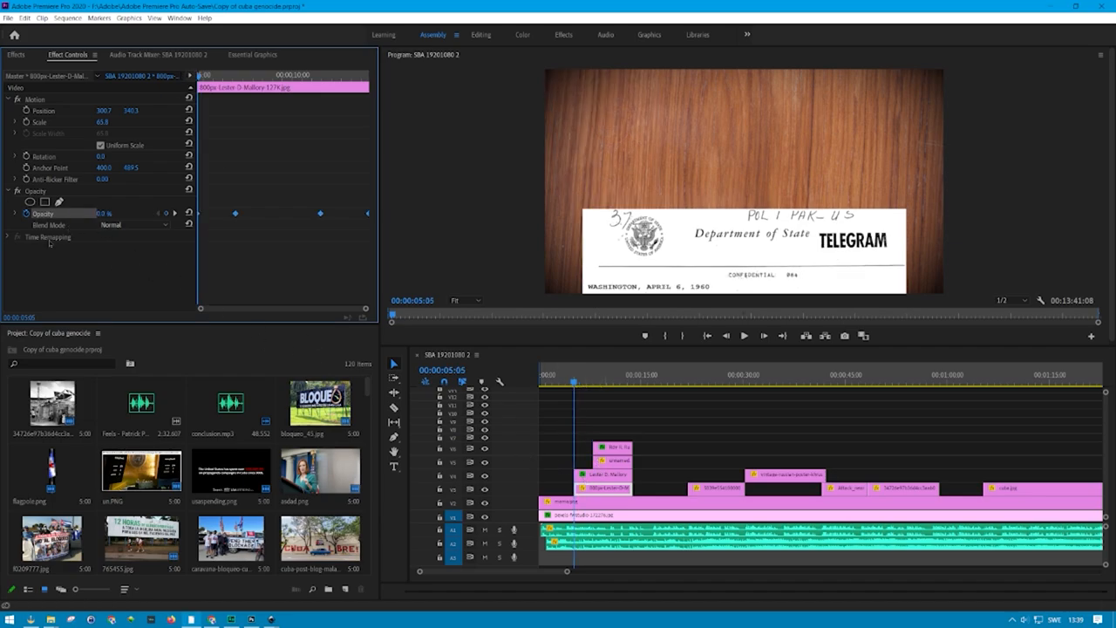
mouse_move(35, 213)
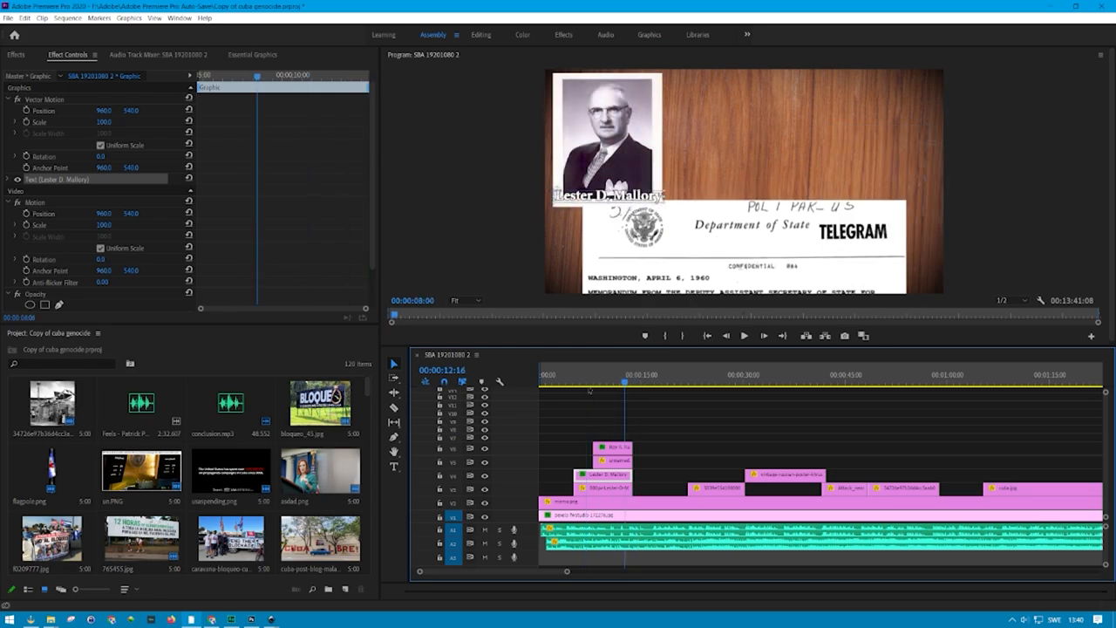
- Scrub the opening section through the Mallory photo, telegram close-up, Castro rally and Cuban flag
left_click(563, 375)
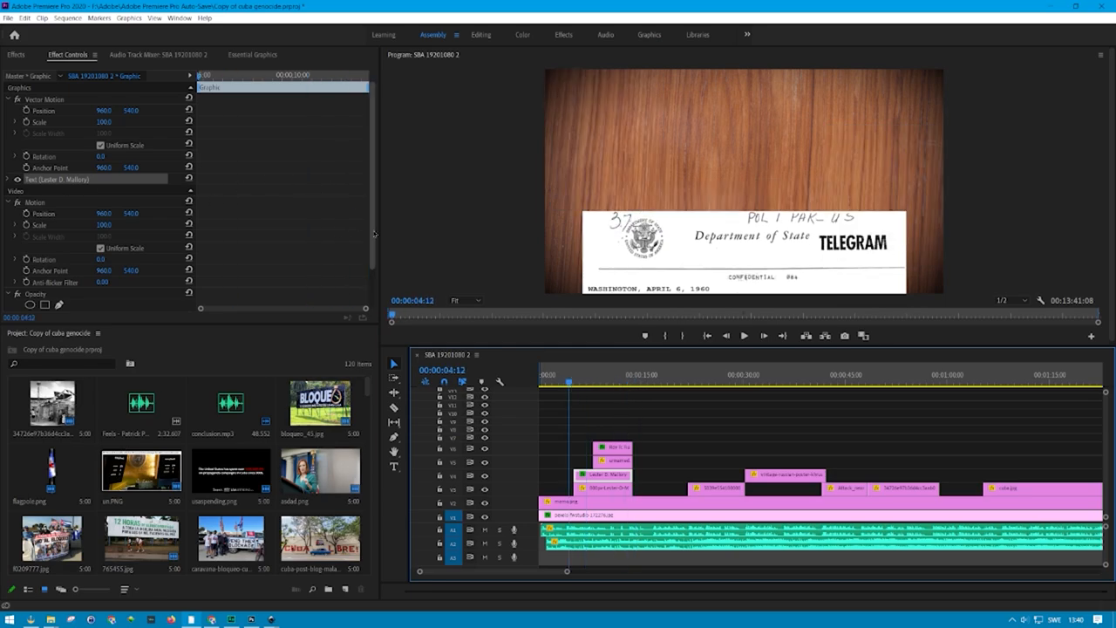
scroll("down", 3)
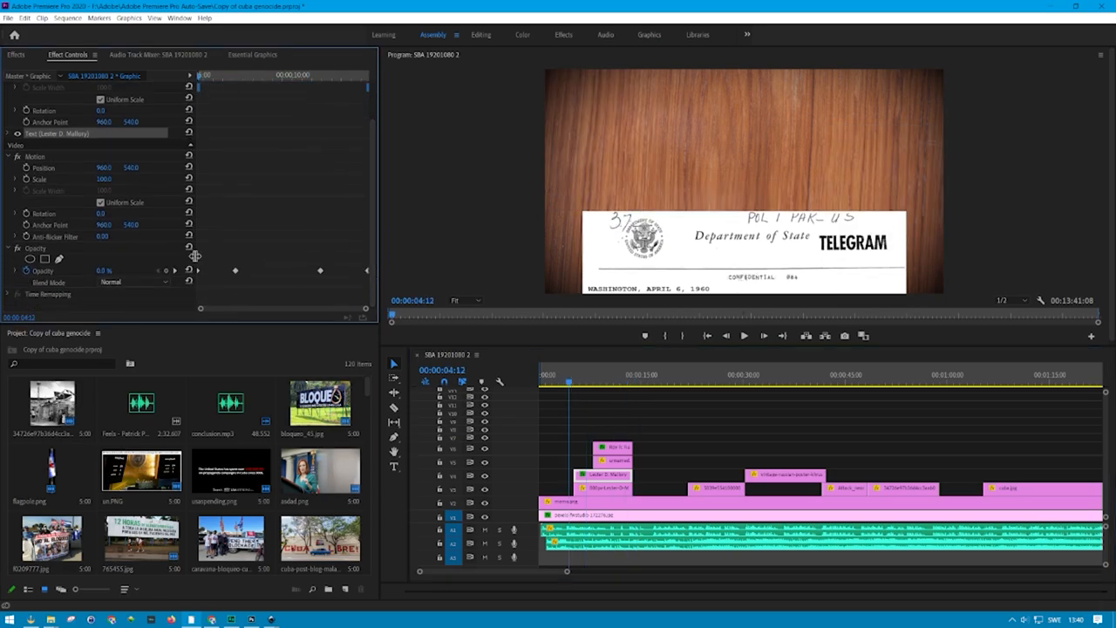
left_click(579, 390)
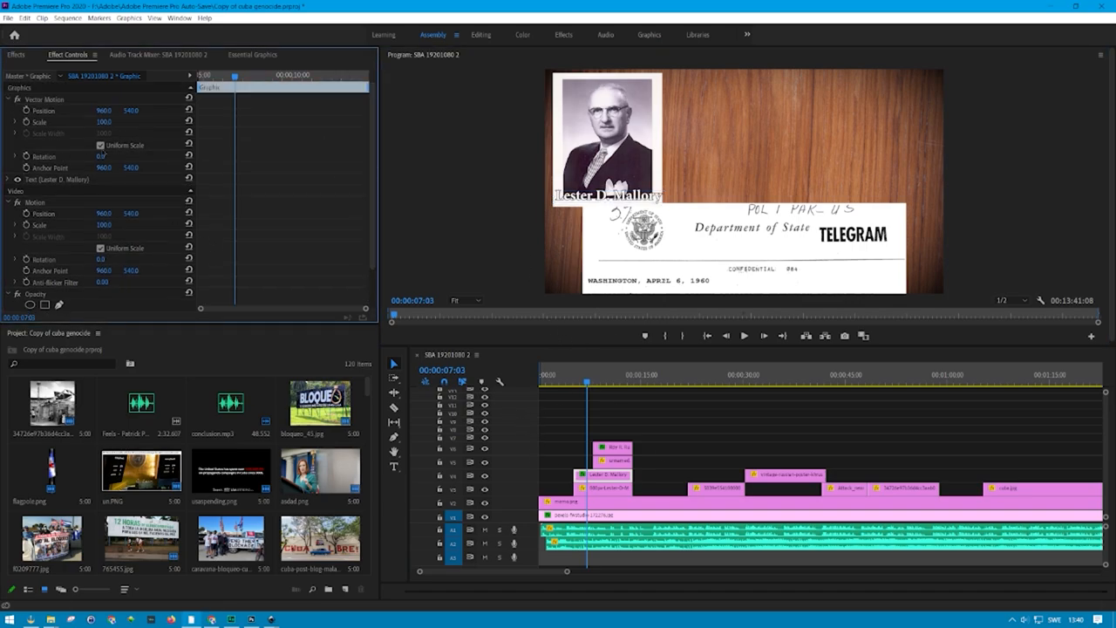
left_click(684, 375)
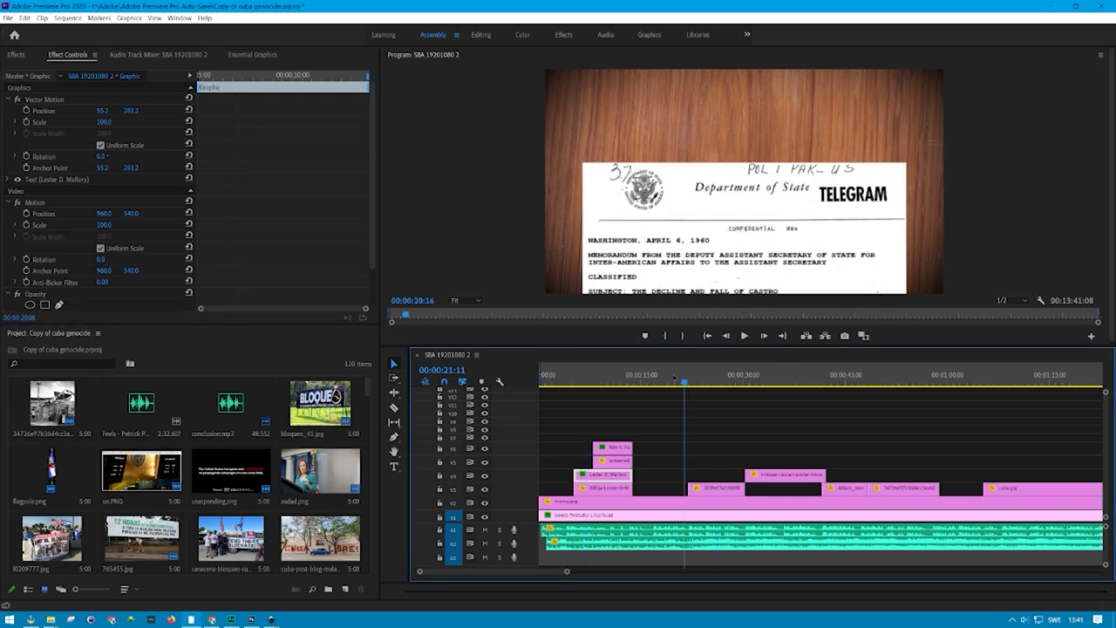
left_click(715, 380)
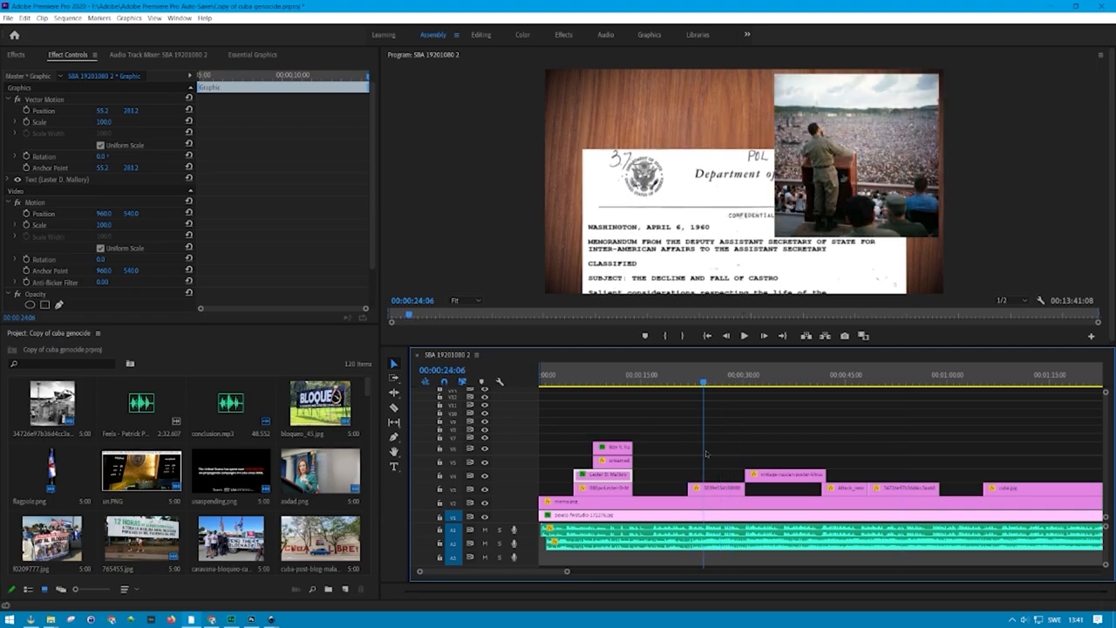
left_click(754, 380)
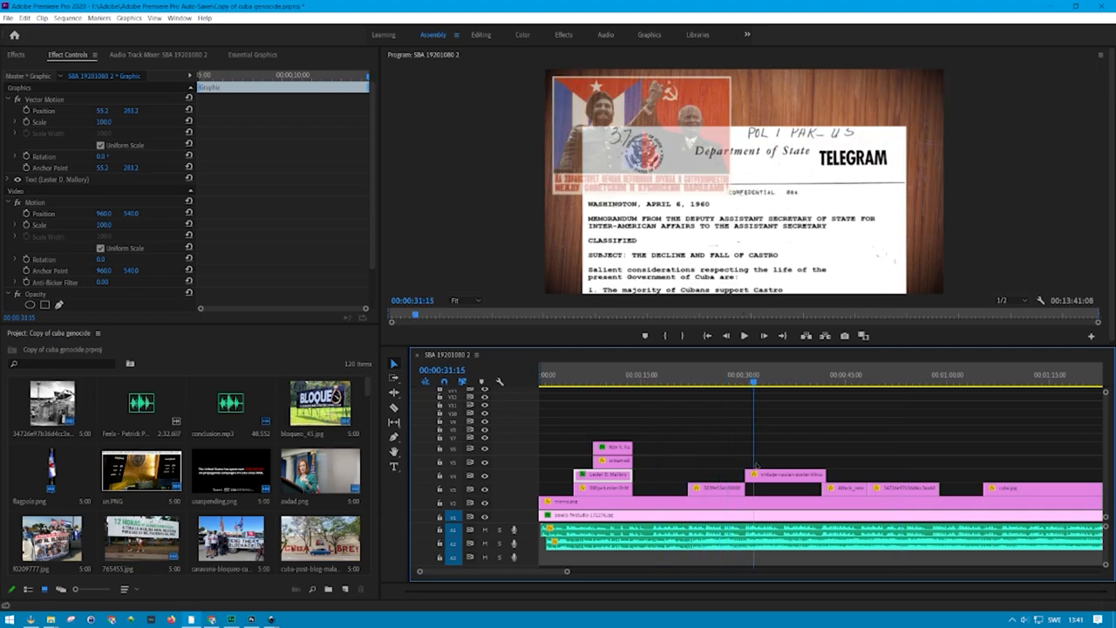
left_click(804, 382)
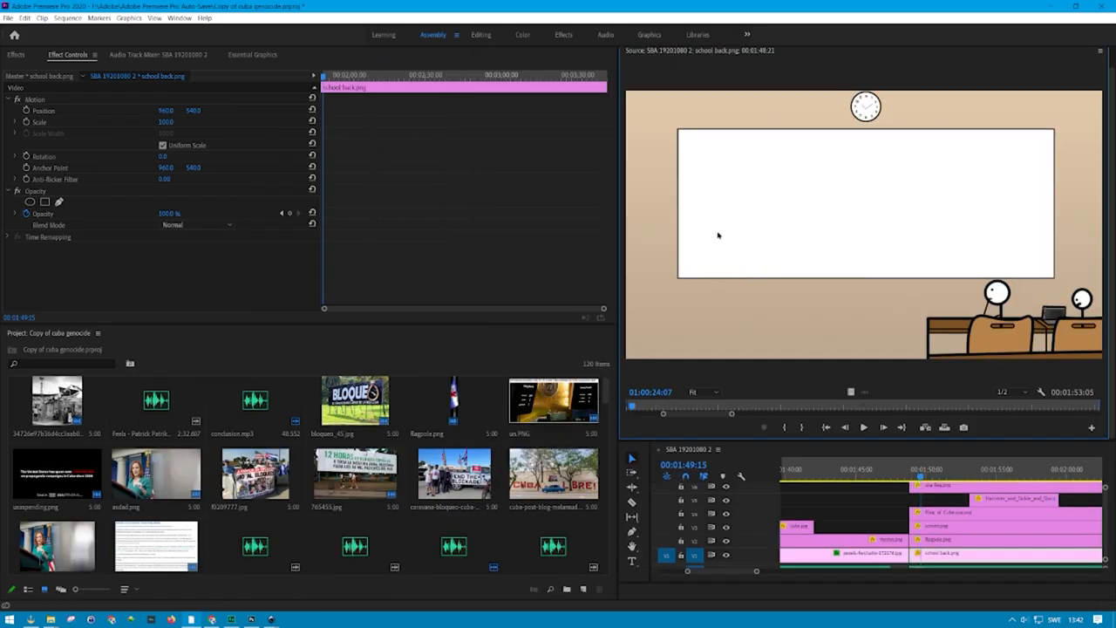
- Select the Flagpole clip in the classroom scene to view its Effect Controls
left_click(938, 534)
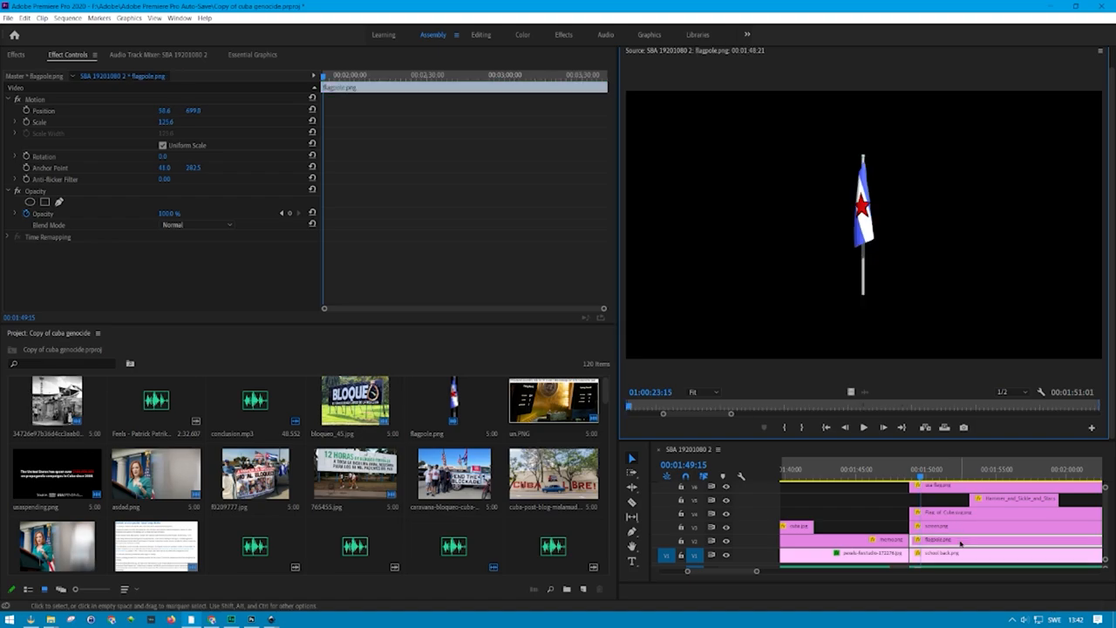
mouse_move(935, 534)
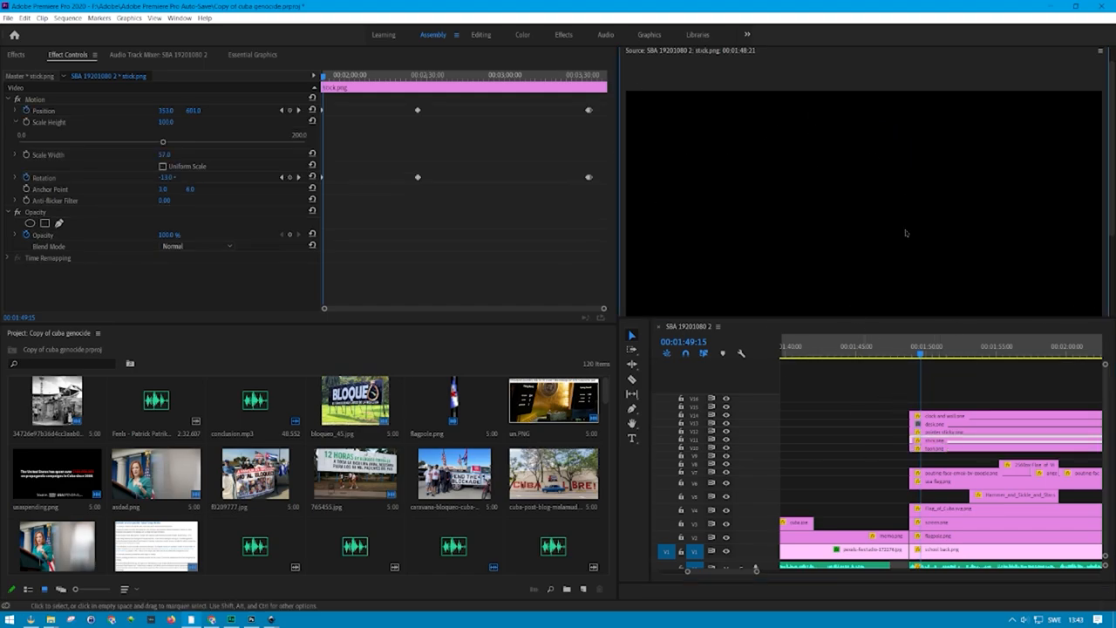
mouse_move(844, 205)
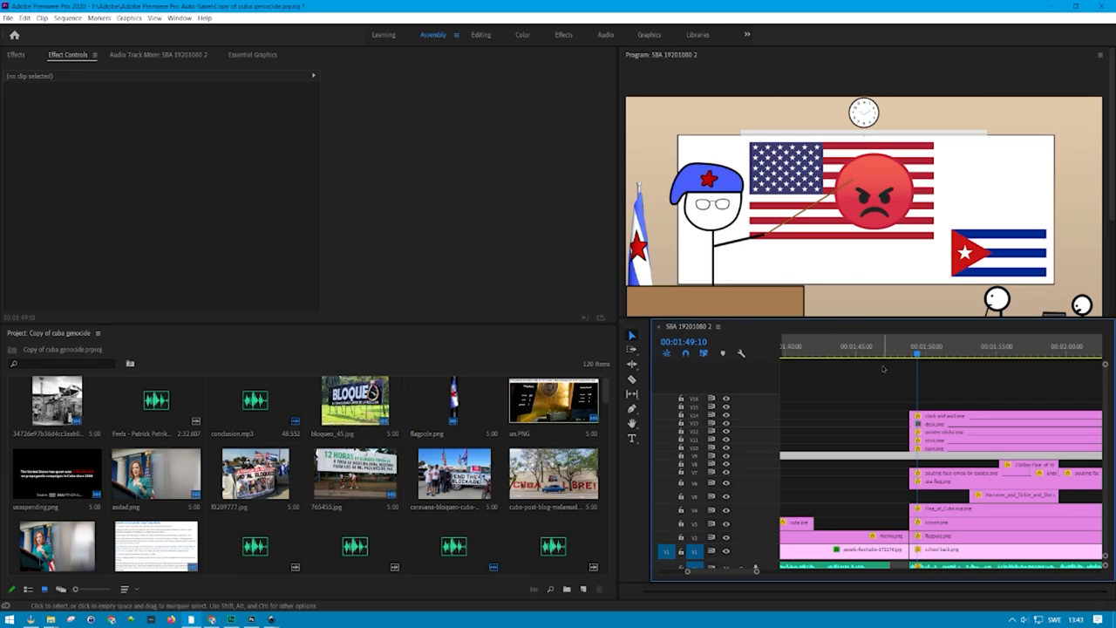
mouse_move(872, 404)
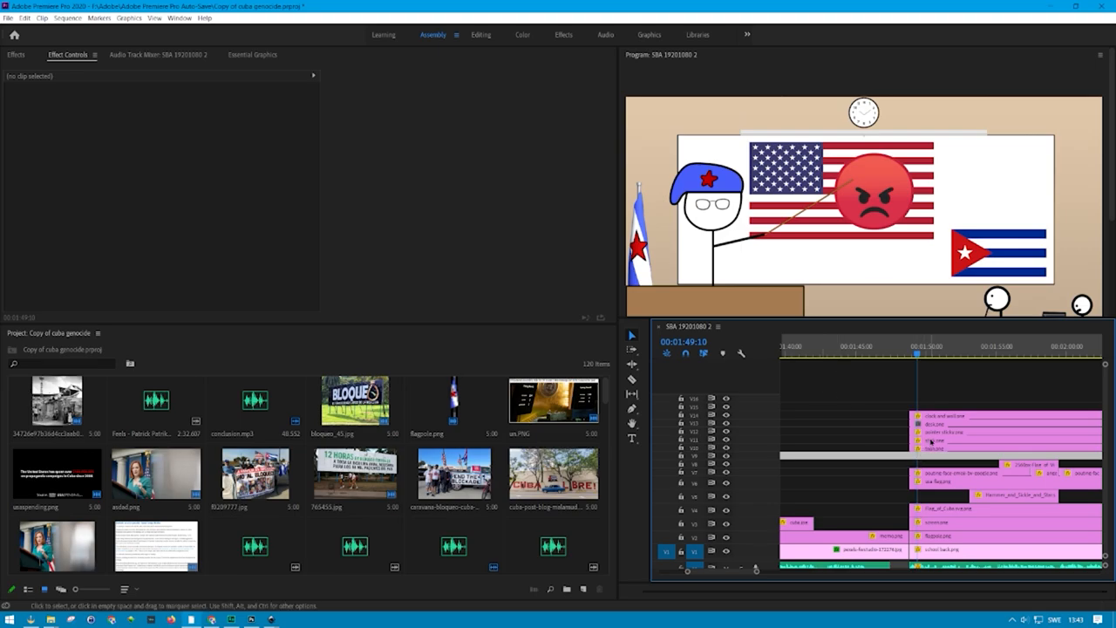
- Inspect the pointer stick and clock-and-wall clips' settings in Effect Controls
left_click(945, 432)
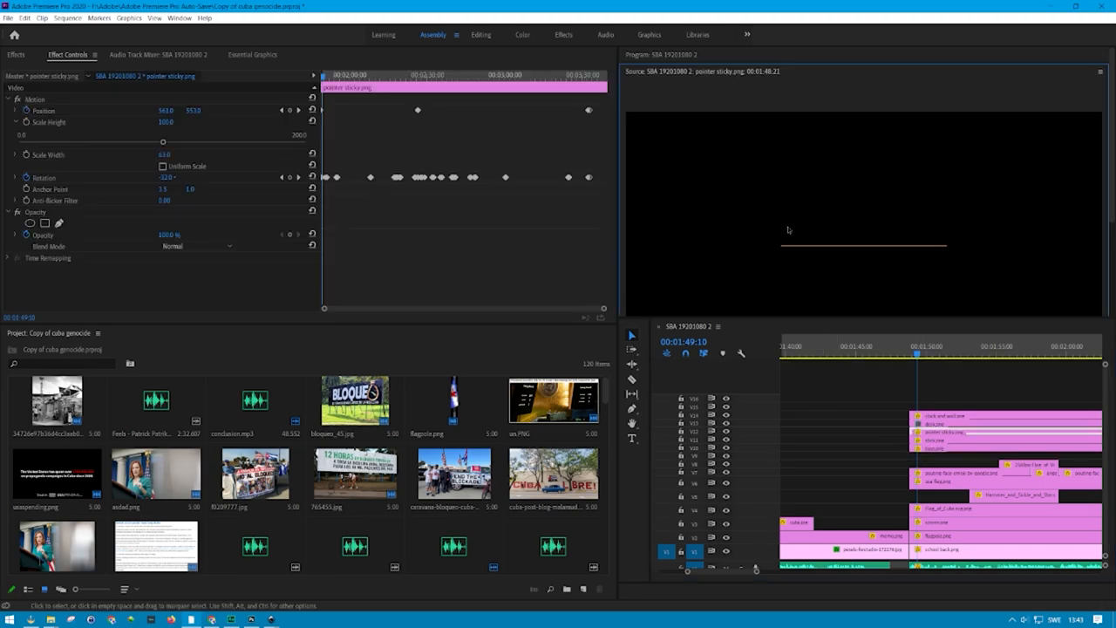
mouse_move(722, 219)
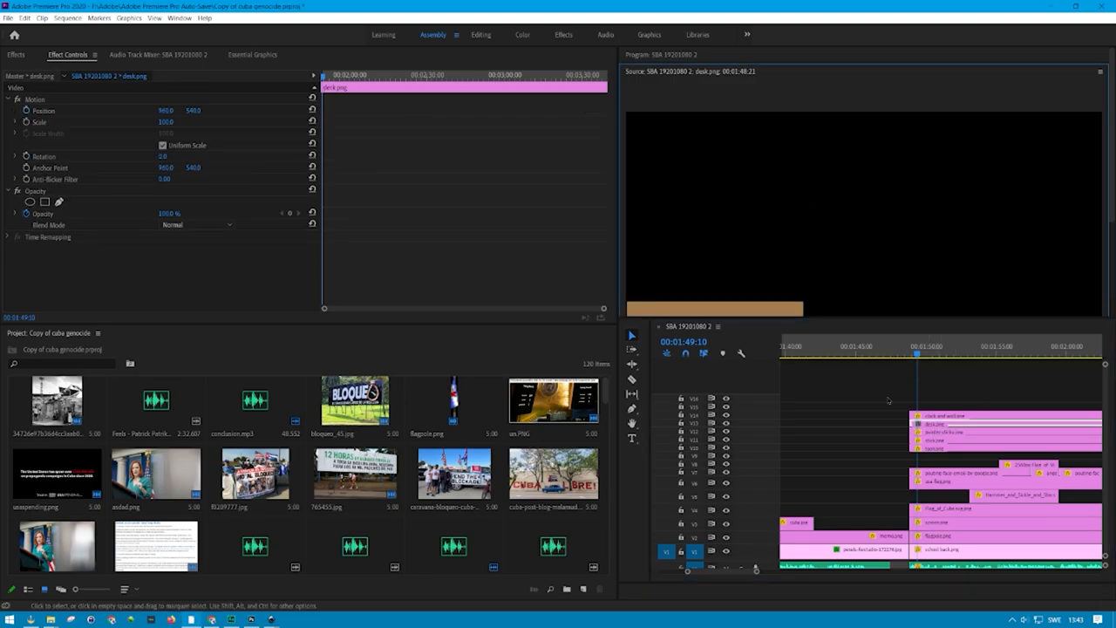
left_click(952, 415)
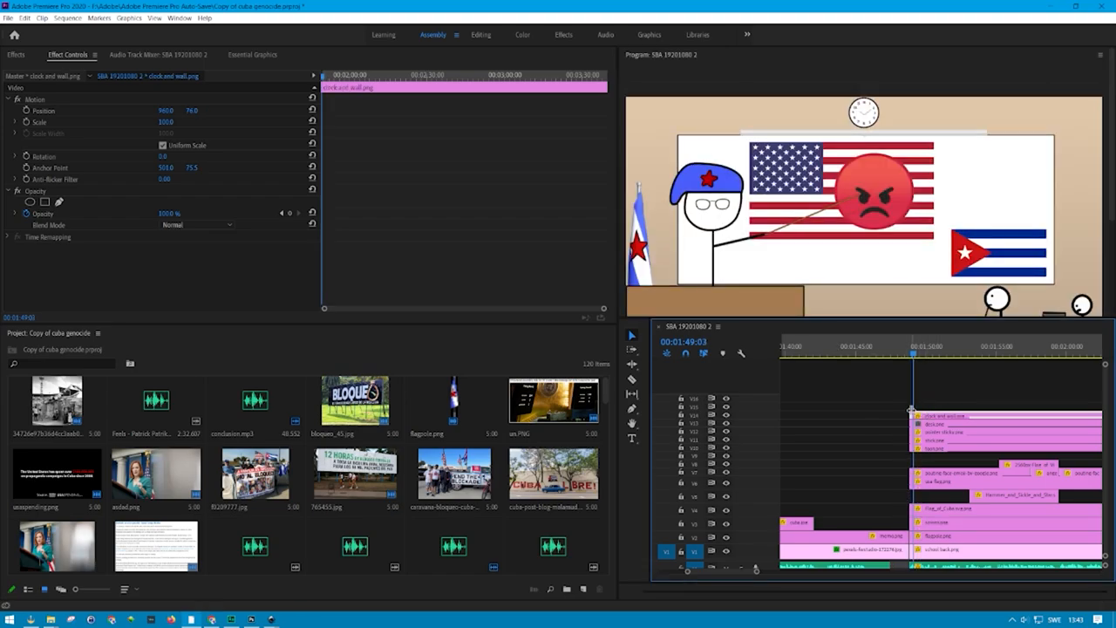
left_click(949, 368)
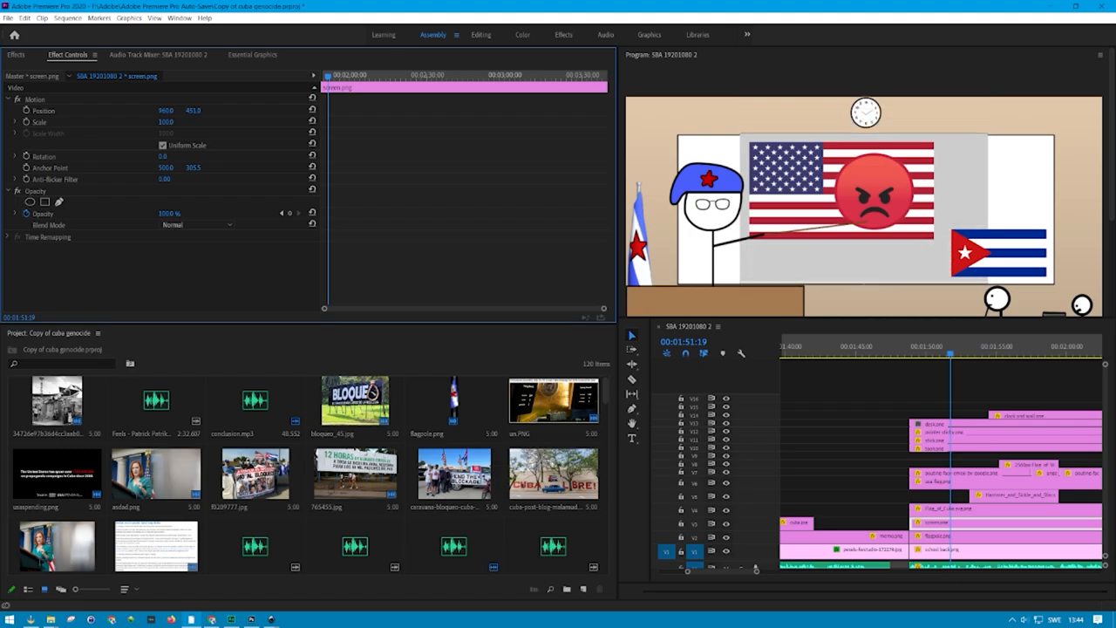
mouse_move(635, 84)
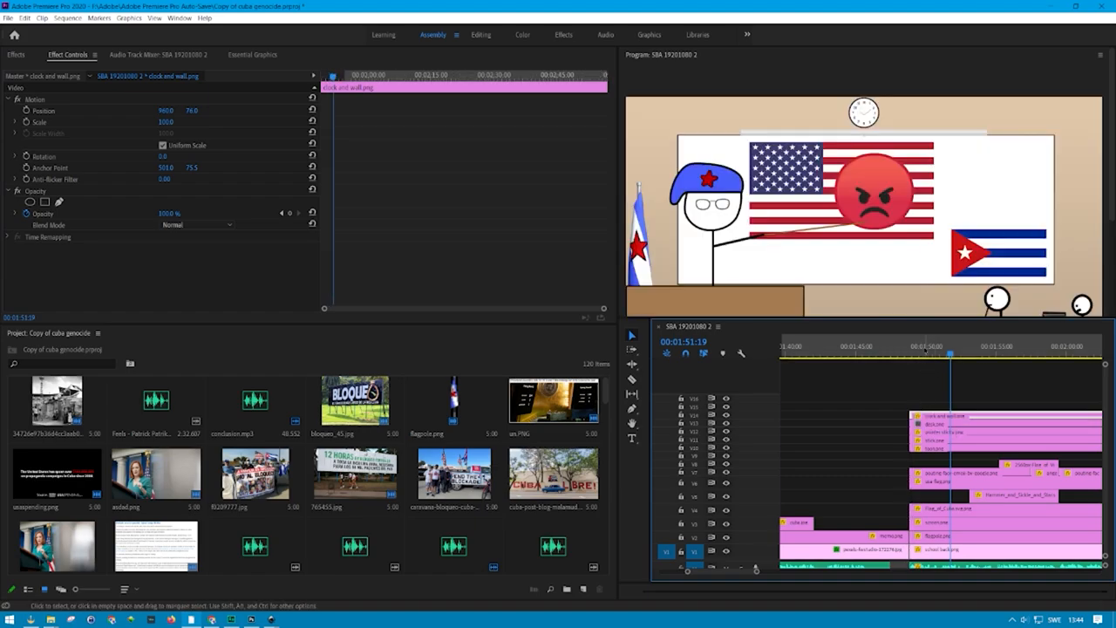
- Select a clip in the classroom scene to view the teaching stick's rotation keyframes
left_click(947, 356)
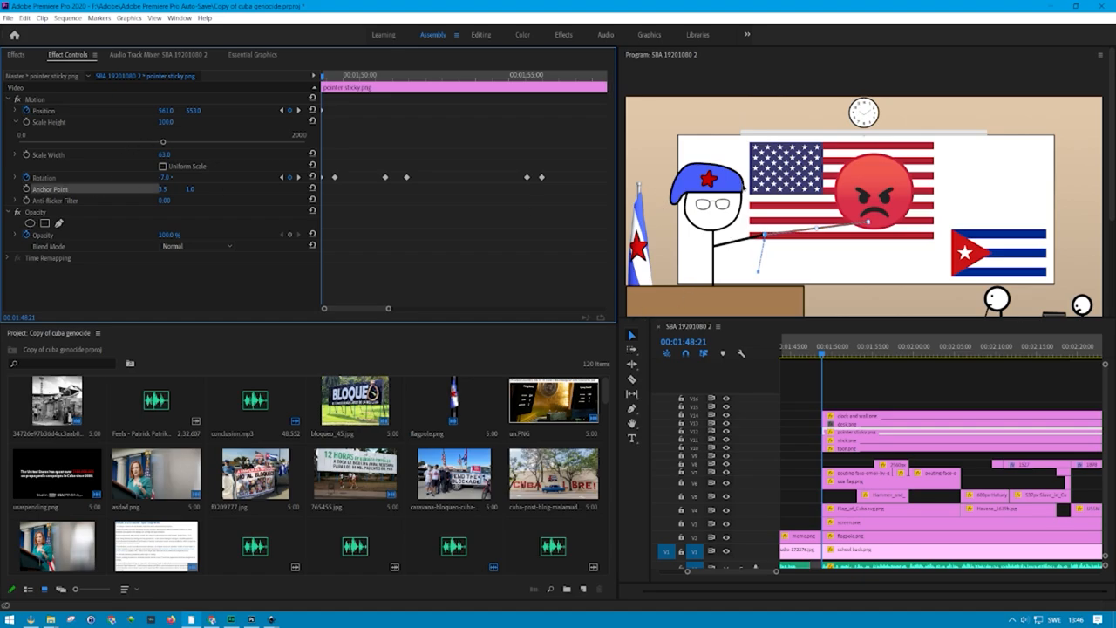
mouse_move(652, 300)
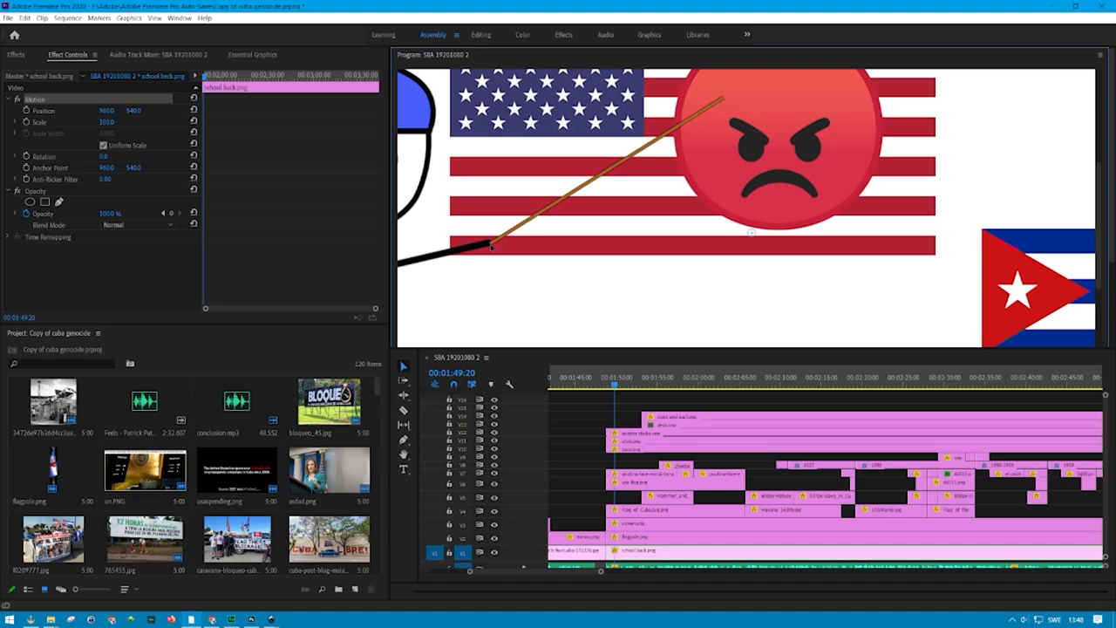
- Jump the playhead to about 3:40 where the agrarian reform protest photo appears
left_click(641, 432)
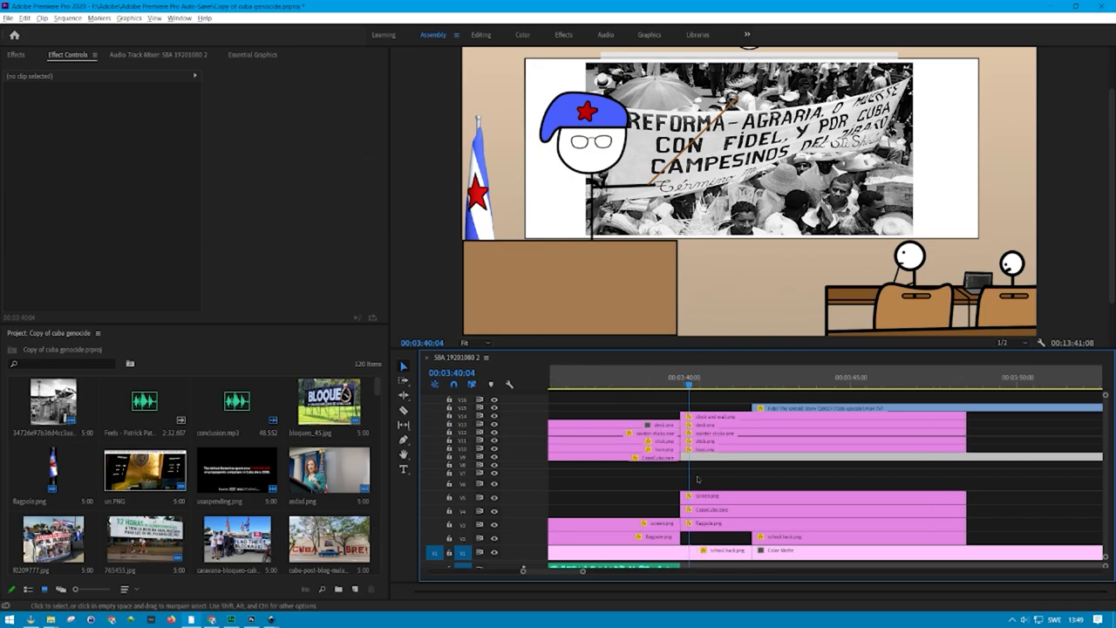
- Select two animated clips in the rally scene to inspect their Position and Rotation keyframes
left_click(702, 460)
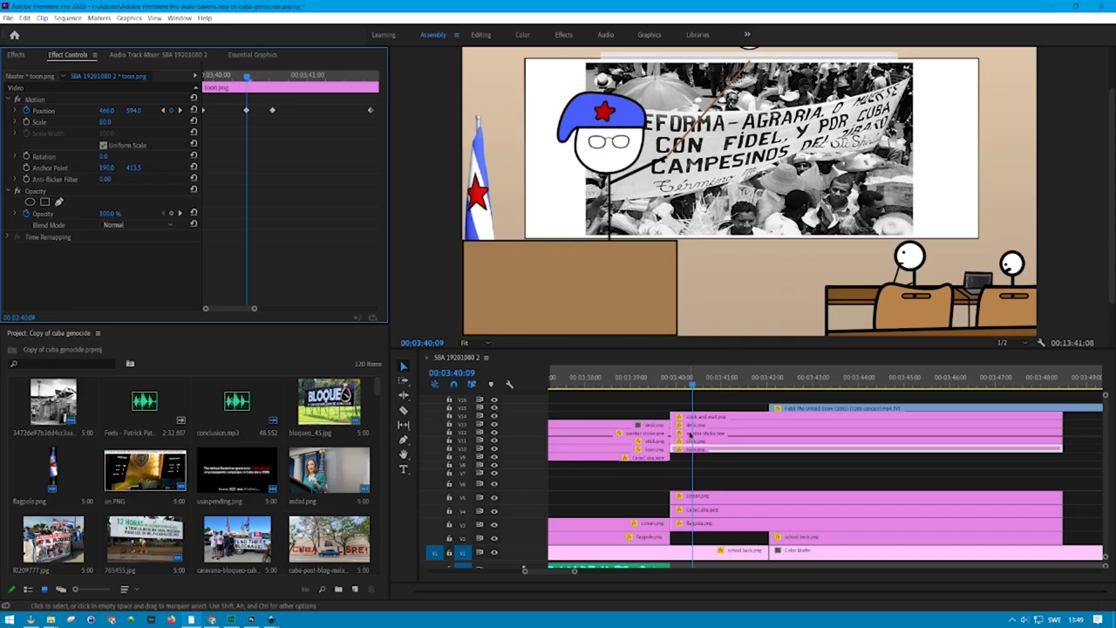
left_click(698, 442)
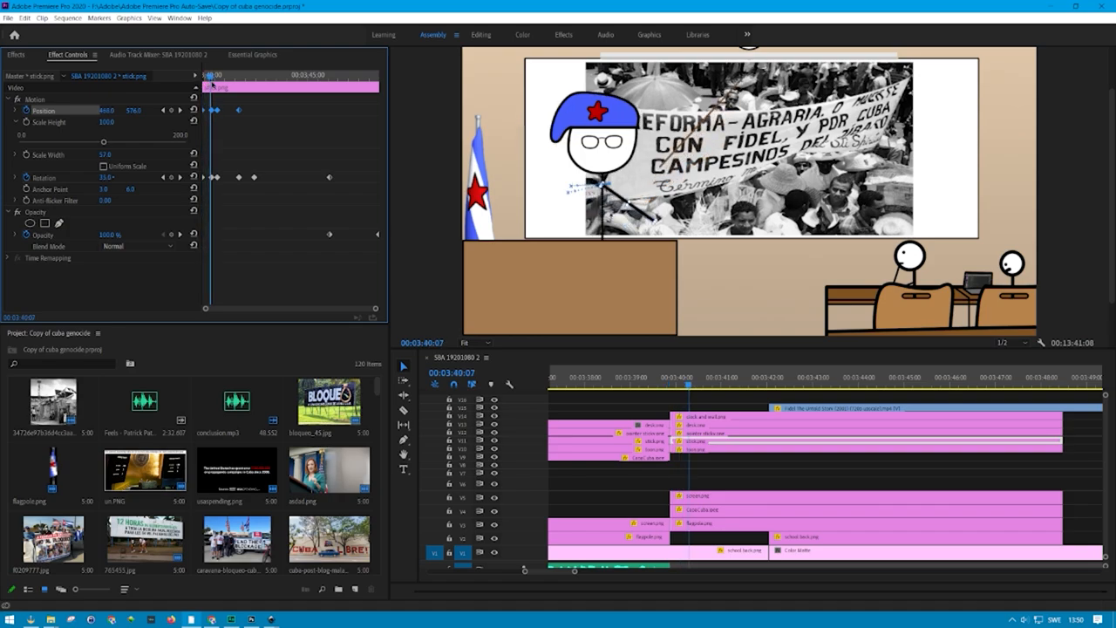
- Scrub the playhead around the protest photo scene to place the pointer stick clip's keyframes
left_click(667, 384)
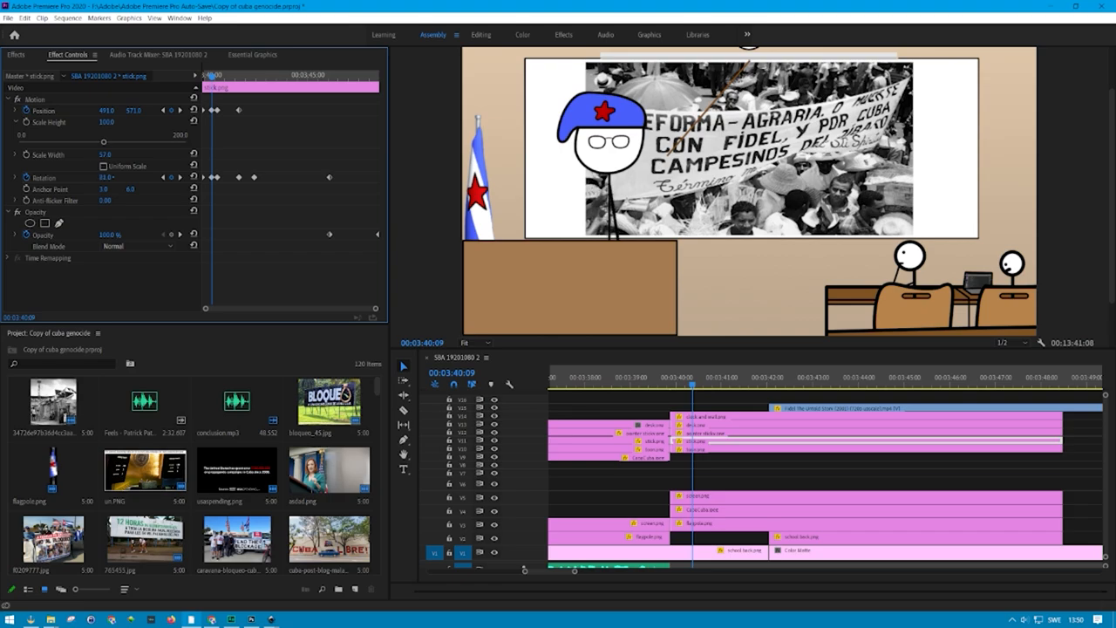
left_click(670, 380)
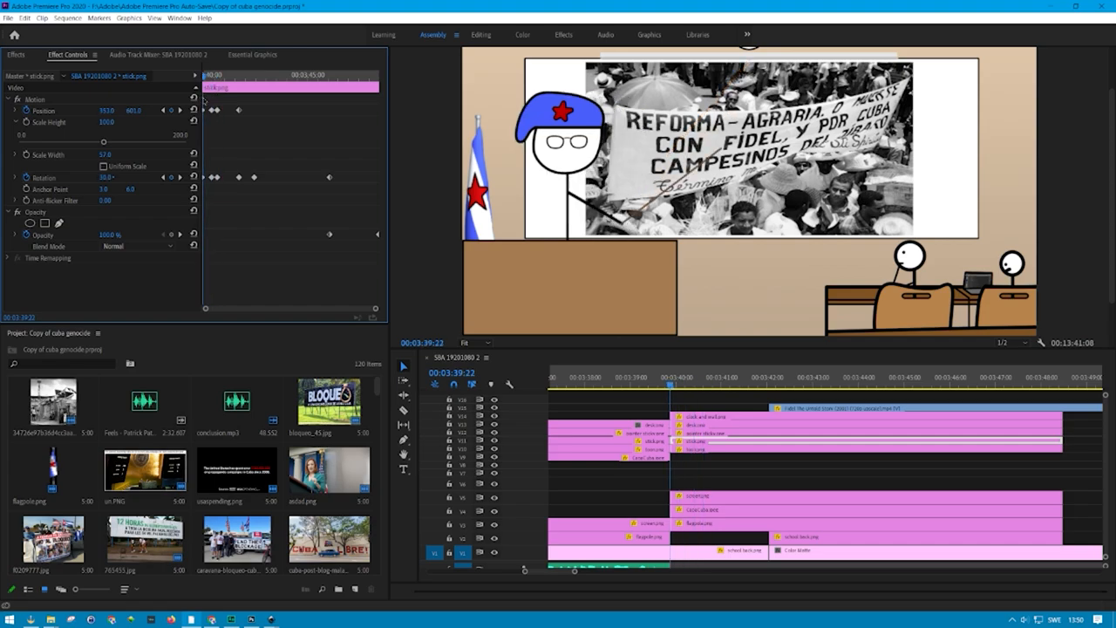
left_click(680, 380)
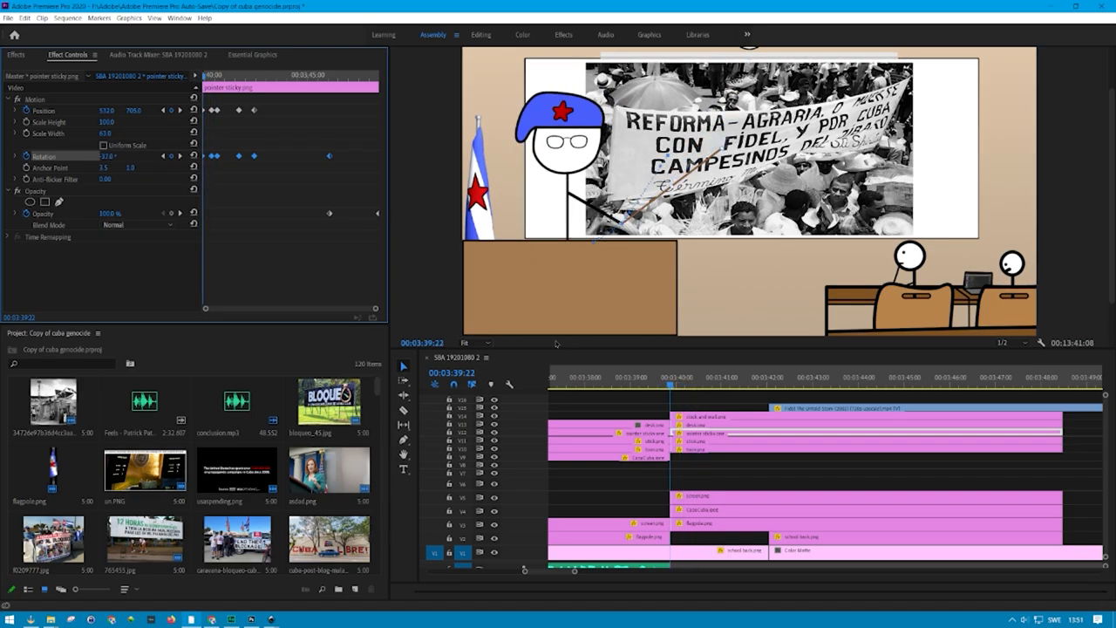
mouse_move(590, 342)
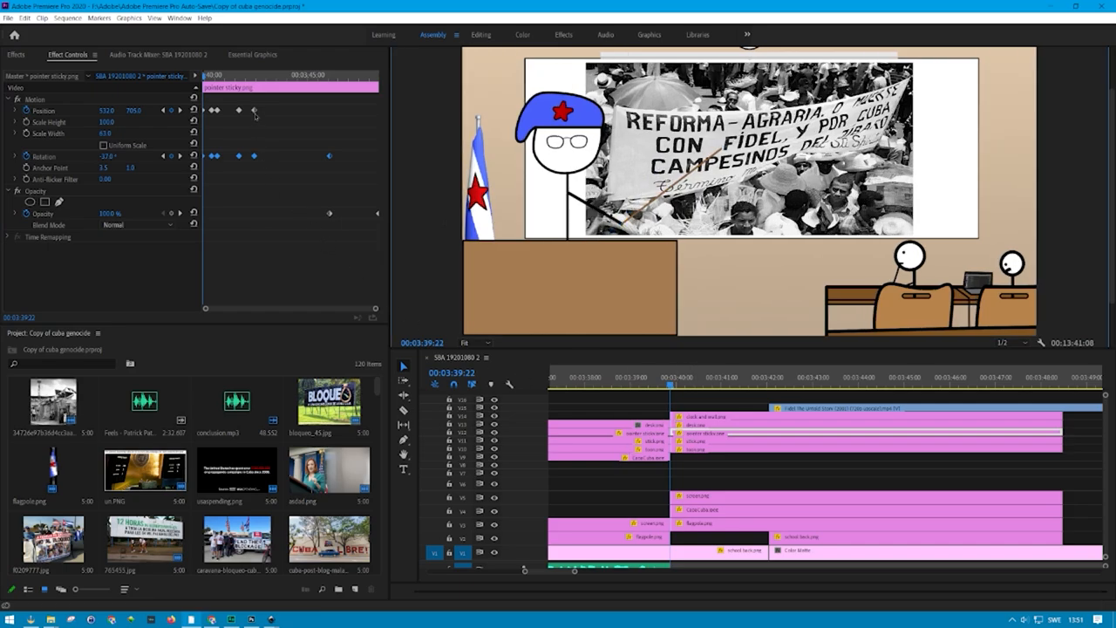
- Move the playhead to about 3:44 where the pointer stick angles across the blank board
left_click(806, 378)
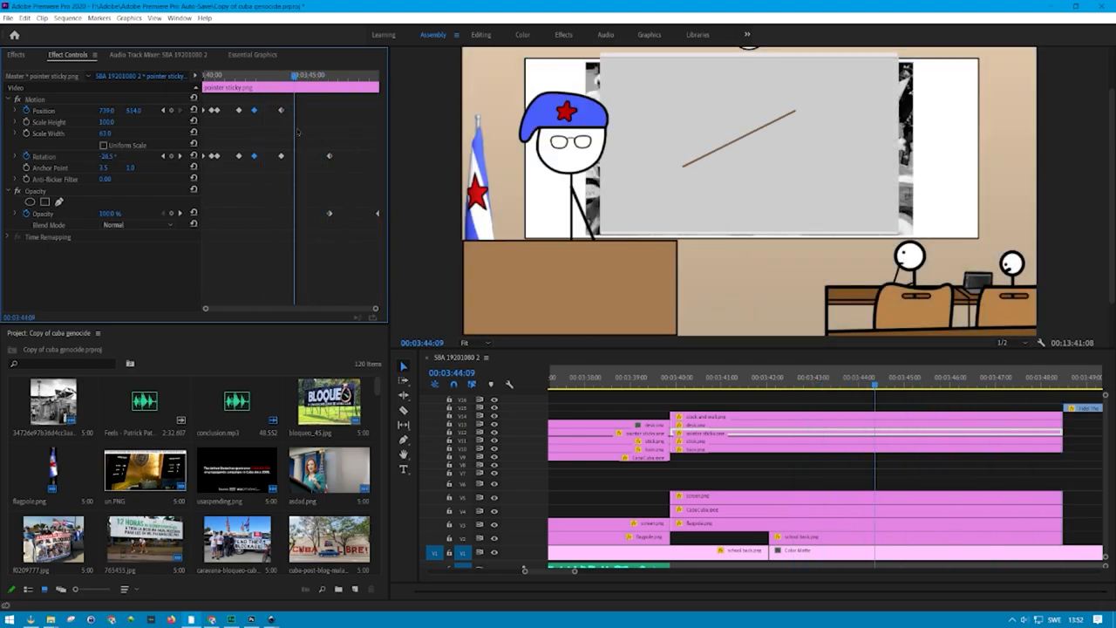
left_click(840, 384)
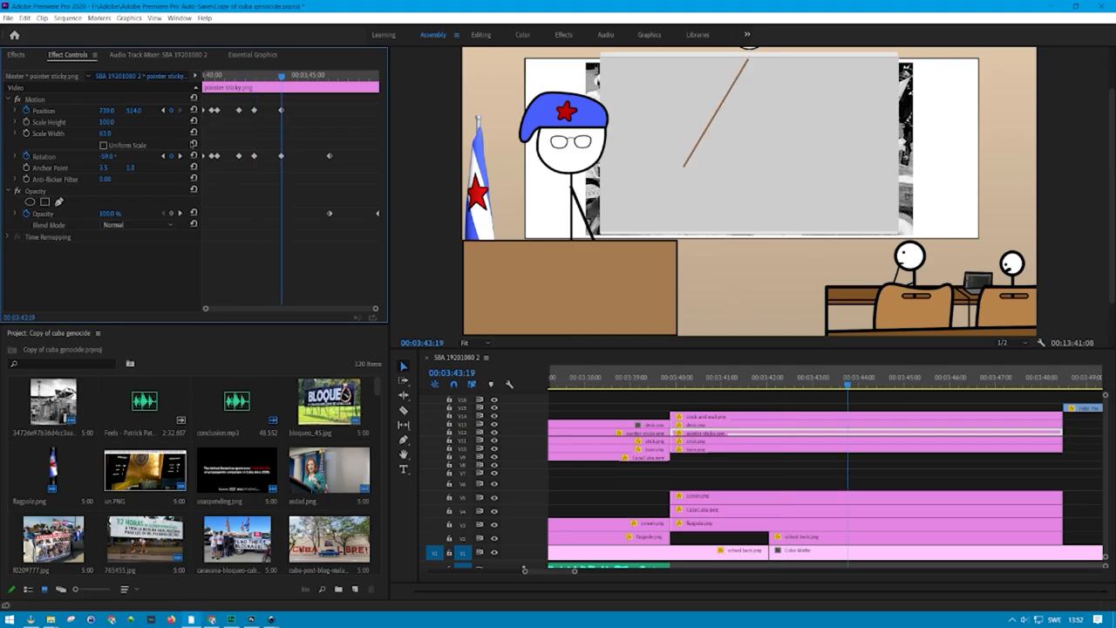
mouse_move(789, 67)
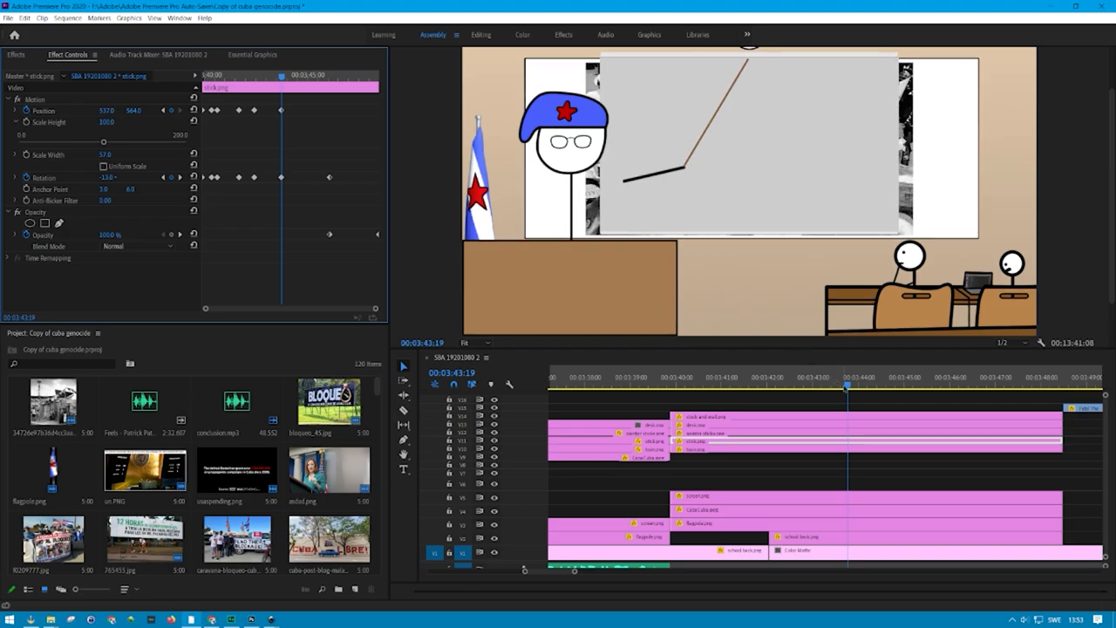
left_click(790, 394)
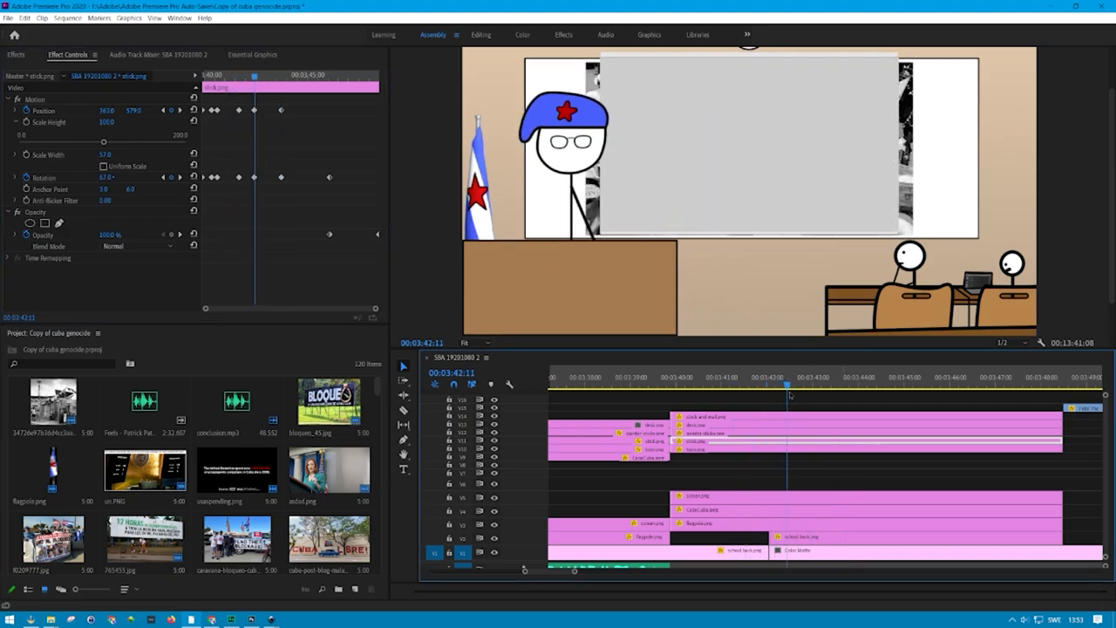
left_click(847, 384)
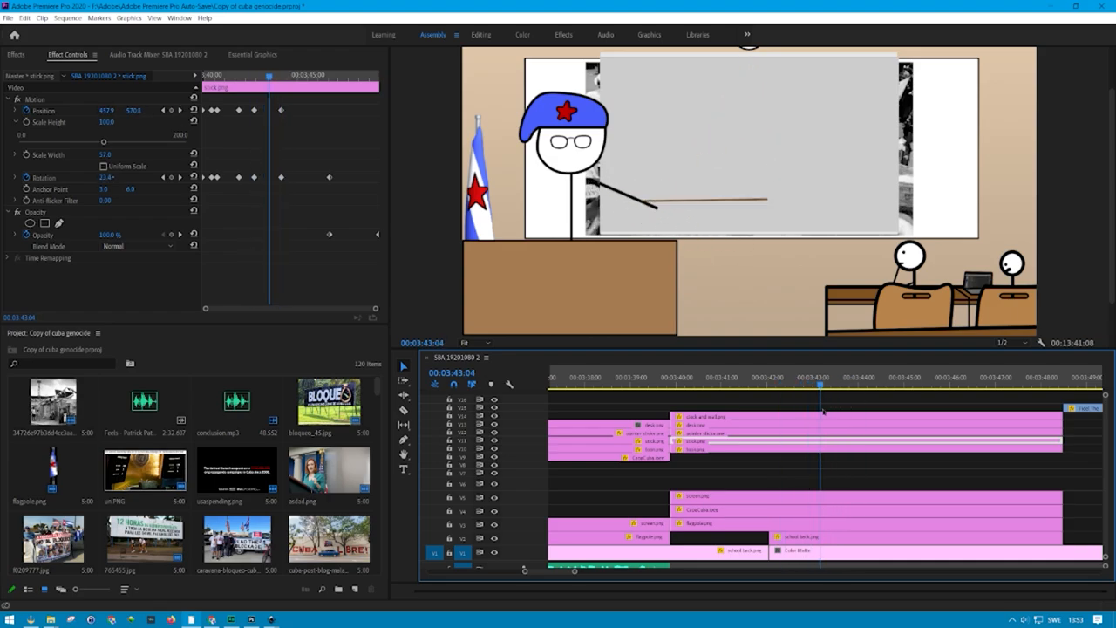
left_click(780, 386)
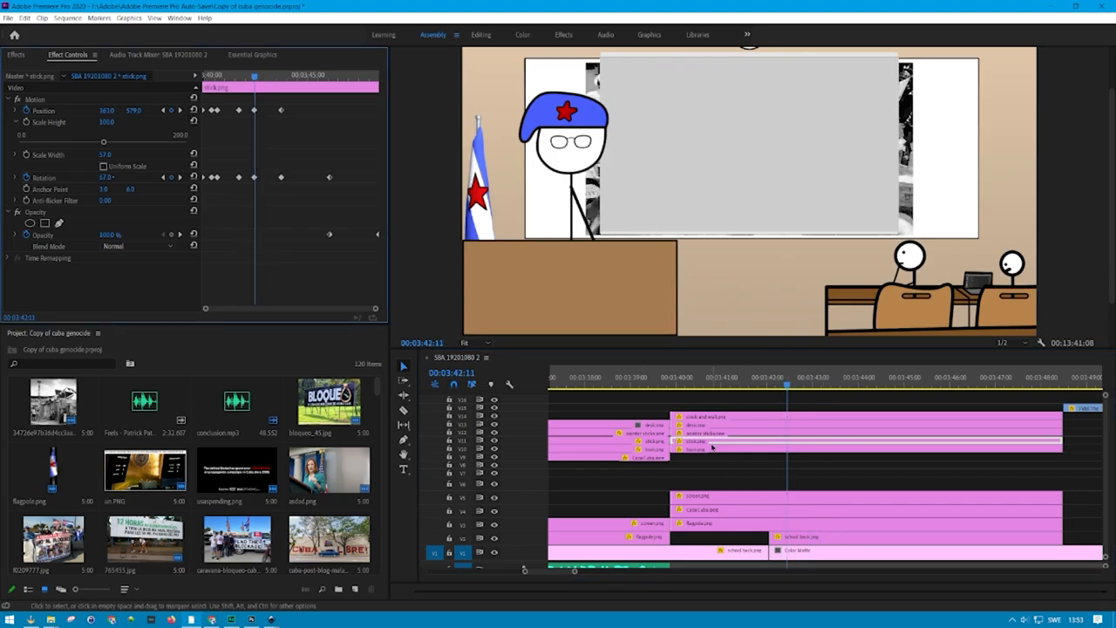
left_click(689, 450)
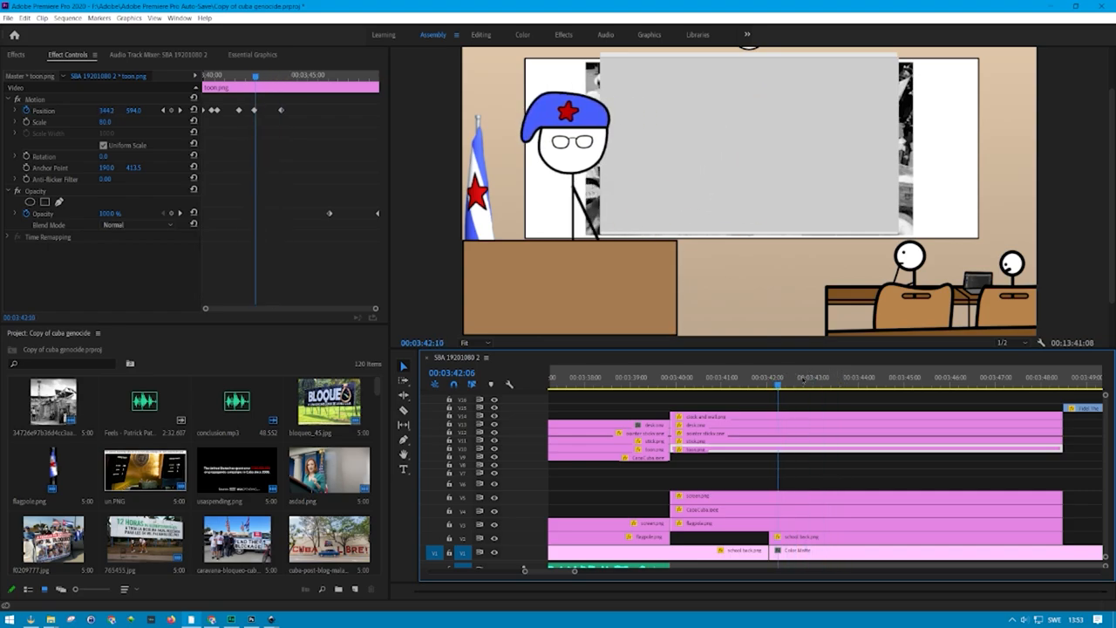
left_click(829, 401)
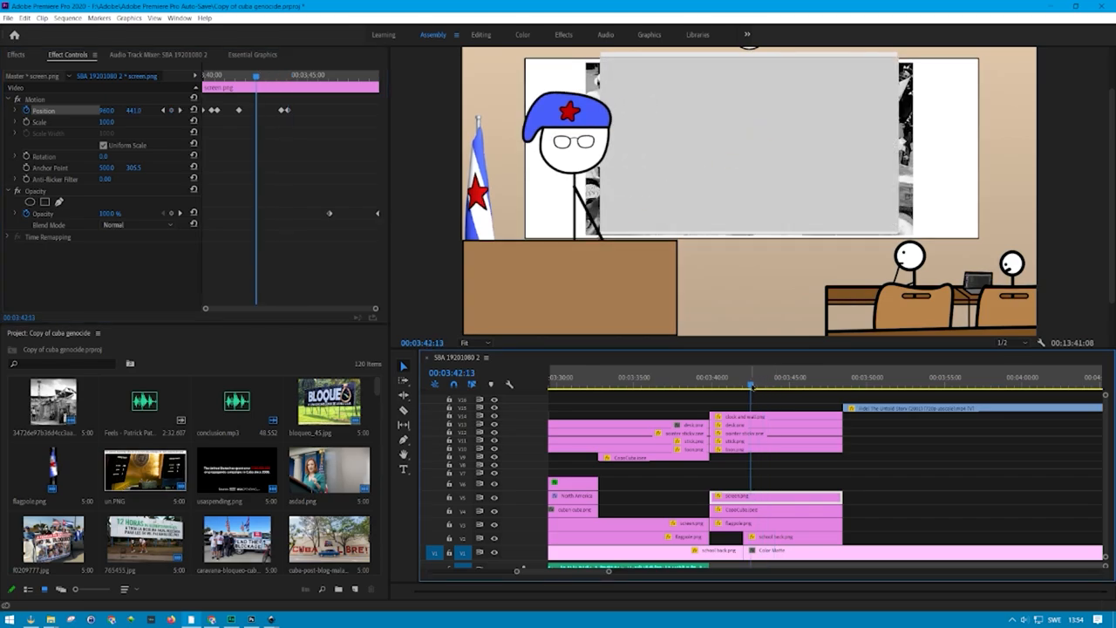
left_click(770, 385)
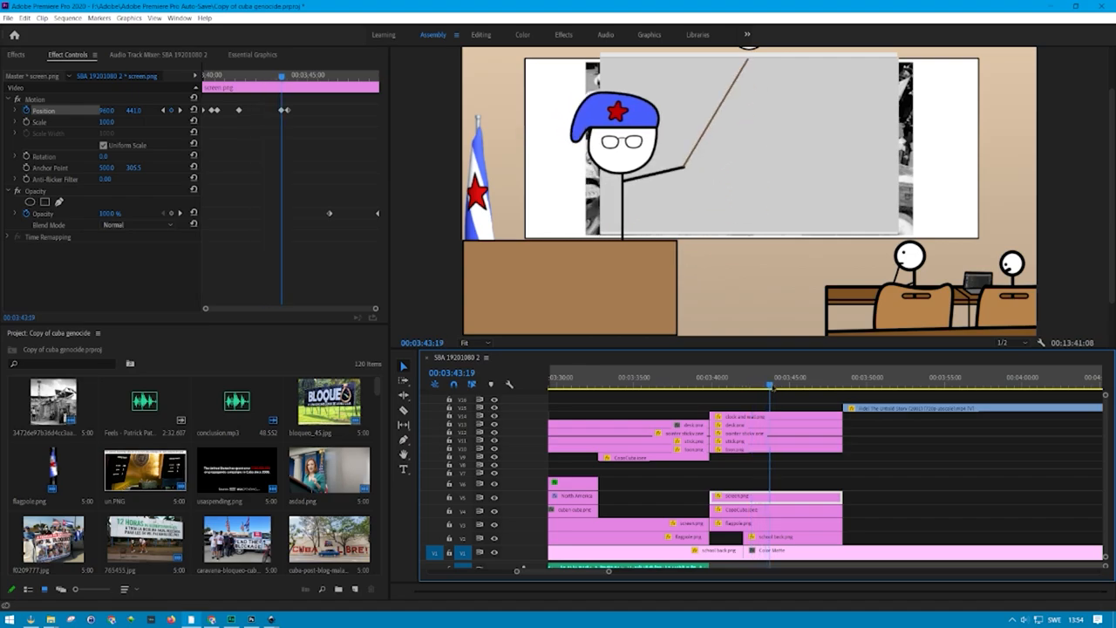
left_click(774, 384)
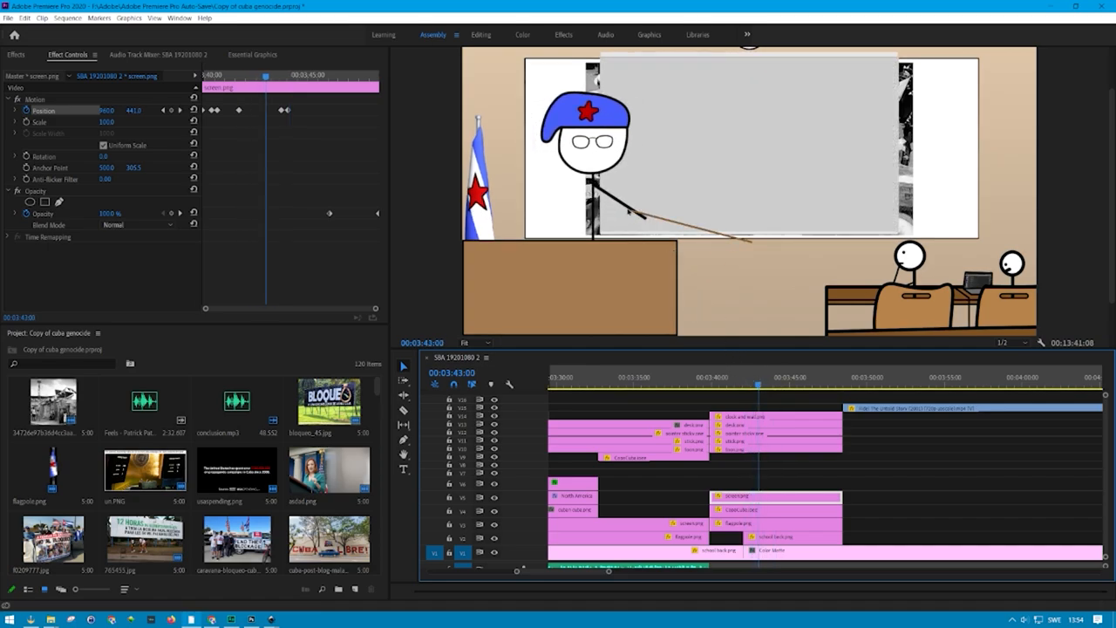
- Scrub through the stick-raising animation and stop where the protest photo appears near 3:40
left_click(736, 387)
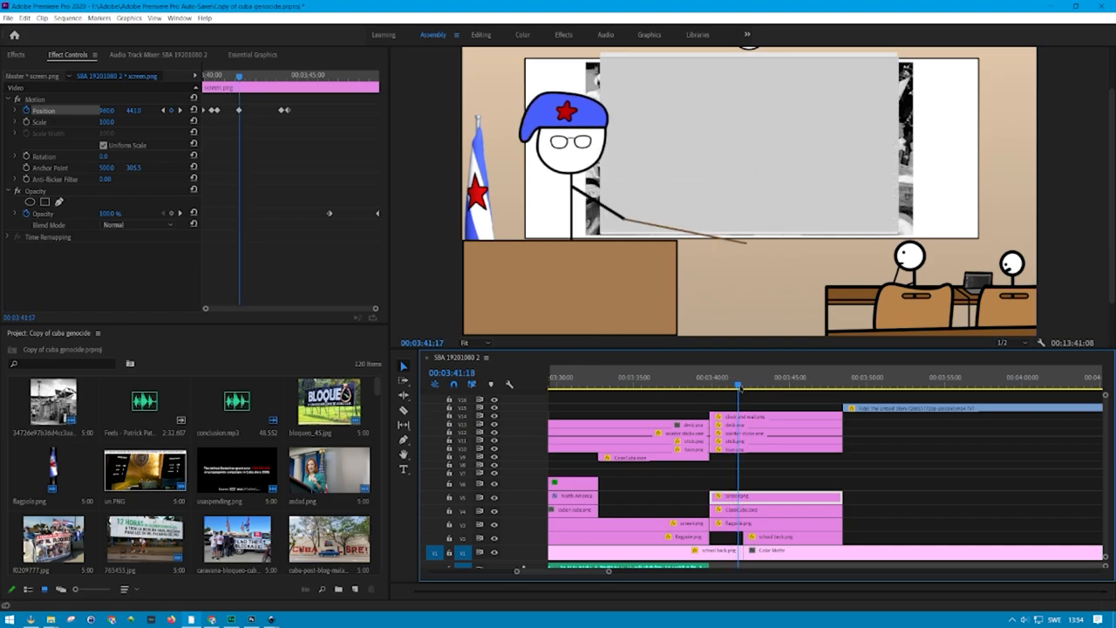
left_click(760, 383)
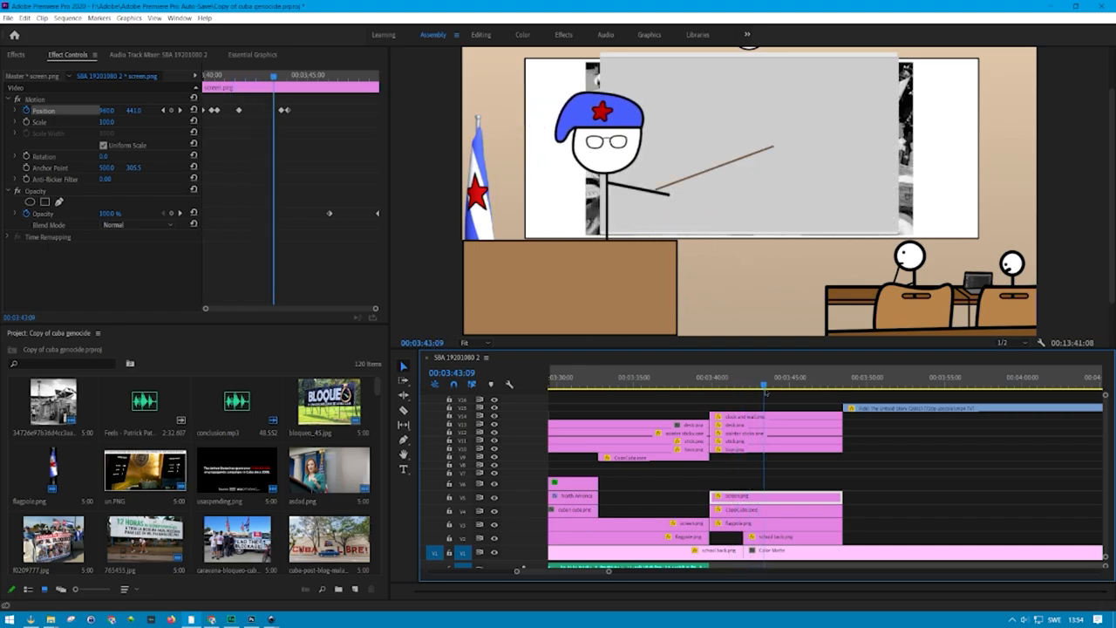
left_click(759, 381)
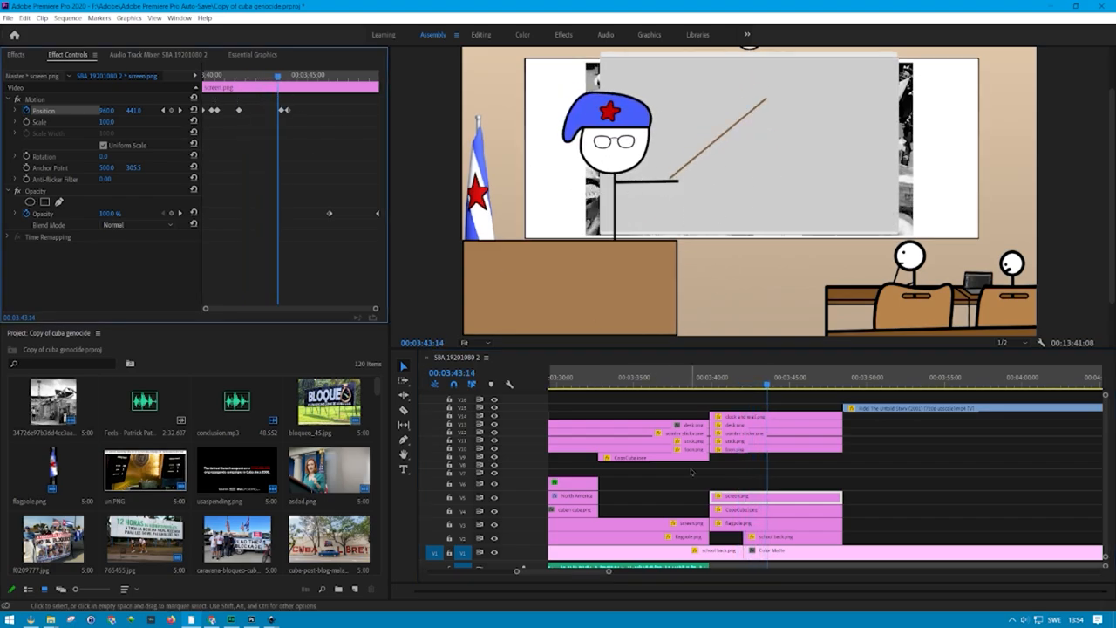
left_click(771, 442)
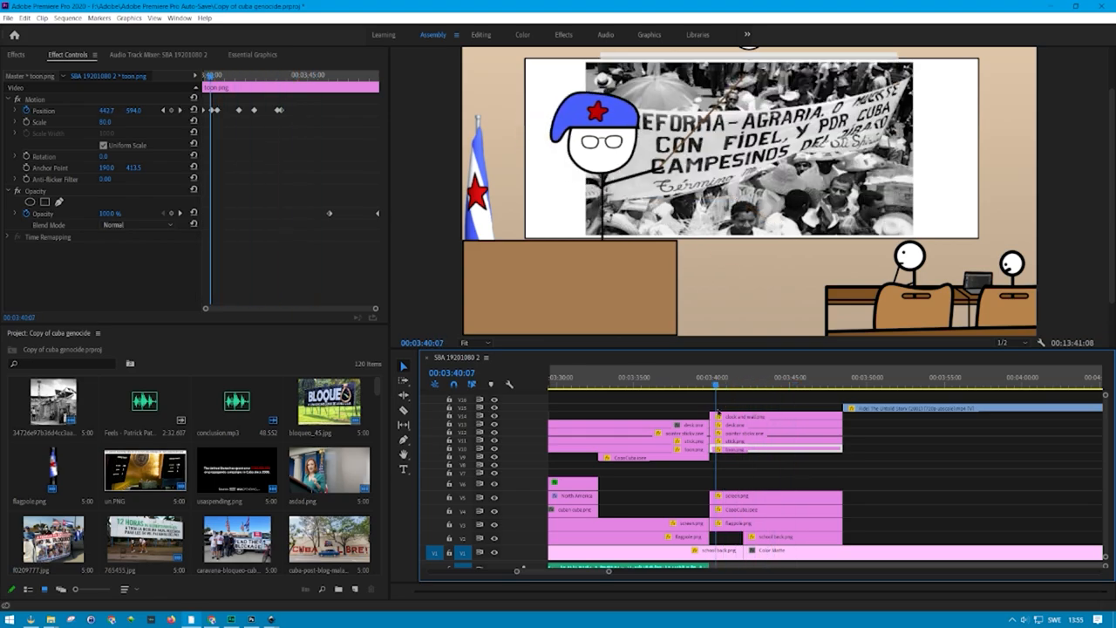
- Preview the officers photo and the colour field footage, ending on the interview at about 4:57
left_click(795, 386)
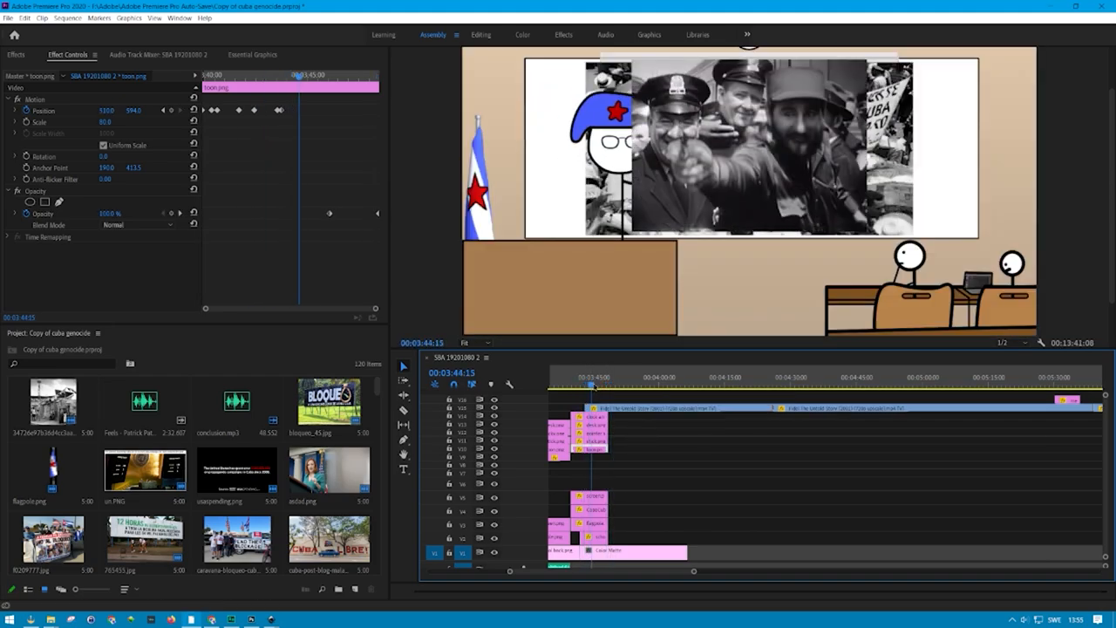
left_click(592, 384)
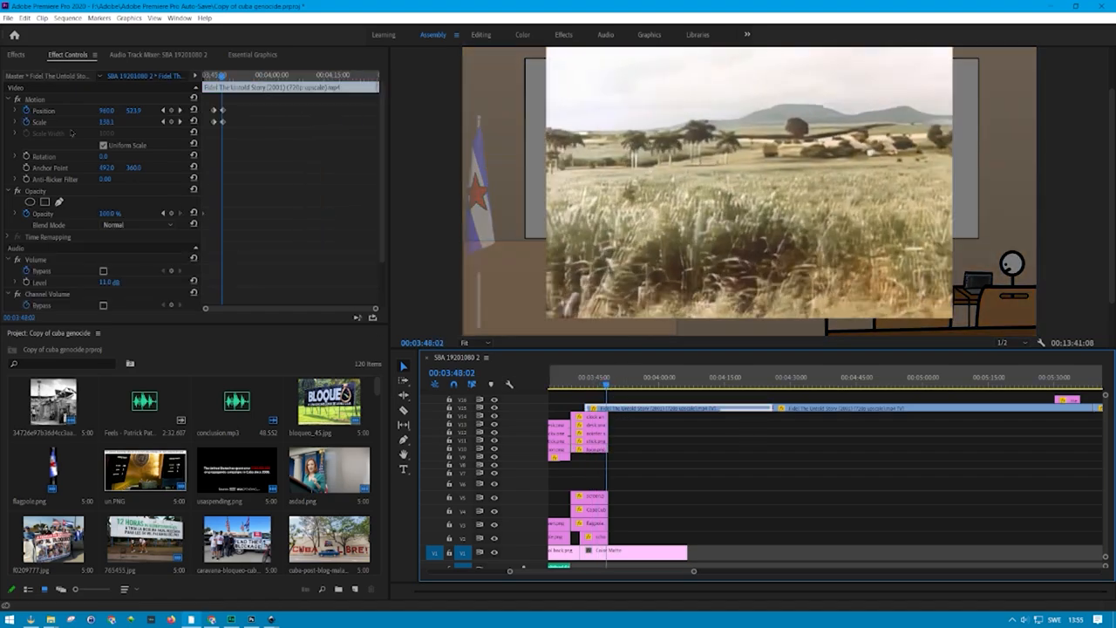
left_click(603, 377)
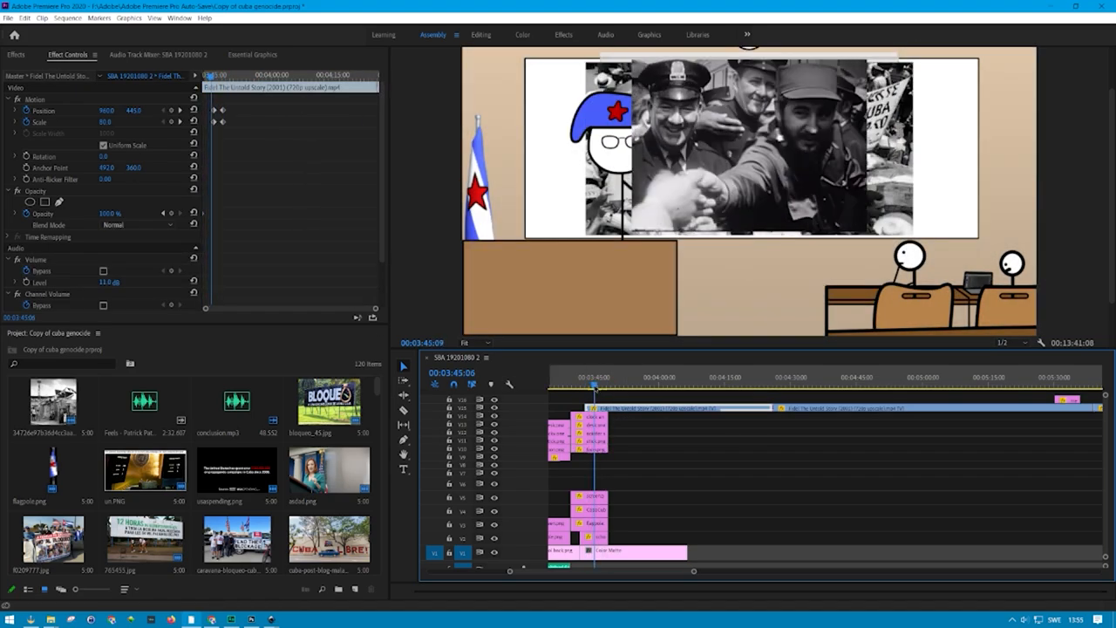
left_click(614, 376)
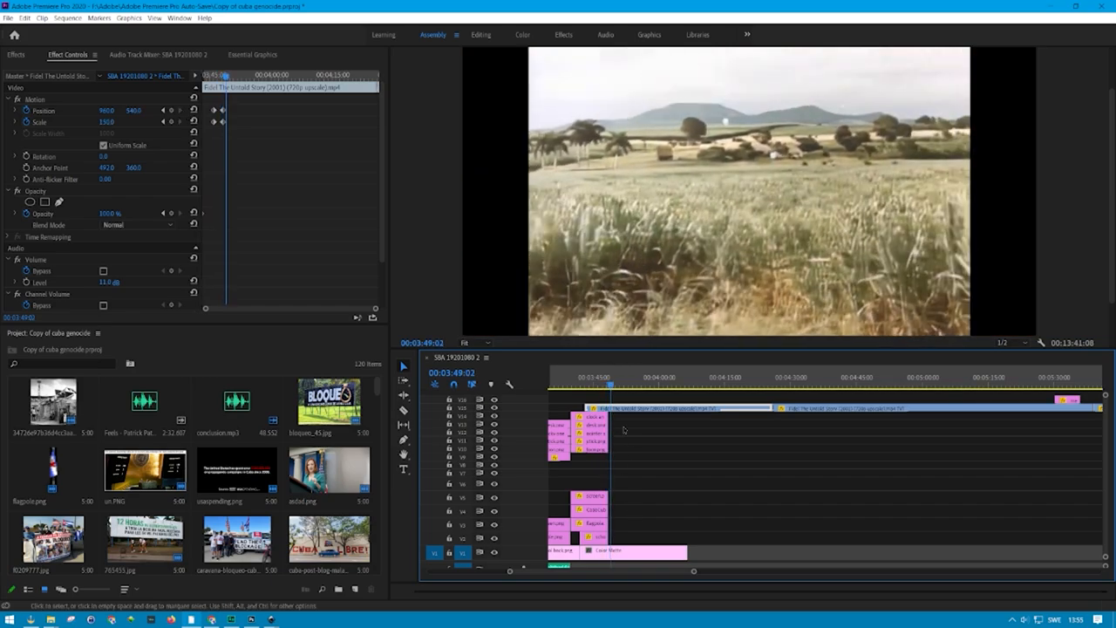
left_click(592, 384)
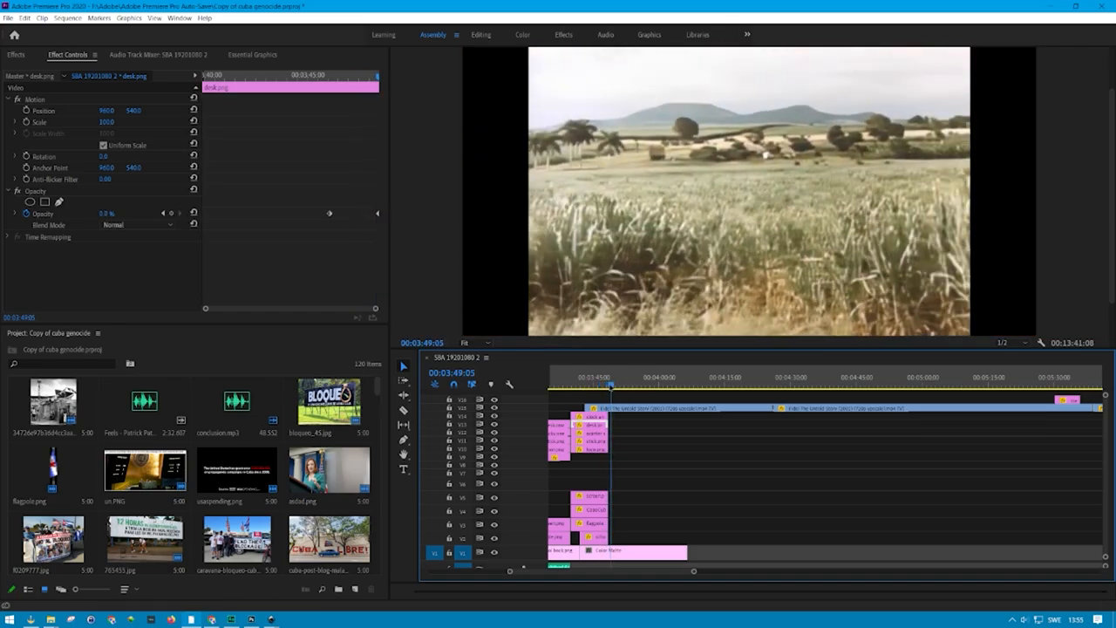
left_click(678, 388)
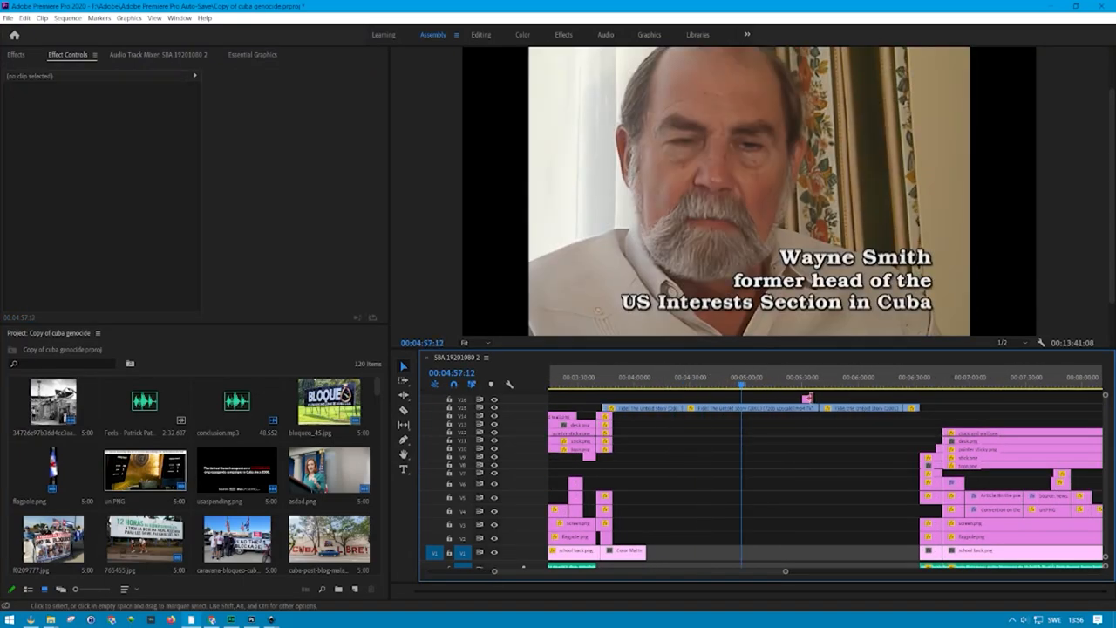
- Move from the interview to the sugar legislation memo quote over the sugar sack footage near 5:33
left_click(746, 394)
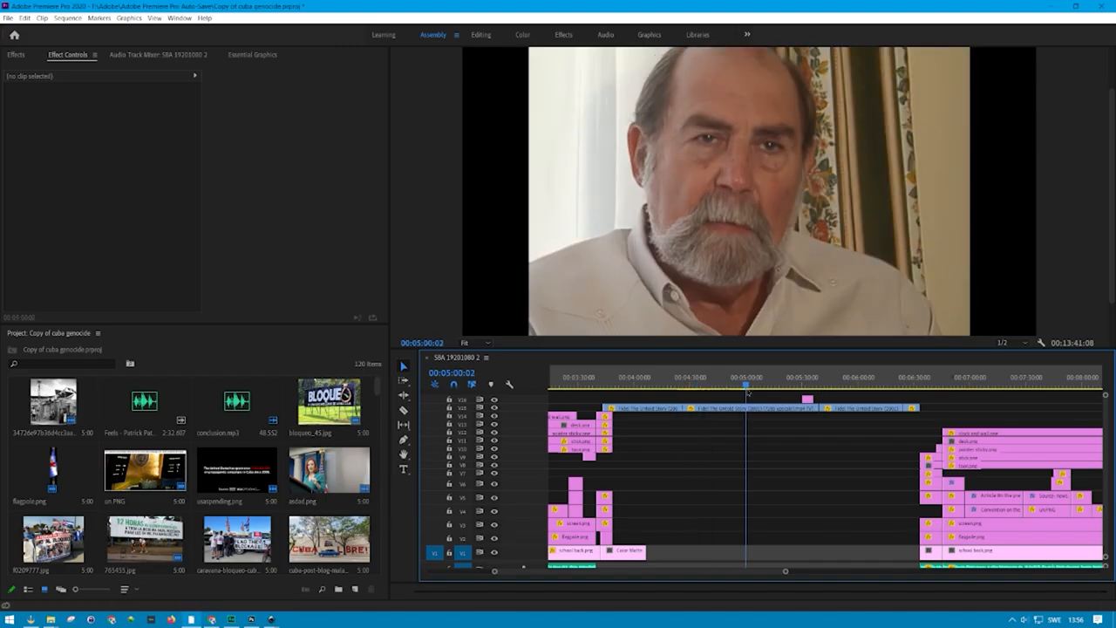
left_click(809, 386)
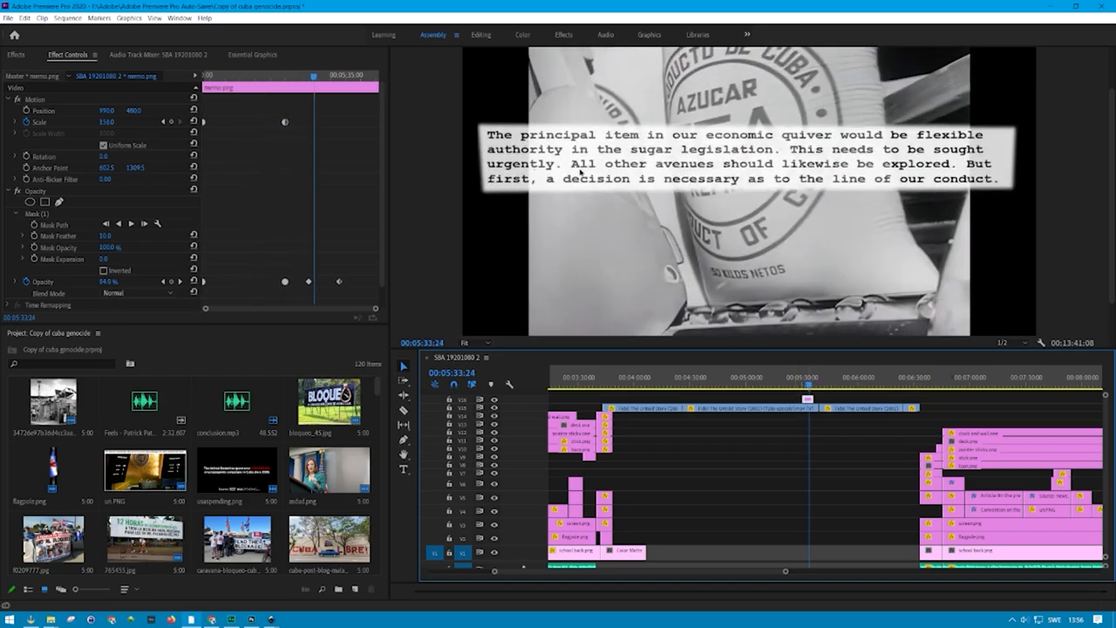
mouse_move(820, 366)
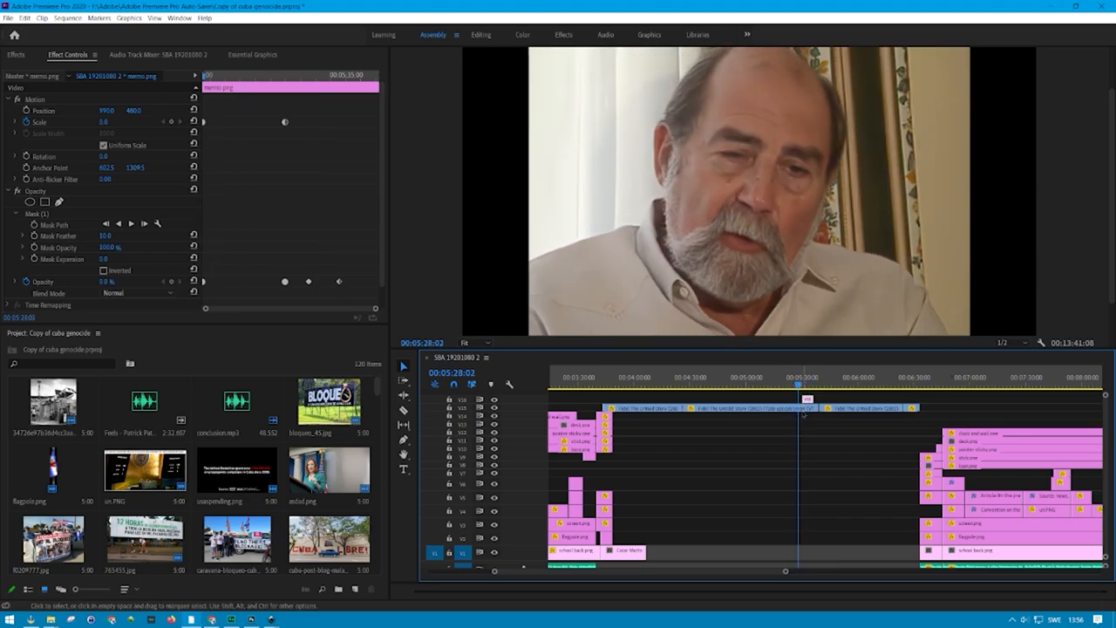
left_click(799, 387)
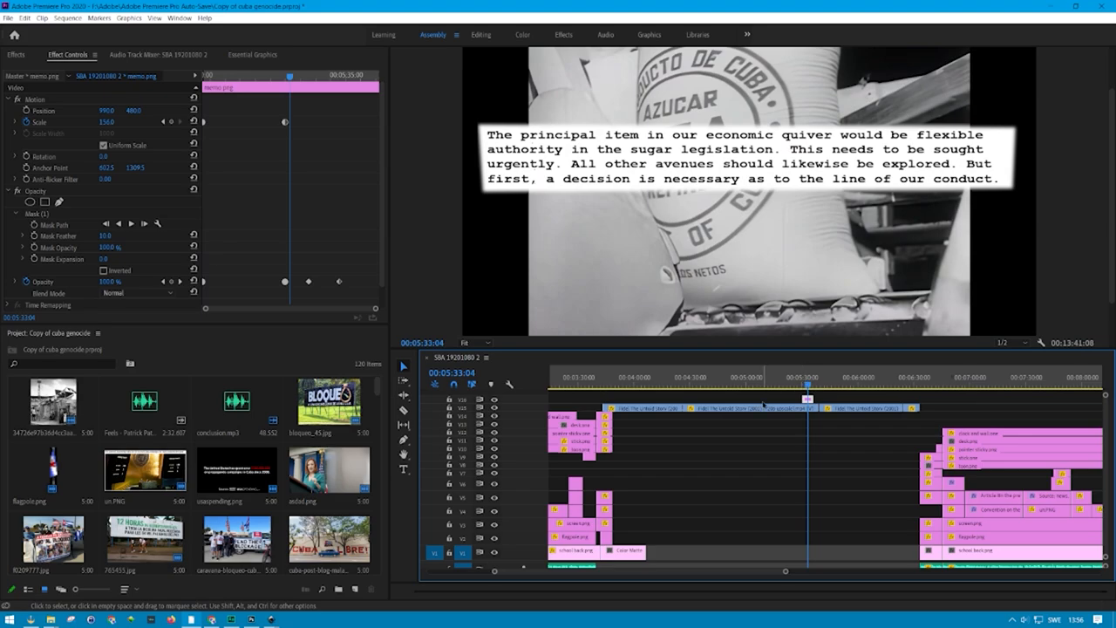
mouse_move(824, 441)
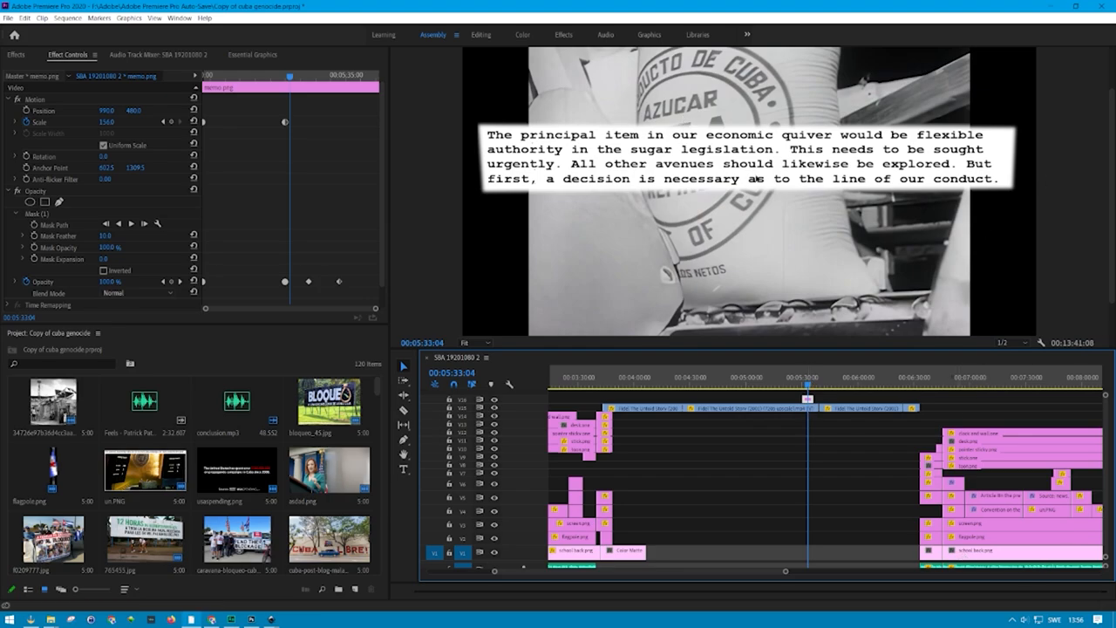
mouse_move(765, 478)
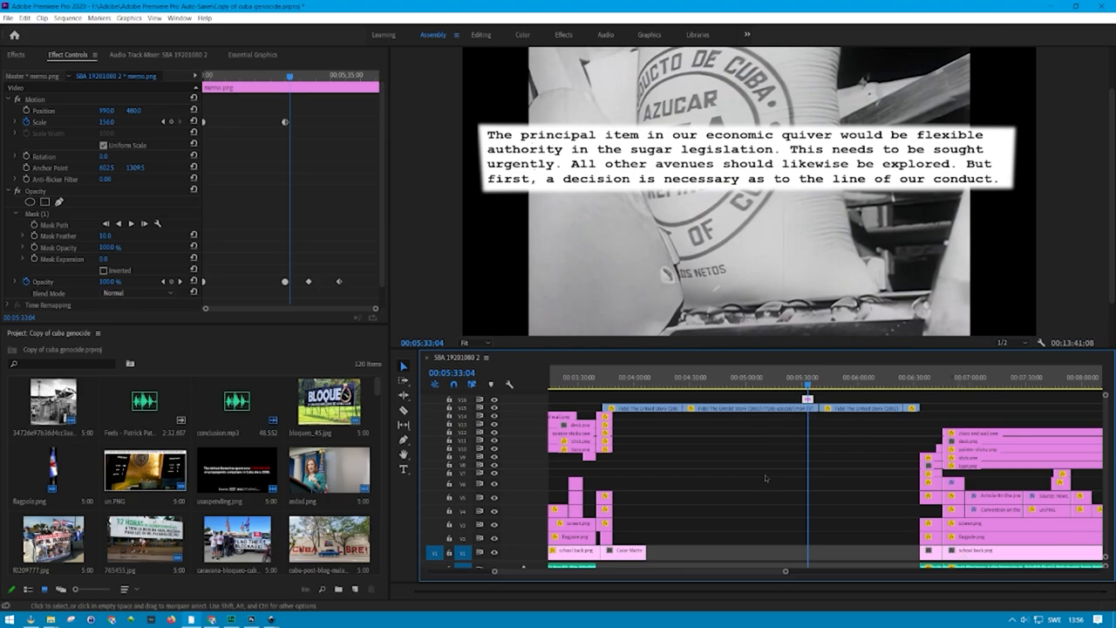
left_click(851, 377)
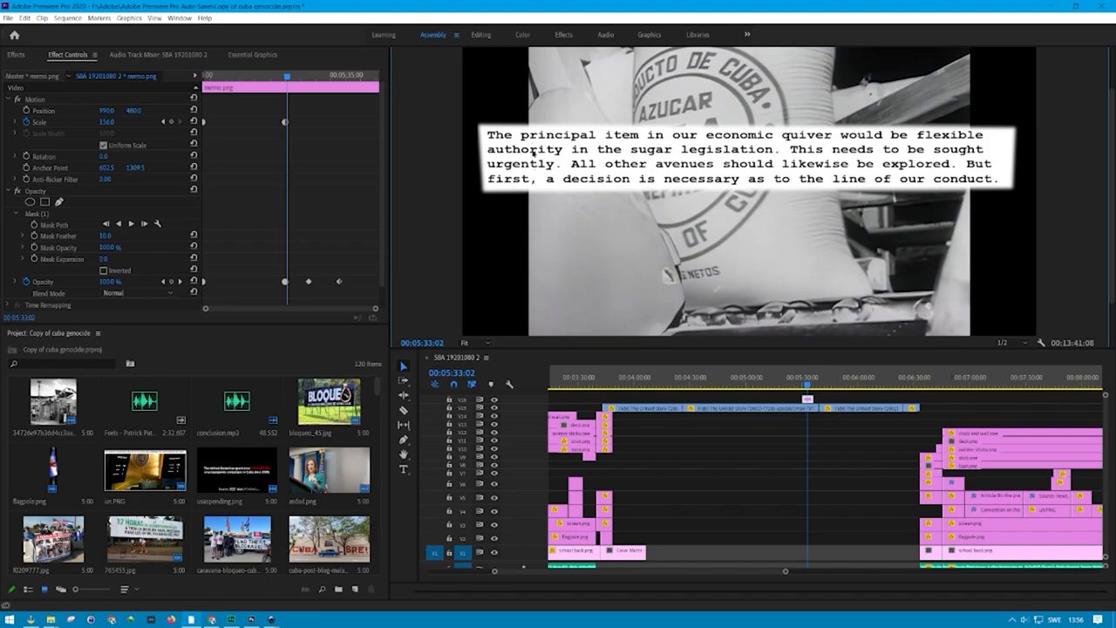
mouse_move(269, 132)
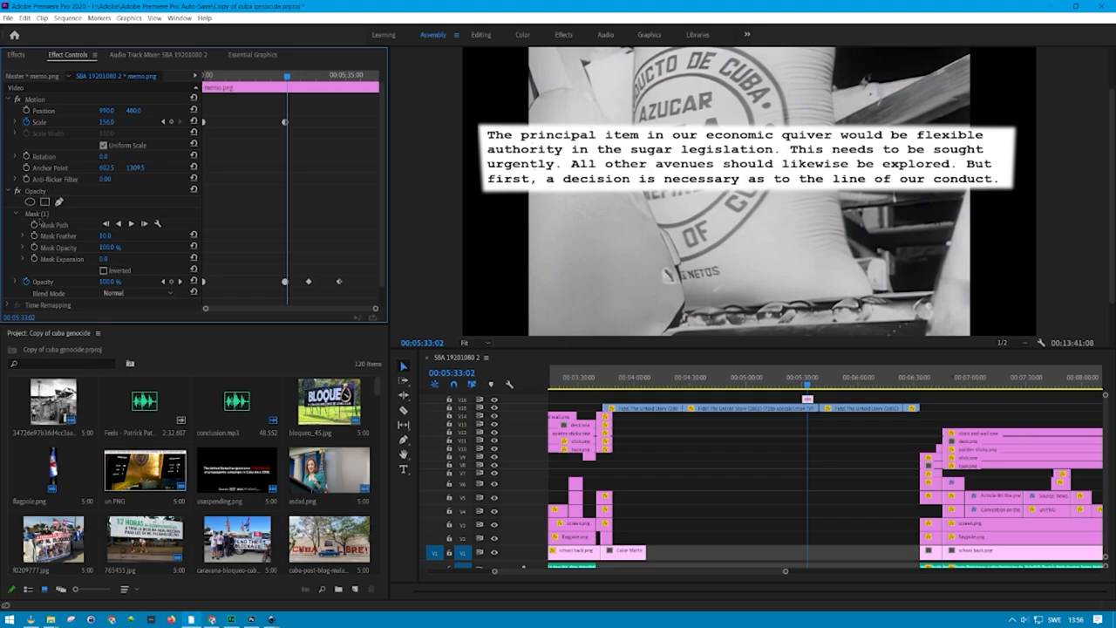
left_click(739, 160)
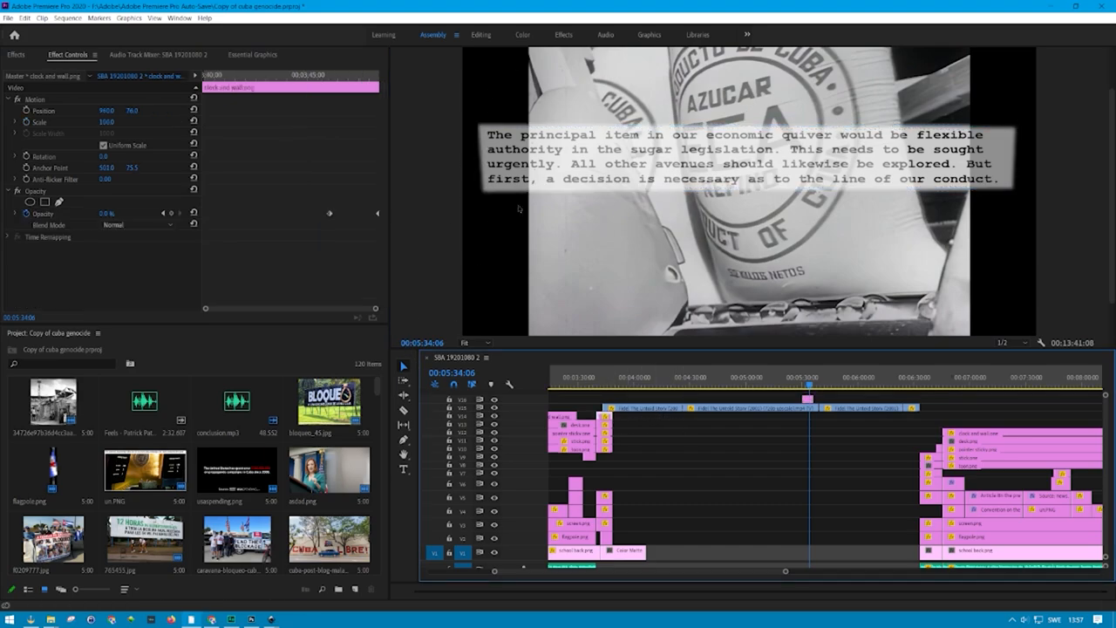
mouse_move(642, 206)
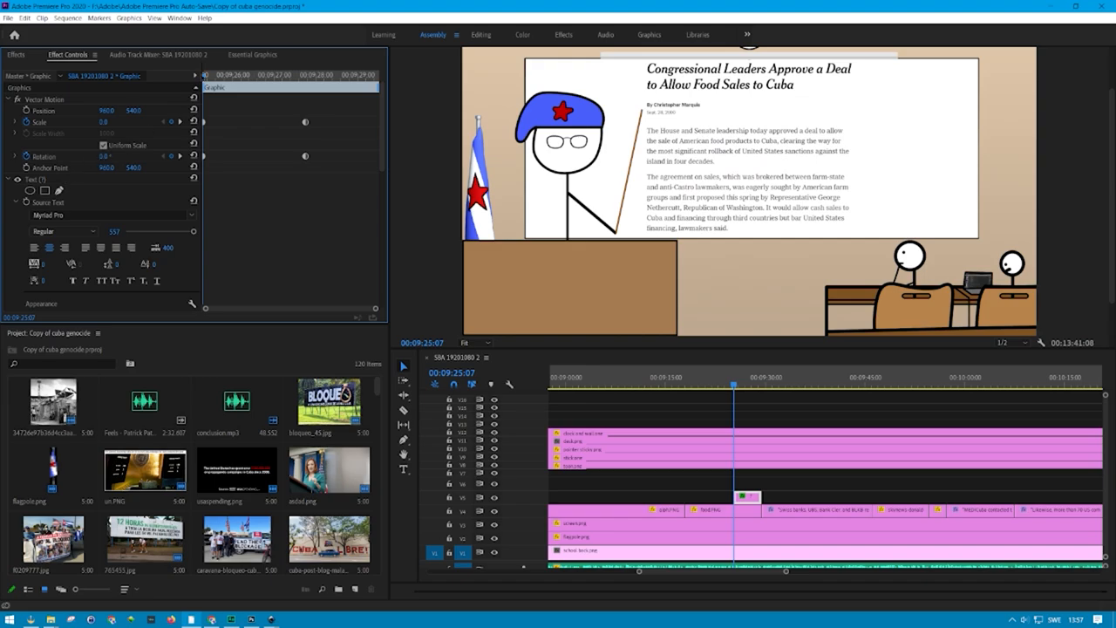
- Check the red question mark's pop-up over the article, then scrub on to the Jen Psaki quote near 13:14
left_click(743, 390)
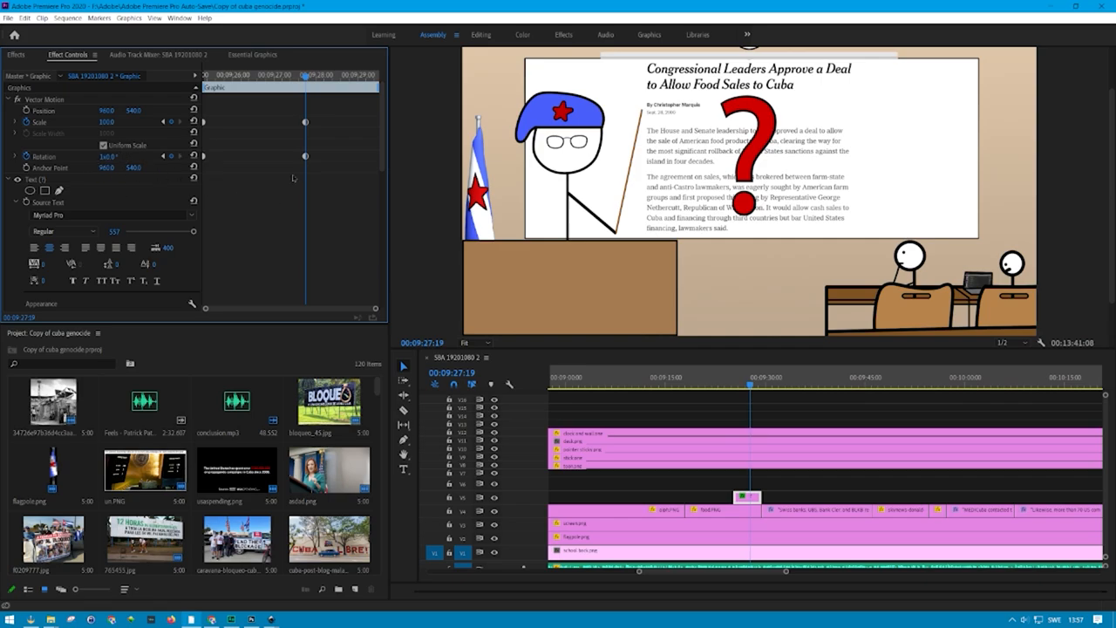
left_click(98, 155)
type("5")
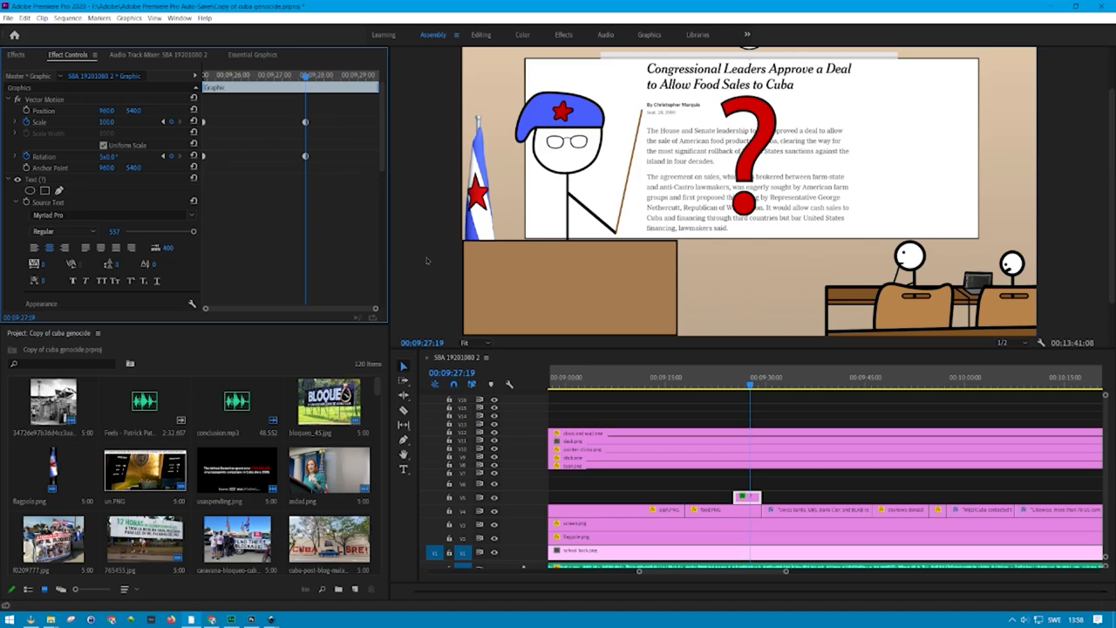
mouse_move(211, 132)
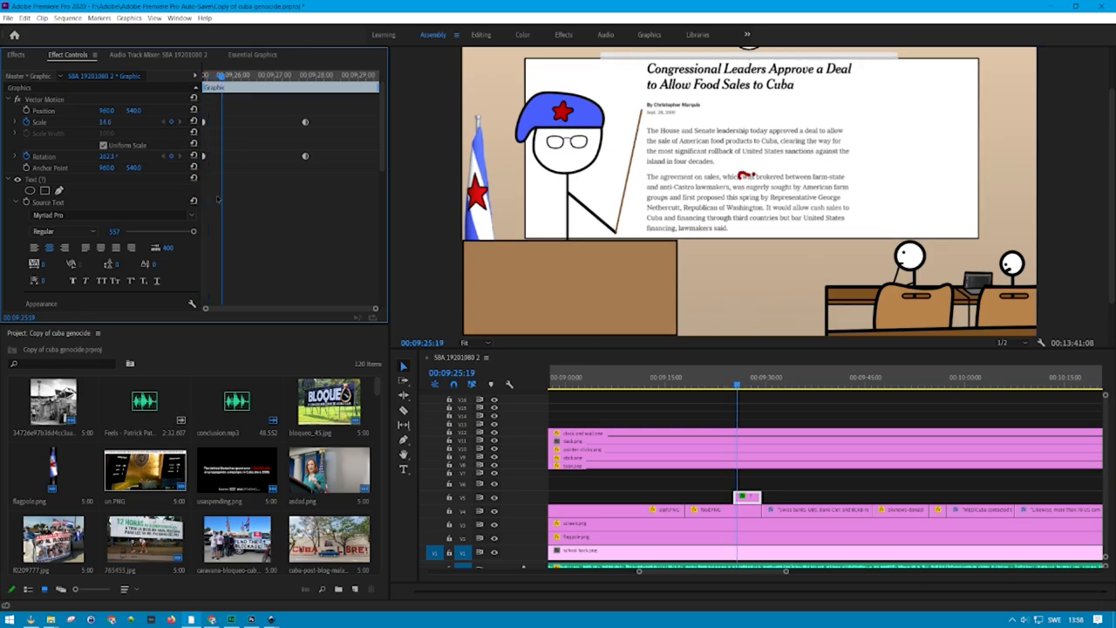
left_click(750, 385)
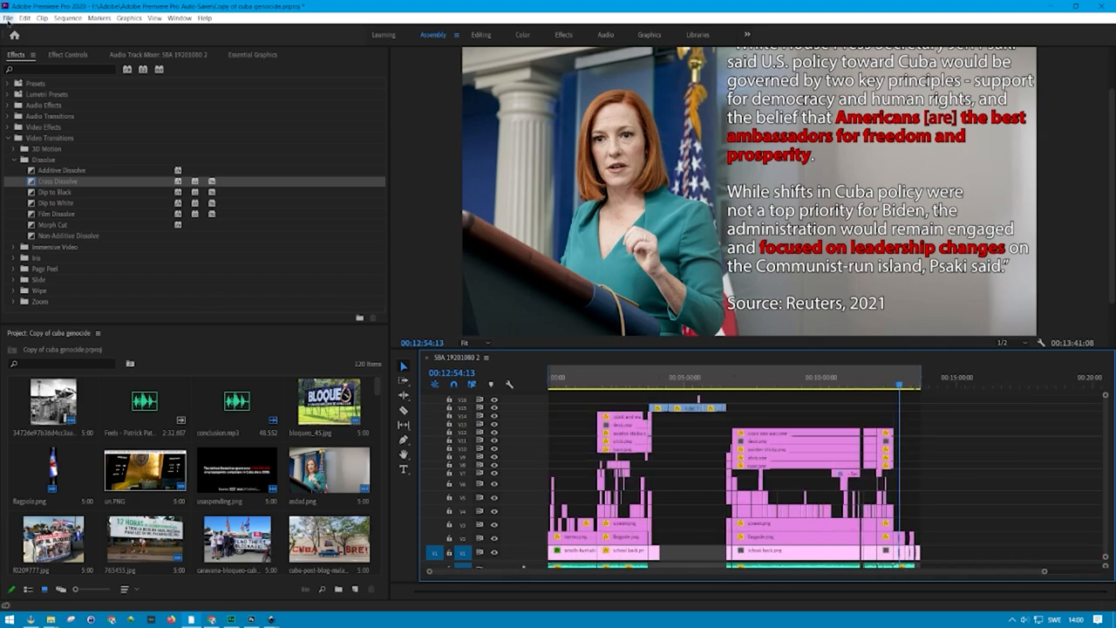
left_click(11, 17)
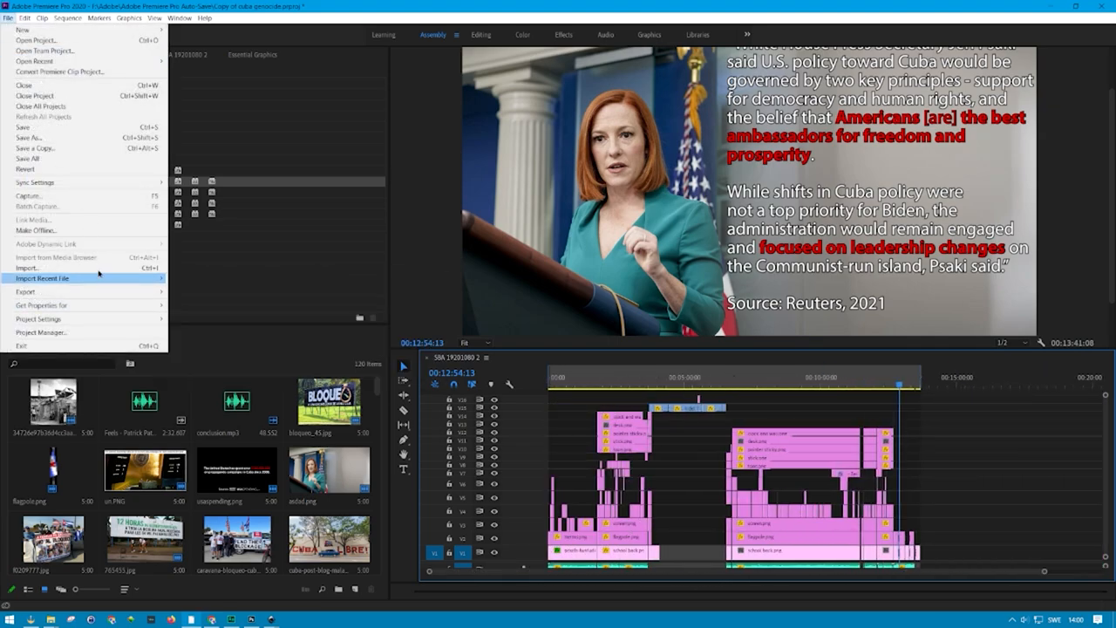
left_click(26, 17)
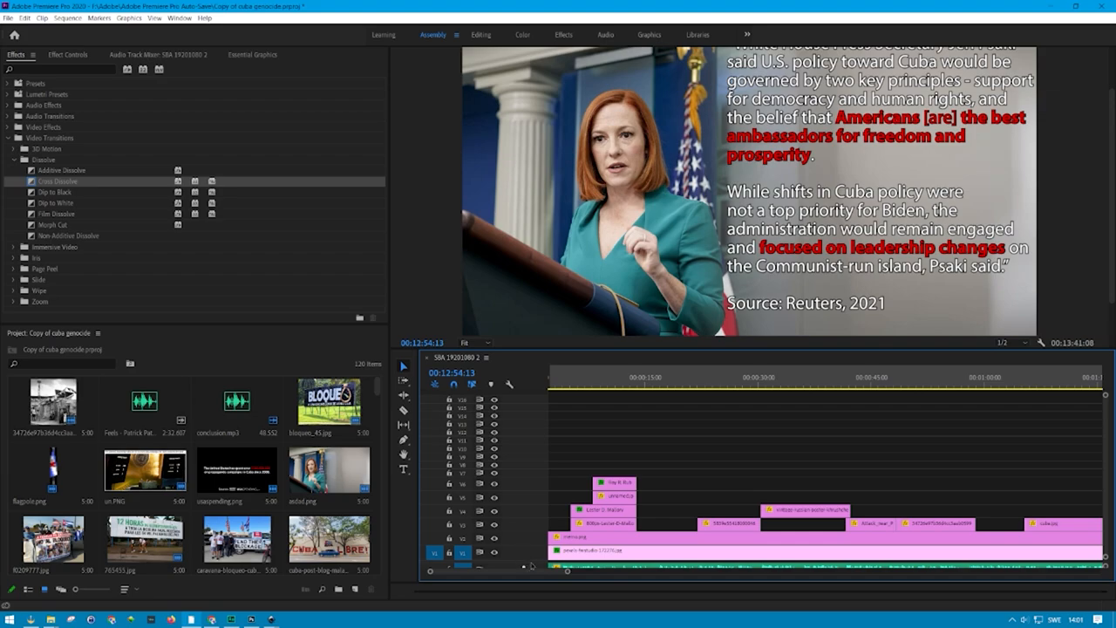
- Inspect the maximized timeline, then switch to the project's media folder in the file browser
scroll("down", 3)
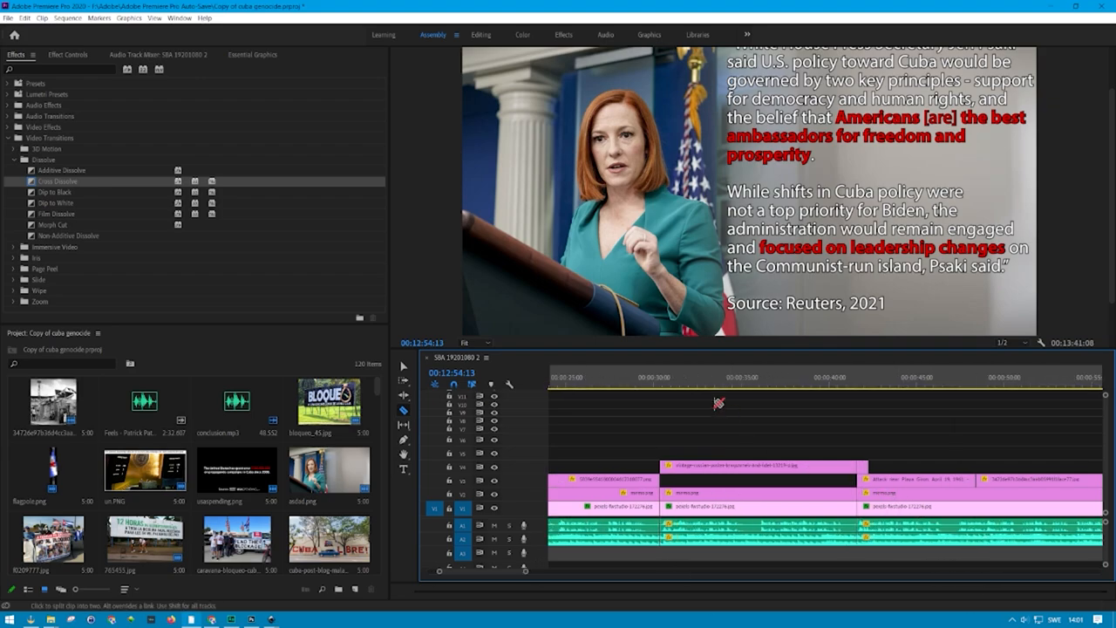
left_click(750, 394)
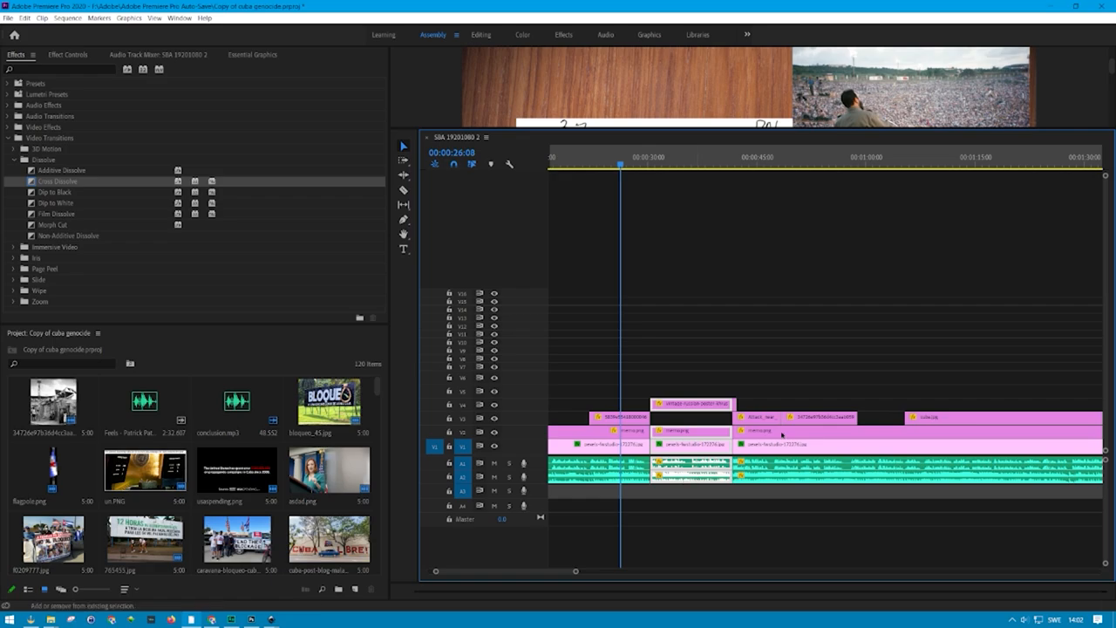
left_click(649, 157)
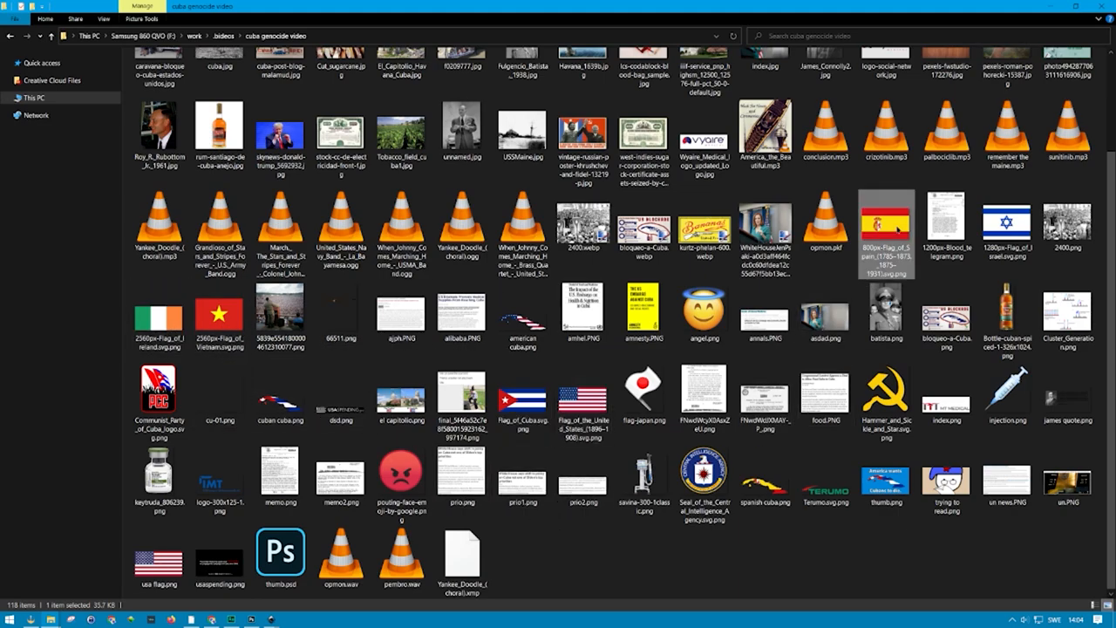
mouse_move(698, 307)
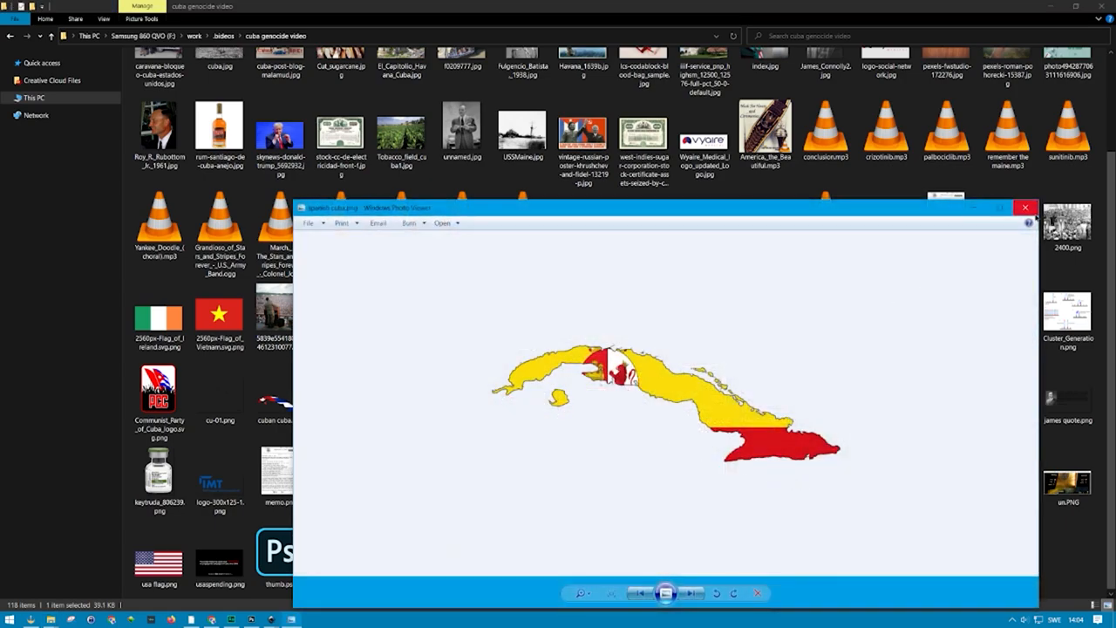
- Close the Spanish-flag preview and open the Cuban-flag cuba.png map in Photoshop
left_click(1026, 209)
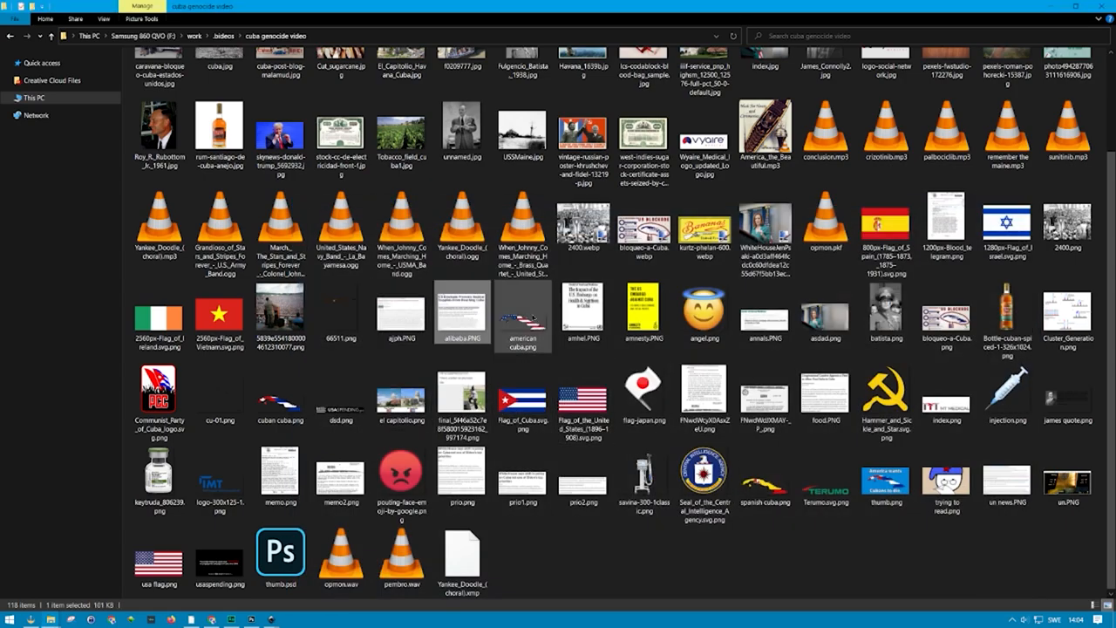
double_click(279, 398)
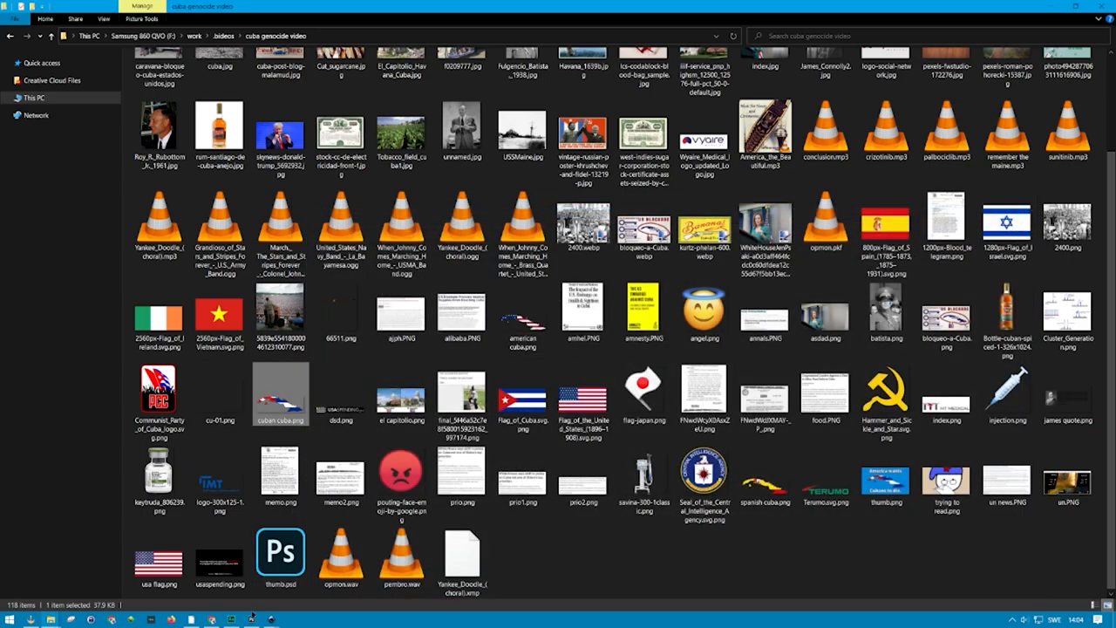
double_click(279, 549)
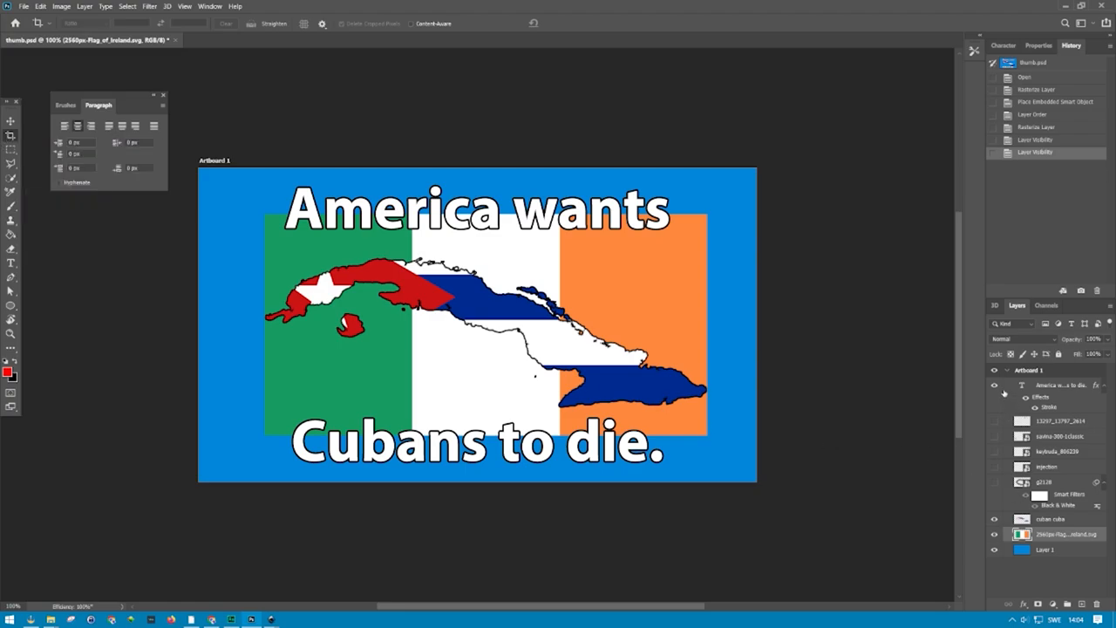
- Hide the 'America wants Cubans to die' headline and Quick-select the whole Cuba map shape
left_click(990, 385)
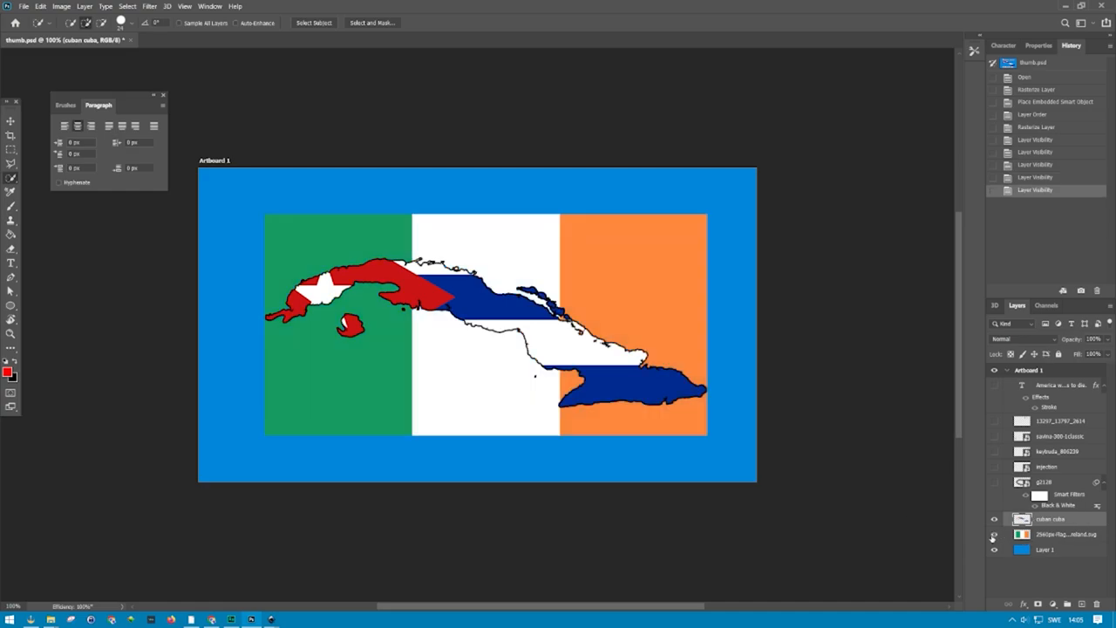
left_click(131, 21)
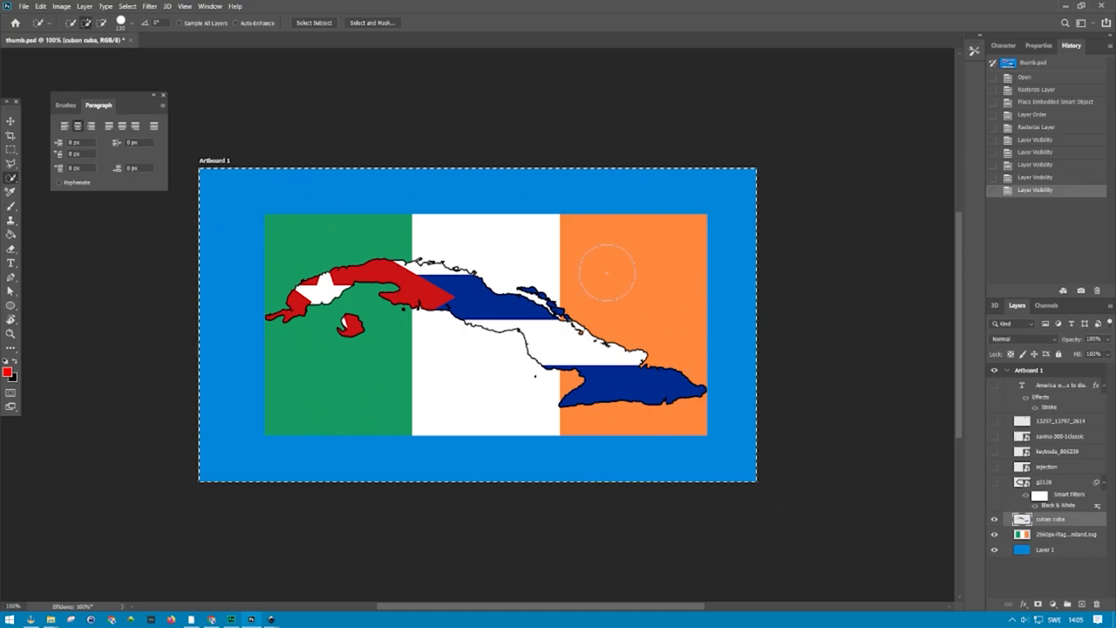
left_click_drag(607, 271, 509, 375)
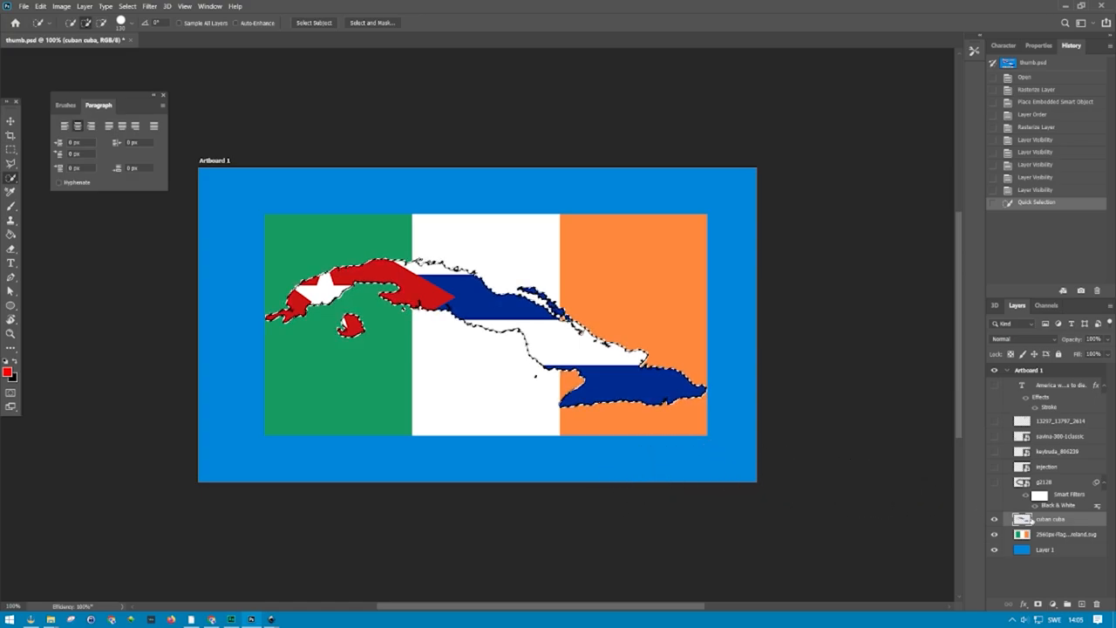
- Hide the Cuban-flag map layer and invert the selection to everything outside the island
left_click(994, 519)
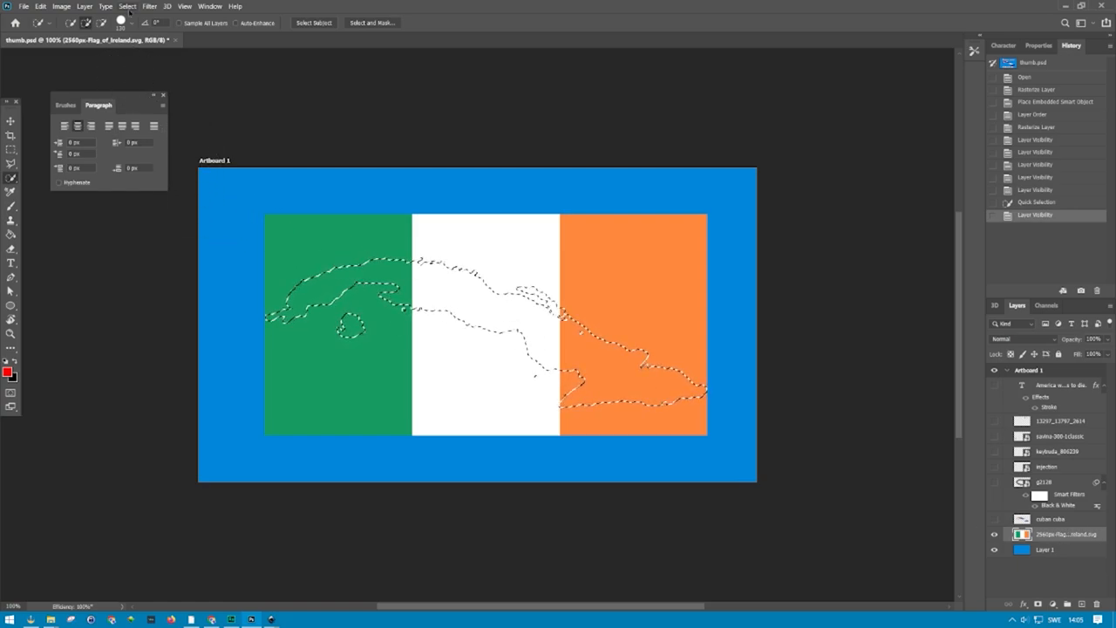
left_click(127, 7)
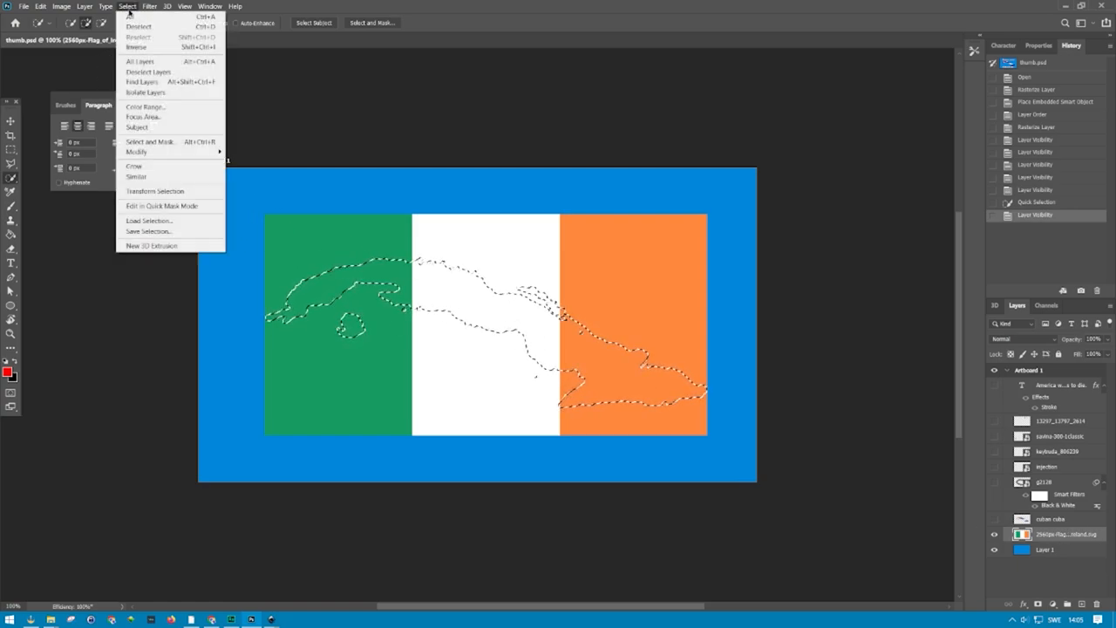
left_click(136, 46)
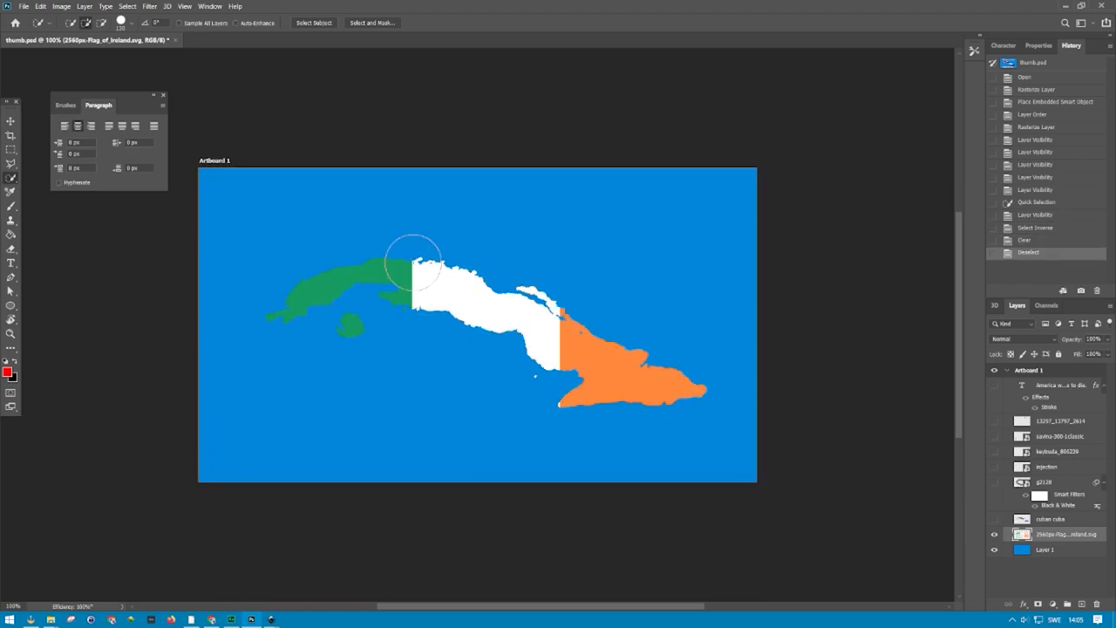
mouse_move(314, 373)
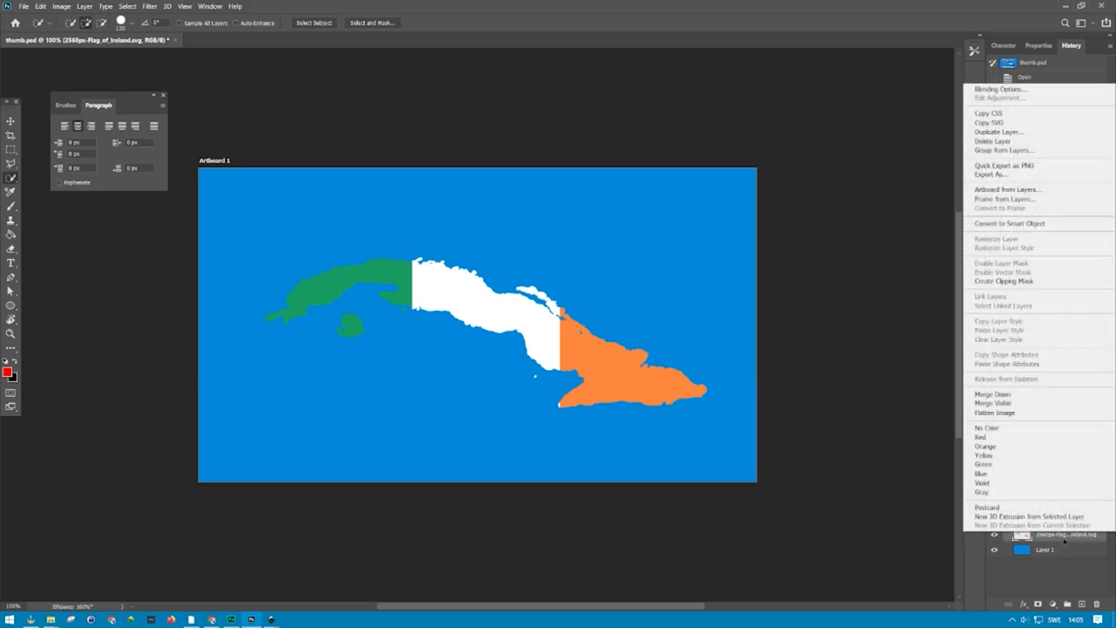
mouse_move(1008, 89)
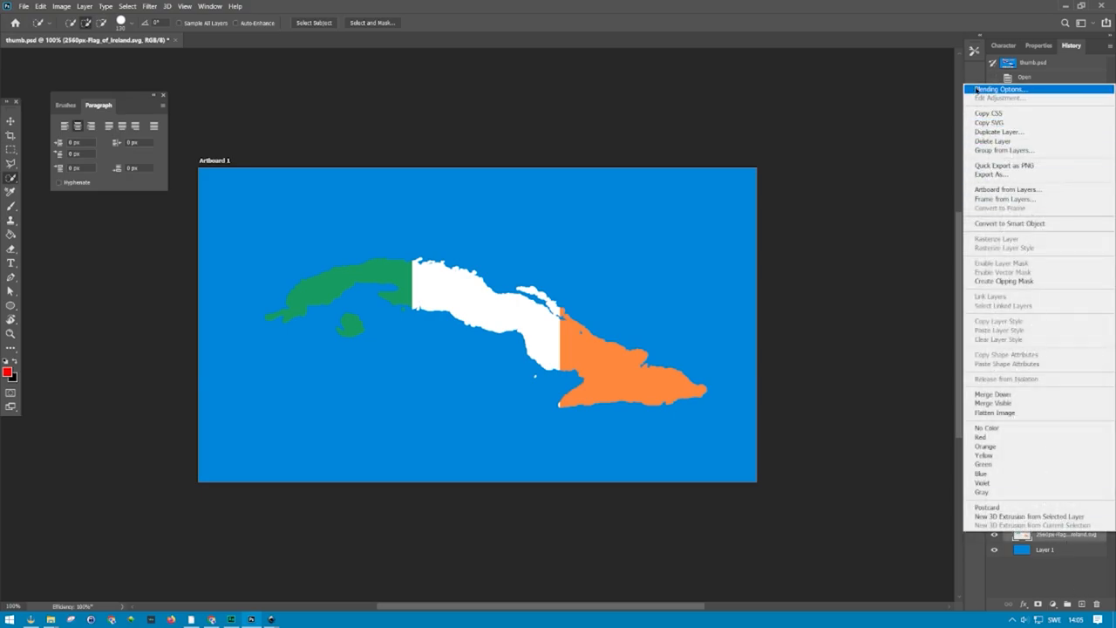
- Add a black Stroke layer style positioned Outside the island's edge and confirm it
left_click(1000, 89)
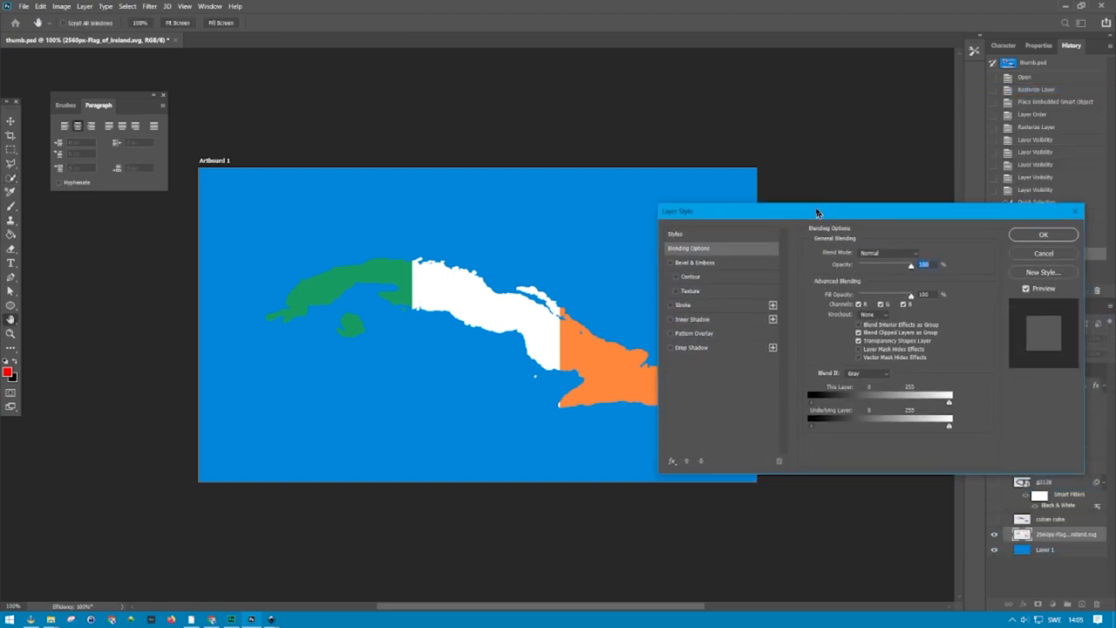
left_click(683, 304)
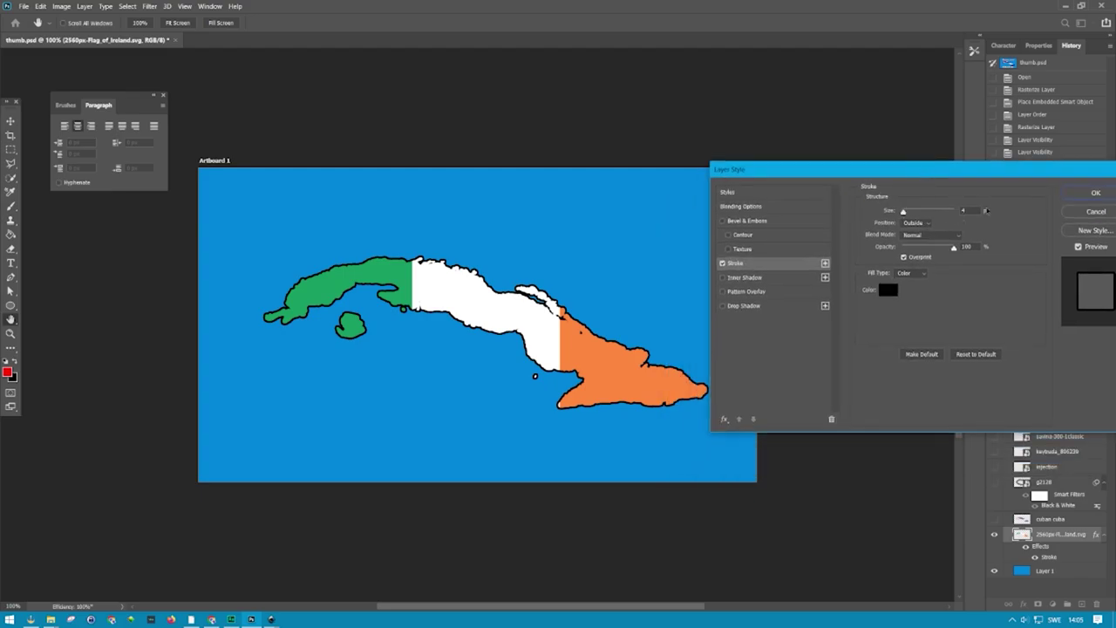
left_click(917, 224)
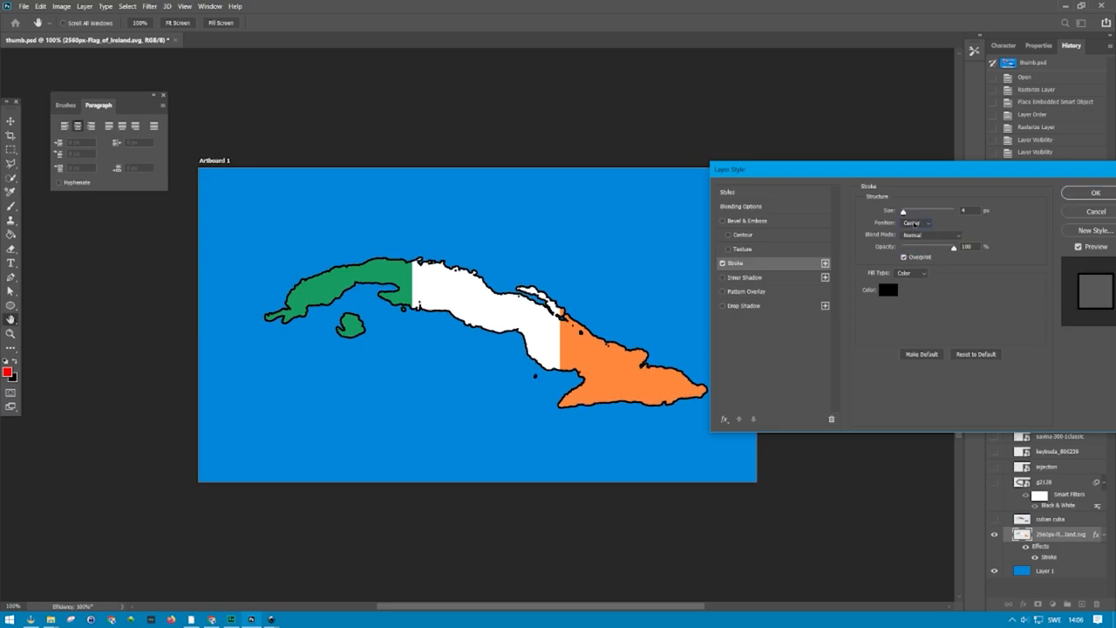
left_click(917, 223)
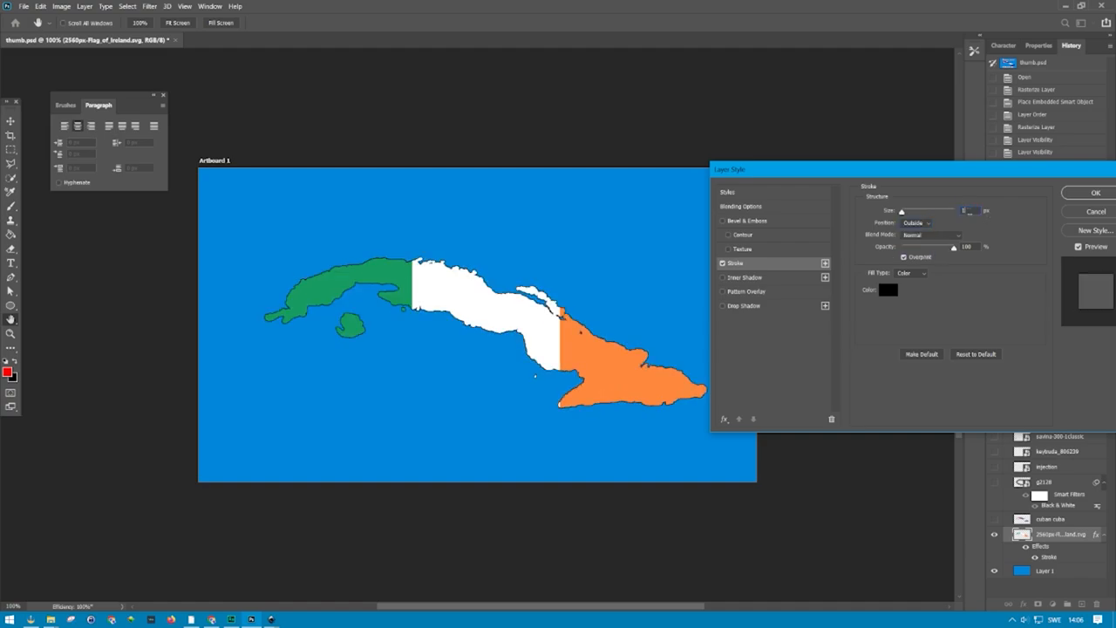
left_click(1088, 190)
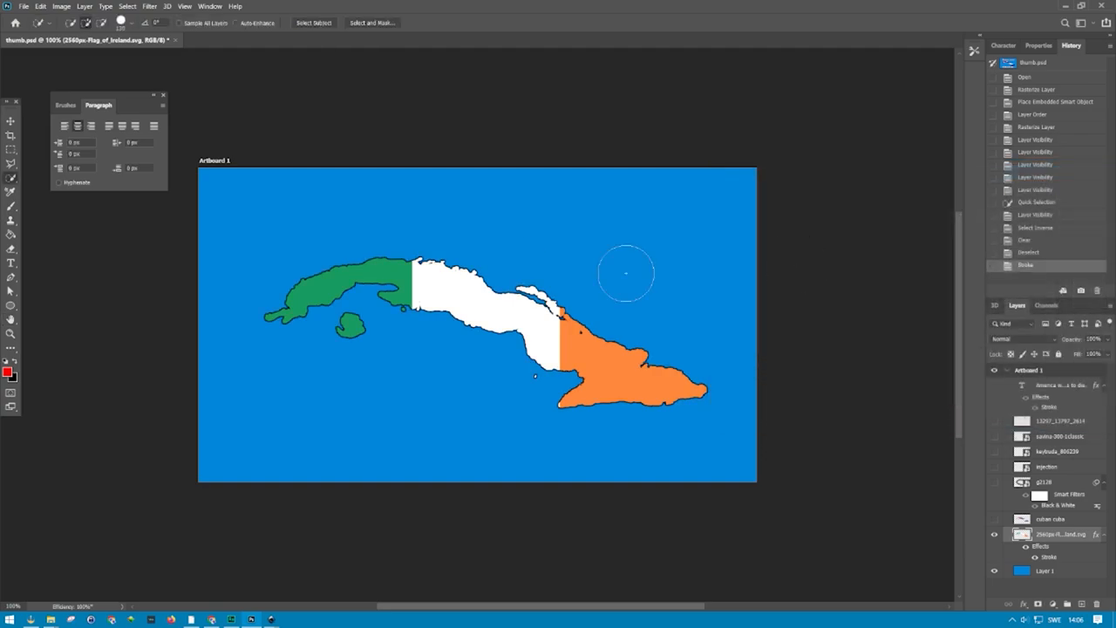